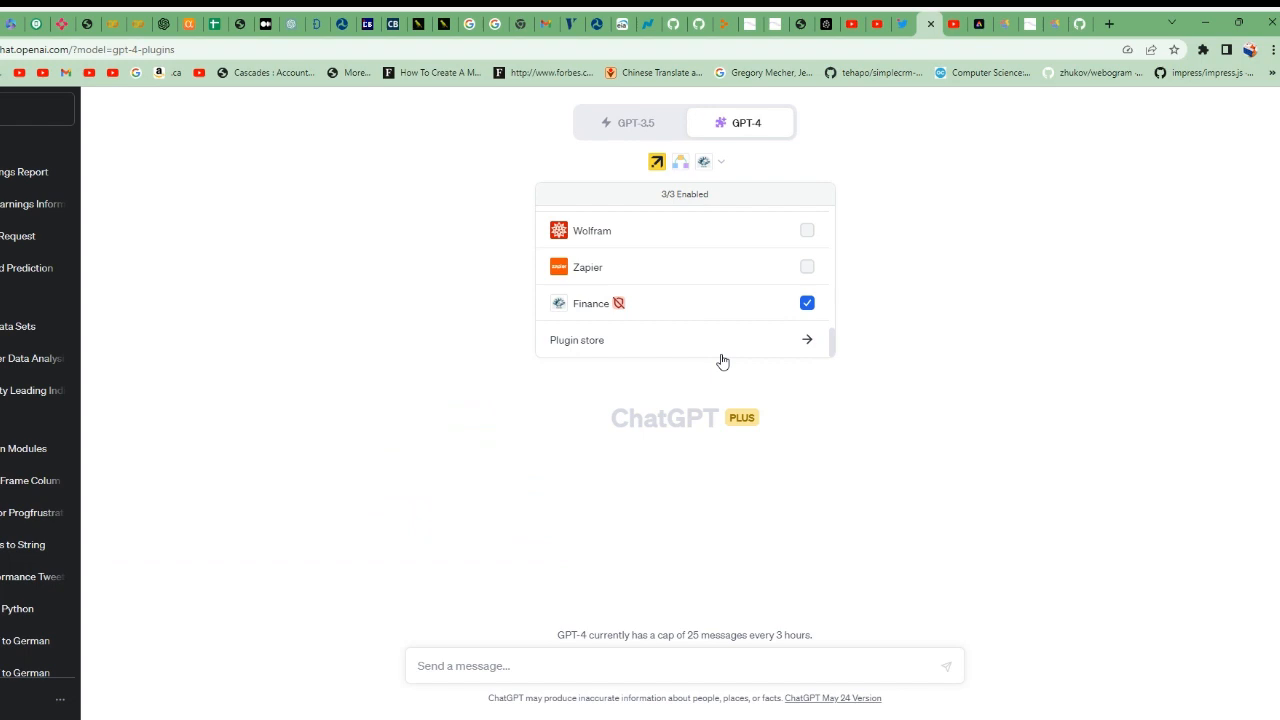
- Review the list of installed ChatGPT plugins
{"action": "left_click", "coordinate": [983, 438]}
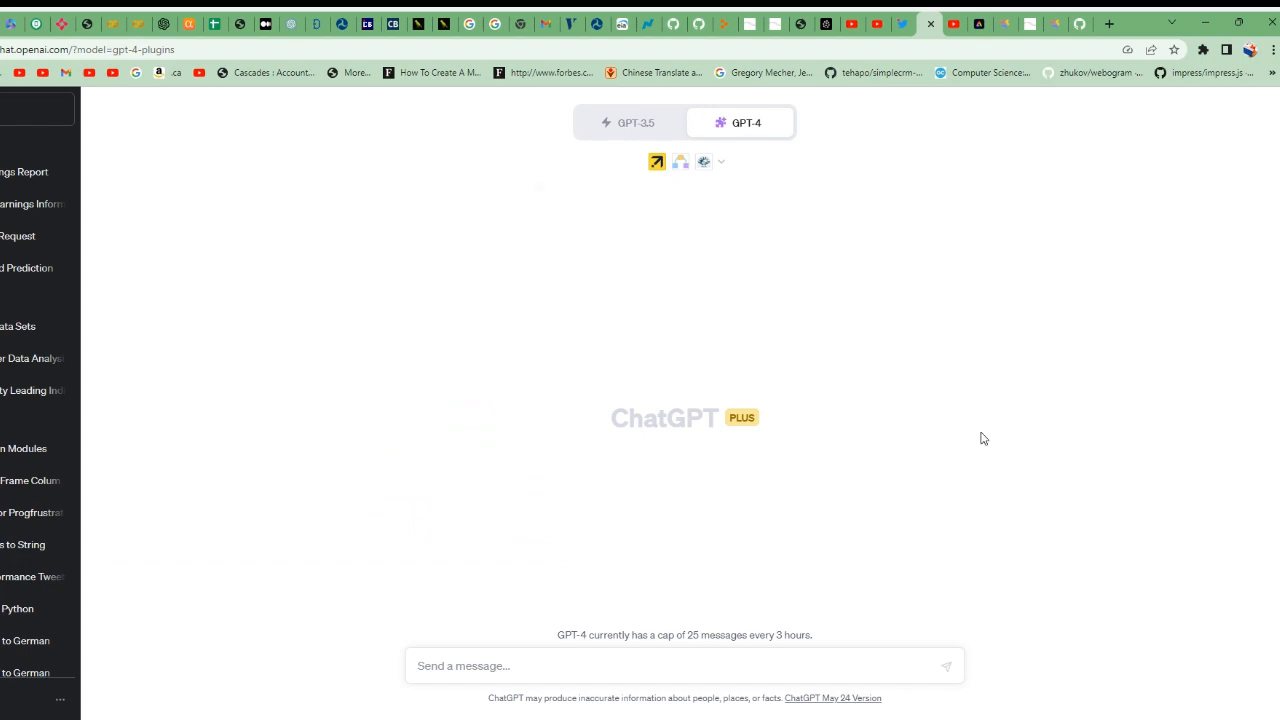
{"action": "mouse_move", "coordinate": [893, 399]}
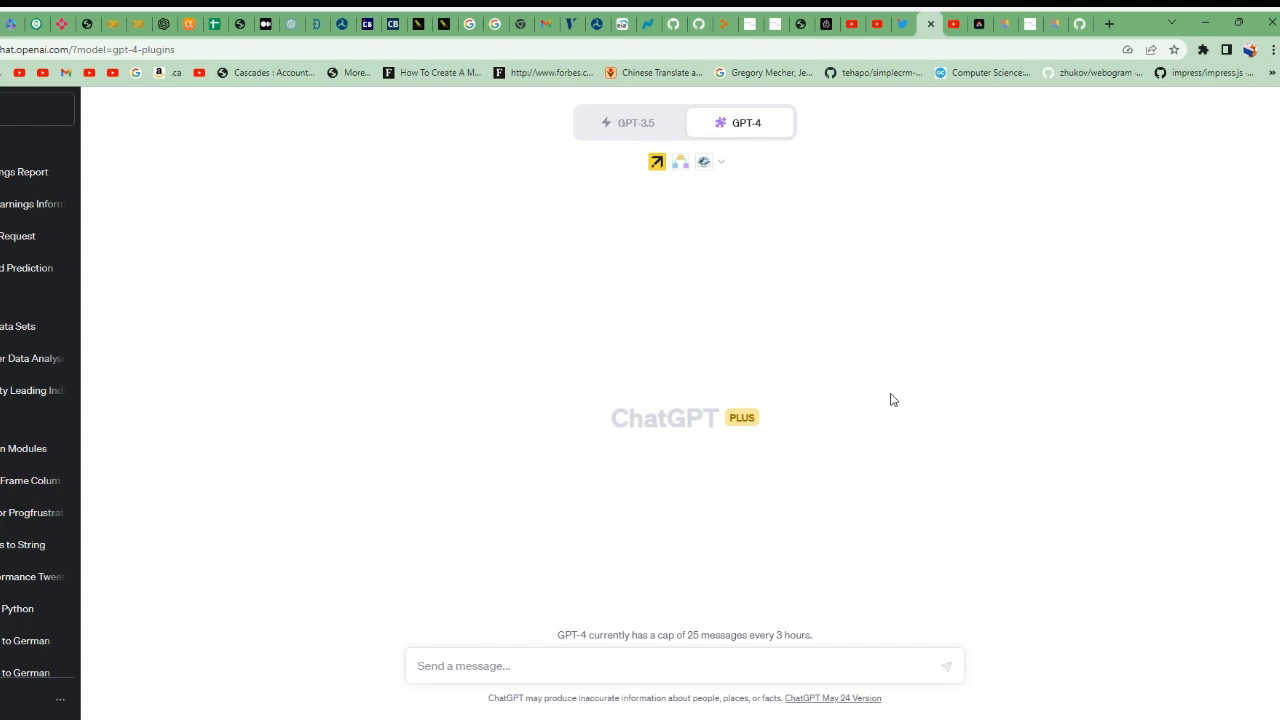
{"action": "mouse_move", "coordinate": [877, 310]}
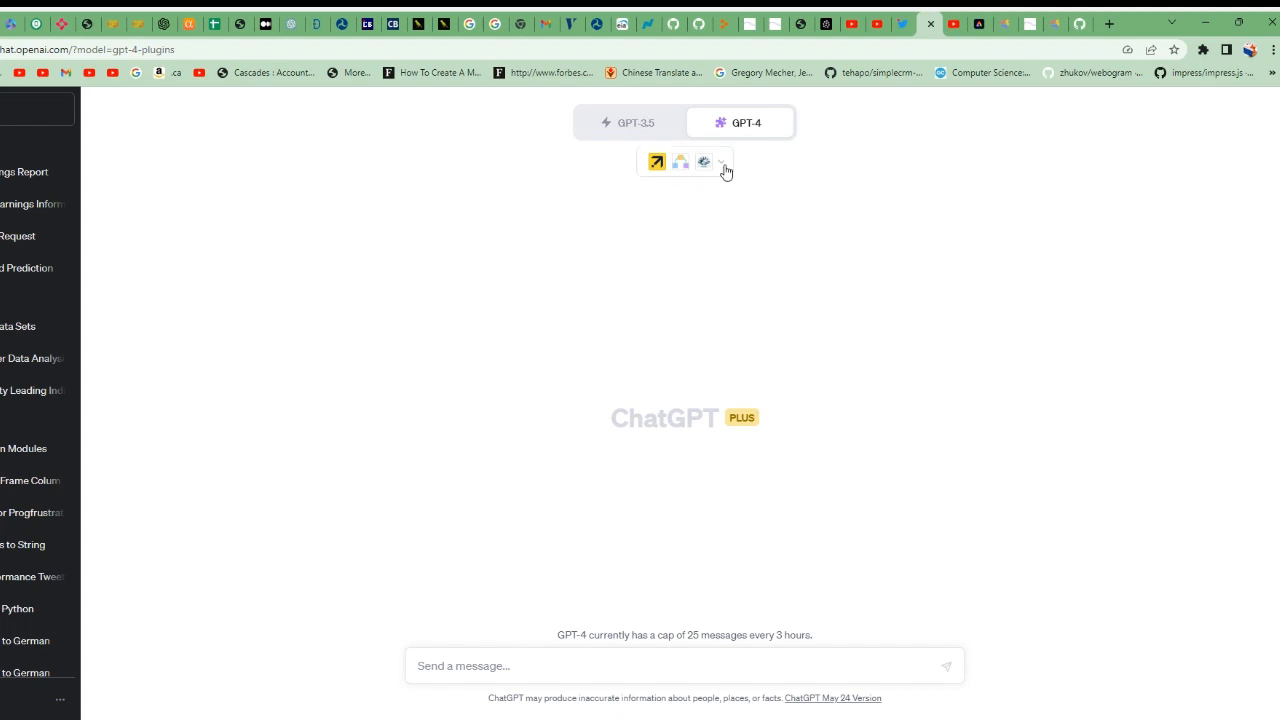
{"action": "left_click", "coordinate": [722, 162]}
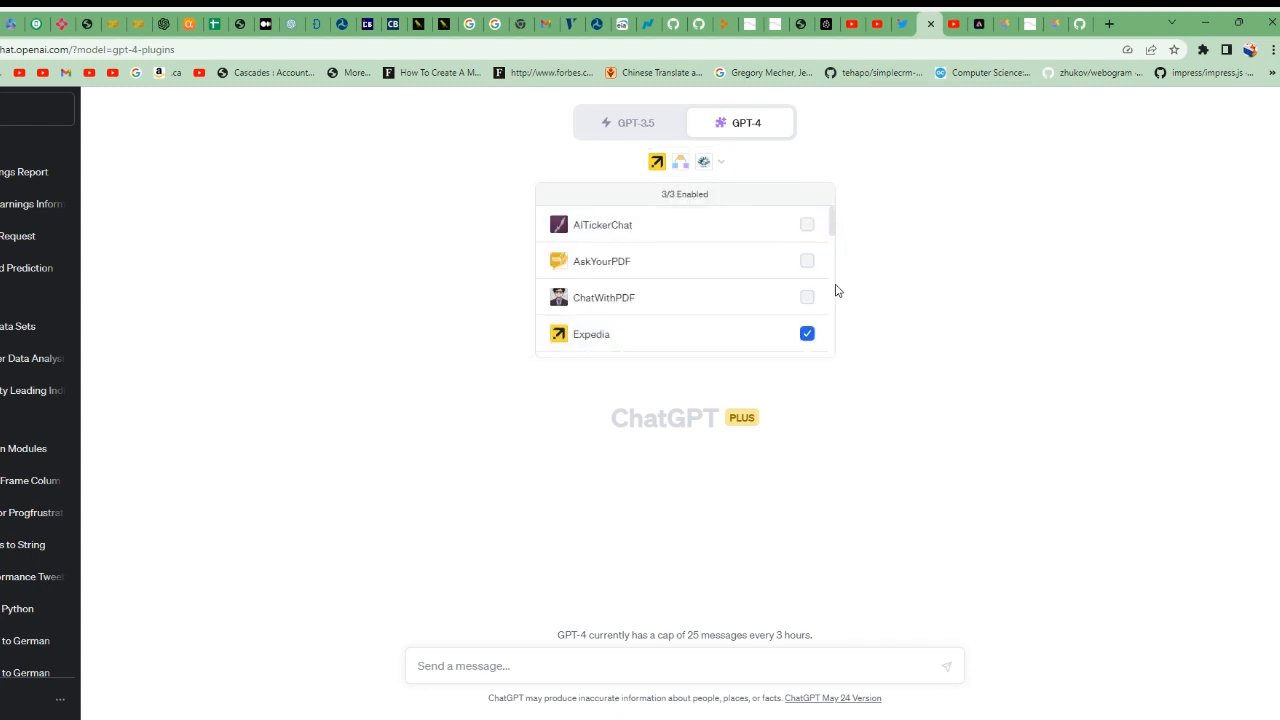
{"action": "scroll", "scroll_direction": "down", "scroll_amount": 3}
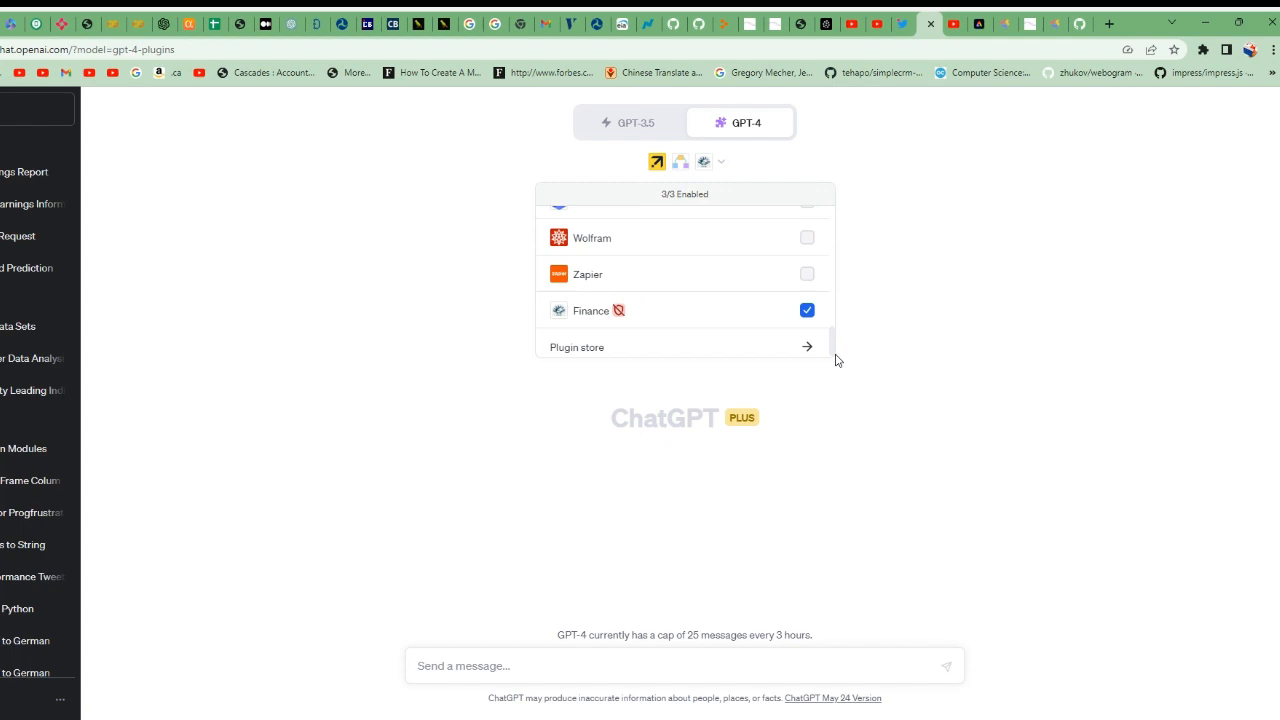
{"action": "mouse_move", "coordinate": [657, 325]}
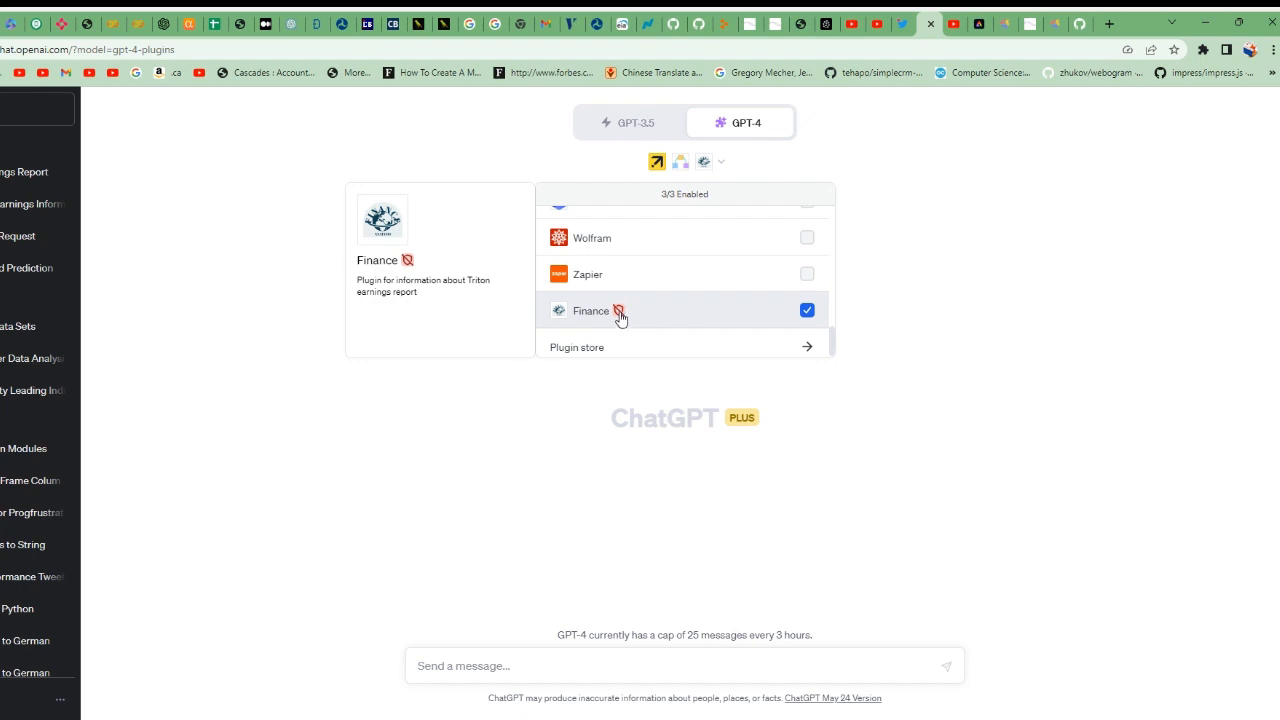
{"action": "mouse_move", "coordinate": [594, 481]}
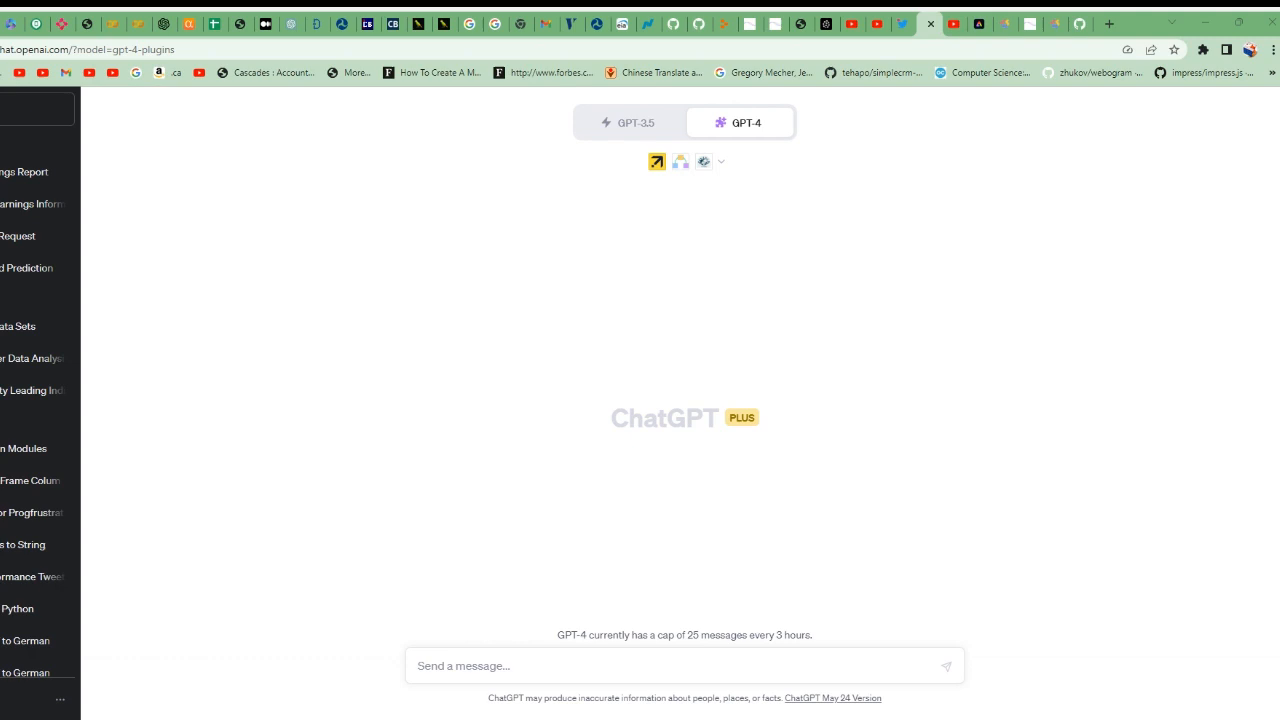
- Ask 'what was the earnings for q1 for Triton' and expand the Finance plugin request
{"action": "type", "text": "what was the earnings for q1 for Triton"}
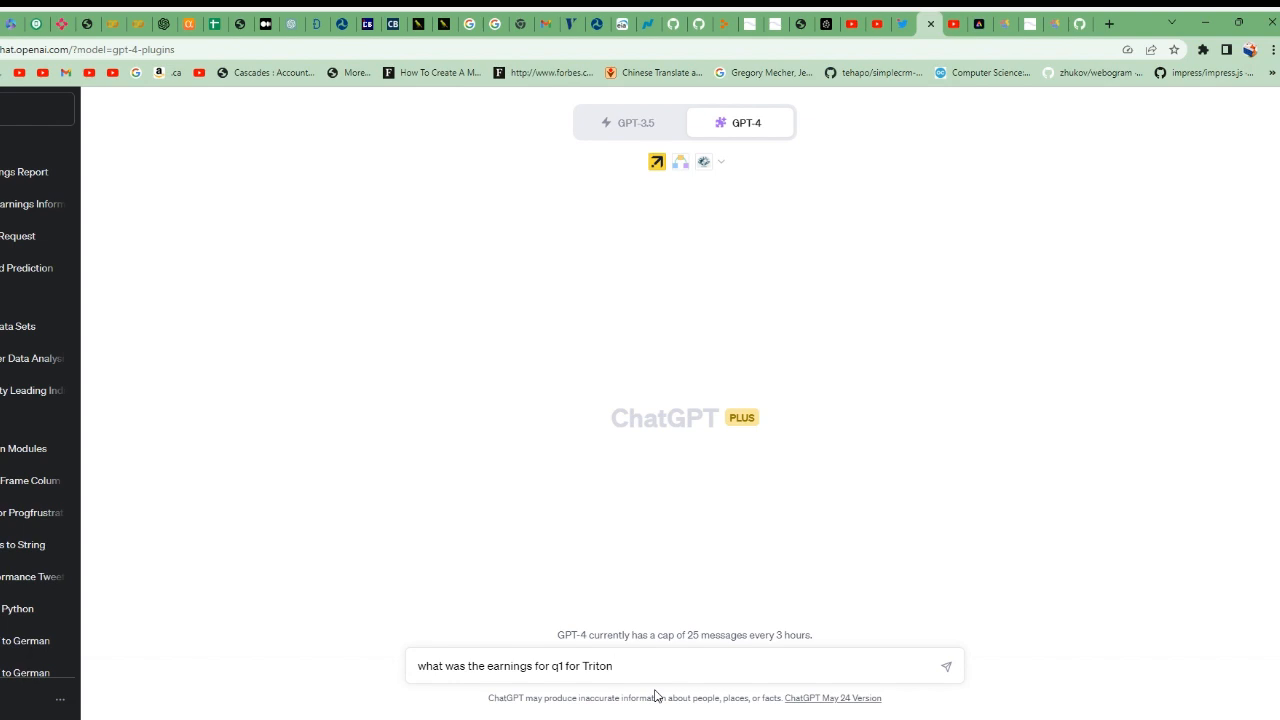
{"action": "left_click", "coordinate": [944, 666]}
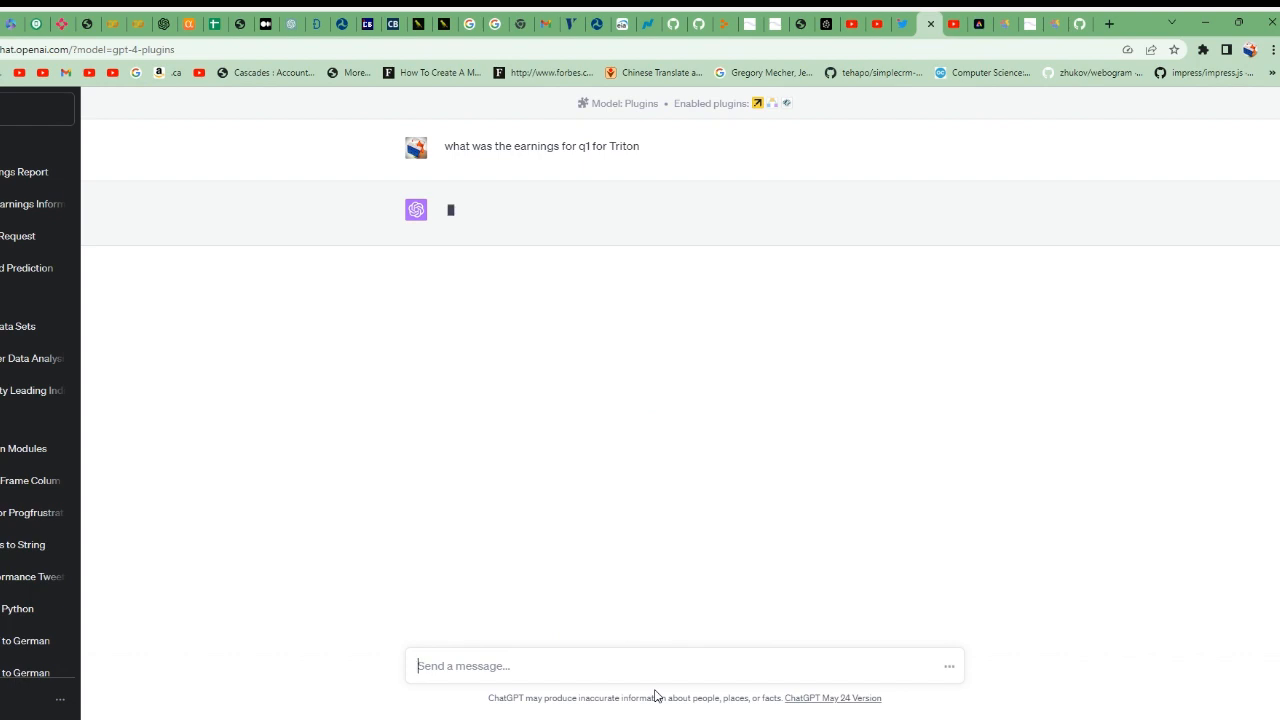
{"action": "mouse_move", "coordinate": [713, 511]}
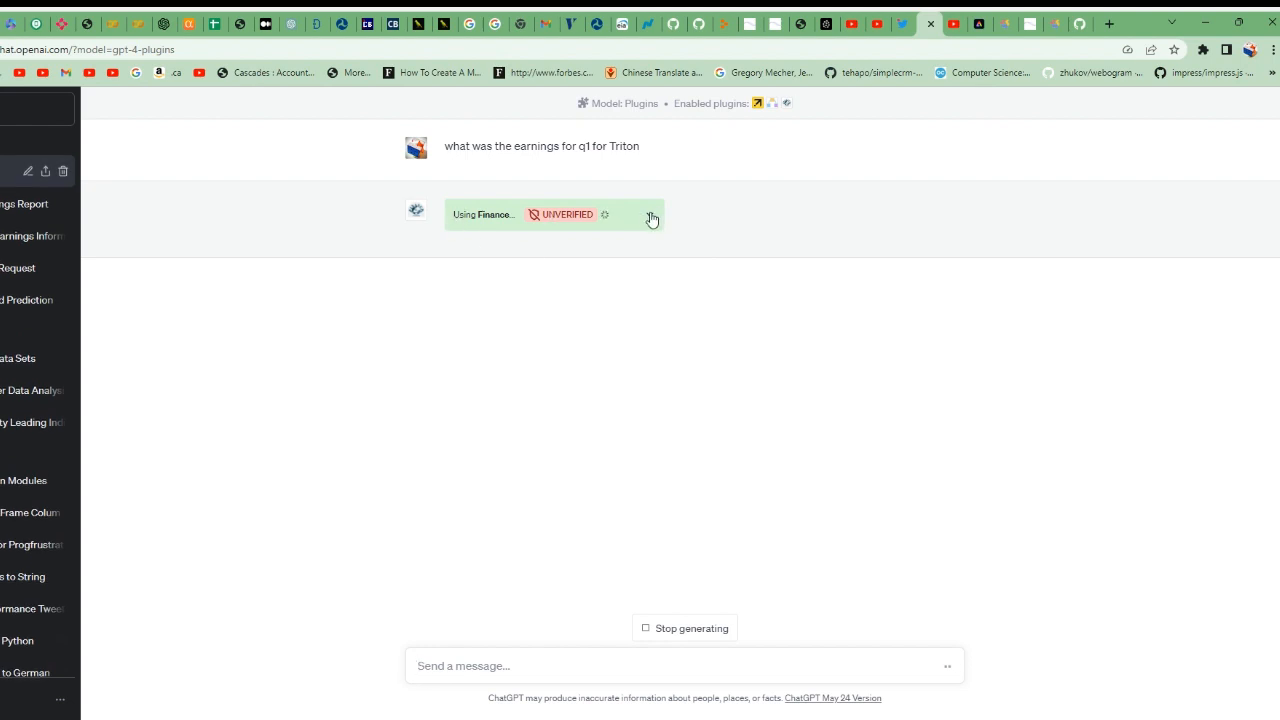
{"action": "left_click", "coordinate": [649, 214]}
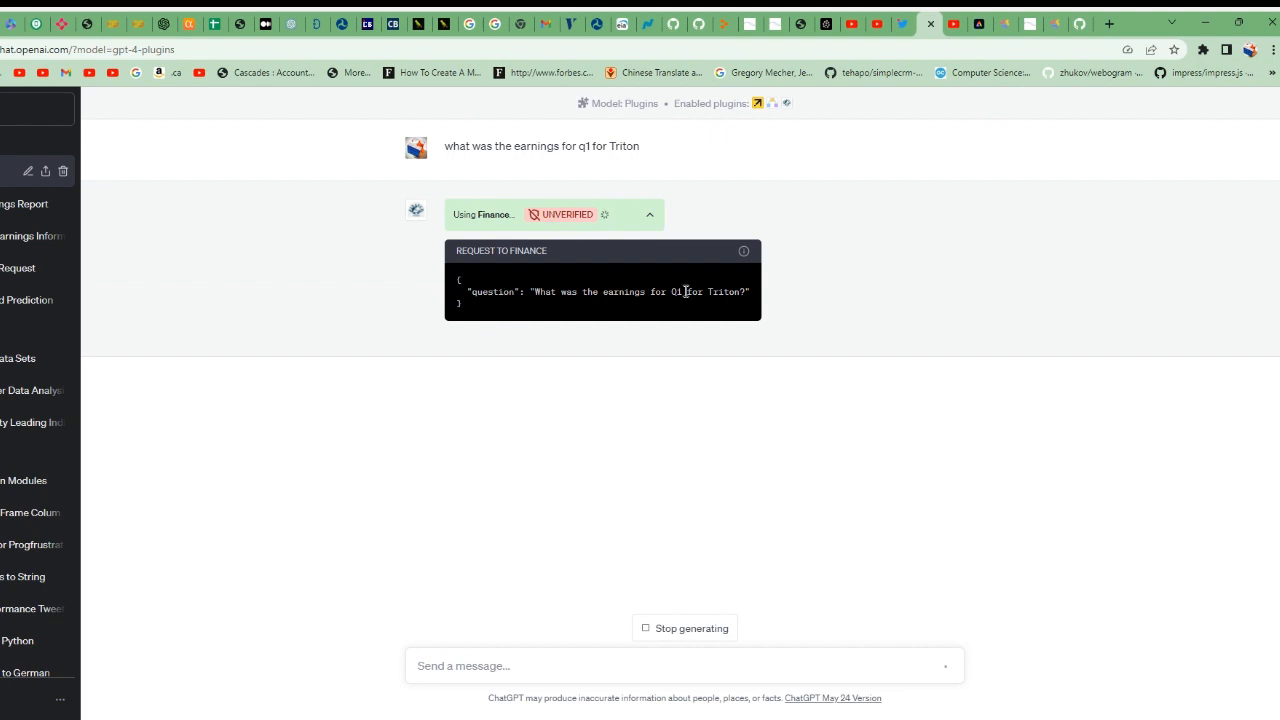
{"action": "mouse_move", "coordinate": [827, 329]}
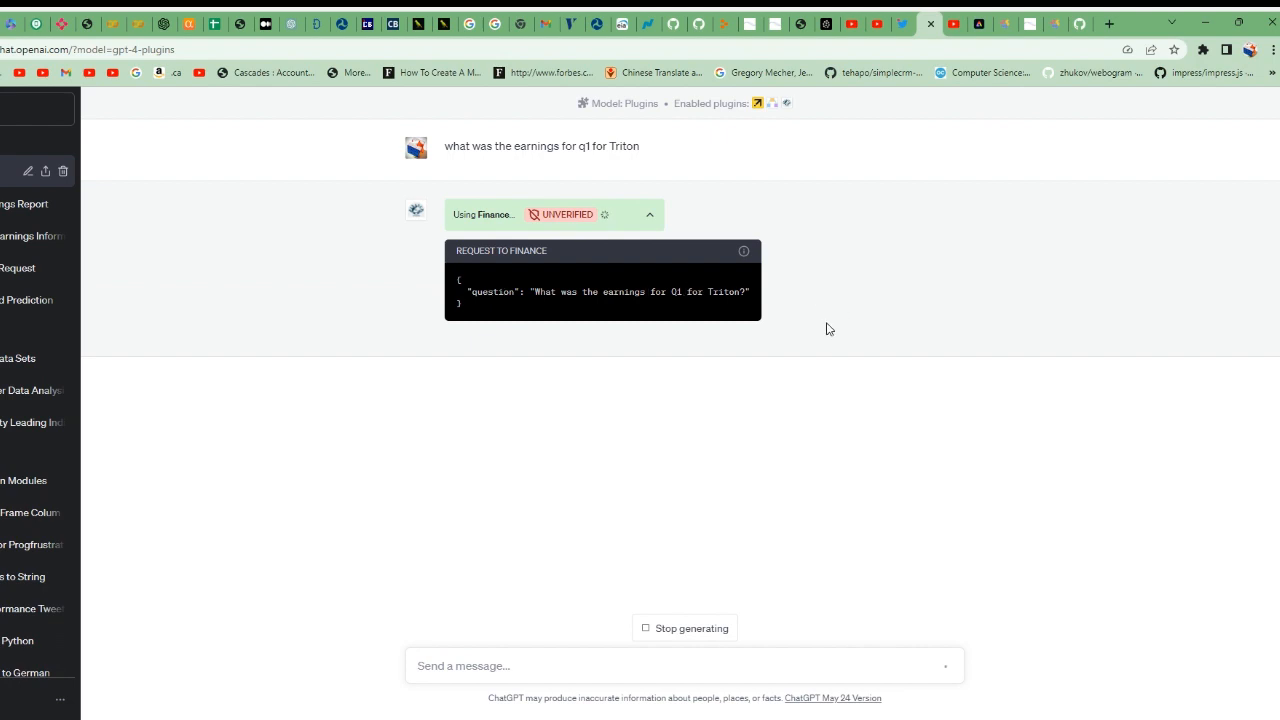
{"action": "mouse_move", "coordinate": [614, 364]}
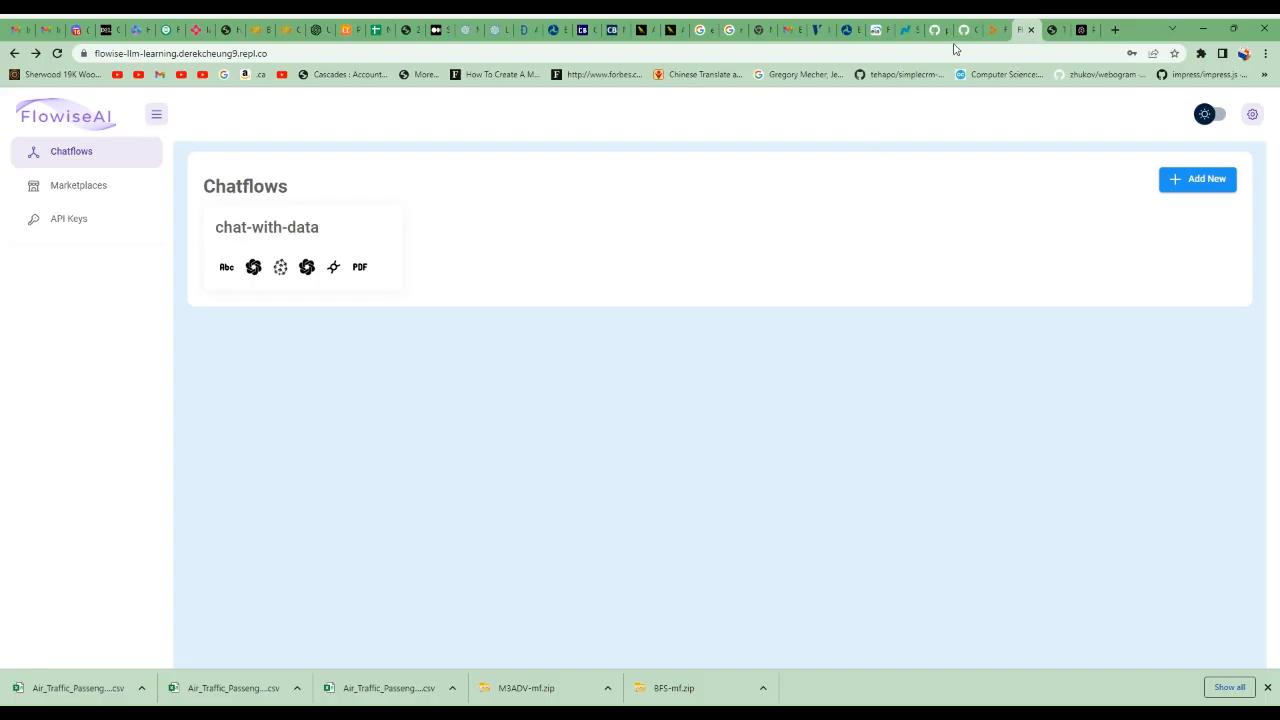
- Skim the Triton Q1 2023 press release PDF, then start a new blank Flowise chatflow
{"action": "left_click", "coordinate": [1024, 30]}
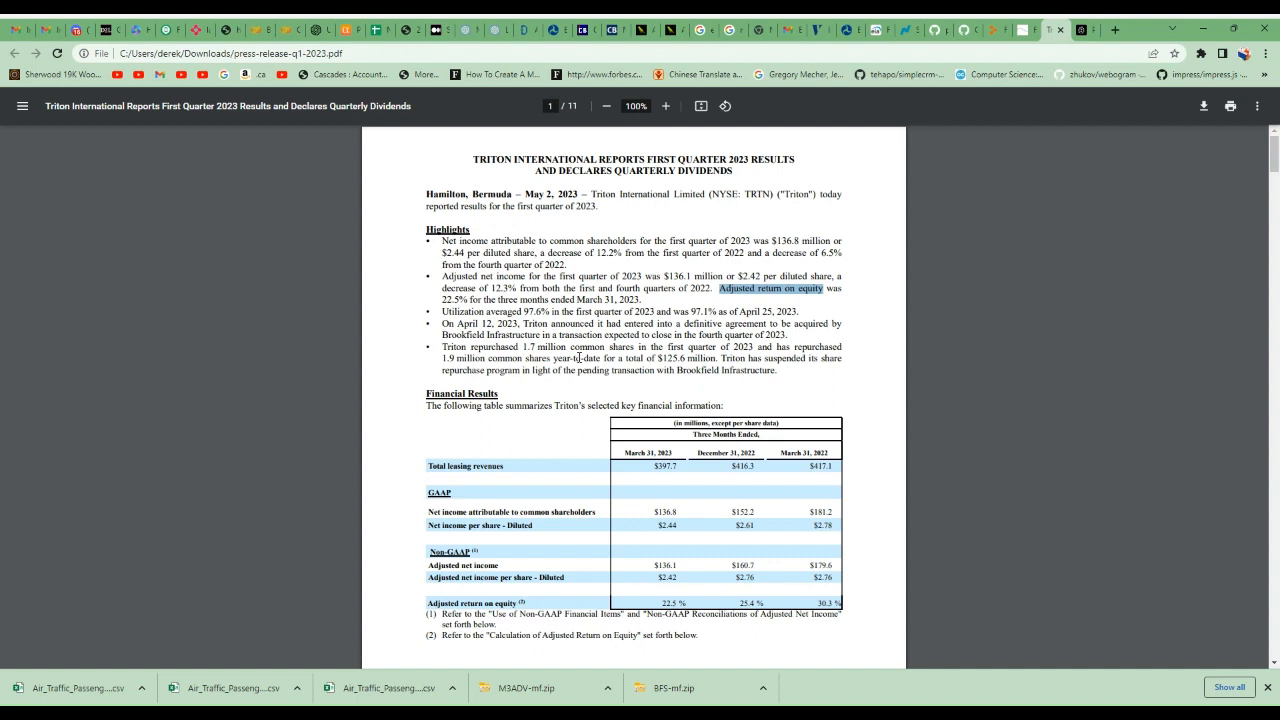
{"action": "mouse_move", "coordinate": [351, 242]}
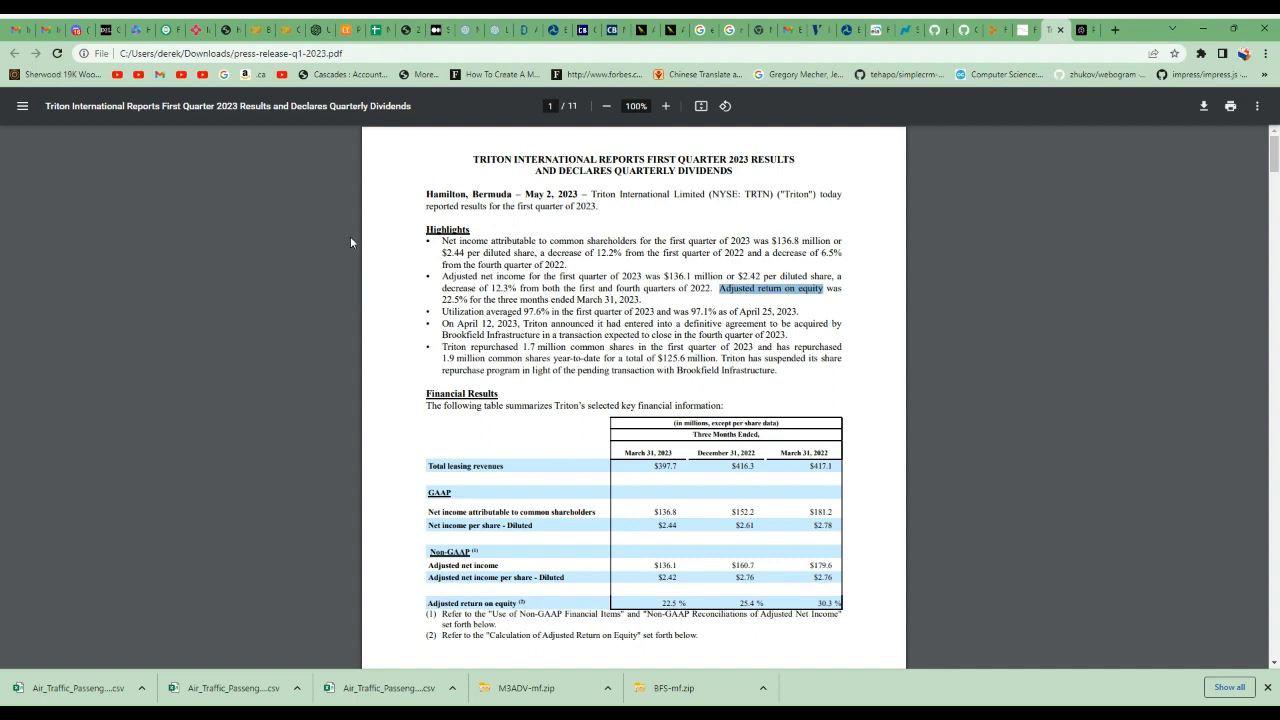
{"action": "mouse_move", "coordinate": [457, 305]}
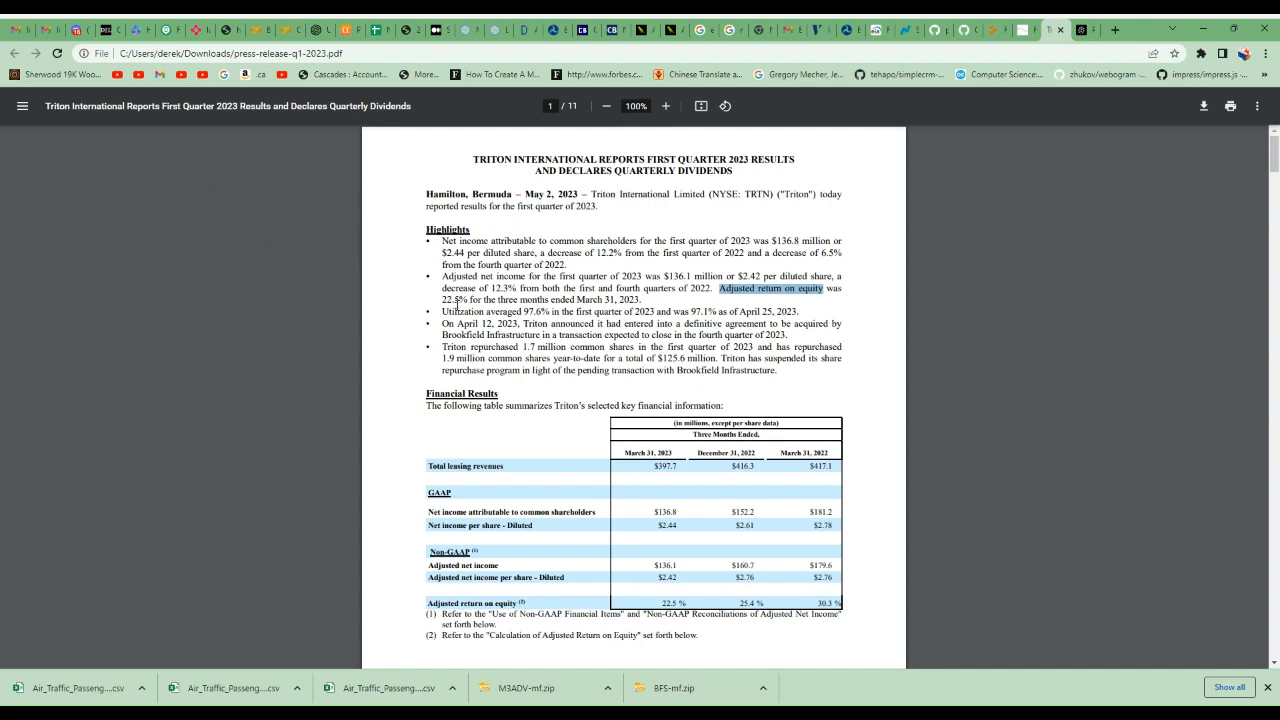
{"action": "scroll", "scroll_direction": "down", "scroll_amount": 3}
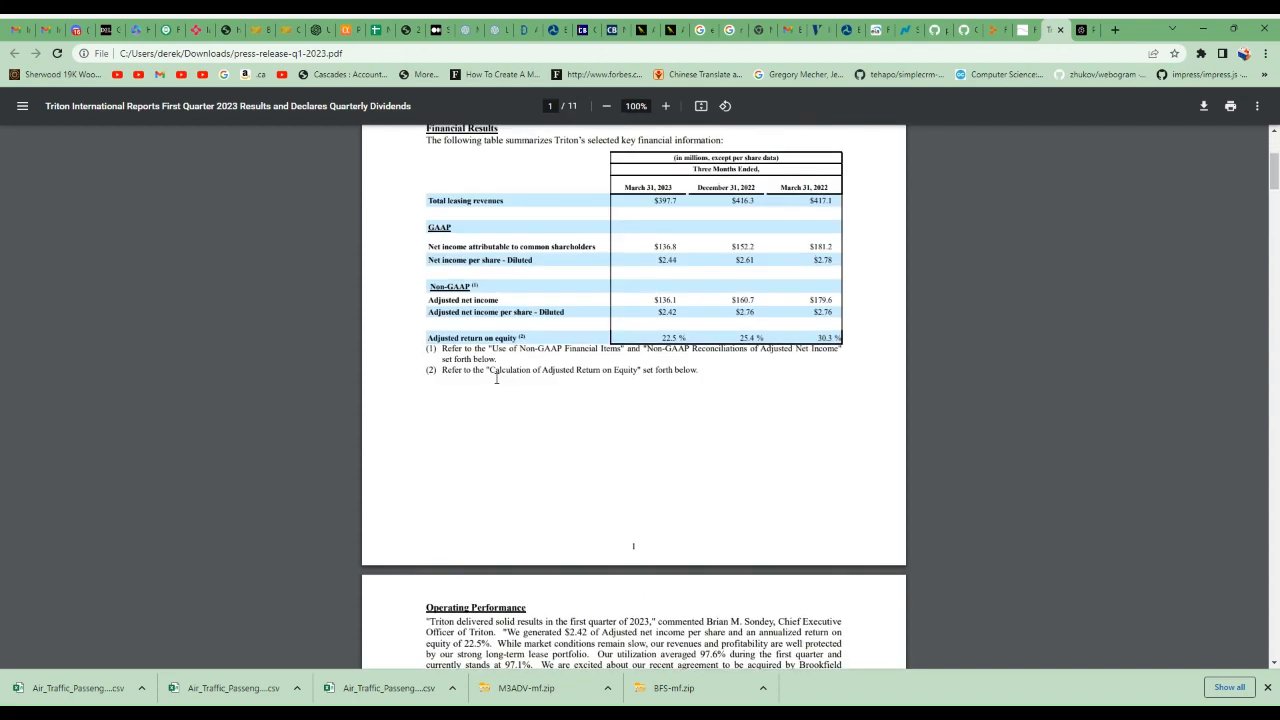
{"action": "scroll", "scroll_direction": "down", "scroll_amount": 3}
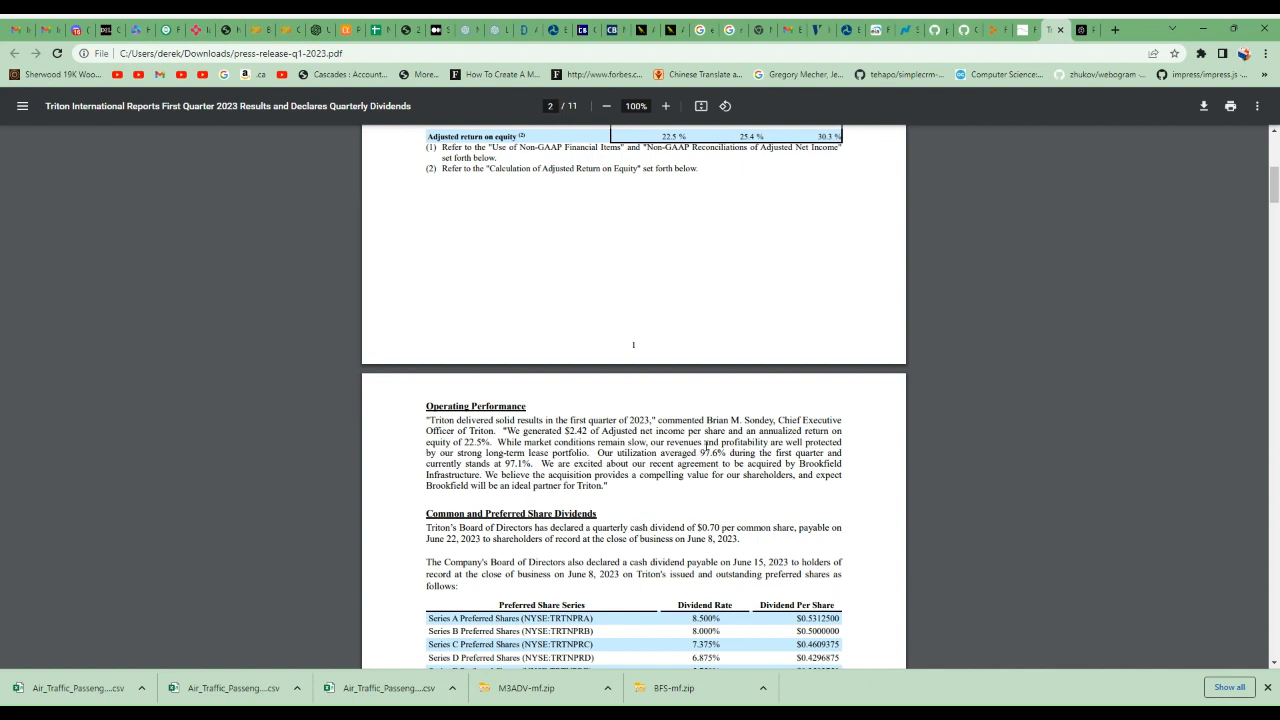
{"action": "left_click", "coordinate": [1025, 30]}
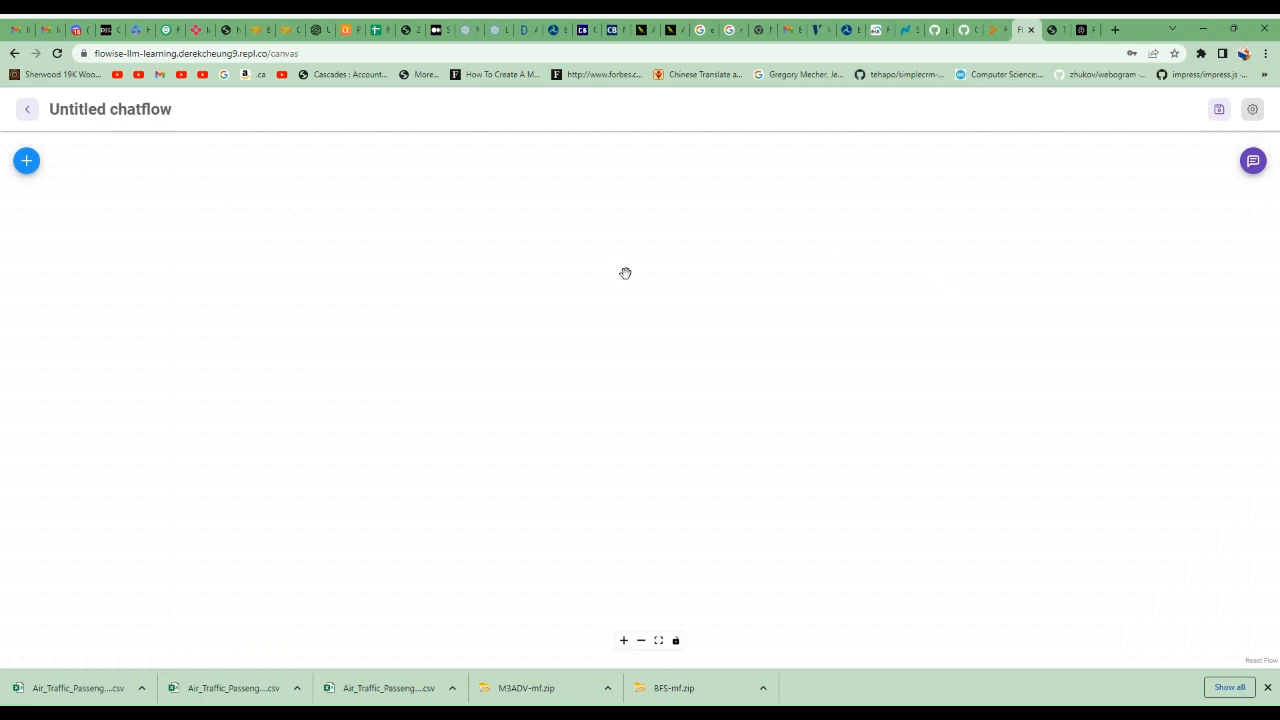
{"action": "mouse_move", "coordinate": [626, 275]}
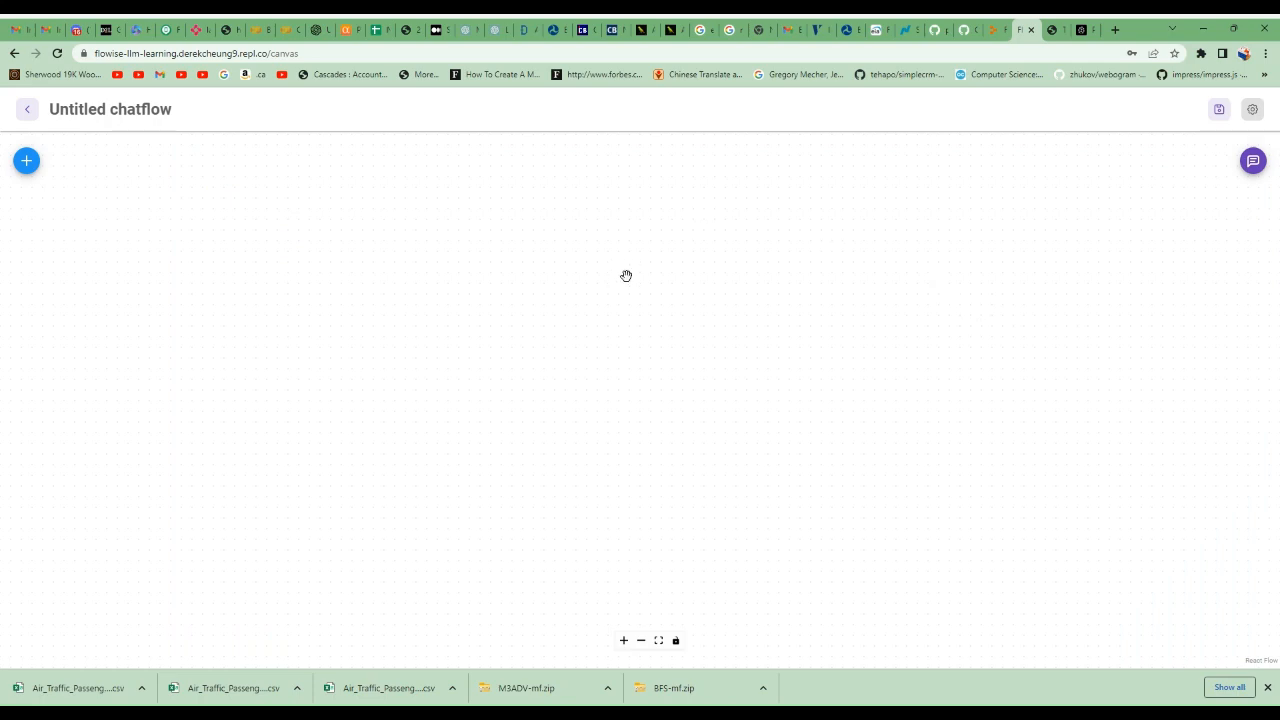
{"action": "mouse_move", "coordinate": [620, 279]}
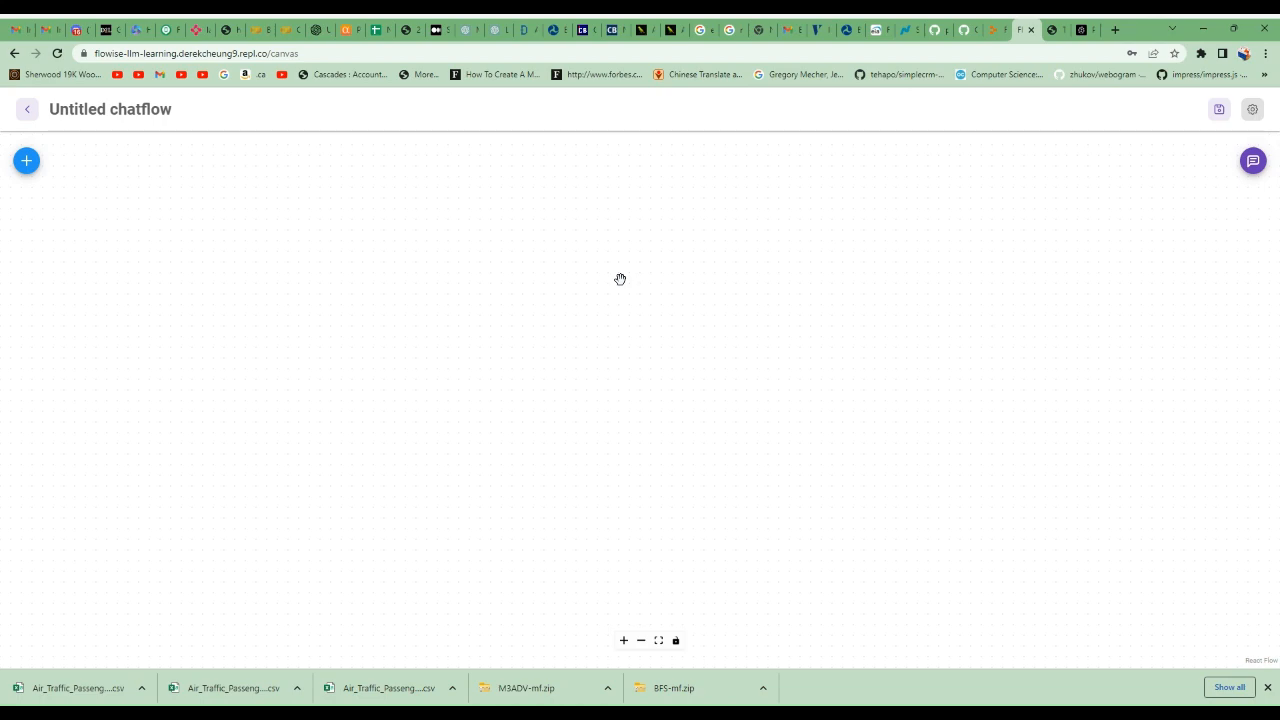
{"action": "mouse_move", "coordinate": [3, 147]}
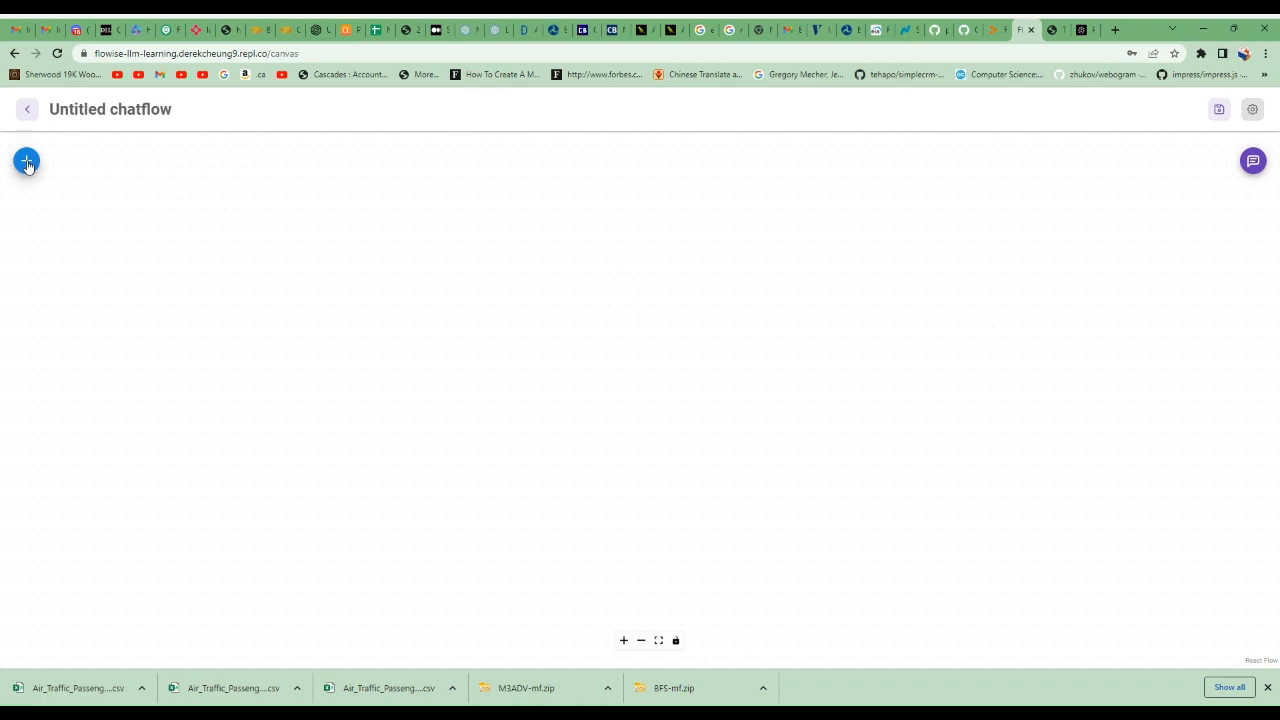
- Add a Conversational Retrieval QA Chain node from Chains, then search nodes for 'LM'
{"action": "left_click", "coordinate": [26, 161]}
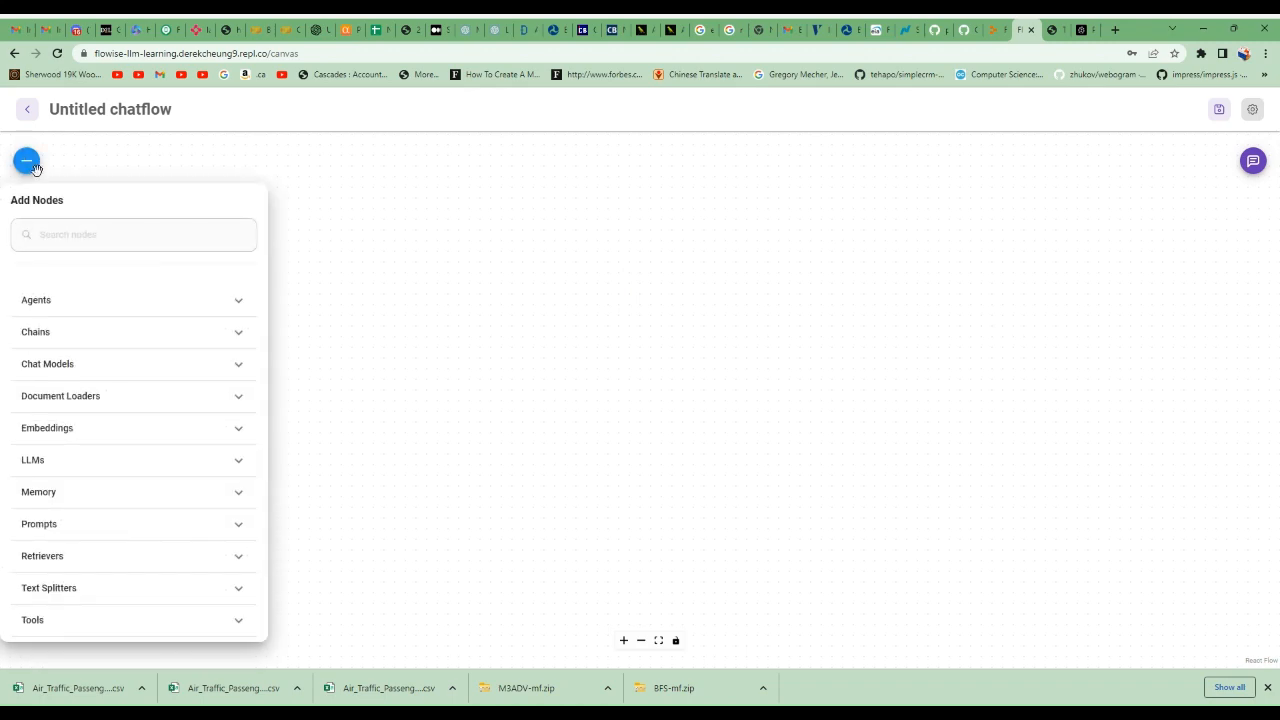
{"action": "mouse_move", "coordinate": [180, 377]}
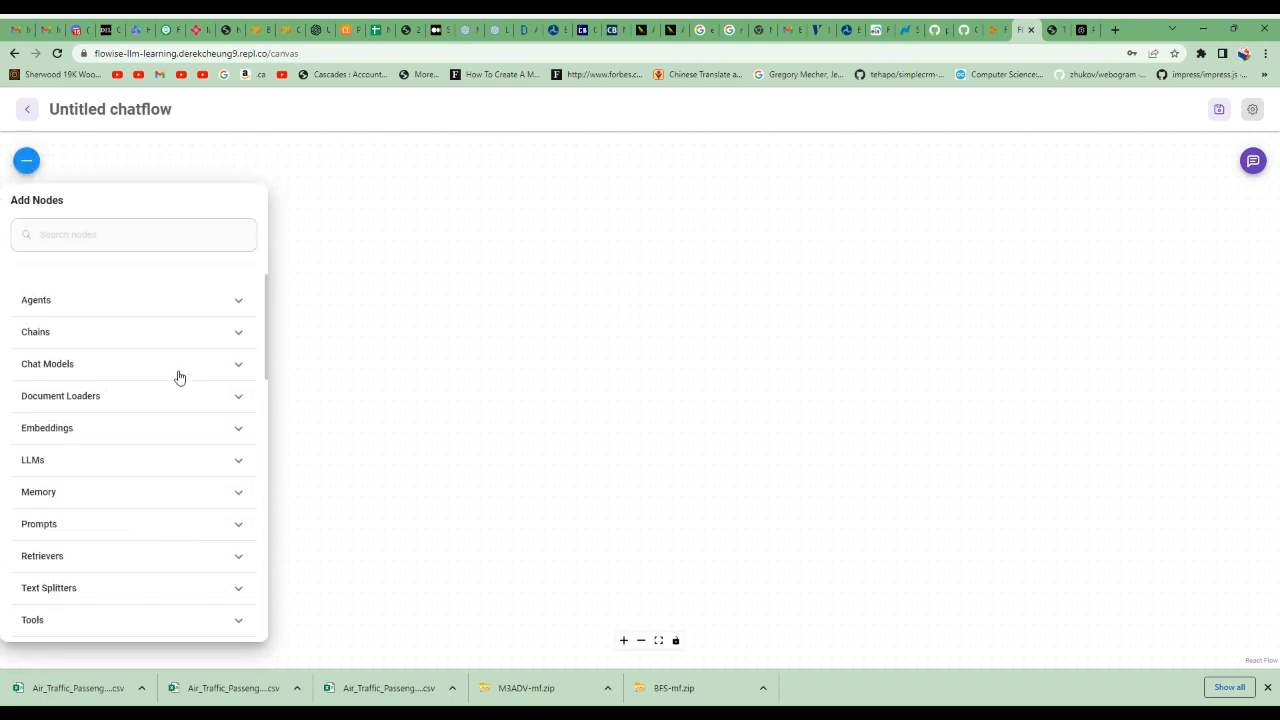
{"action": "left_click", "coordinate": [35, 331]}
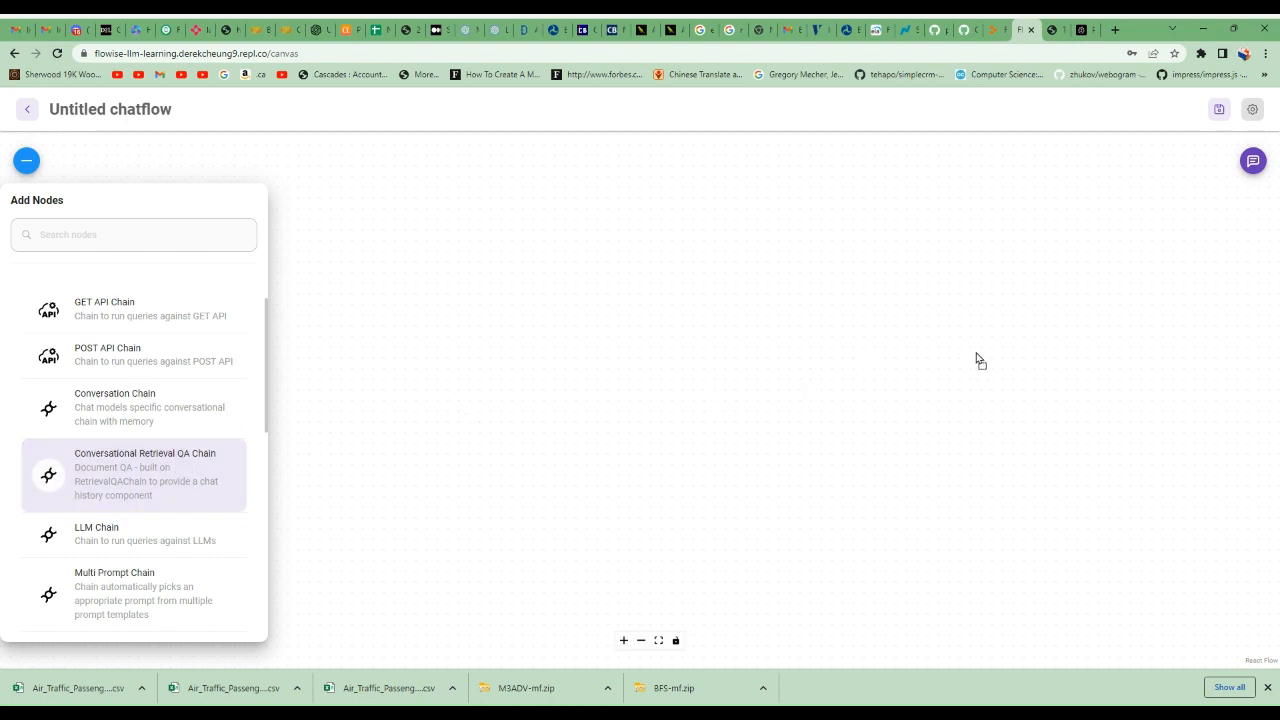
{"action": "left_click", "coordinate": [133, 474]}
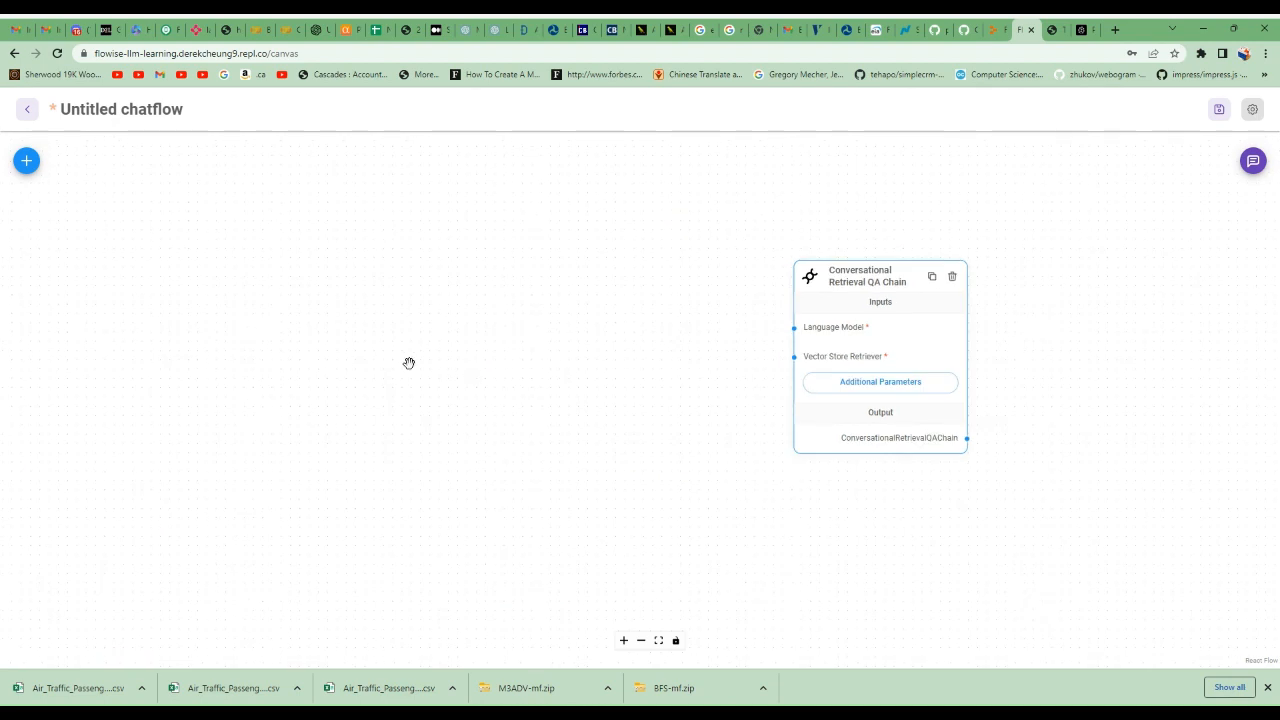
{"action": "left_click", "coordinate": [26, 160]}
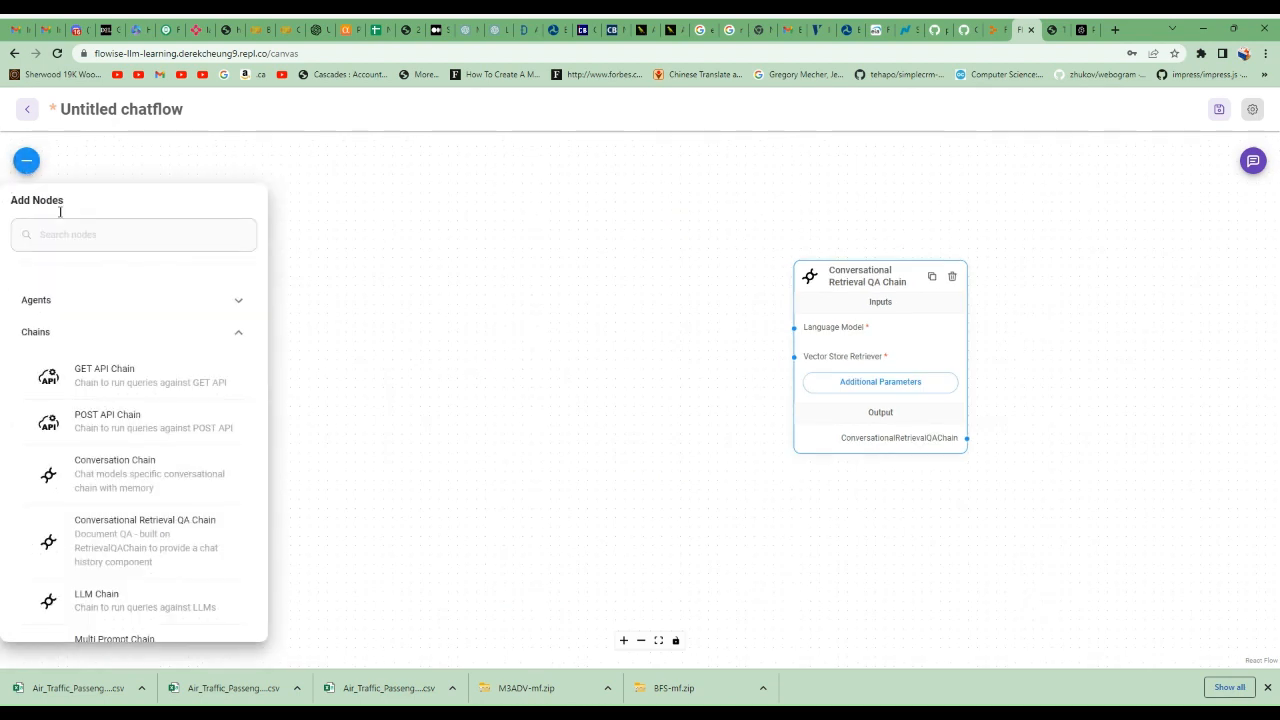
{"action": "type", "text": "L"}
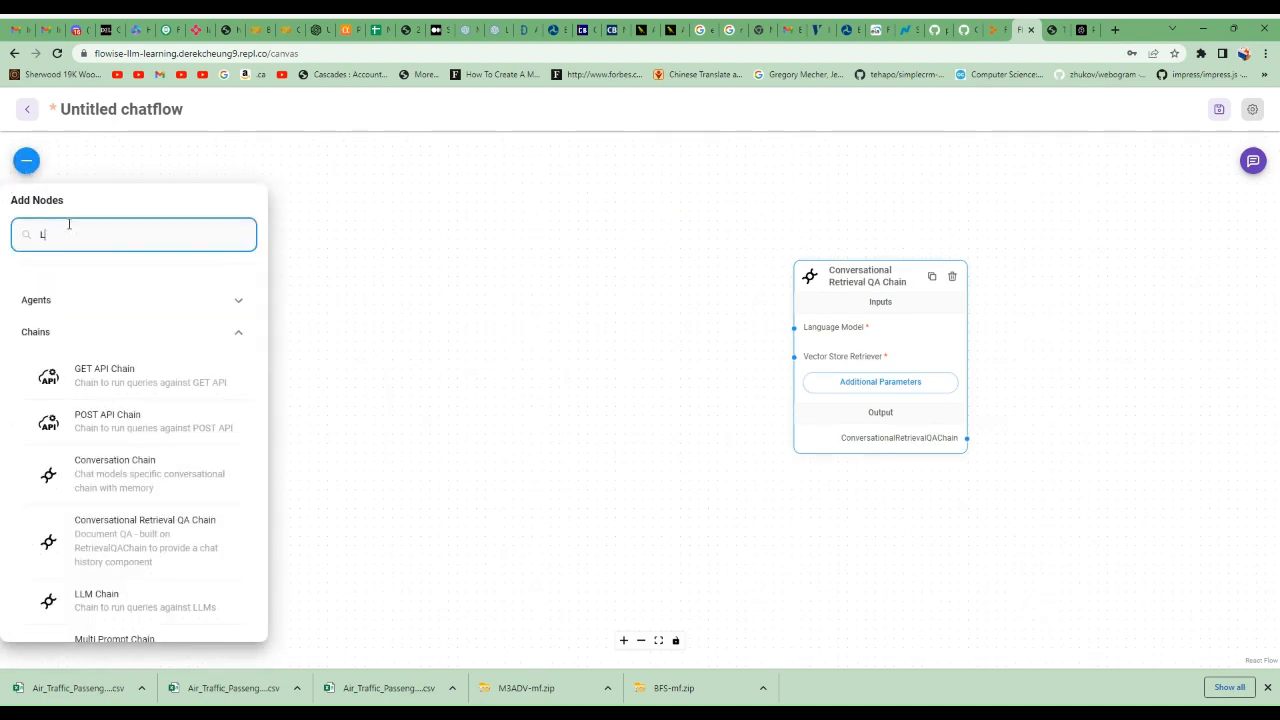
{"action": "type", "text": "LM"}
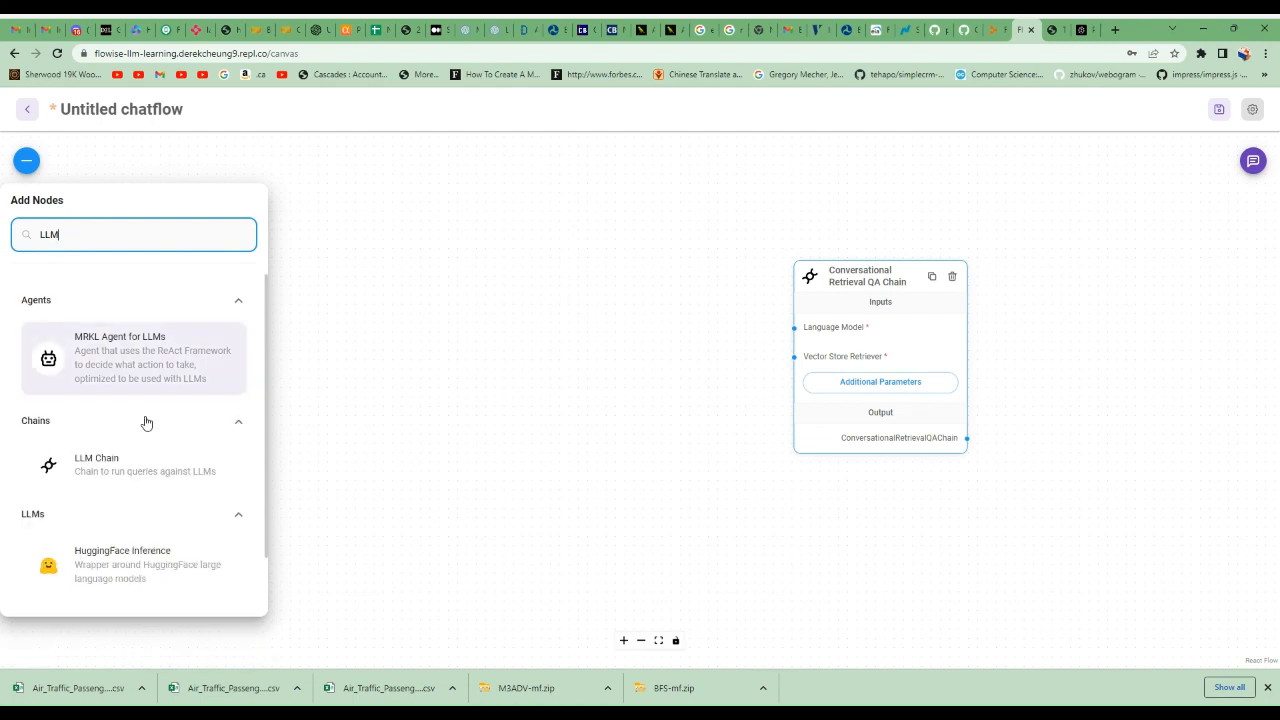
{"action": "mouse_move", "coordinate": [127, 437]}
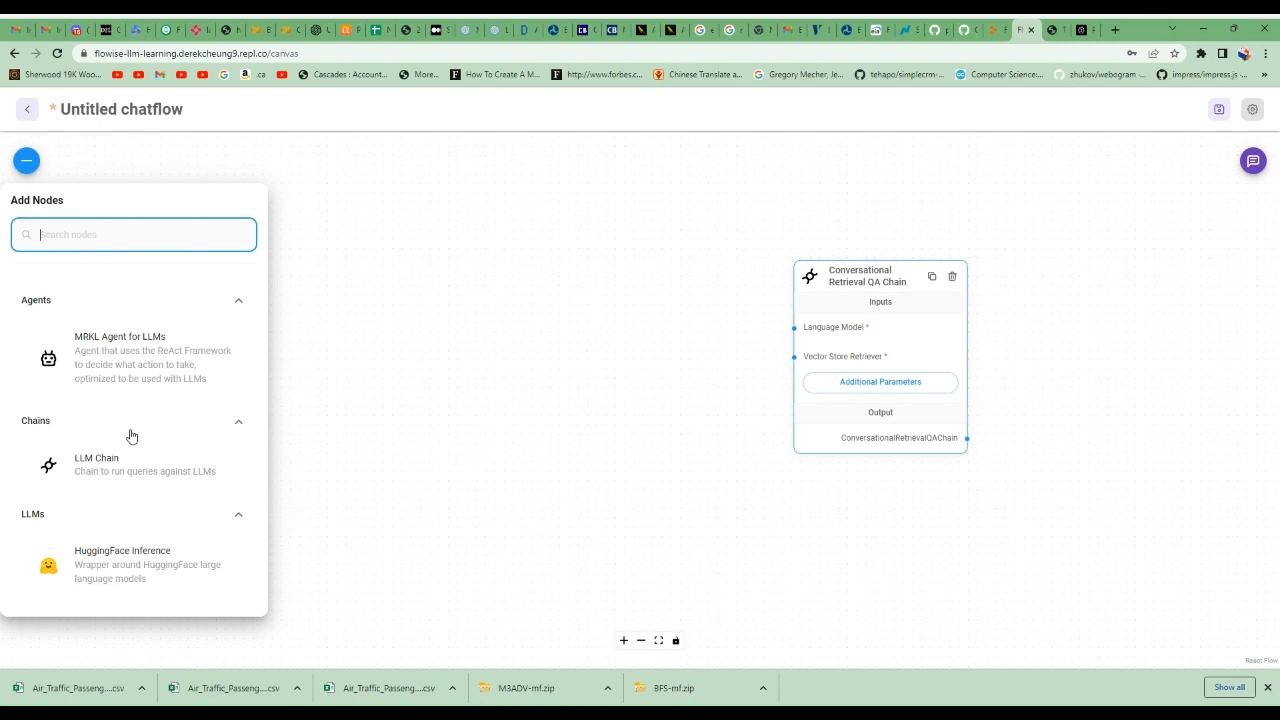
- Search for the OpenAI model node to feed the chain's Language Model input
{"action": "type", "text": "Open"}
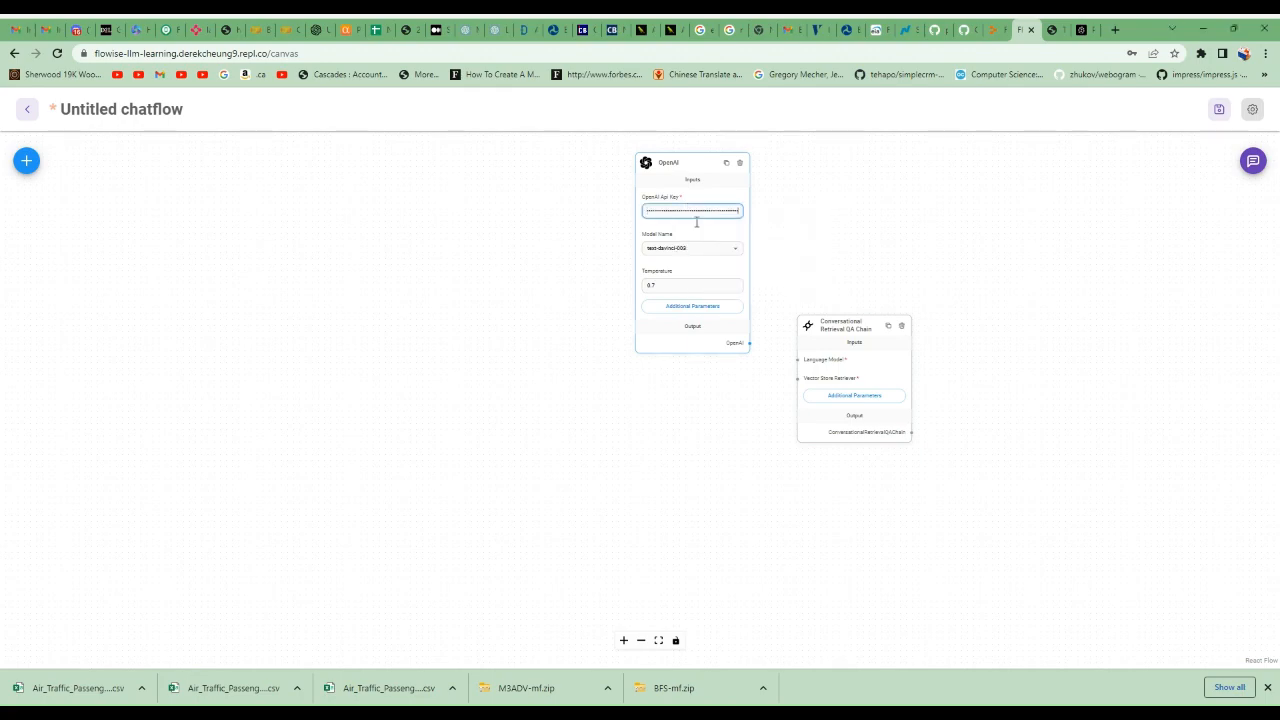
{"action": "mouse_move", "coordinate": [750, 343]}
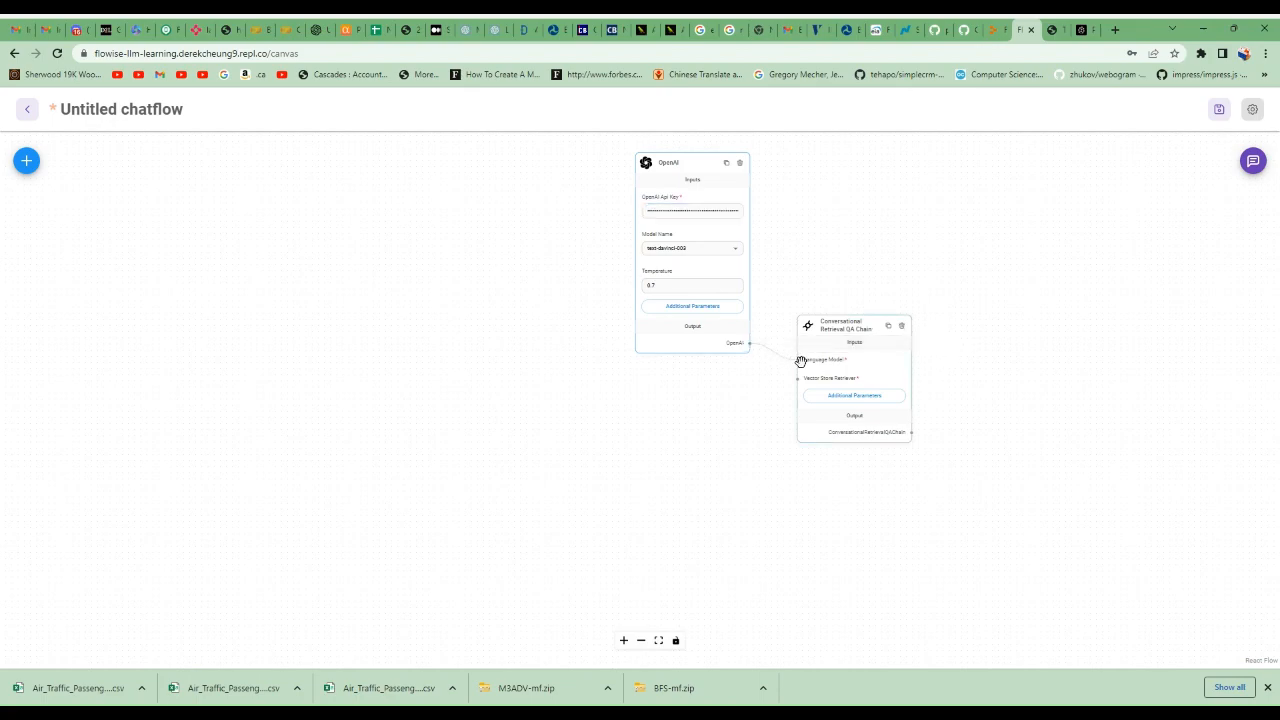
{"action": "mouse_move", "coordinate": [822, 432]}
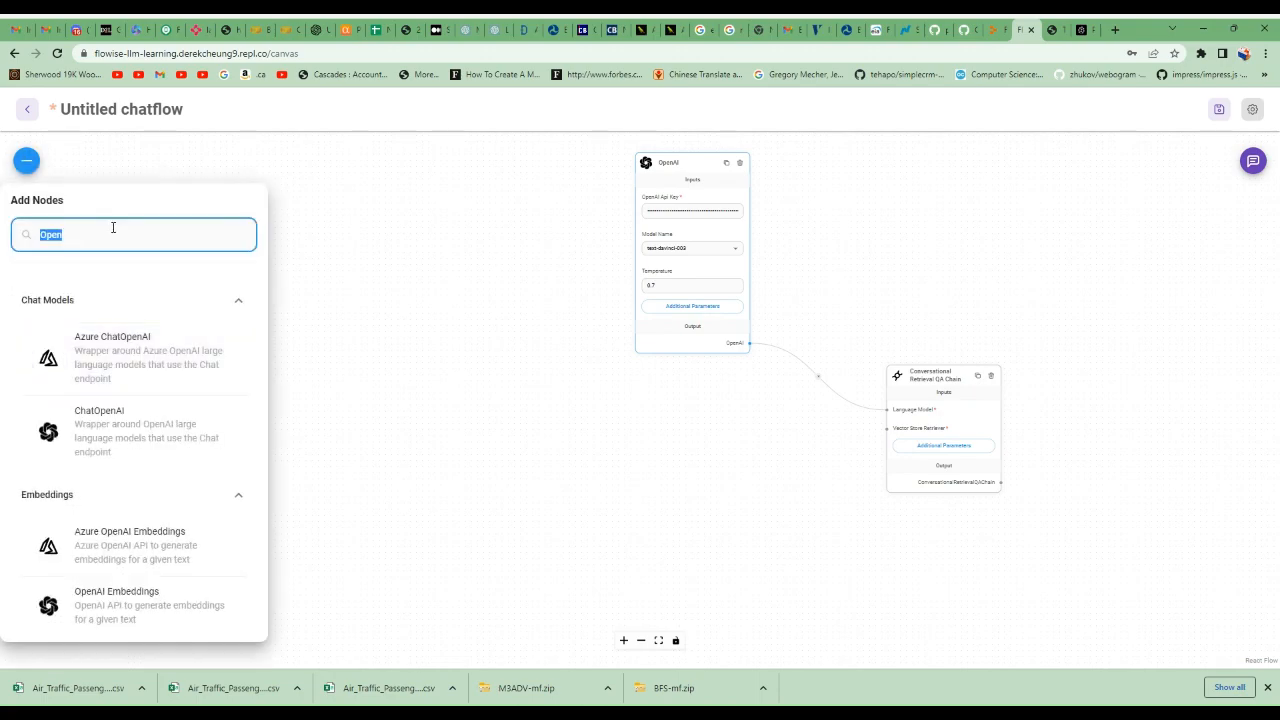
- Add a Pinecone Upsert Document node and fill in its API key
{"action": "type", "text": "poi"}
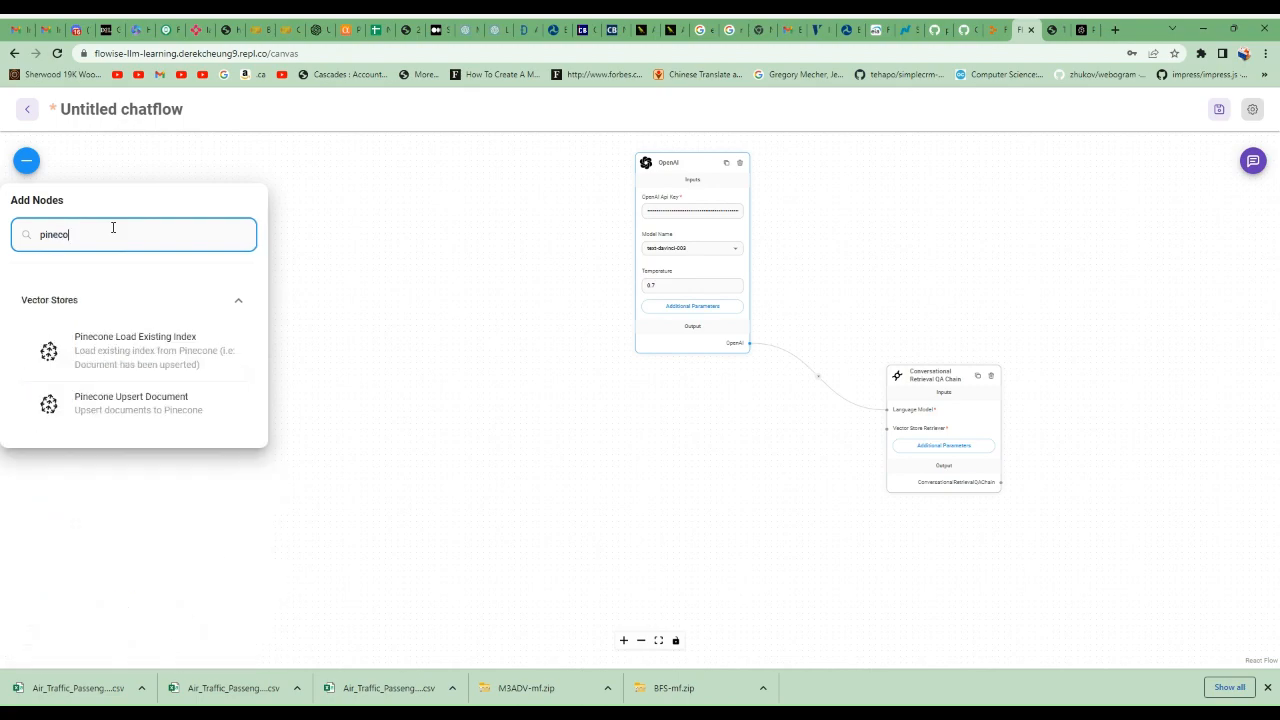
{"action": "type", "text": "ne"}
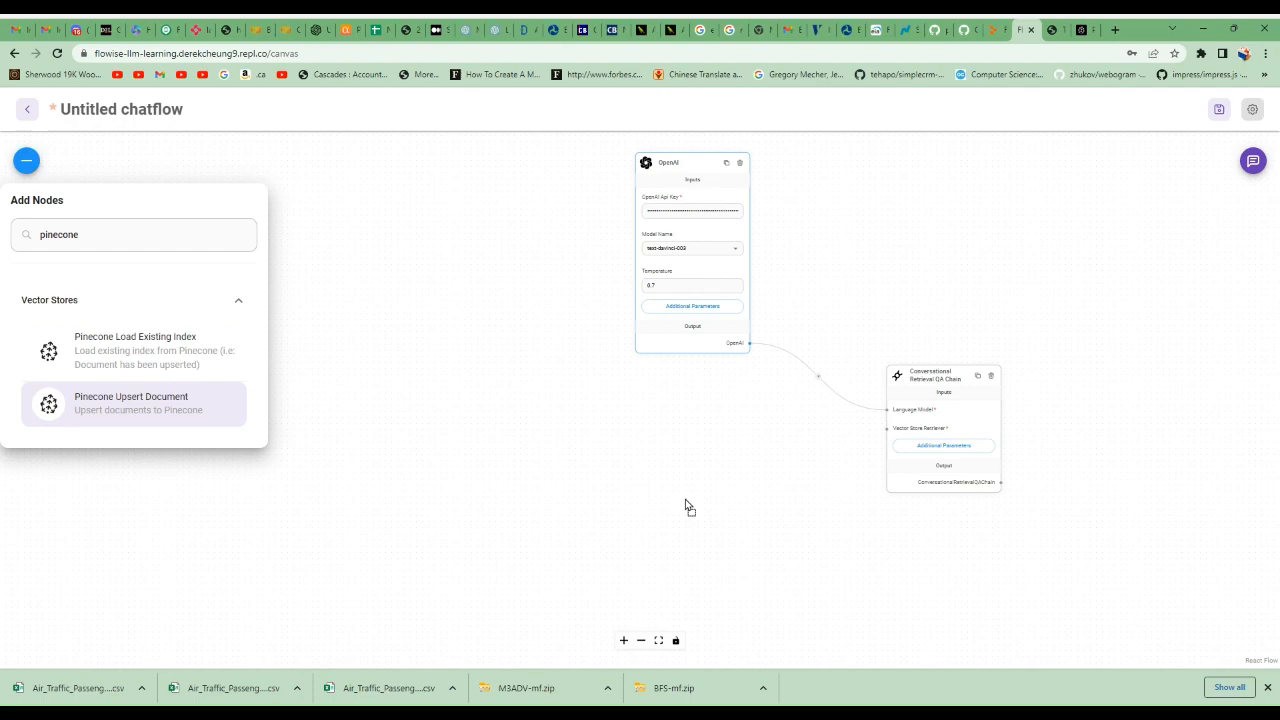
{"action": "left_click", "coordinate": [133, 404]}
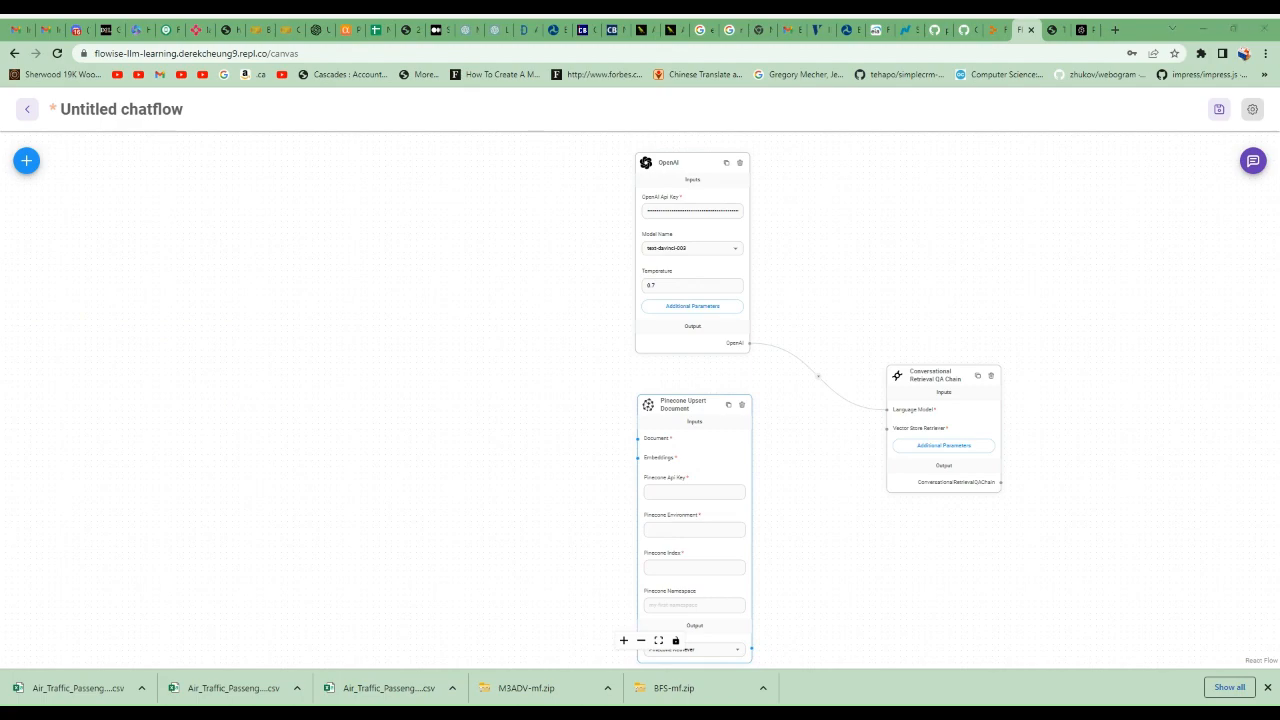
{"action": "left_click", "coordinate": [693, 491]}
{"action": "type", "text": "eu-west1-gcp"}
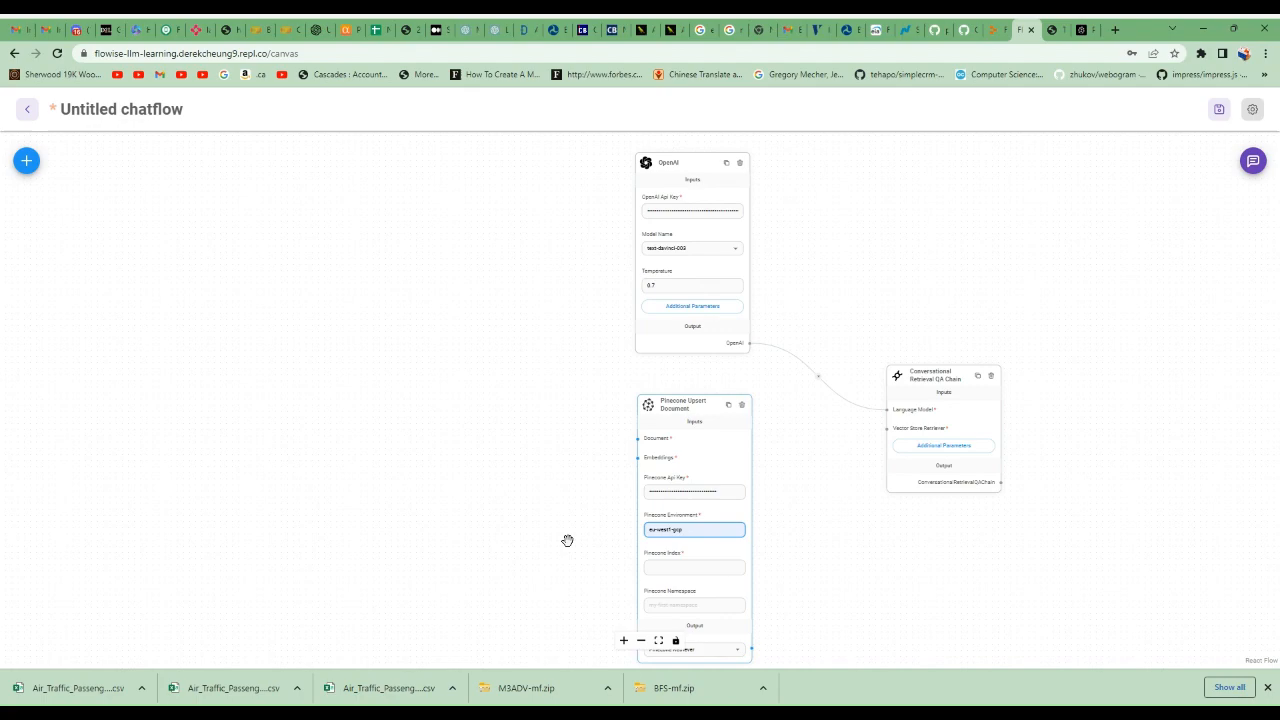
- Set the Pinecone index to 'experiment' and the namespace to 'earnings'
{"action": "left_click", "coordinate": [694, 567]}
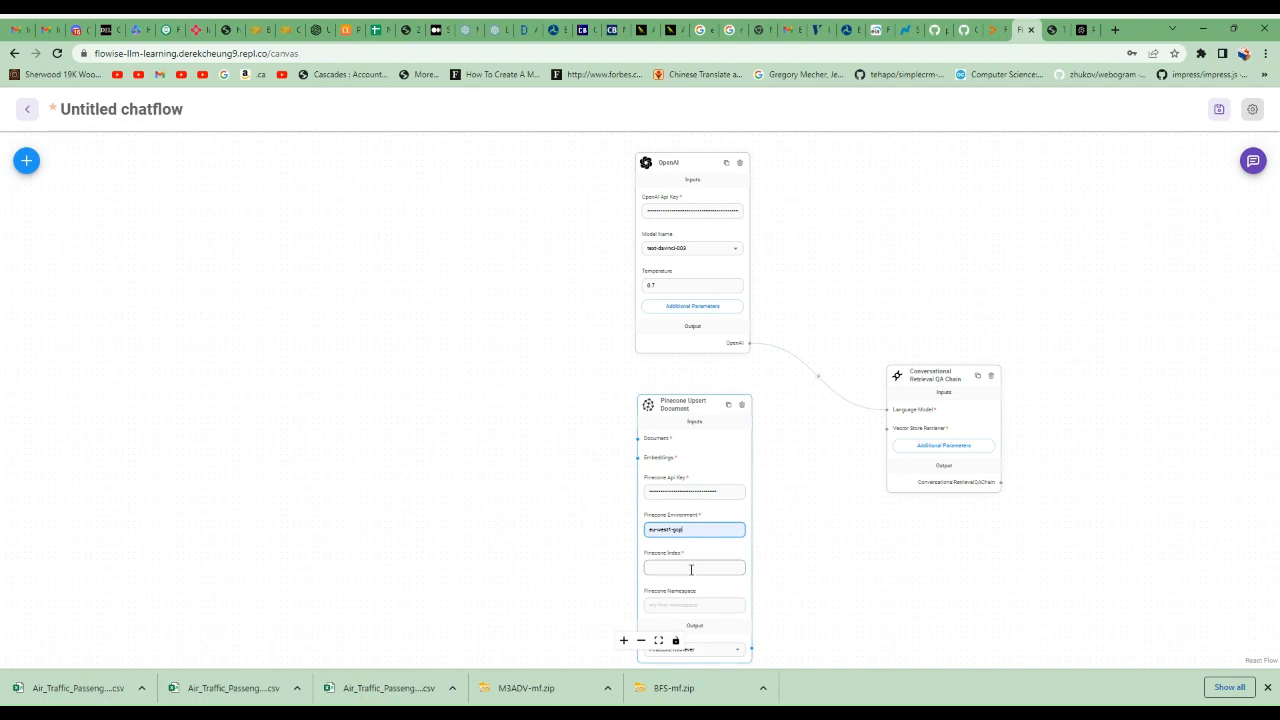
{"action": "type", "text": "experiment"}
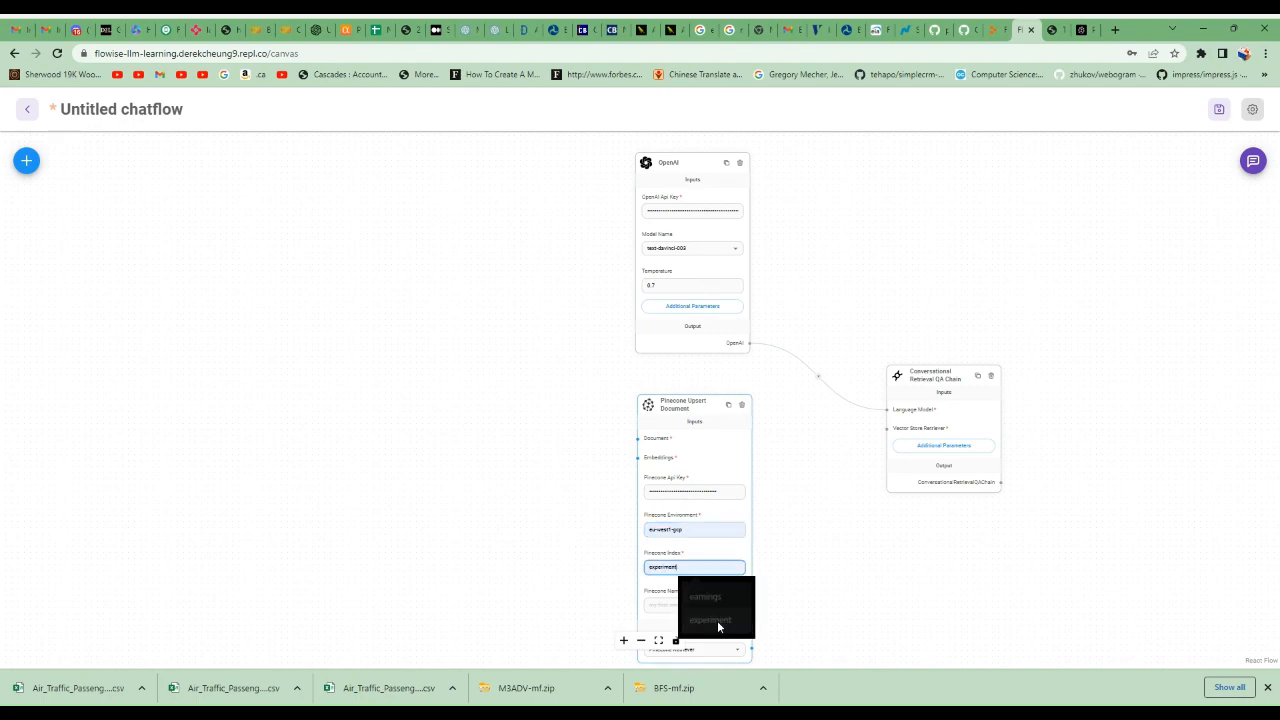
{"action": "left_click", "coordinate": [710, 620]}
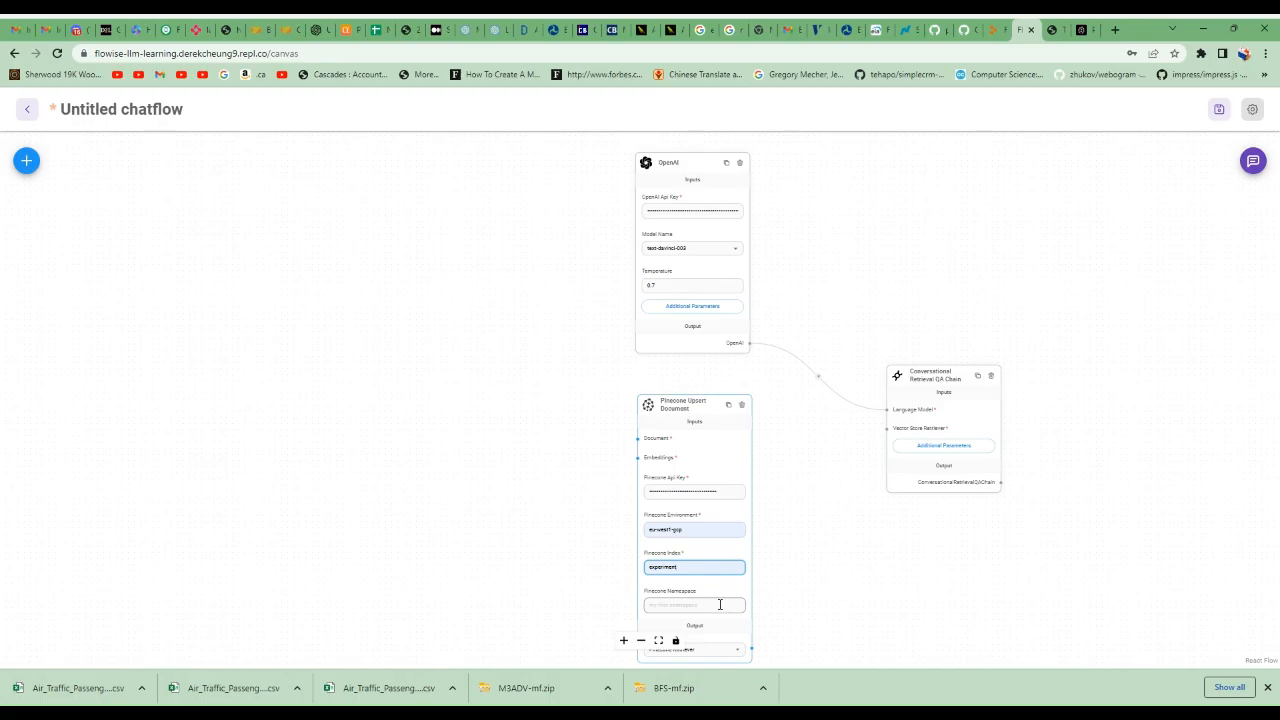
{"action": "left_click", "coordinate": [694, 604]}
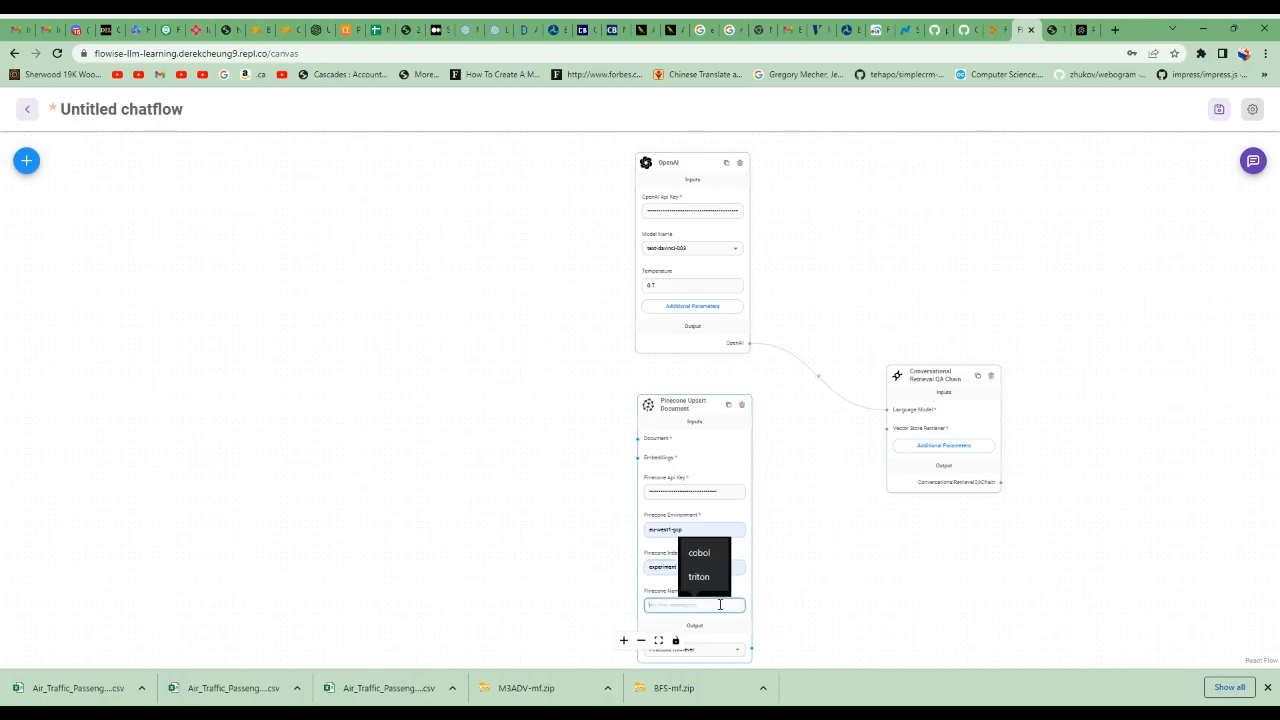
{"action": "type", "text": "earnings"}
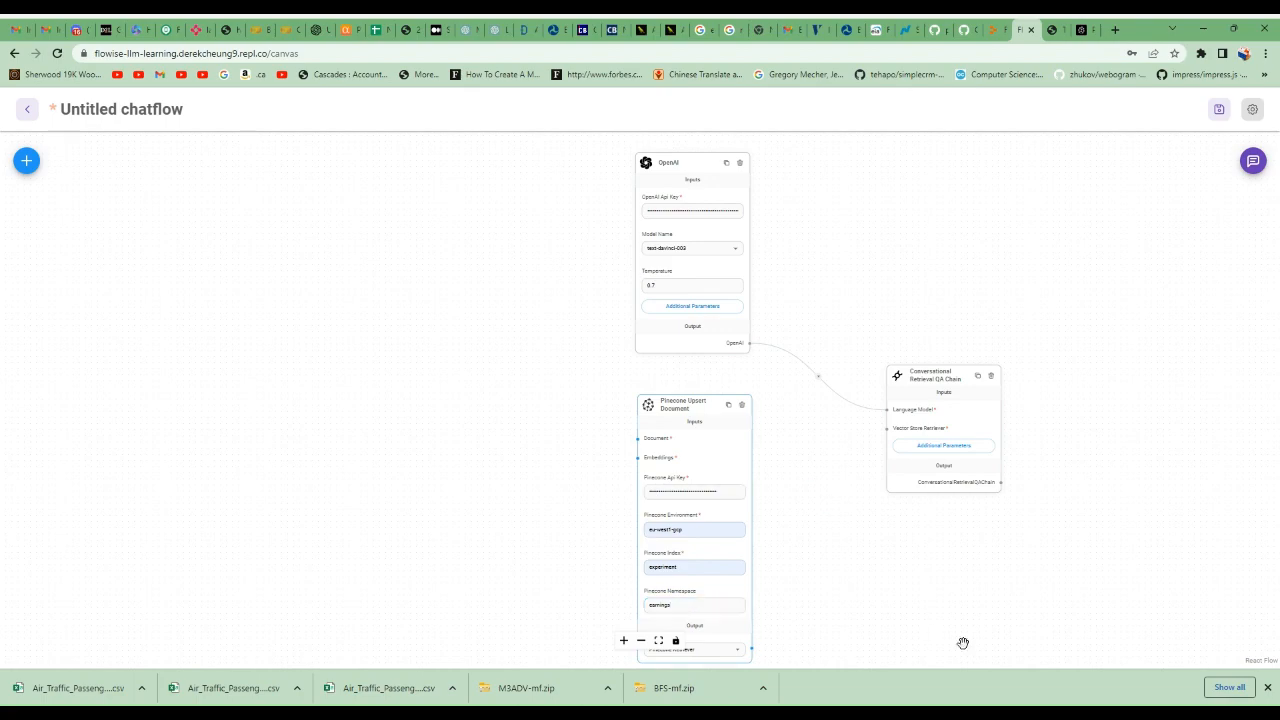
{"action": "mouse_move", "coordinate": [573, 263]}
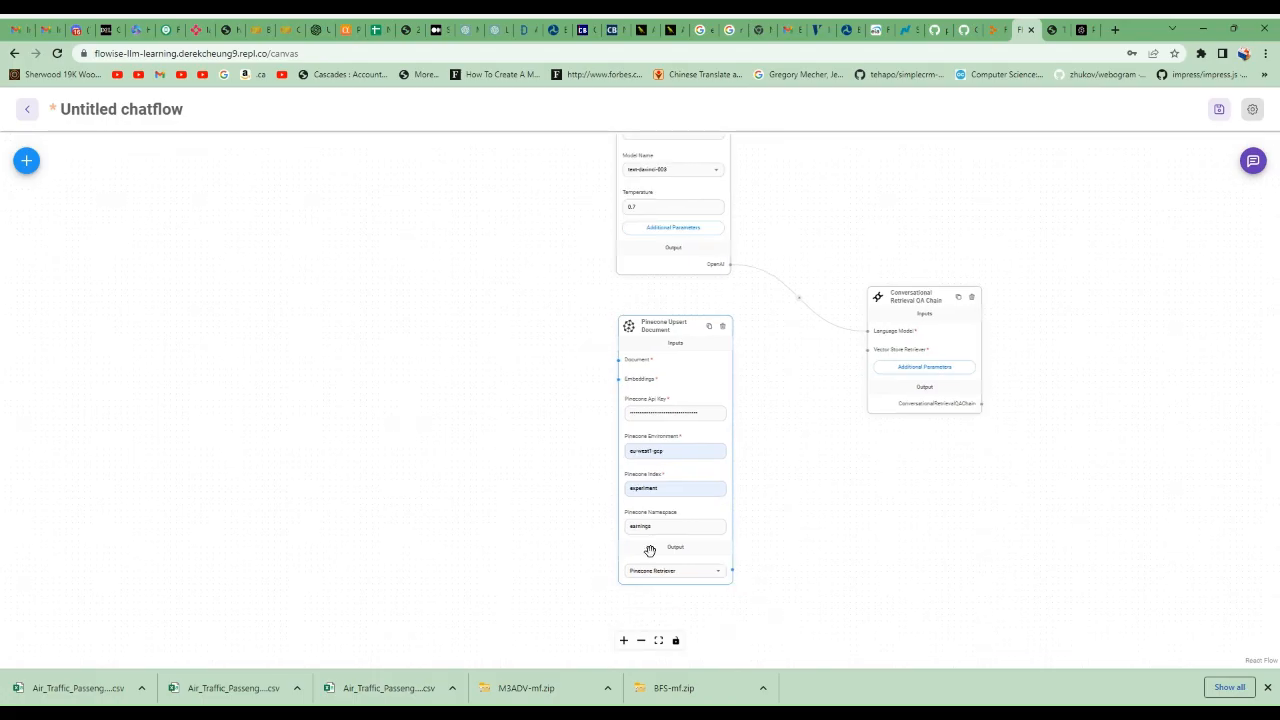
{"action": "mouse_move", "coordinate": [740, 566]}
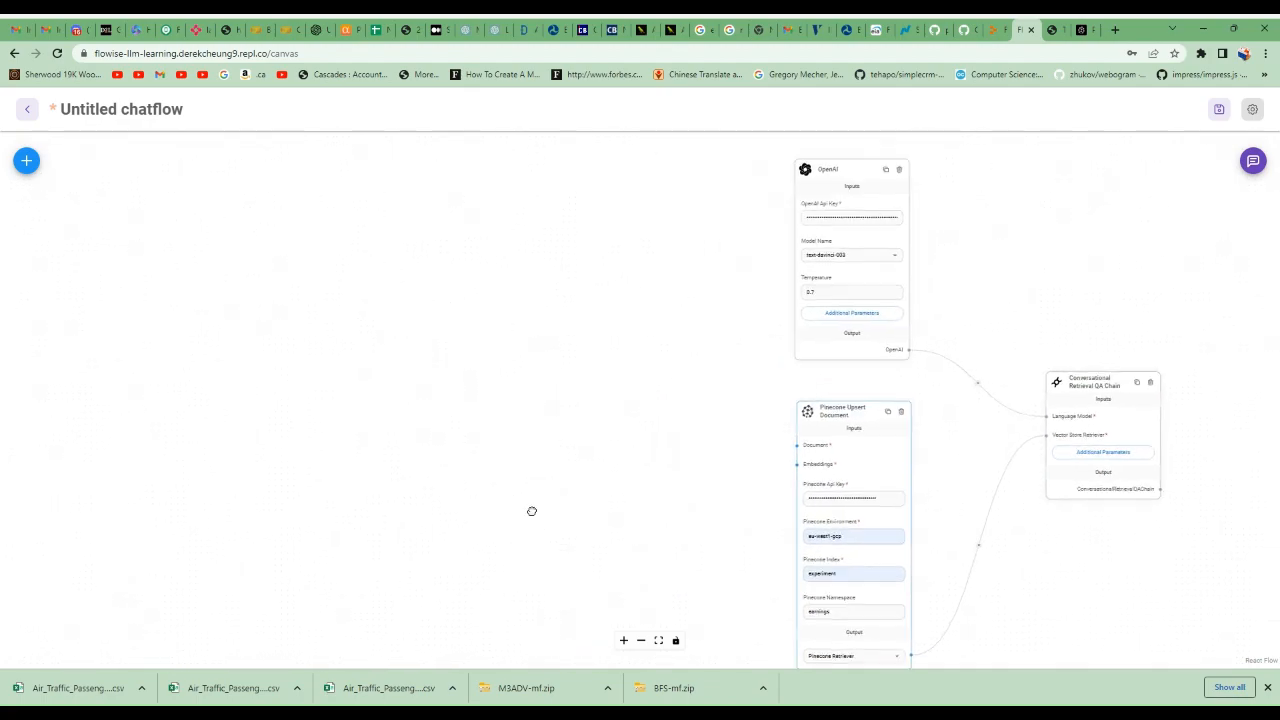
{"action": "mouse_move", "coordinate": [531, 507]}
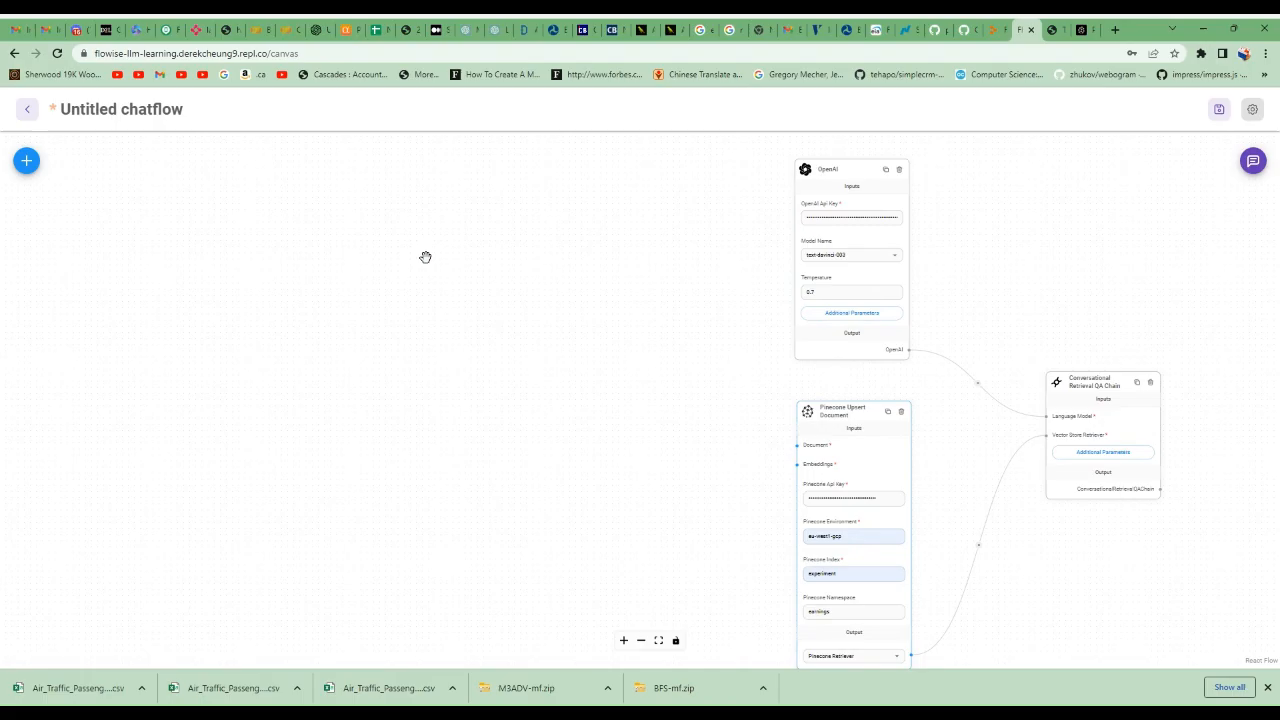
{"action": "left_click", "coordinate": [26, 160]}
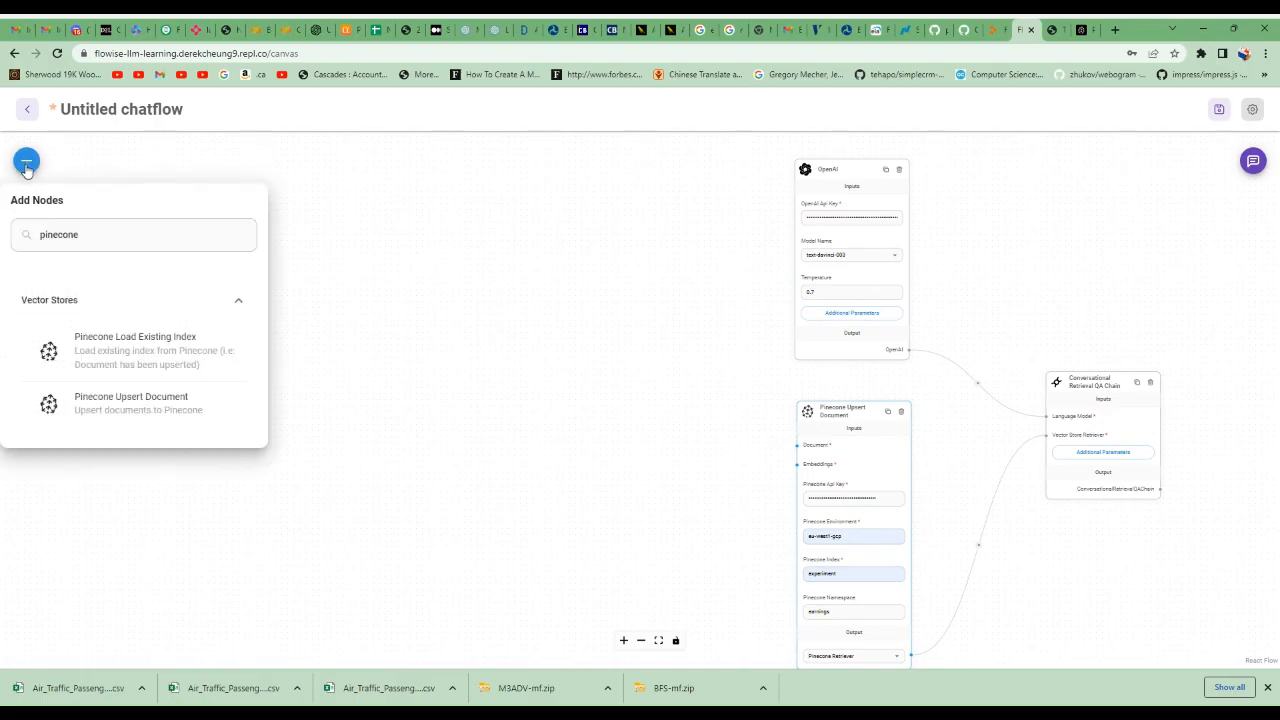
- Add a Pdf File node and upload press-release-q1-2023.pdf into it
{"action": "left_click", "coordinate": [133, 234]}
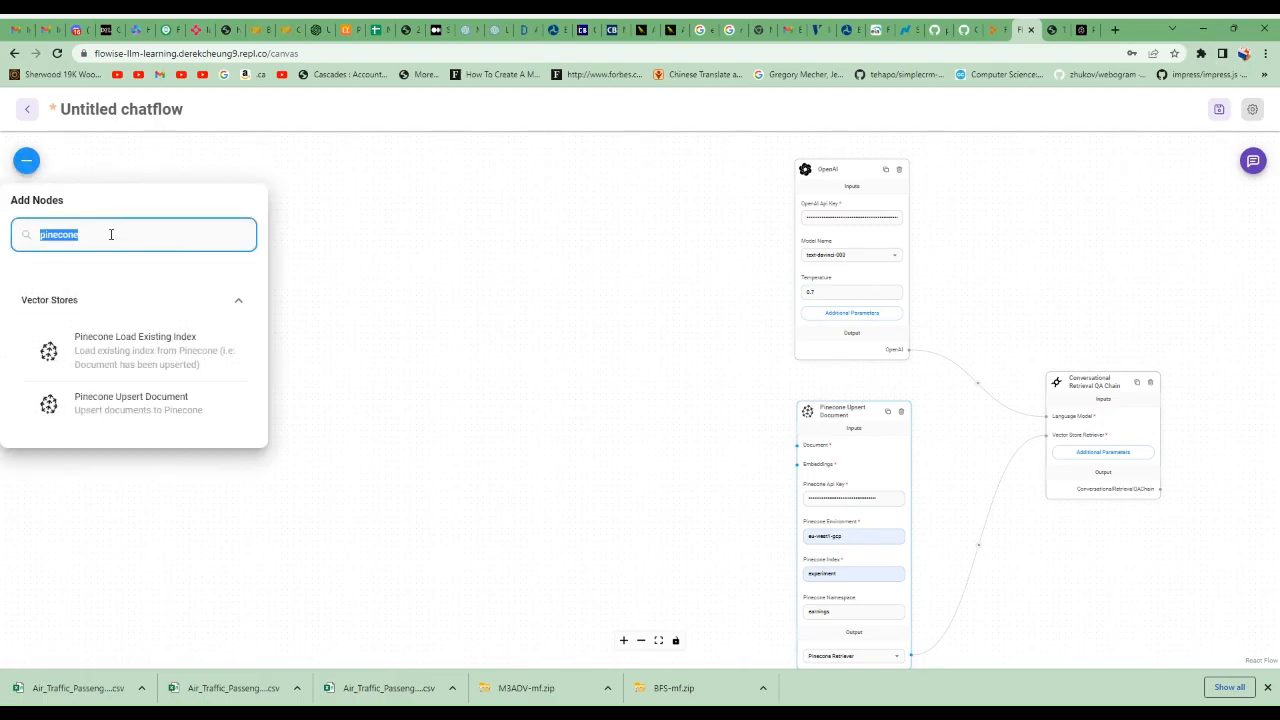
{"action": "type", "text": "pdf"}
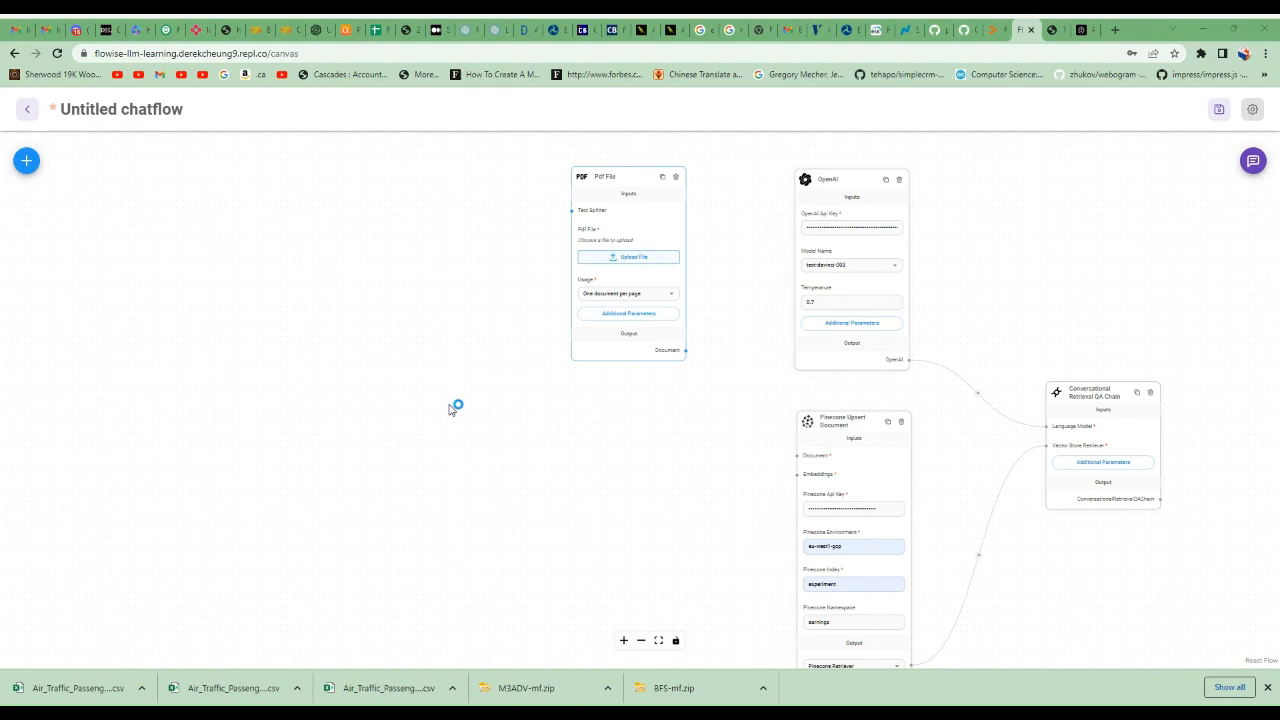
{"action": "left_click", "coordinate": [628, 257]}
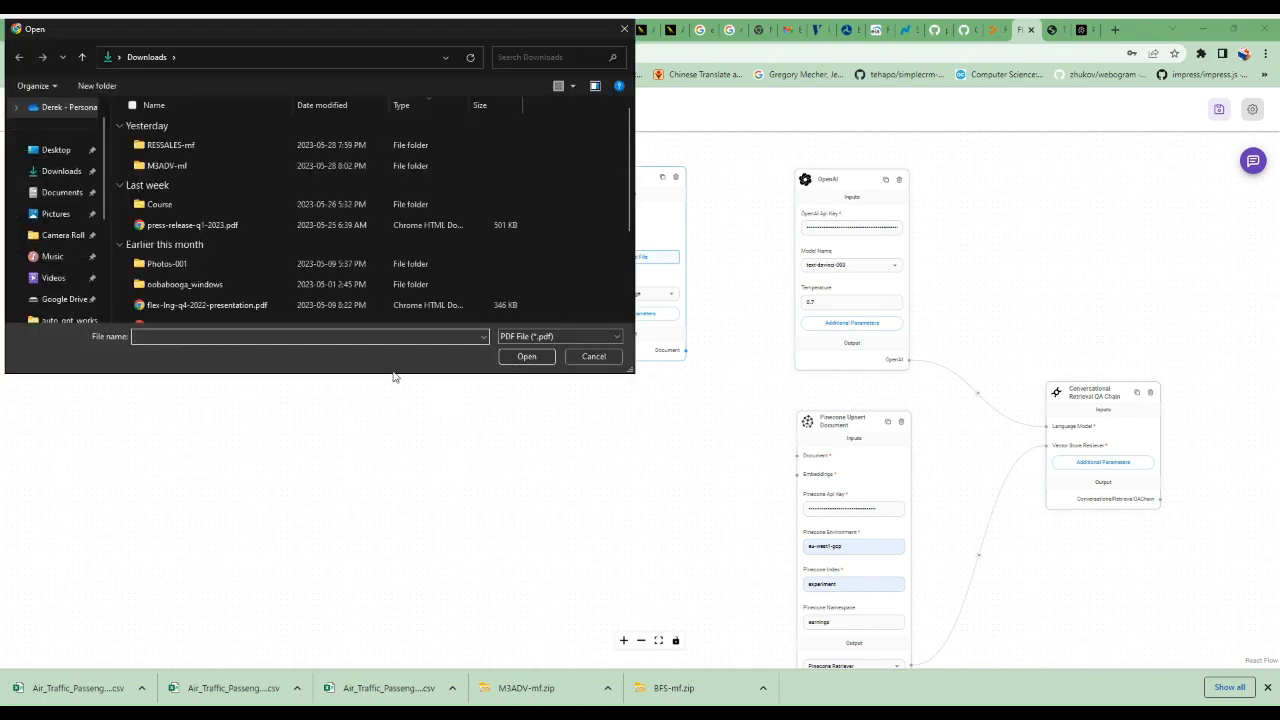
{"action": "left_click", "coordinate": [192, 224]}
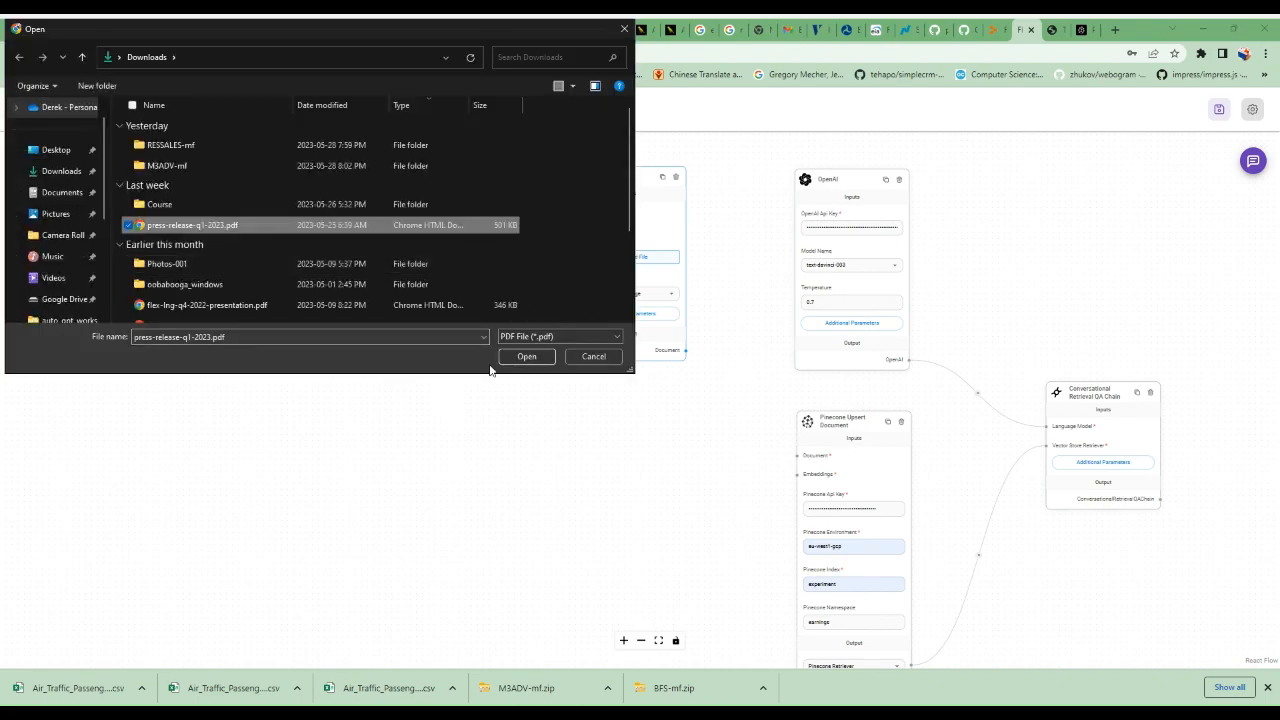
{"action": "left_click", "coordinate": [526, 356]}
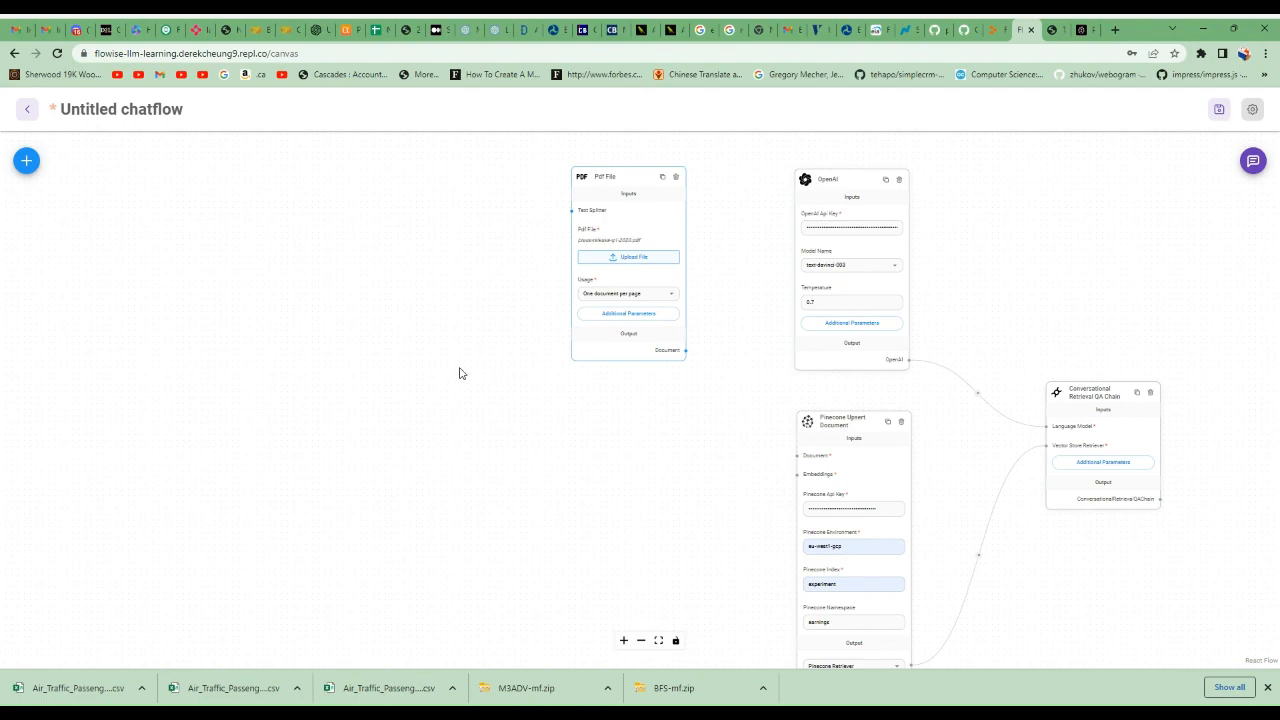
{"action": "mouse_move", "coordinate": [687, 353]}
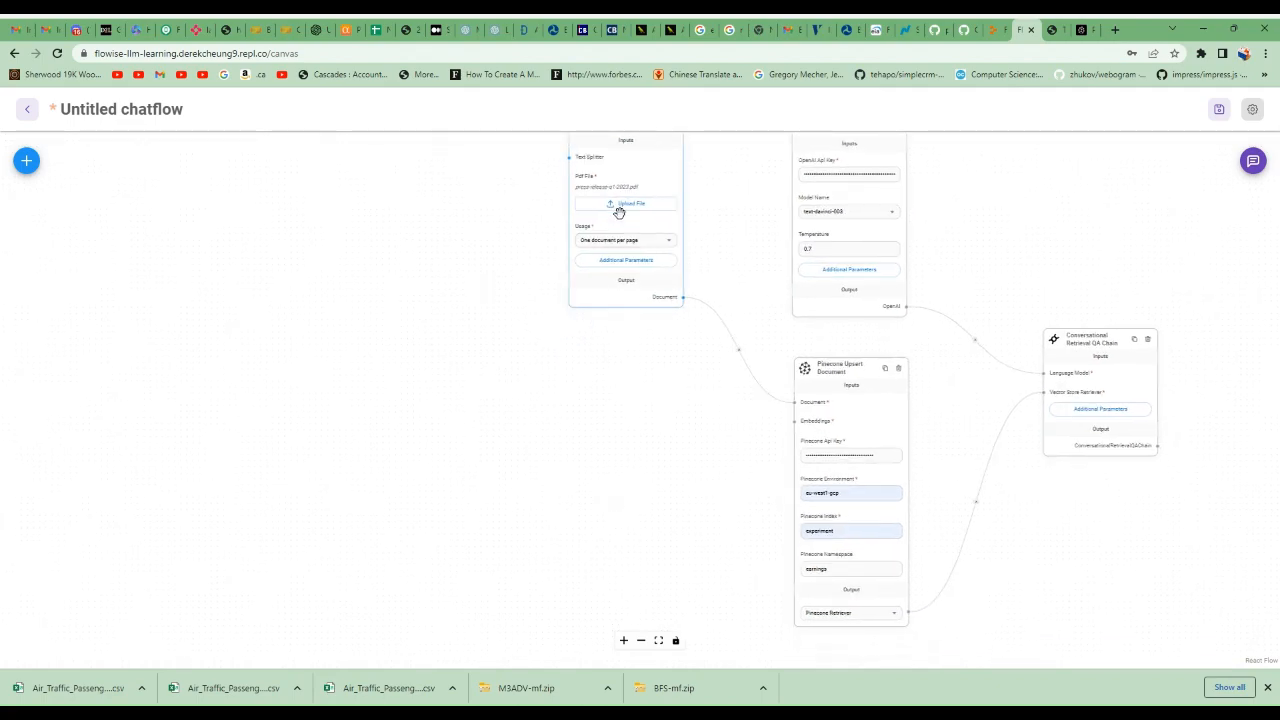
{"action": "mouse_move", "coordinate": [611, 337]}
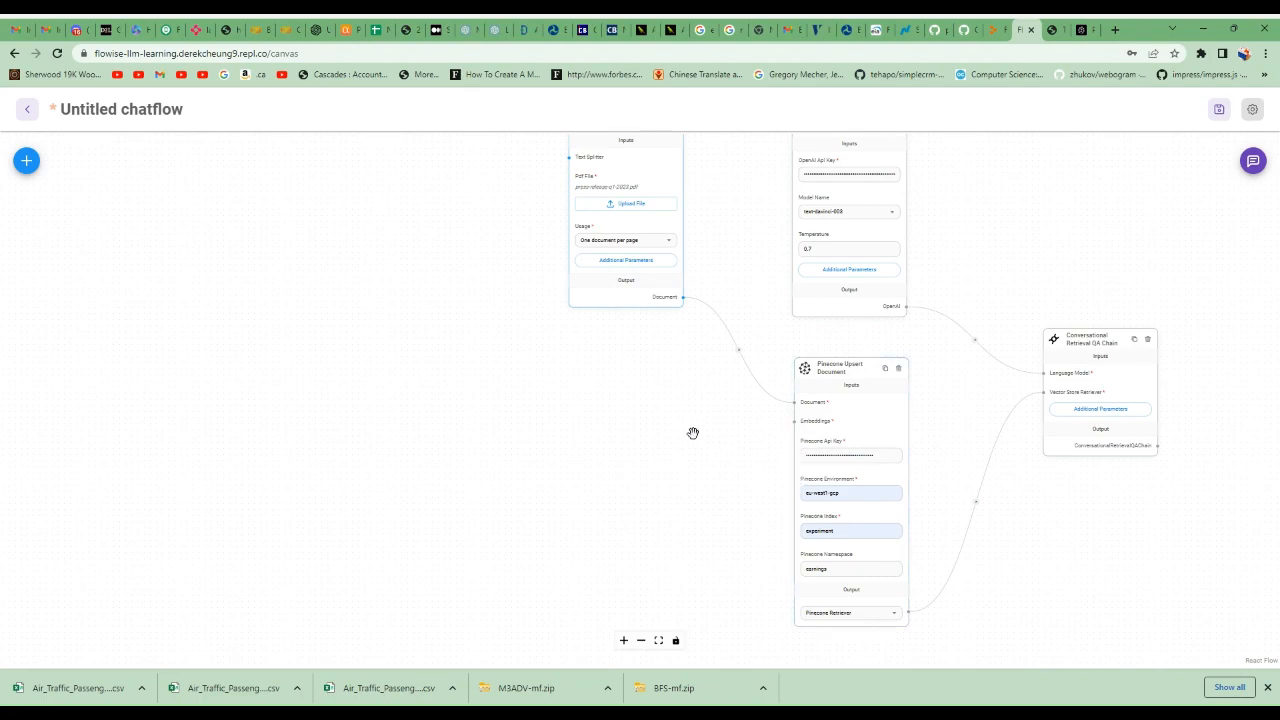
{"action": "mouse_move", "coordinate": [625, 413]}
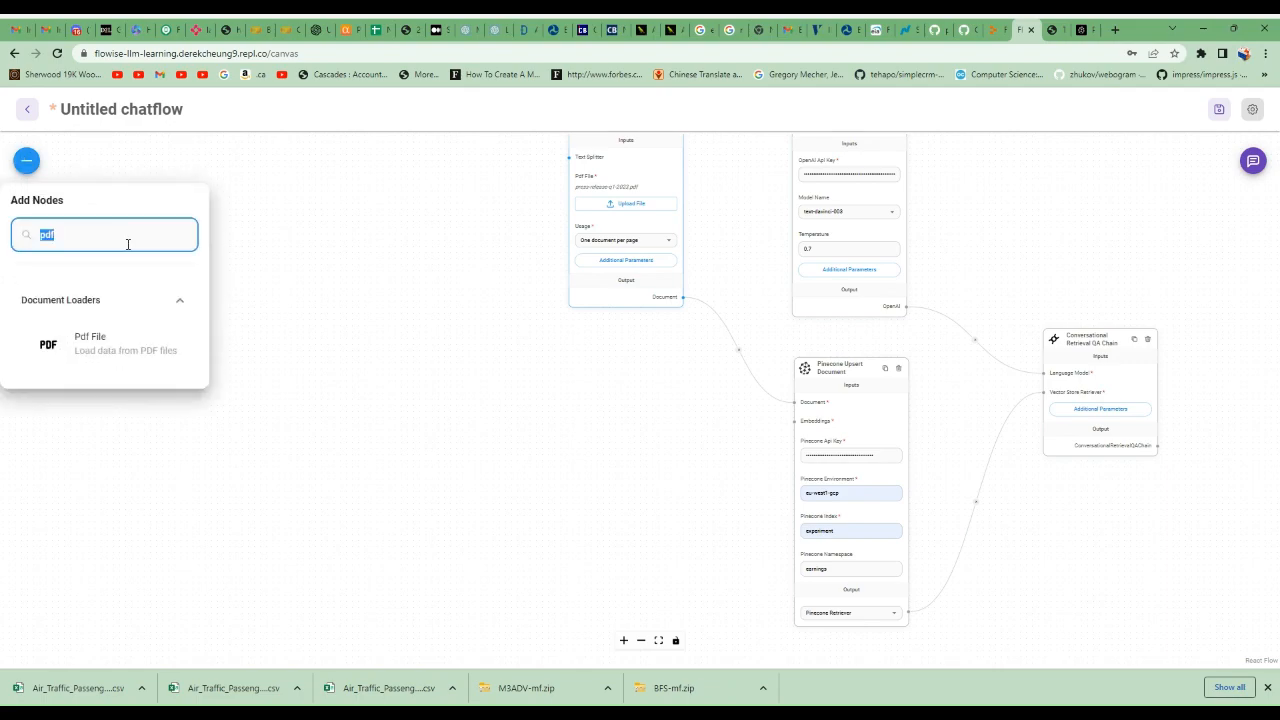
- Add an OpenAI Embeddings node and enter its OpenAI API key
{"action": "type", "text": "em"}
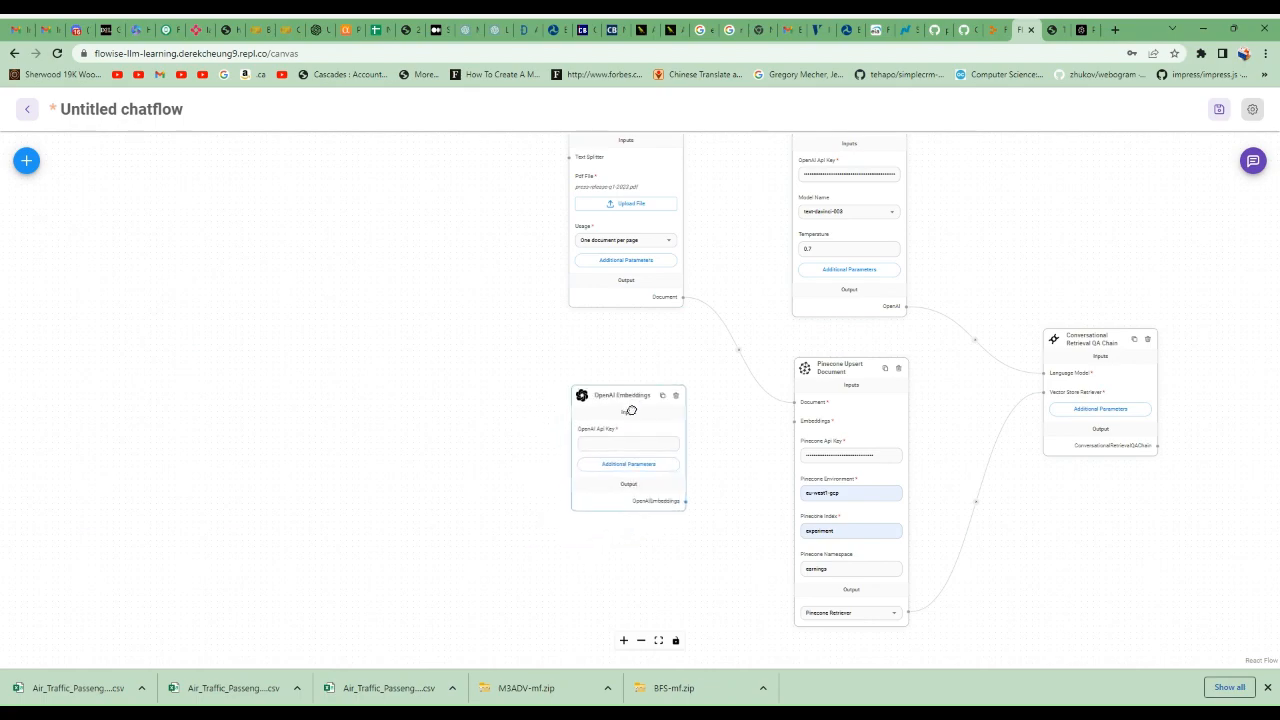
{"action": "left_click", "coordinate": [628, 443]}
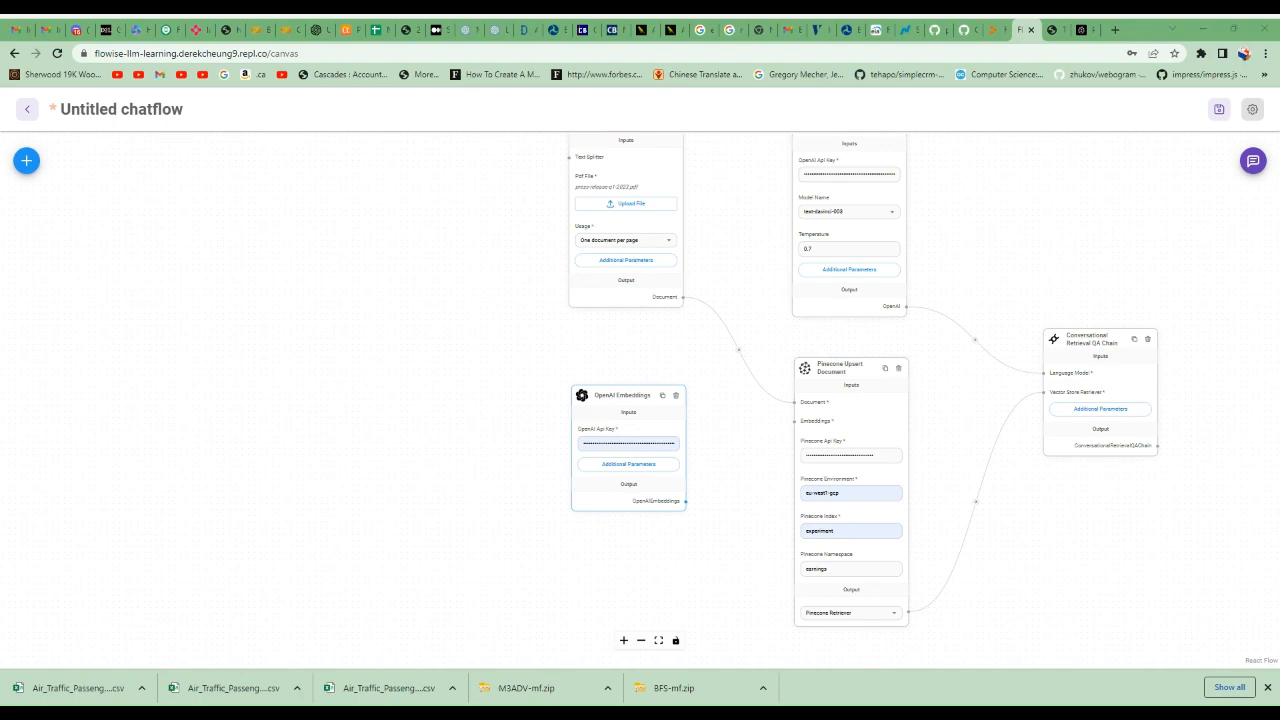
{"action": "left_click", "coordinate": [628, 443]}
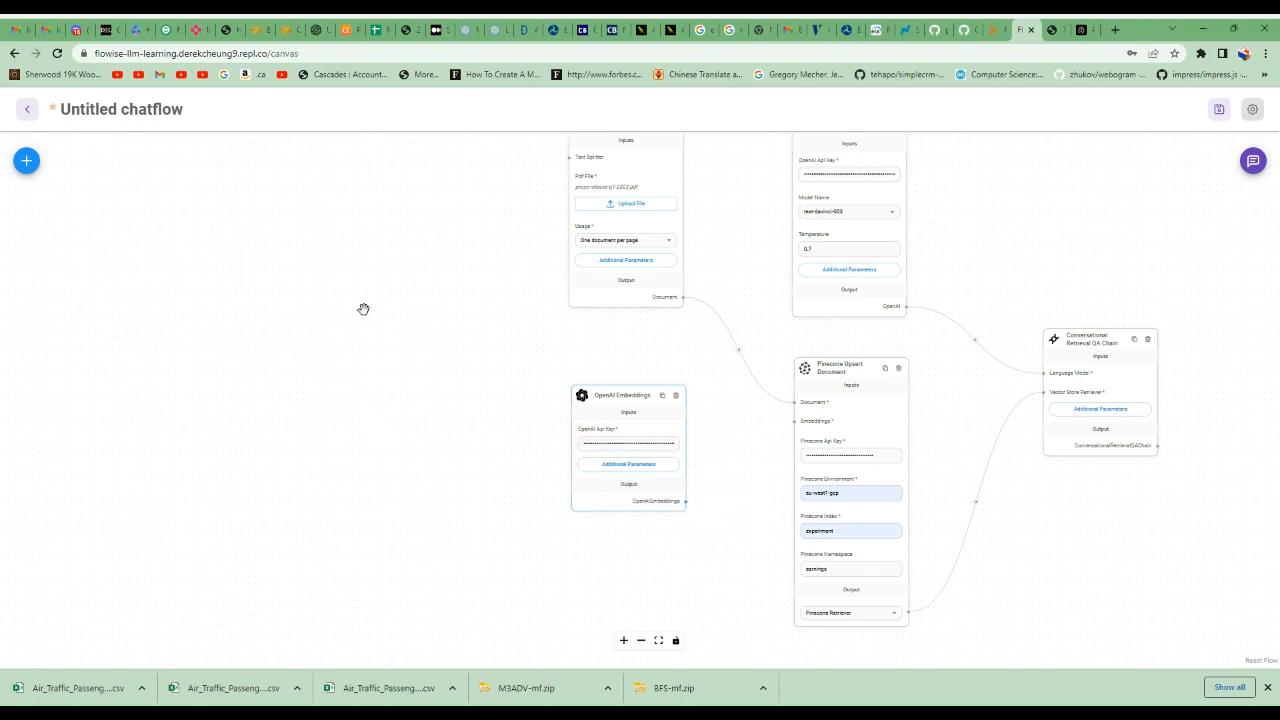
- Add a Recursive Character Text Splitter node with chunk overlap 200
{"action": "left_click_drag", "start_coordinate": [363, 309], "coordinate": [603, 240]}
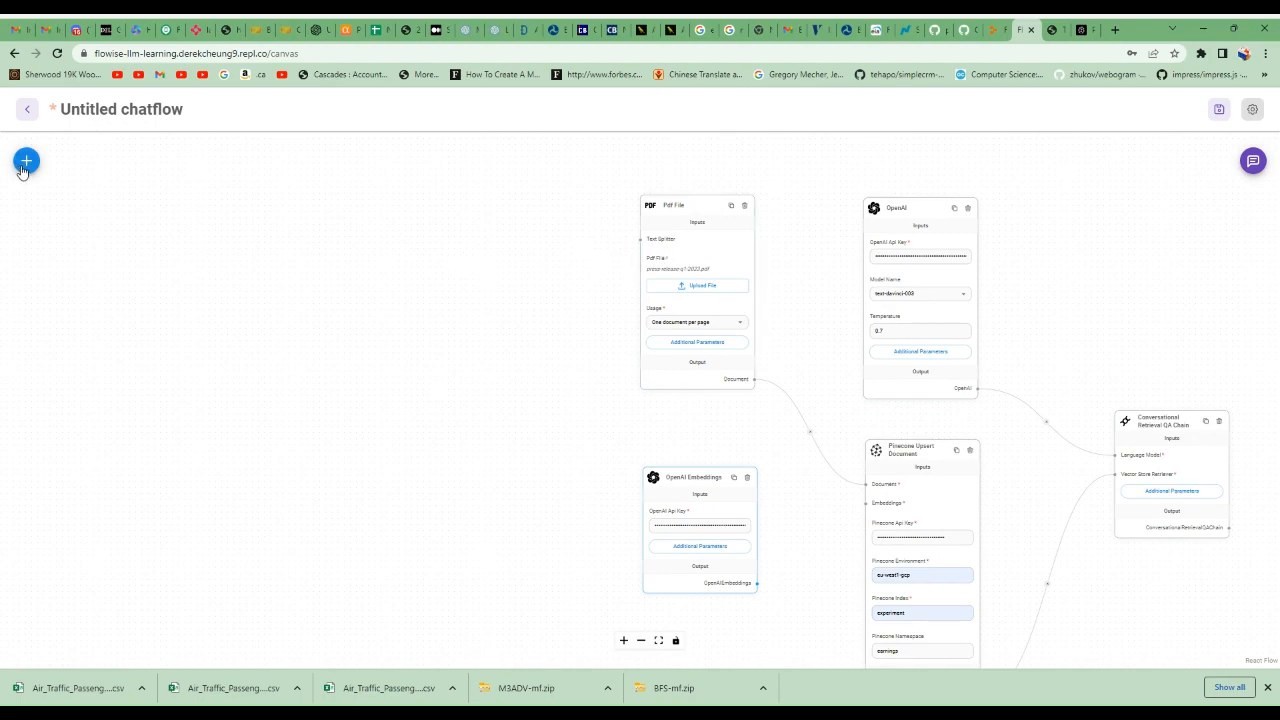
{"action": "type", "text": "embedd"}
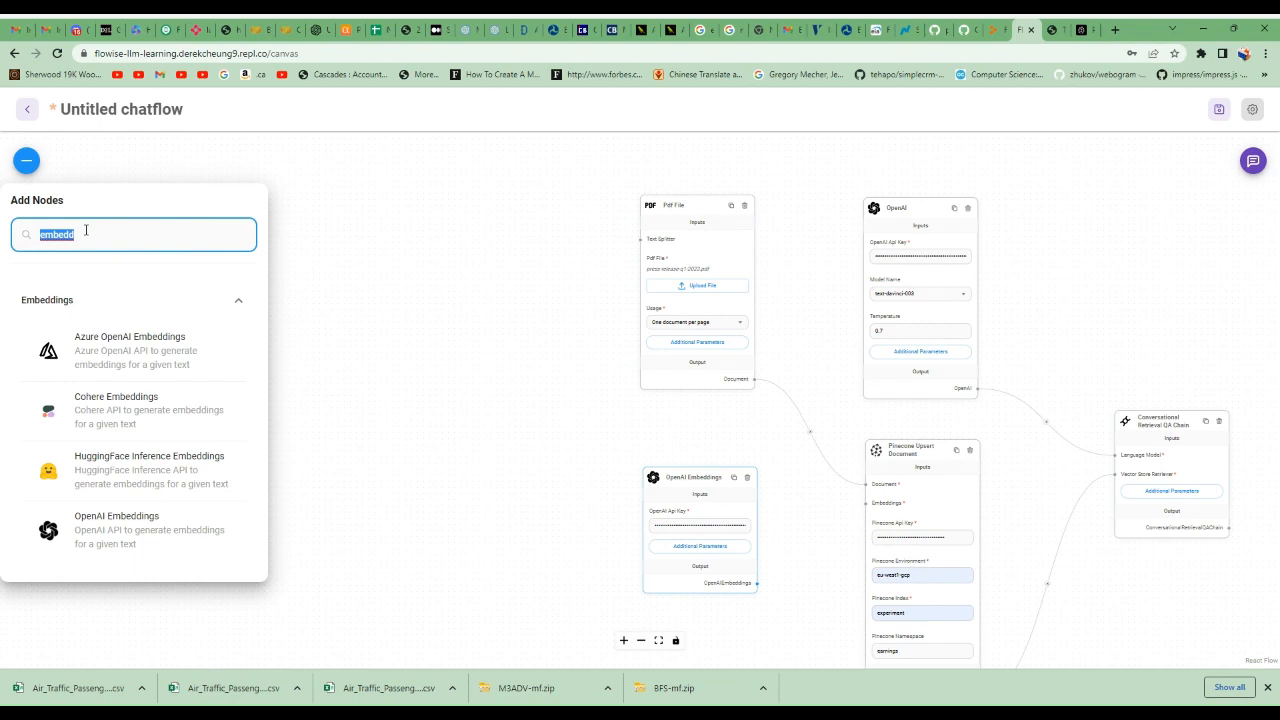
{"action": "type", "text": "red"}
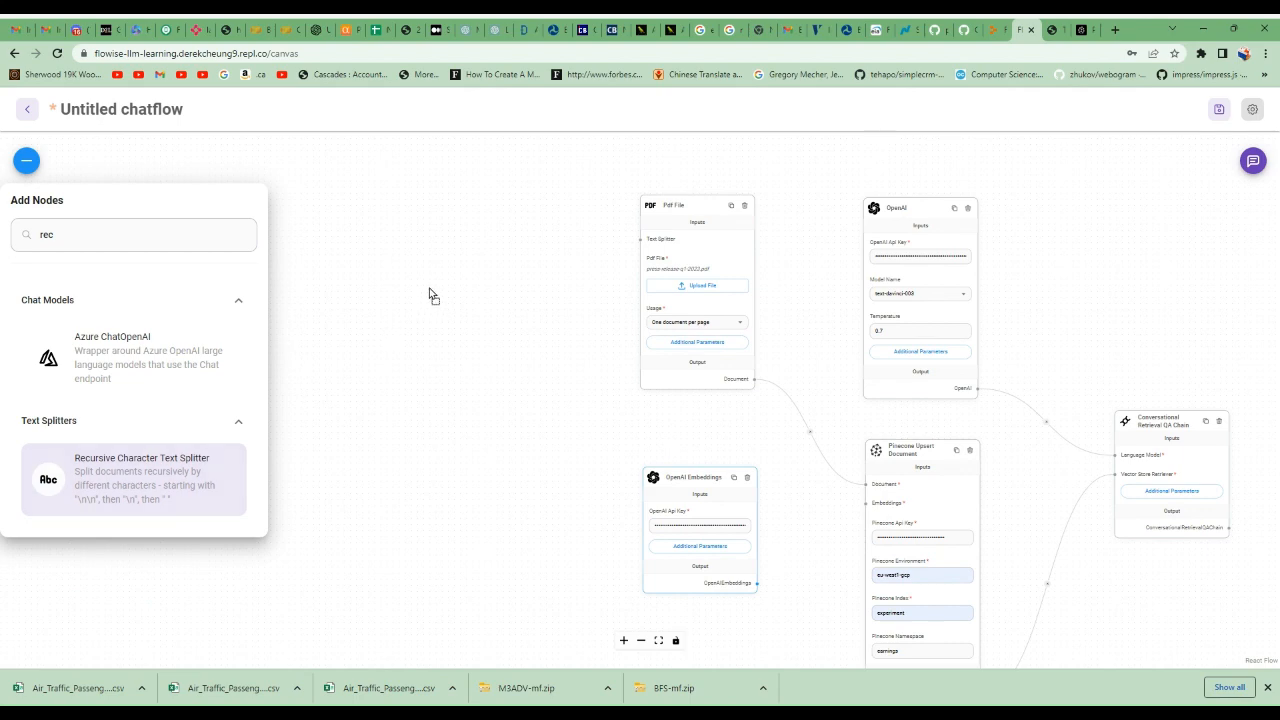
{"action": "left_click", "coordinate": [133, 479]}
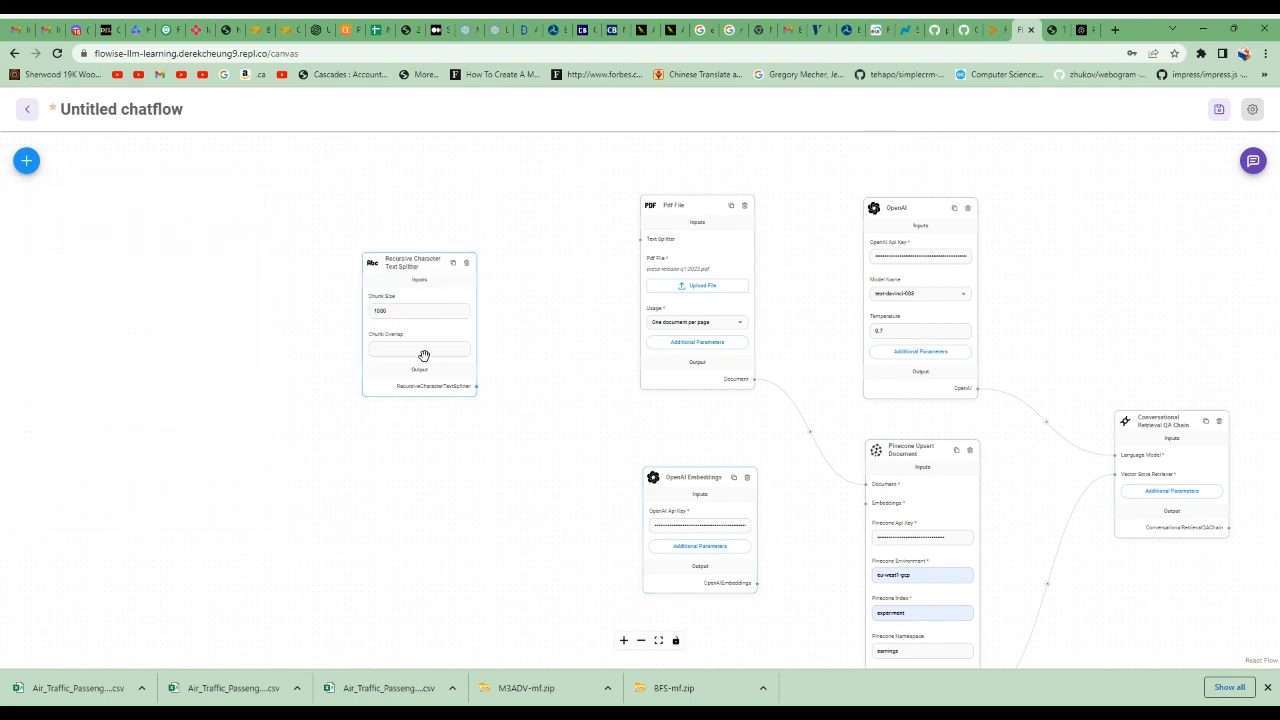
{"action": "left_click", "coordinate": [418, 348]}
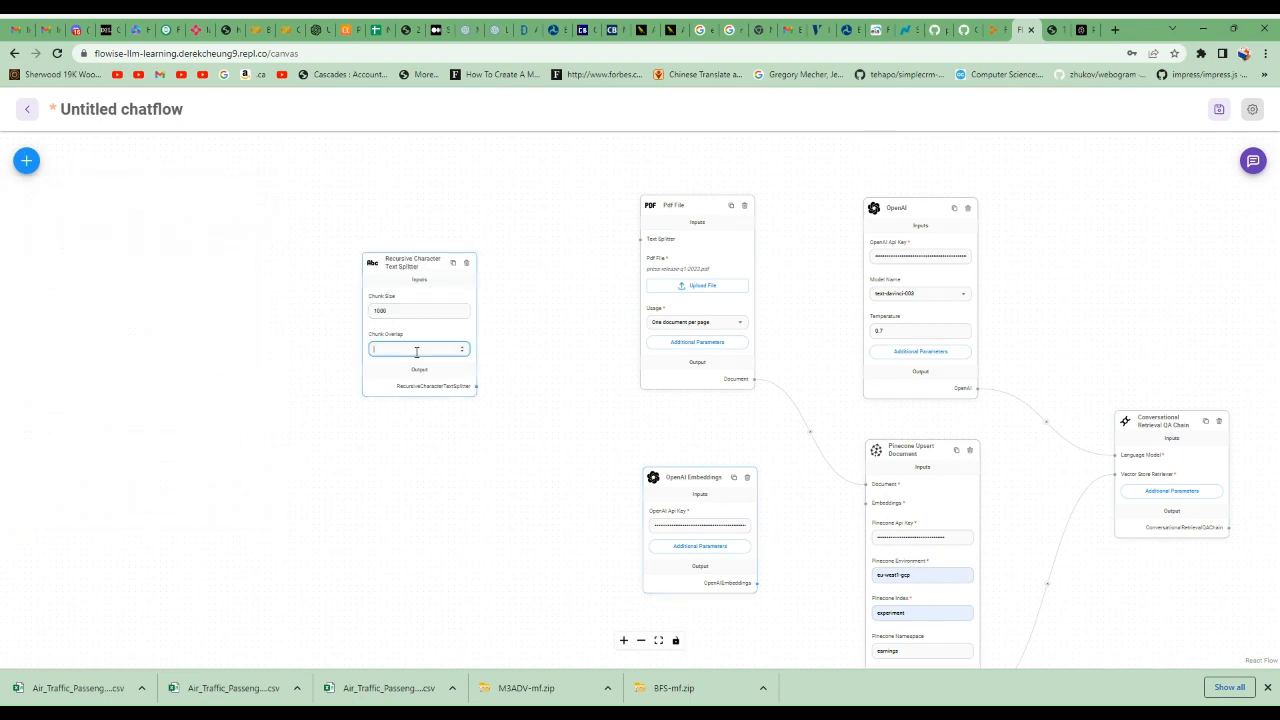
{"action": "type", "text": "200"}
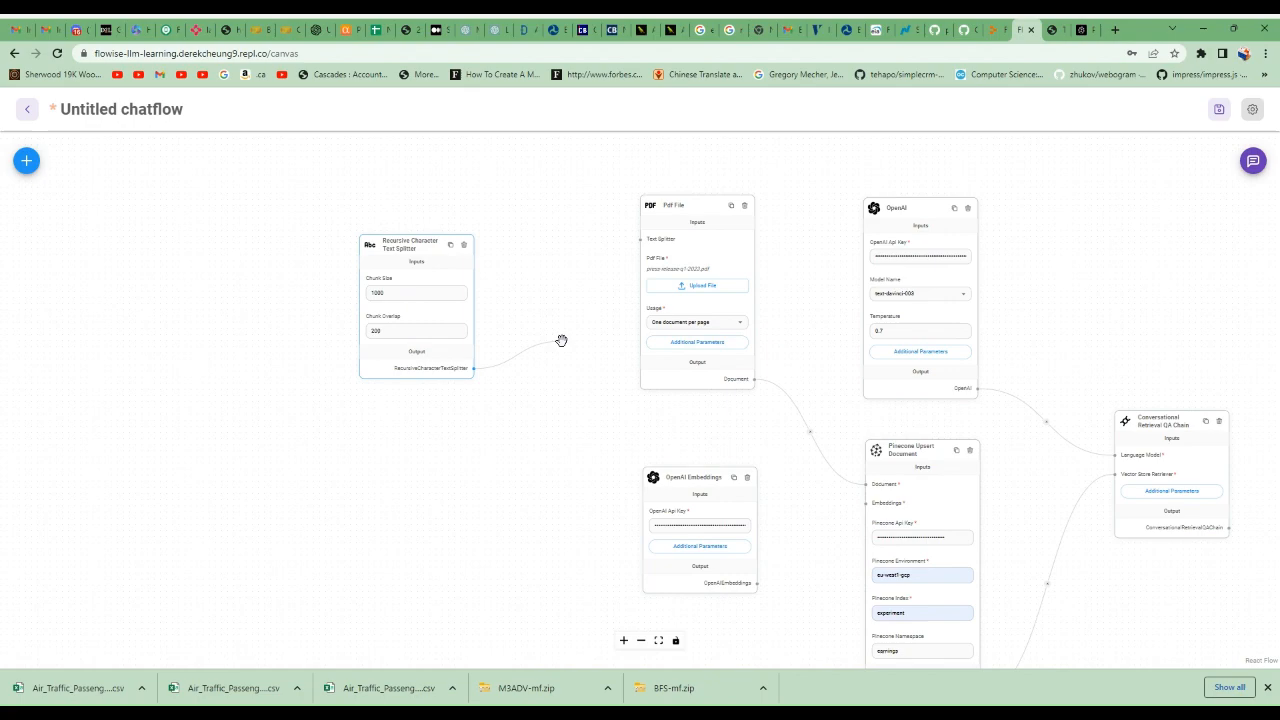
{"action": "mouse_move", "coordinate": [639, 242]}
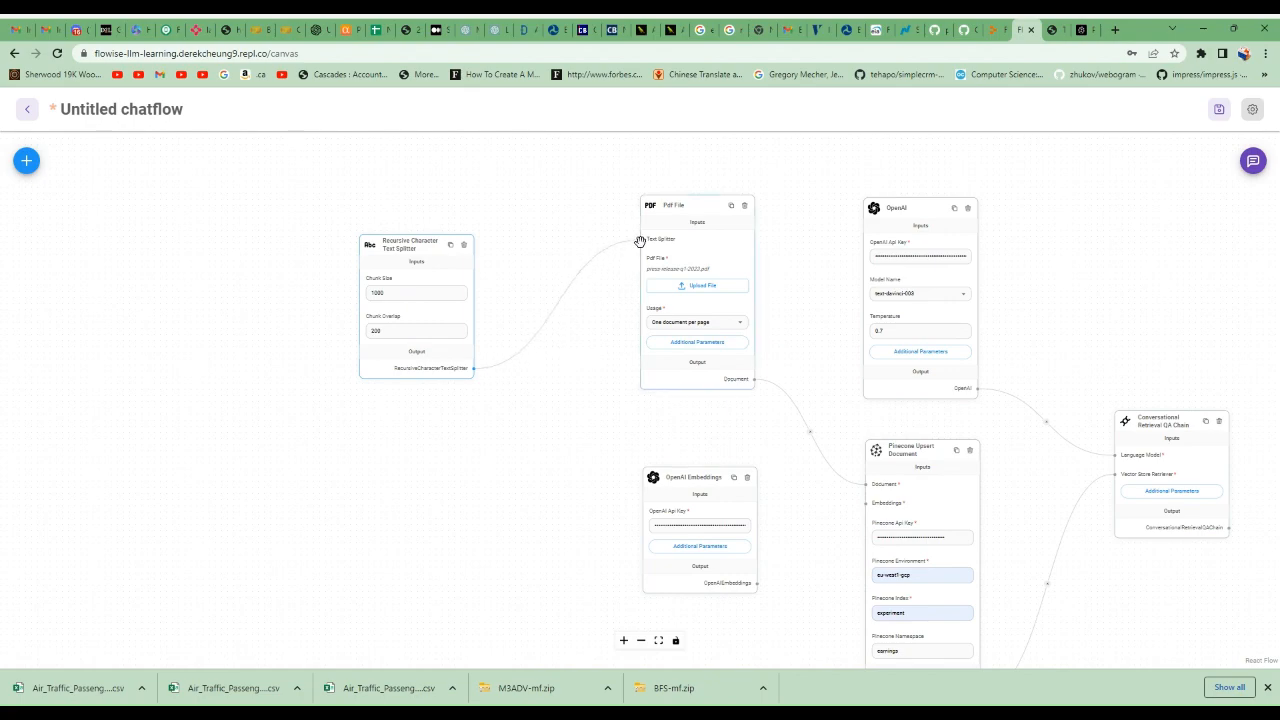
{"action": "mouse_move", "coordinate": [750, 577]}
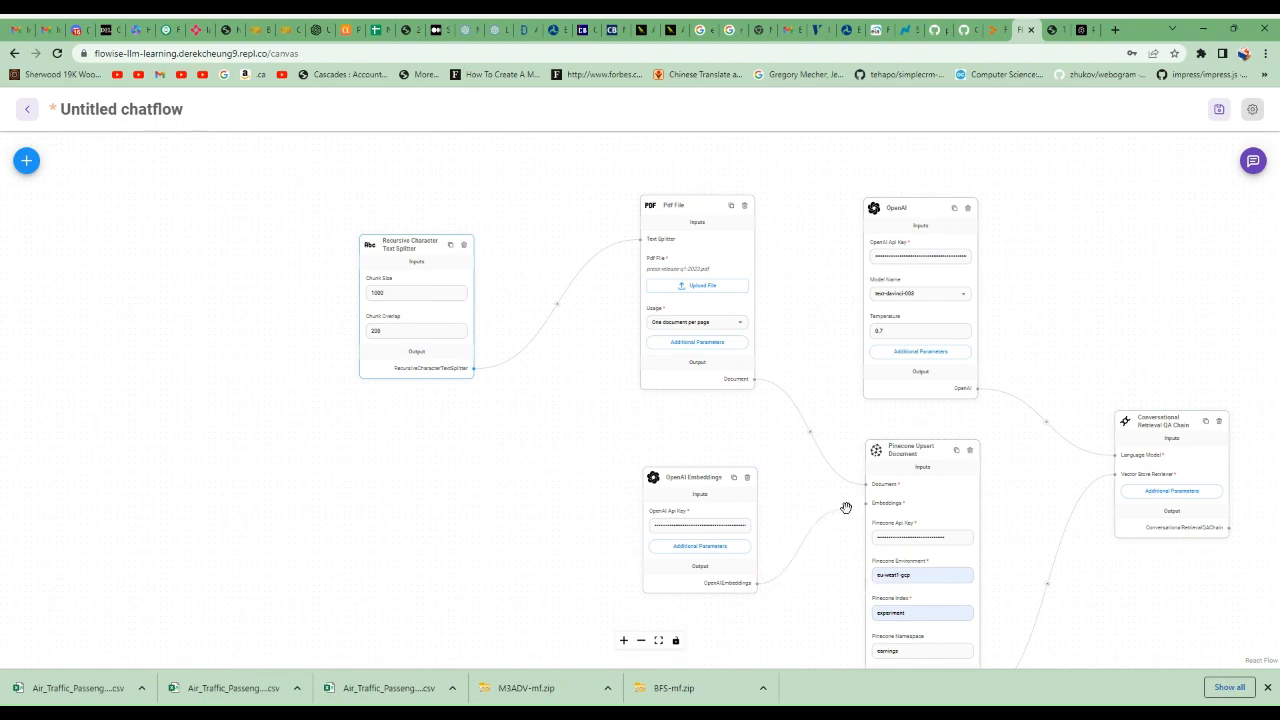
{"action": "mouse_move", "coordinate": [537, 495]}
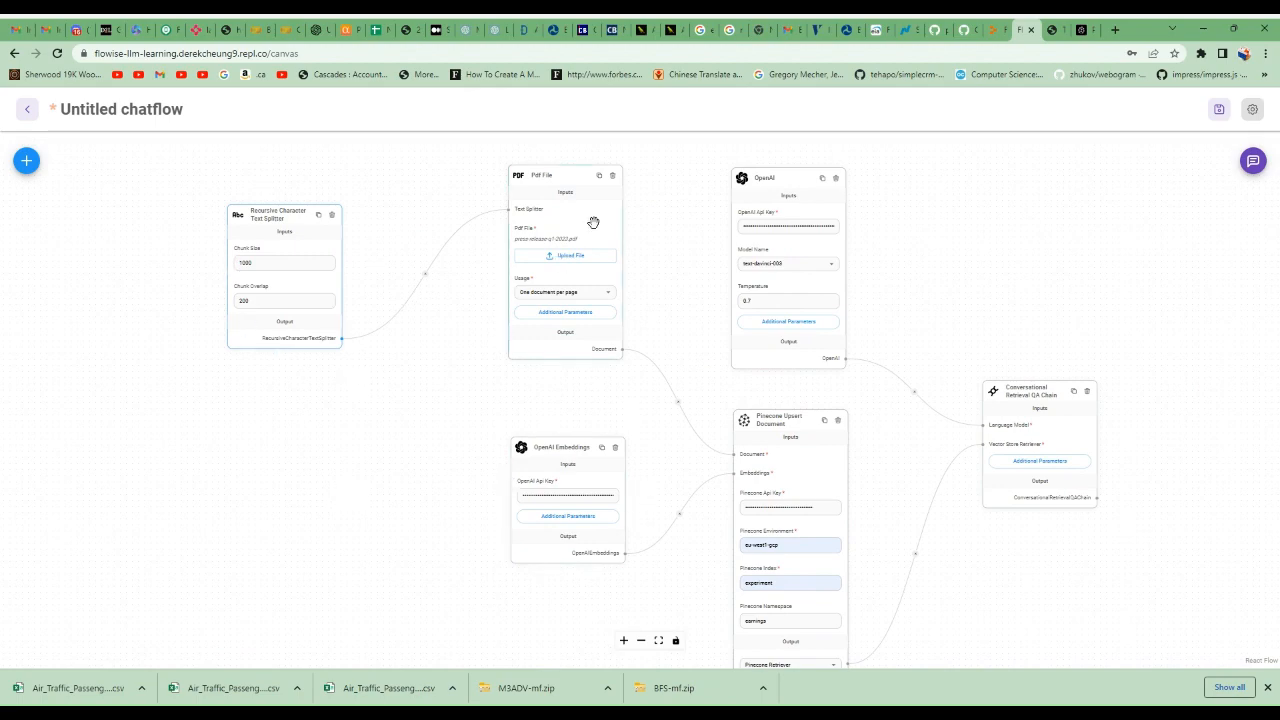
{"action": "mouse_move", "coordinate": [605, 391]}
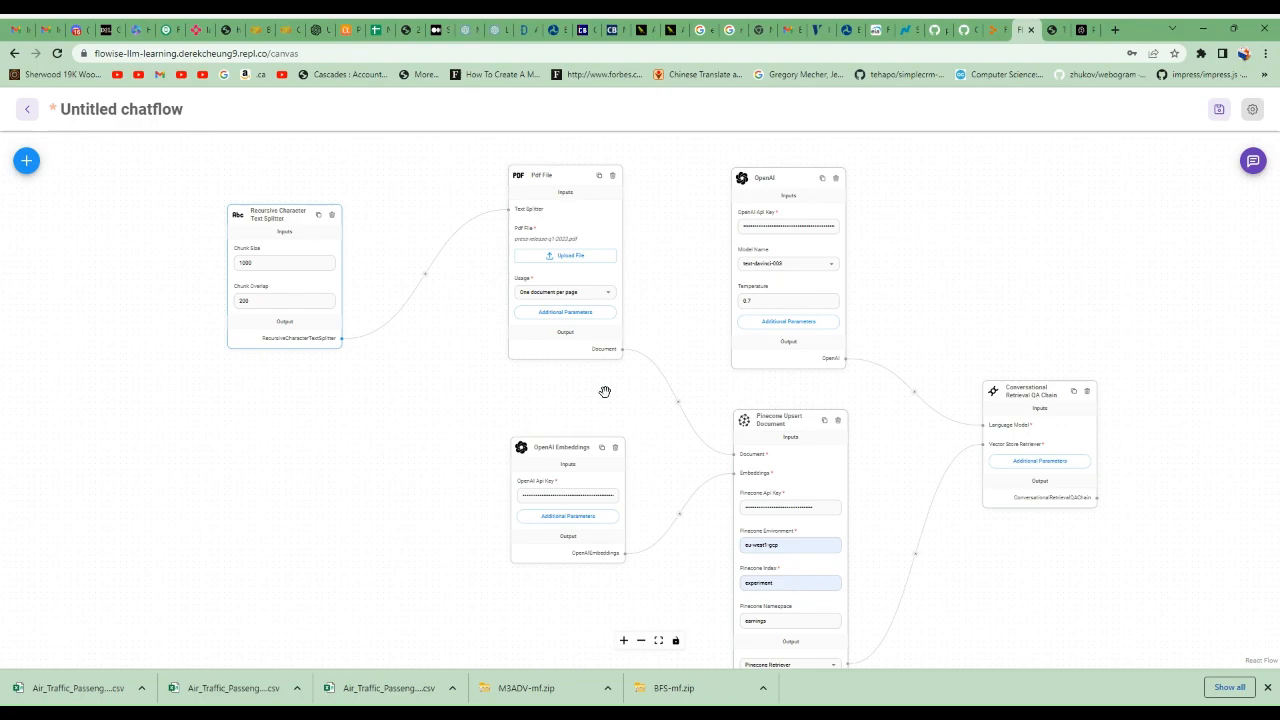
{"action": "mouse_move", "coordinate": [257, 224]}
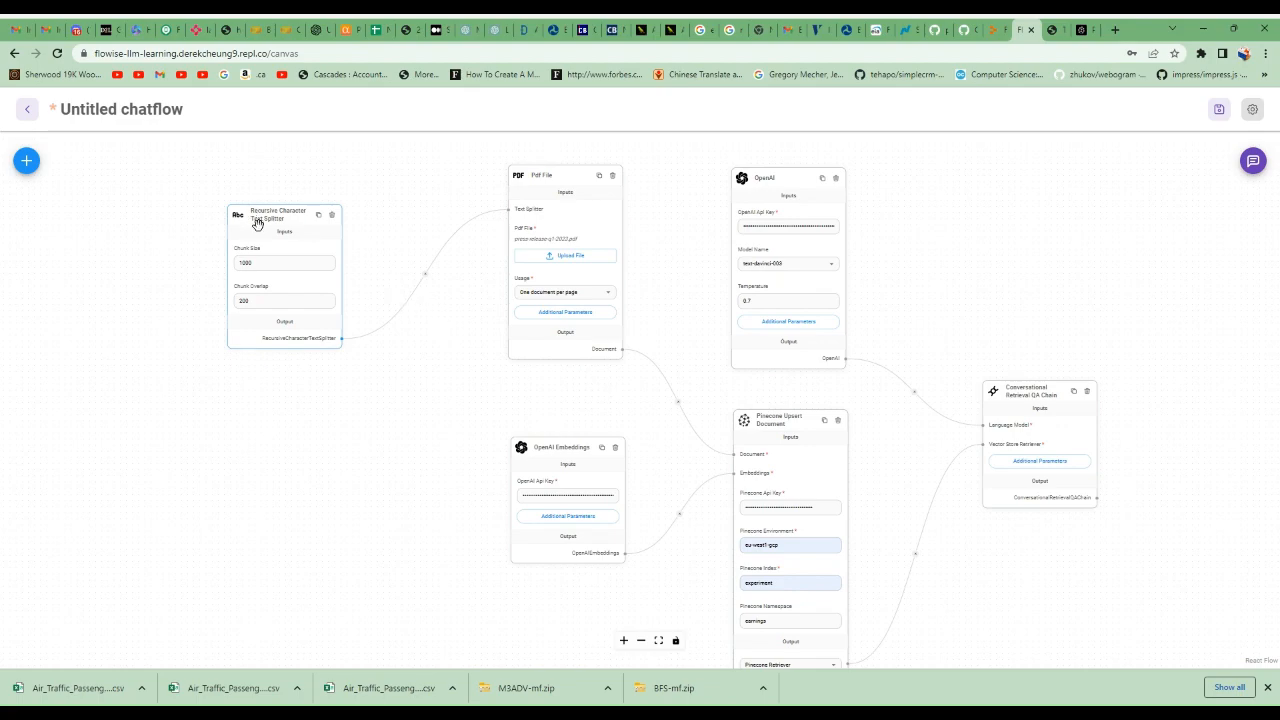
{"action": "mouse_move", "coordinate": [265, 228]}
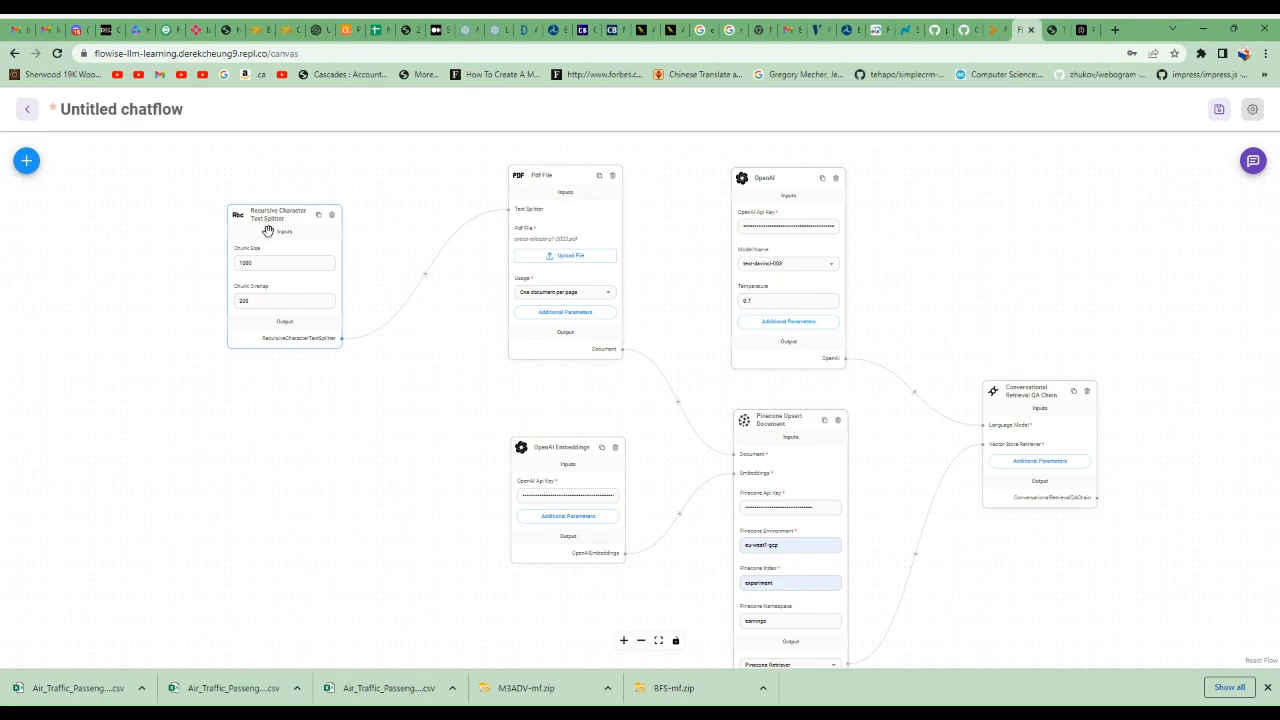
{"action": "mouse_move", "coordinate": [301, 251]}
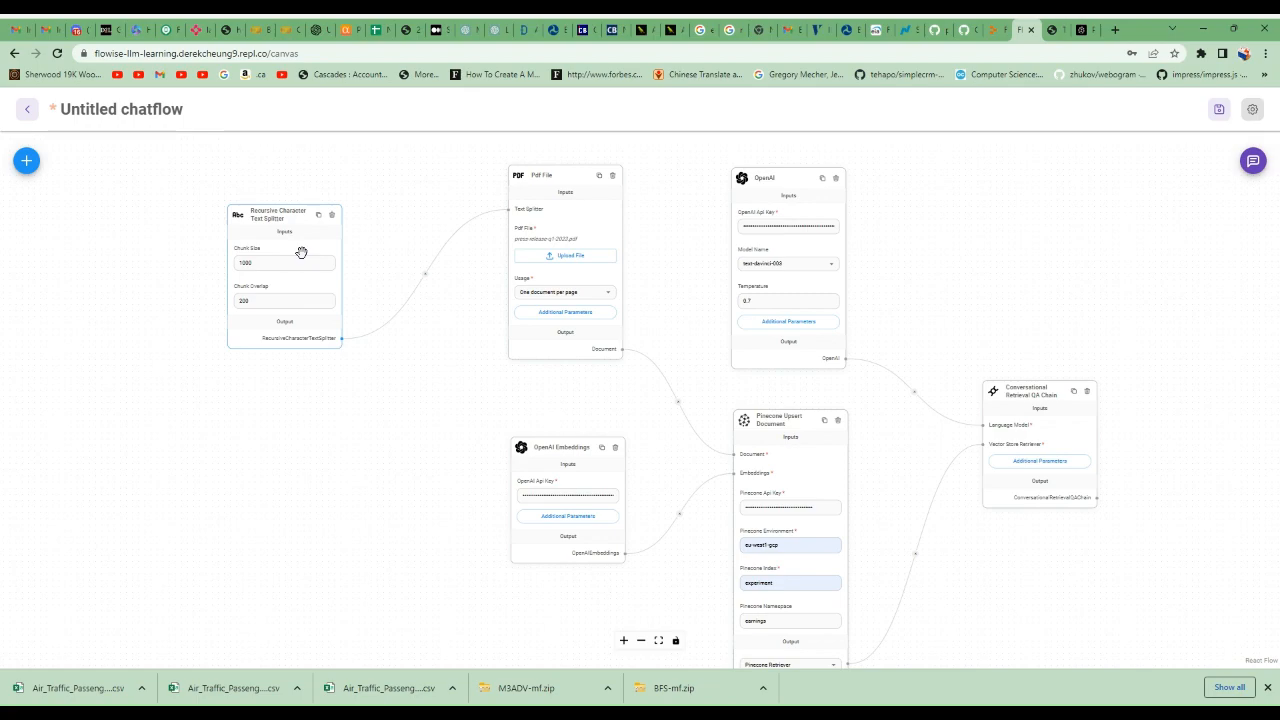
{"action": "mouse_move", "coordinate": [393, 288]}
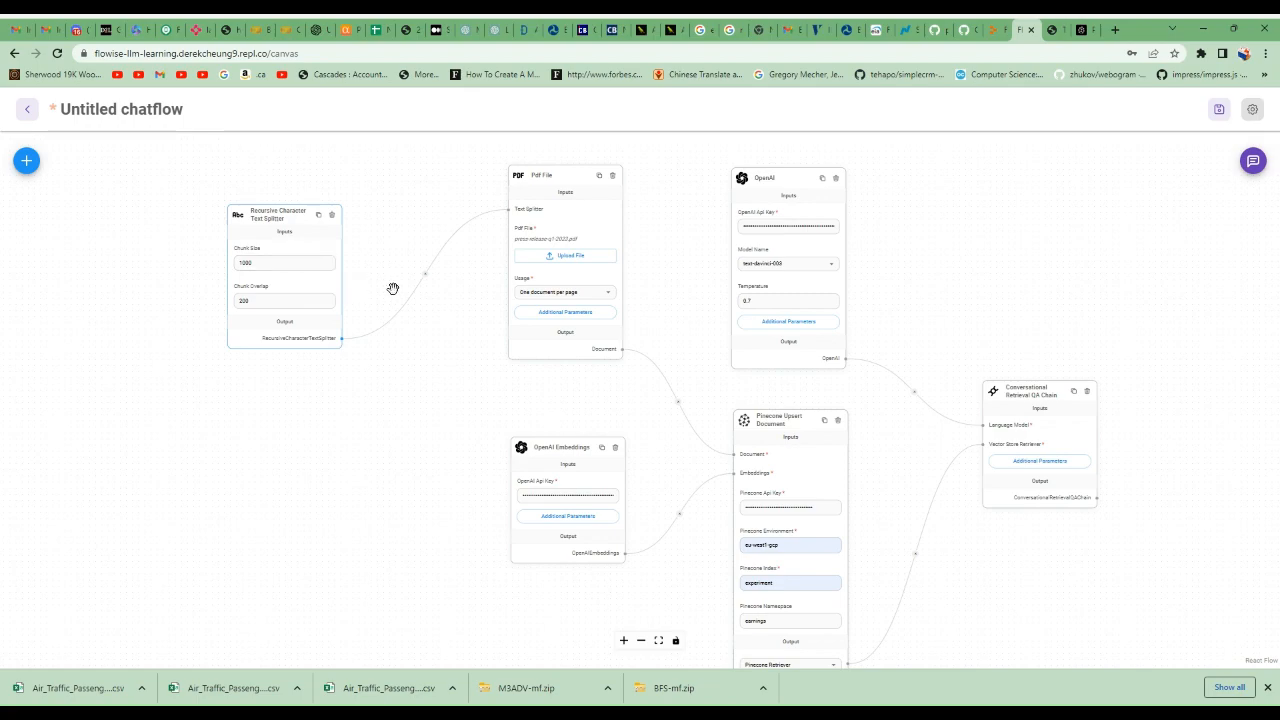
{"action": "mouse_move", "coordinate": [713, 417]}
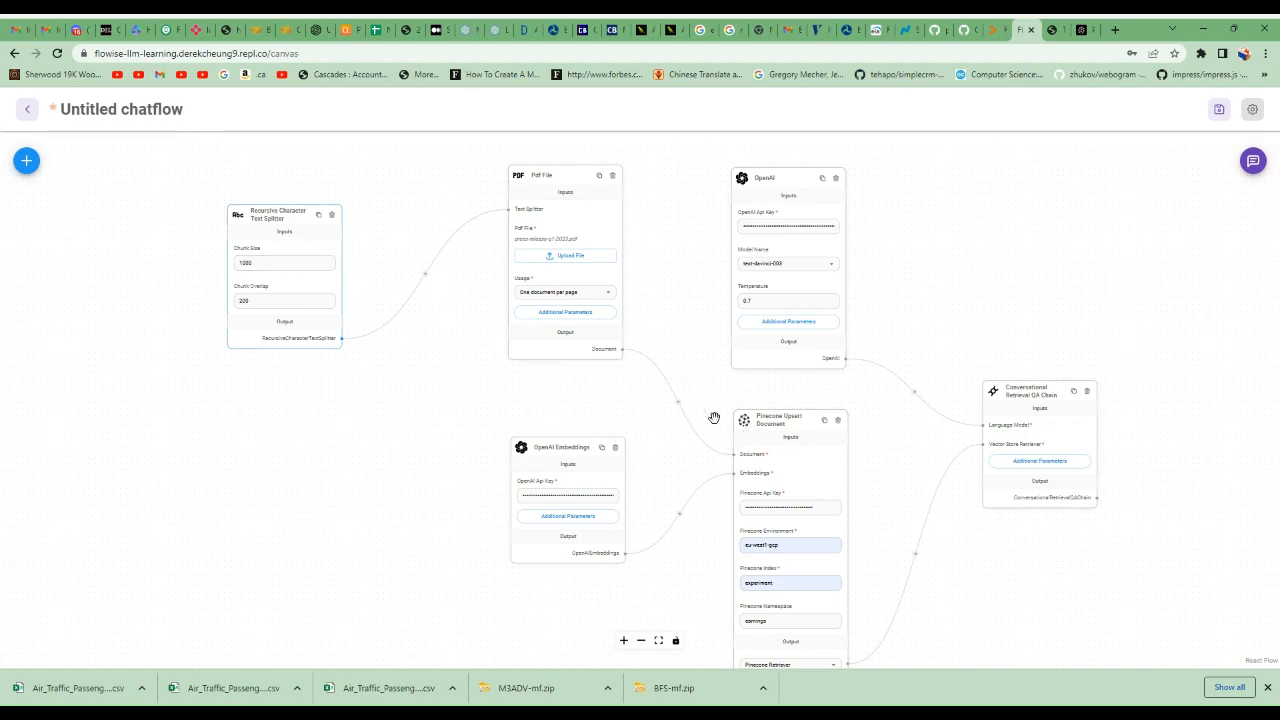
- Check the Pinecone index 'experiment', pan the flow left, and start saving
{"action": "left_click", "coordinate": [790, 583]}
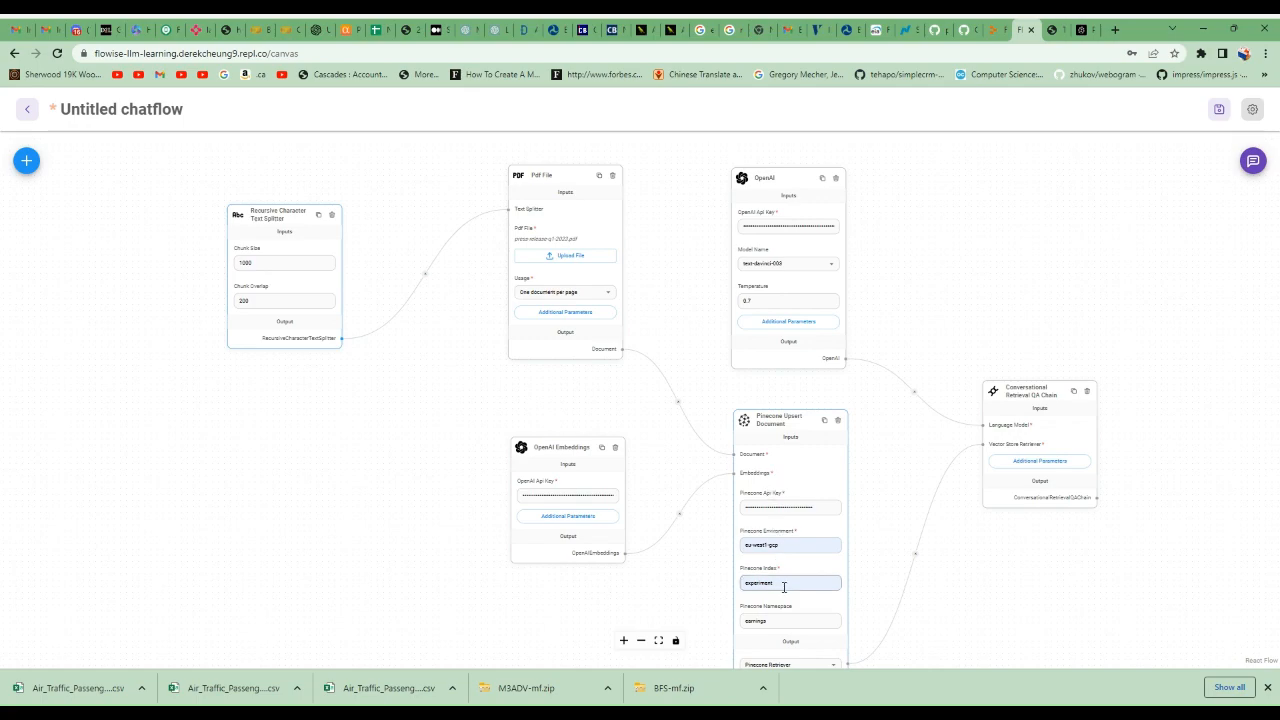
{"action": "mouse_move", "coordinate": [631, 479]}
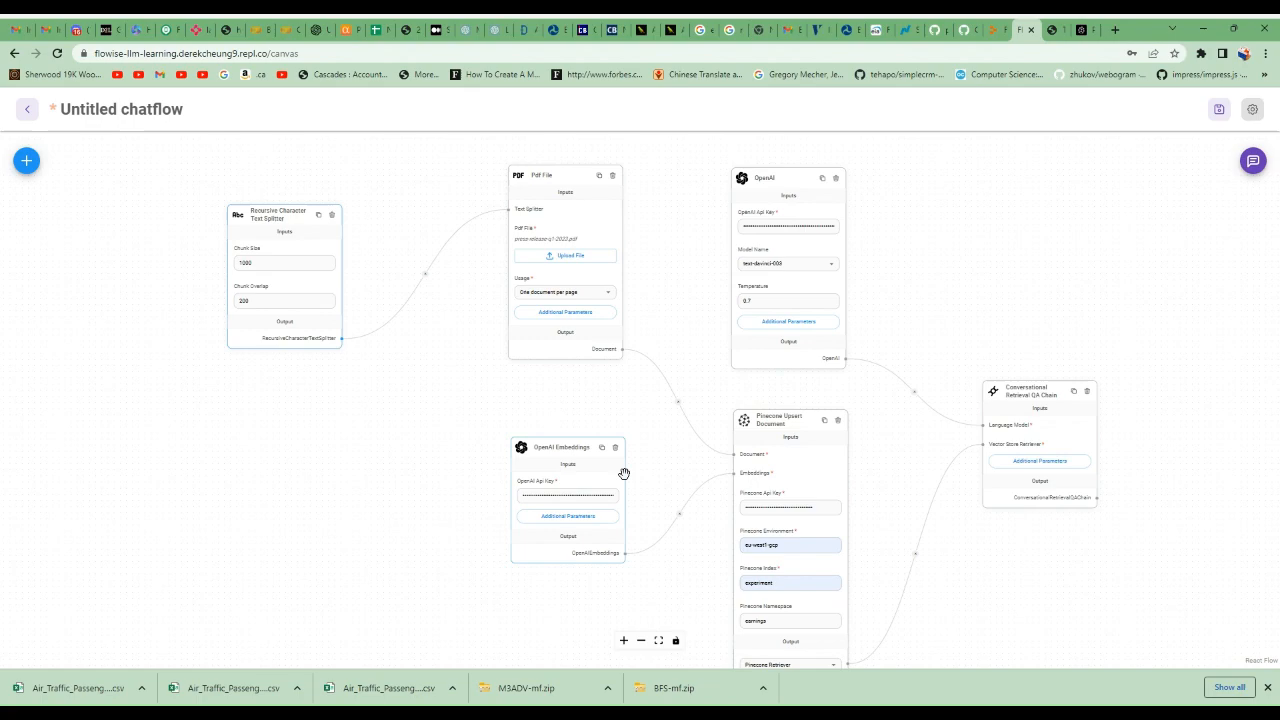
{"action": "mouse_move", "coordinate": [631, 469]}
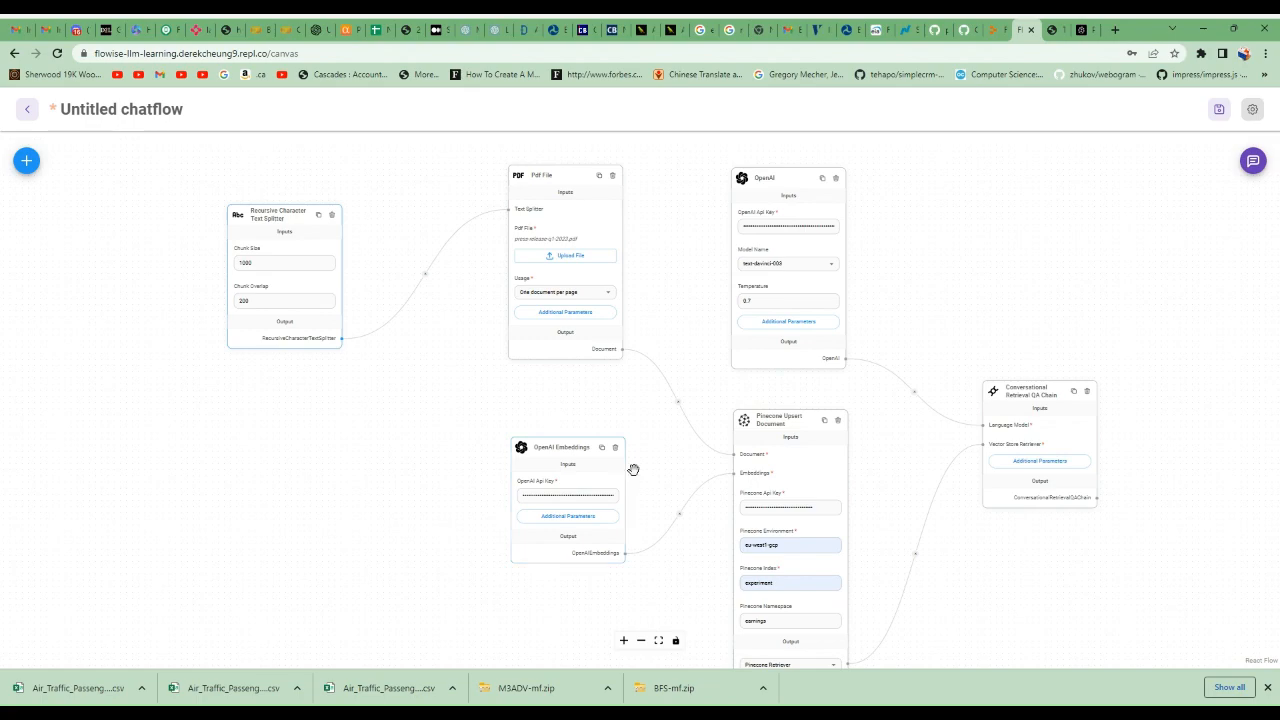
{"action": "mouse_move", "coordinate": [900, 415]}
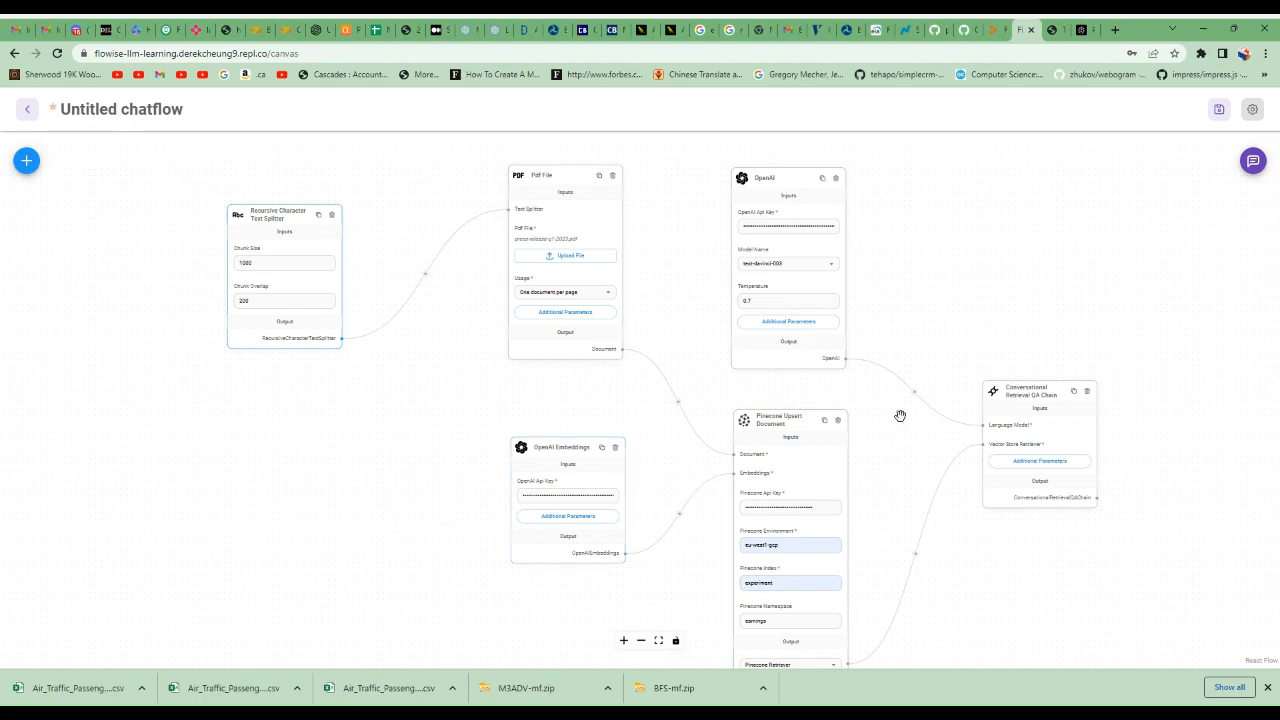
{"action": "left_click_drag", "start_coordinate": [900, 416], "coordinate": [1029, 566]}
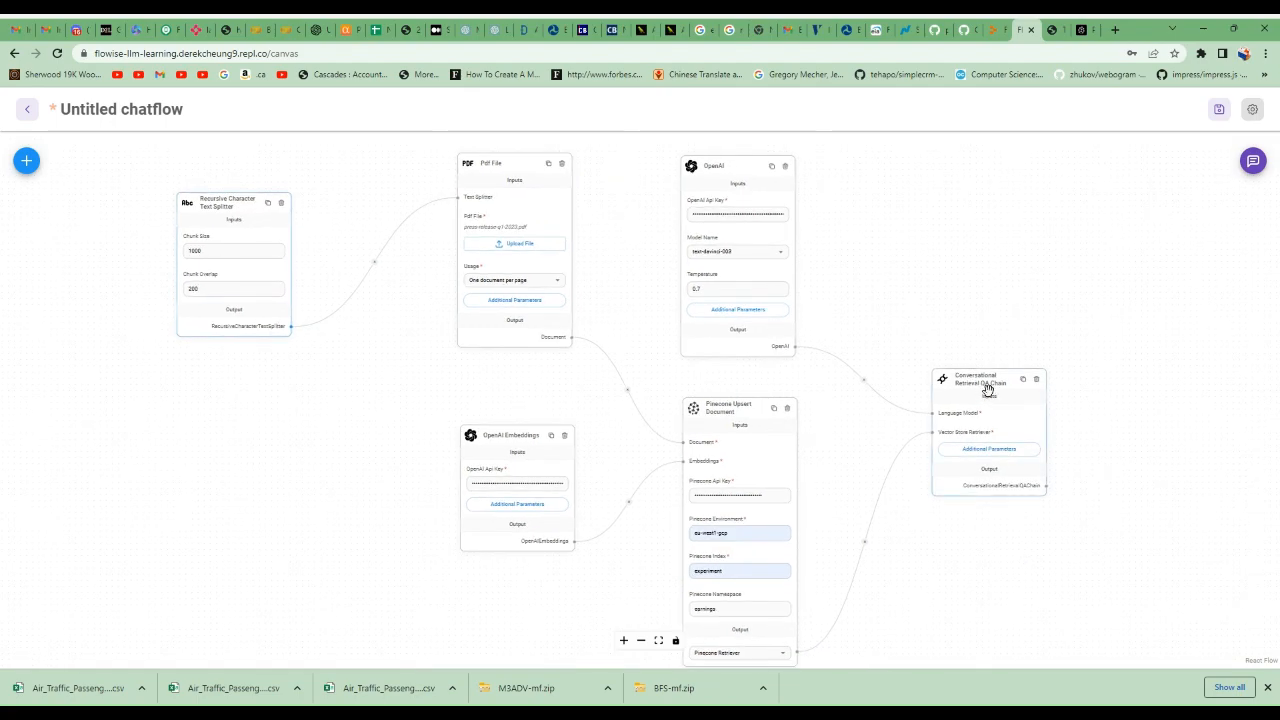
{"action": "mouse_move", "coordinate": [1141, 267]}
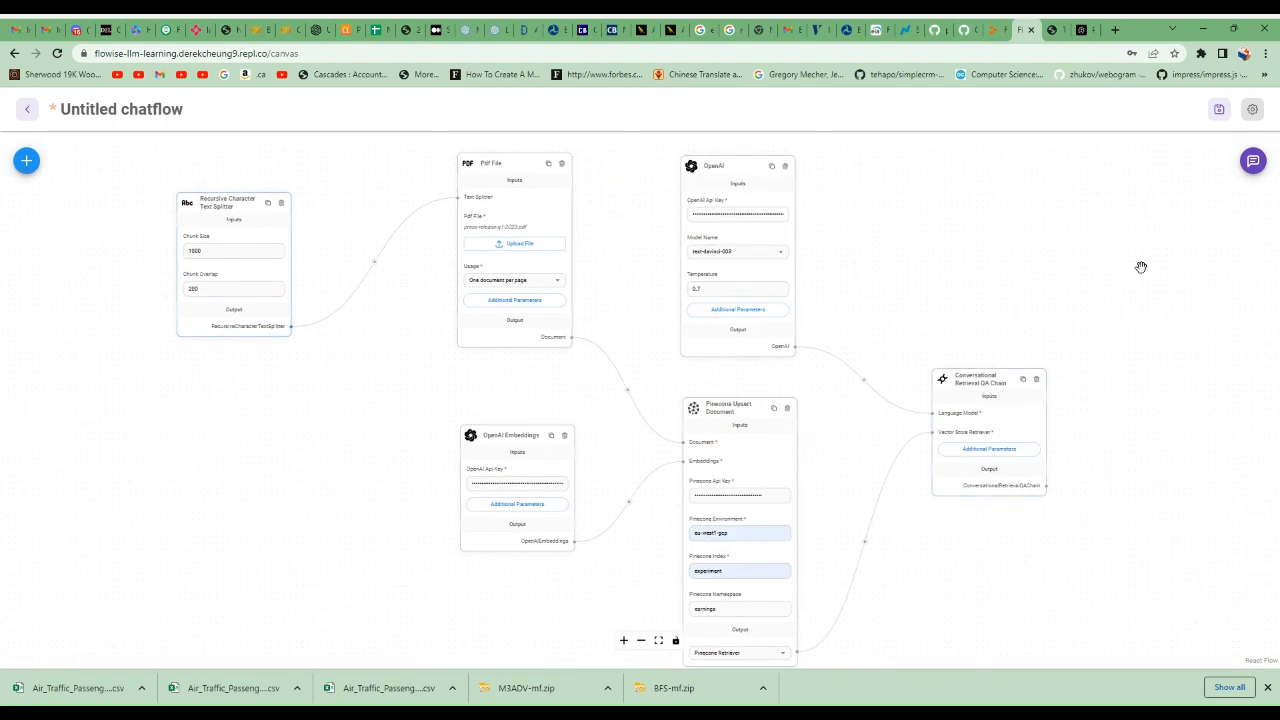
{"action": "left_click", "coordinate": [1219, 109]}
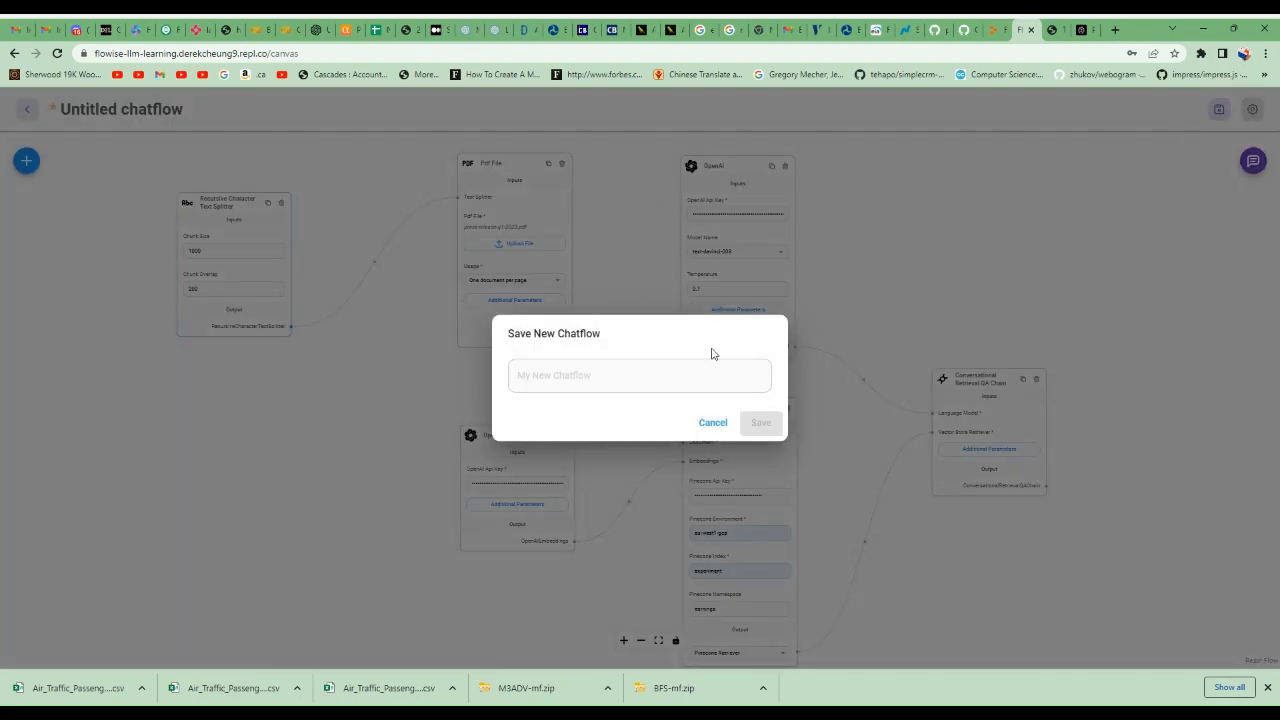
- Save the chatflow under the name 'chat with earnings report'
{"action": "type", "text": "chat with earning"}
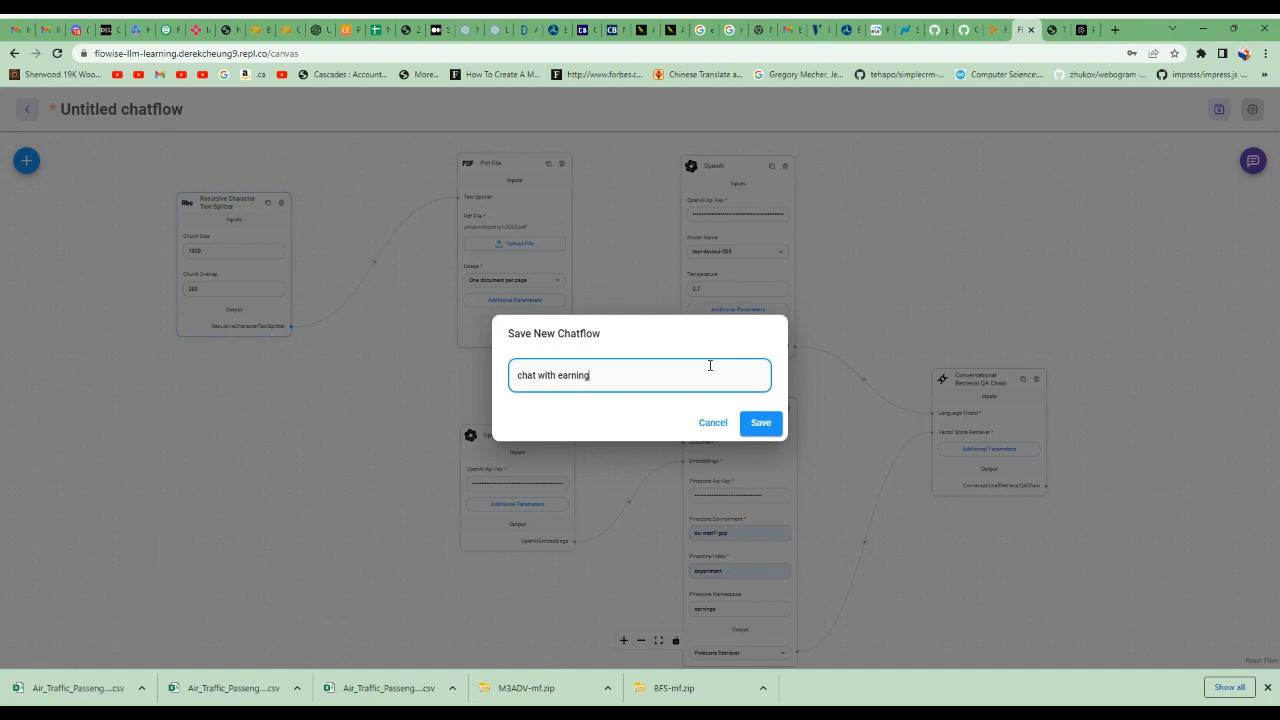
{"action": "type", "text": "s report"}
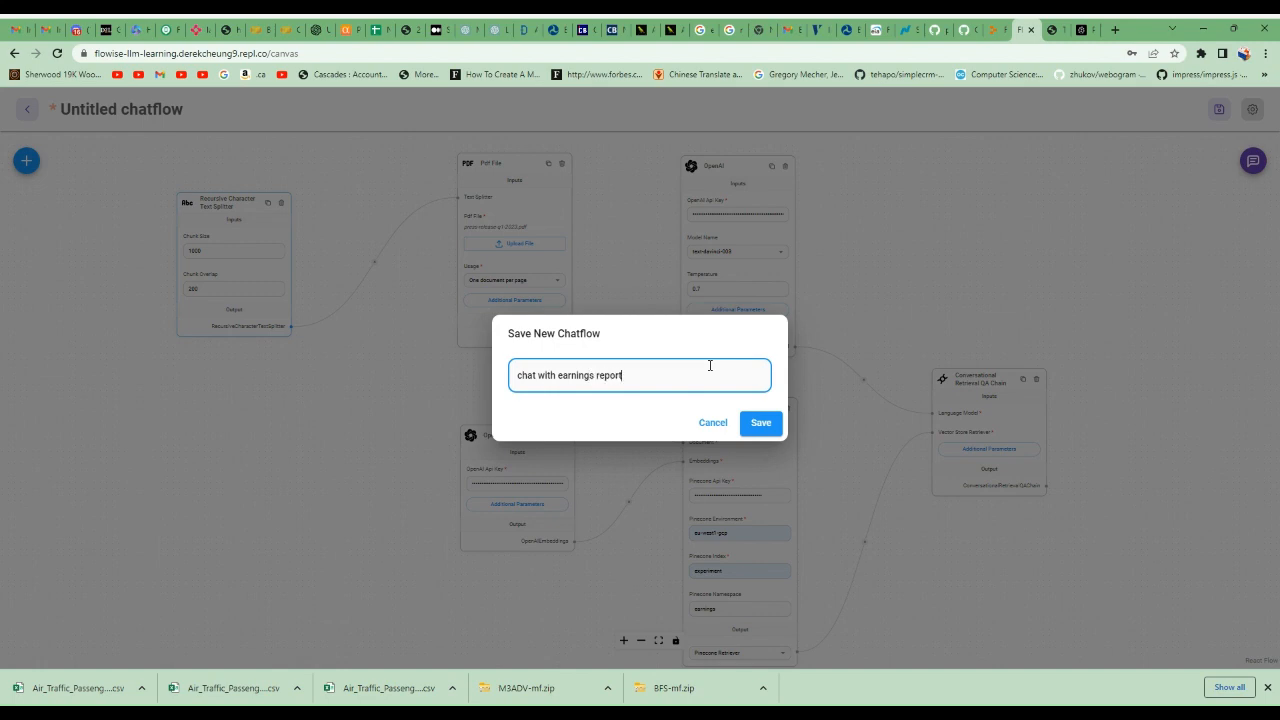
{"action": "left_click", "coordinate": [760, 423]}
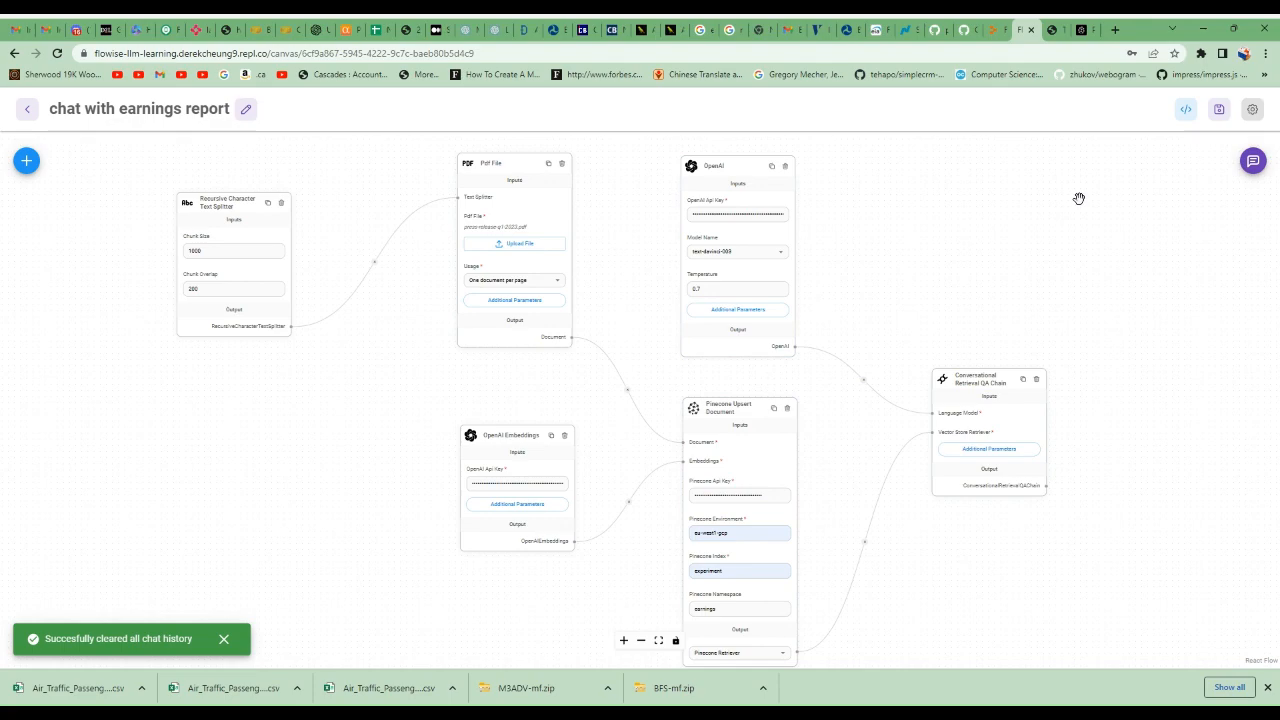
{"action": "mouse_move", "coordinate": [1253, 175]}
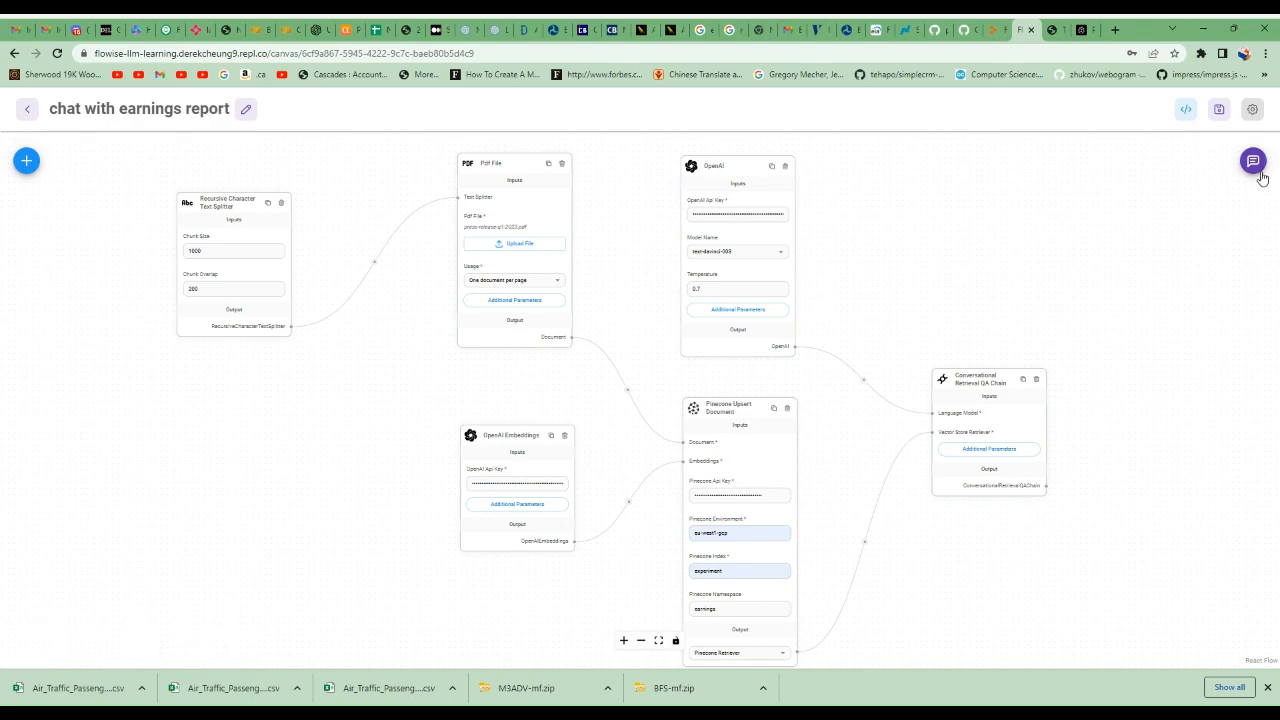
- Ask the earnings chatflow about Triton's Q1 earnings in the Flowise chat
{"action": "left_click", "coordinate": [1253, 161]}
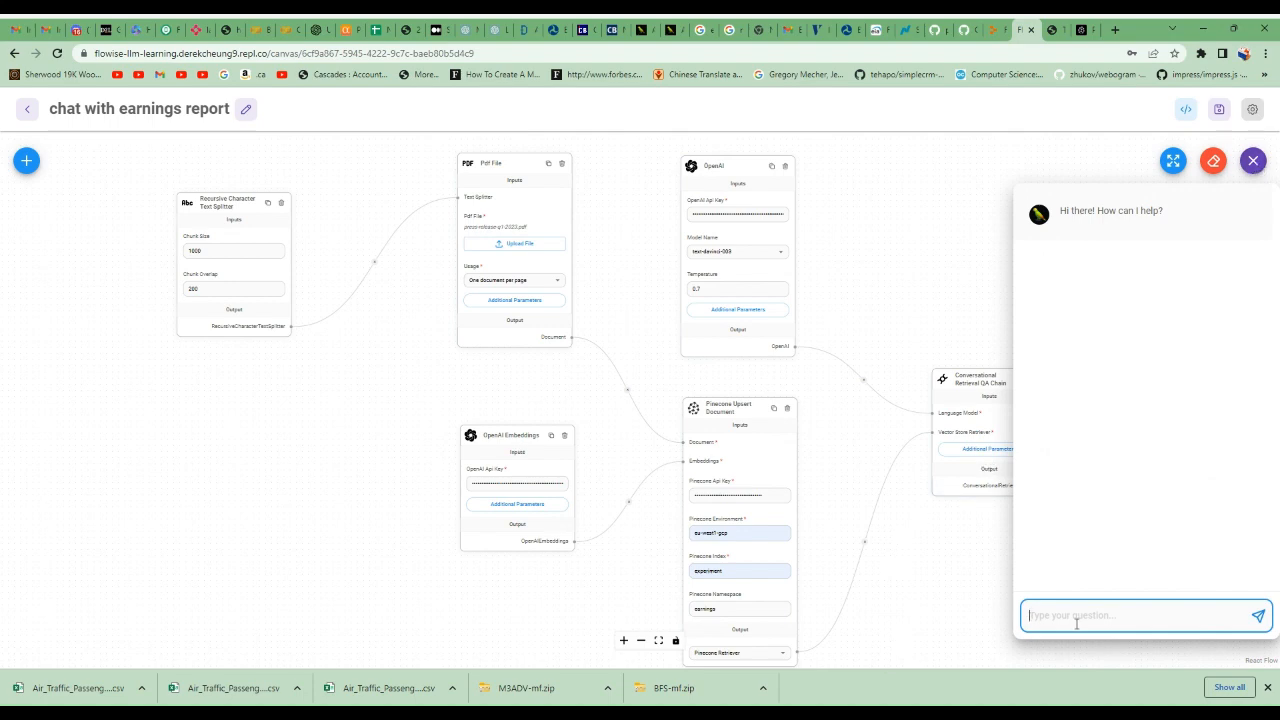
{"action": "type", "text": "what"}
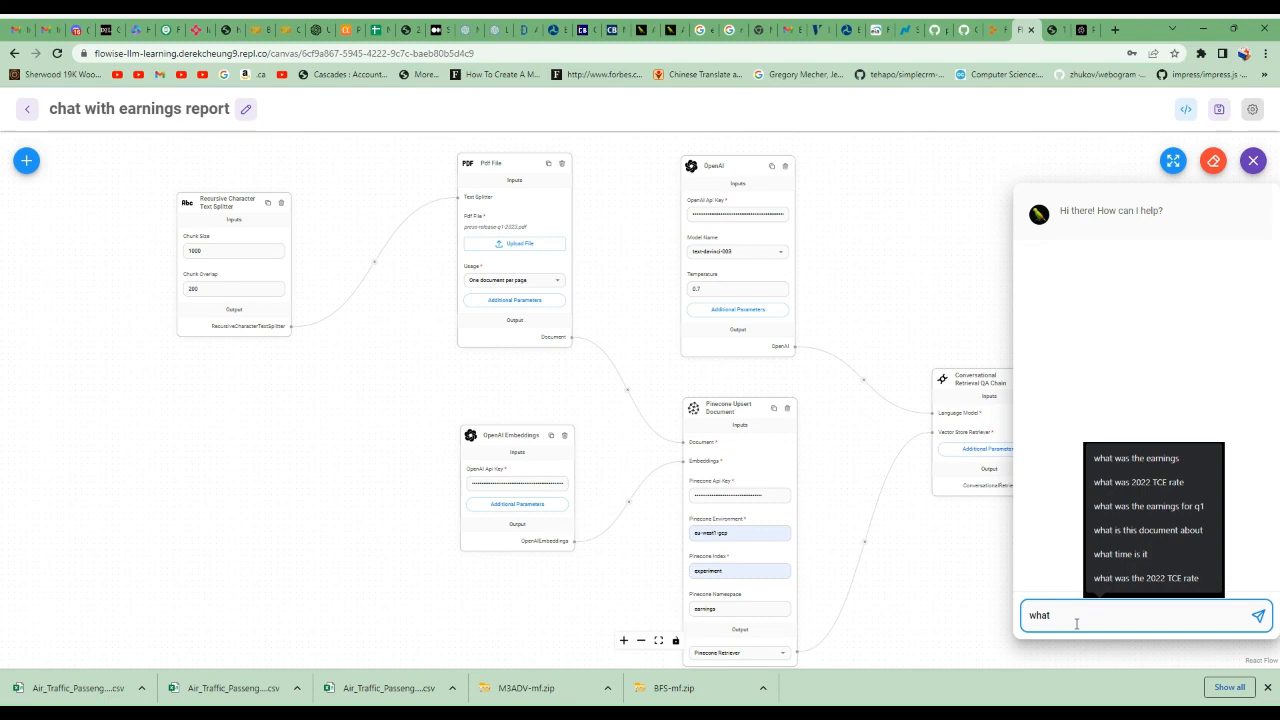
{"action": "left_click", "coordinate": [1148, 506]}
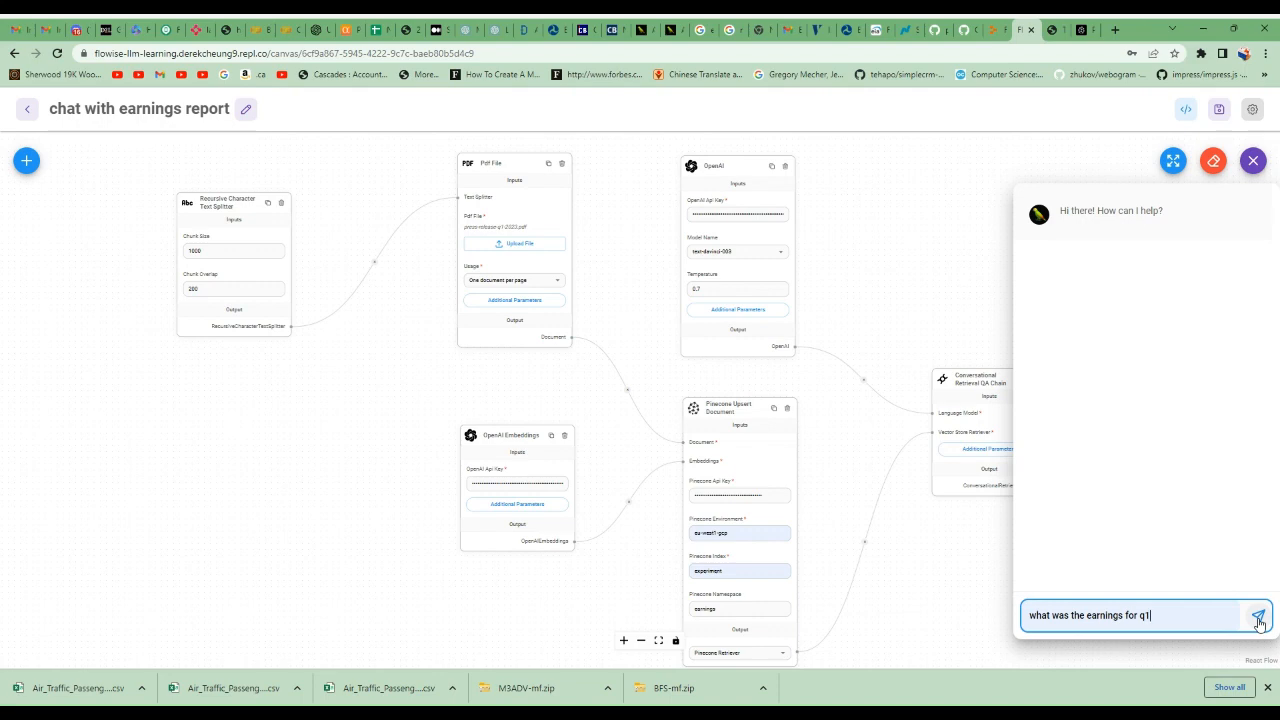
{"action": "left_click", "coordinate": [1259, 615]}
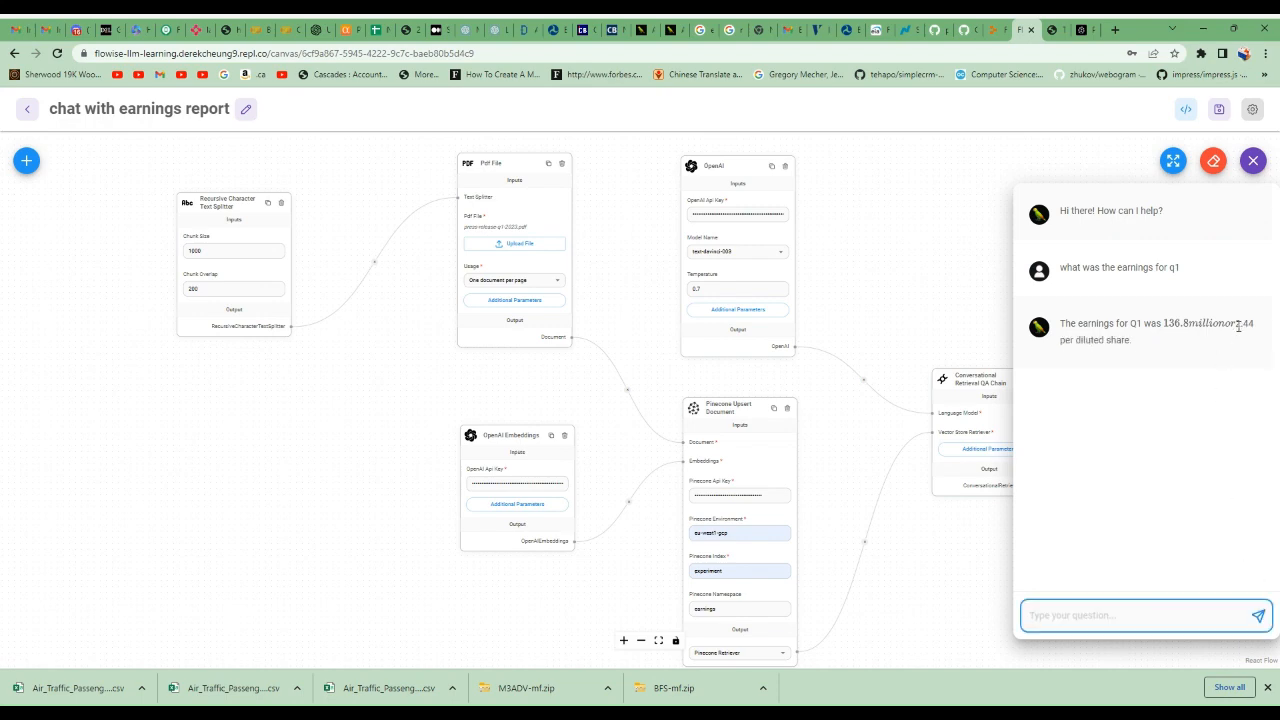
- Ask how many shares it repurchased in 1Q
{"action": "left_click", "coordinate": [1145, 615]}
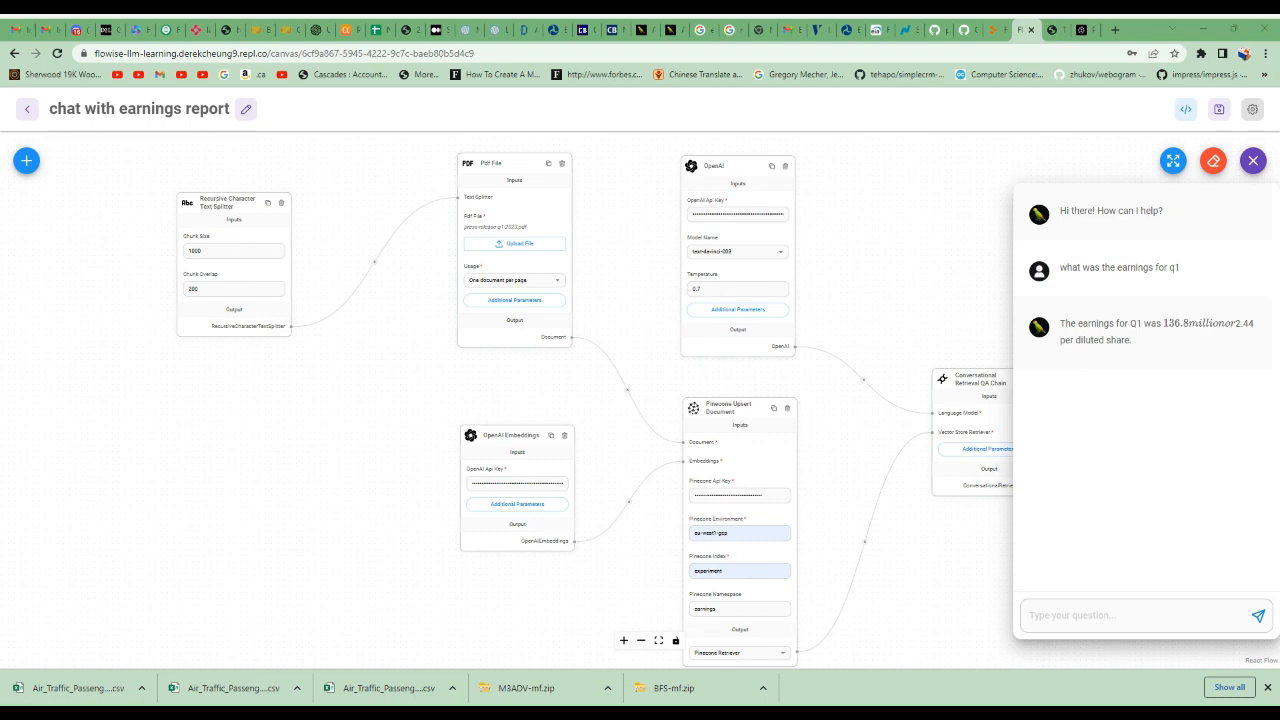
{"action": "type", "text": "how many shares it it repurchase in 1q"}
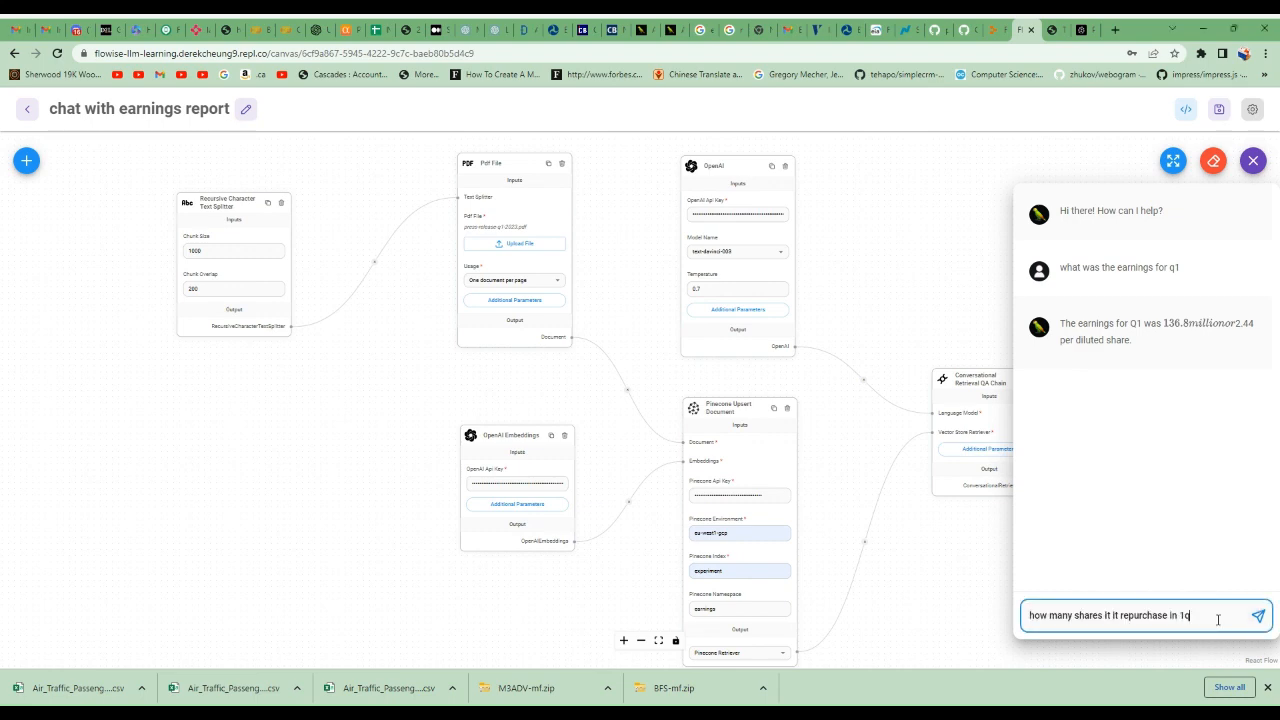
{"action": "left_click", "coordinate": [1258, 615]}
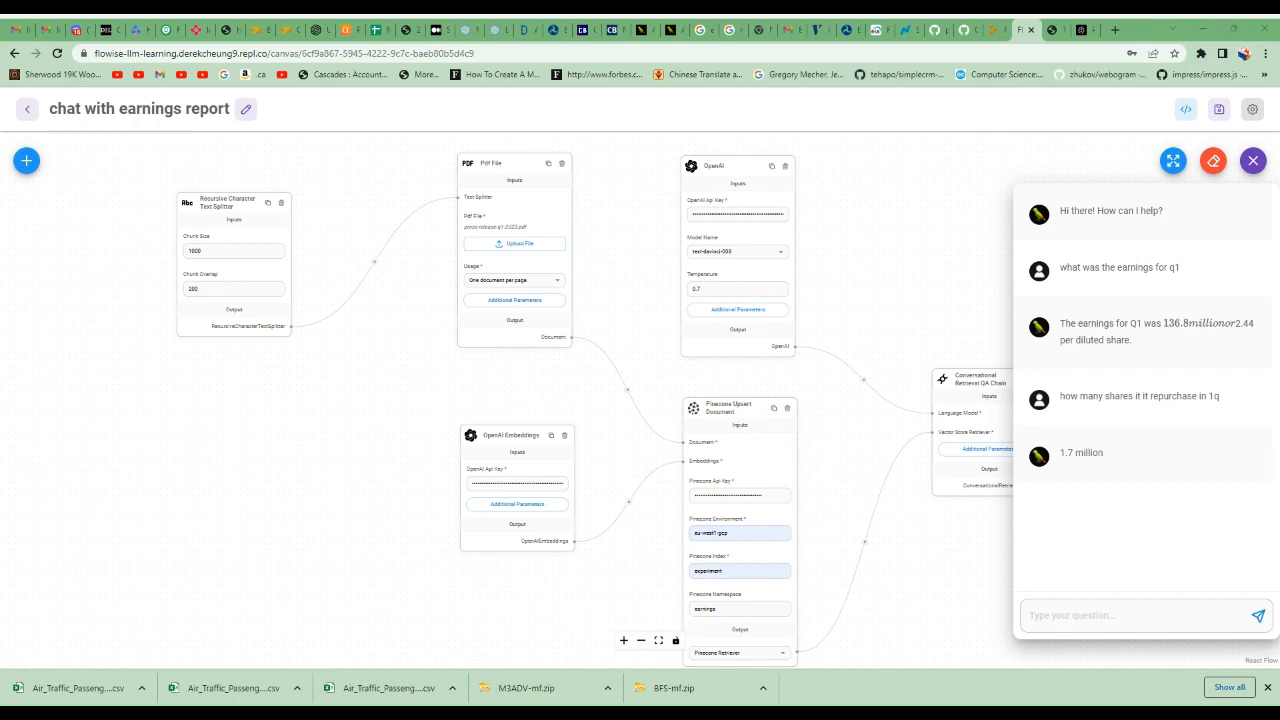
{"action": "mouse_move", "coordinate": [1159, 557]}
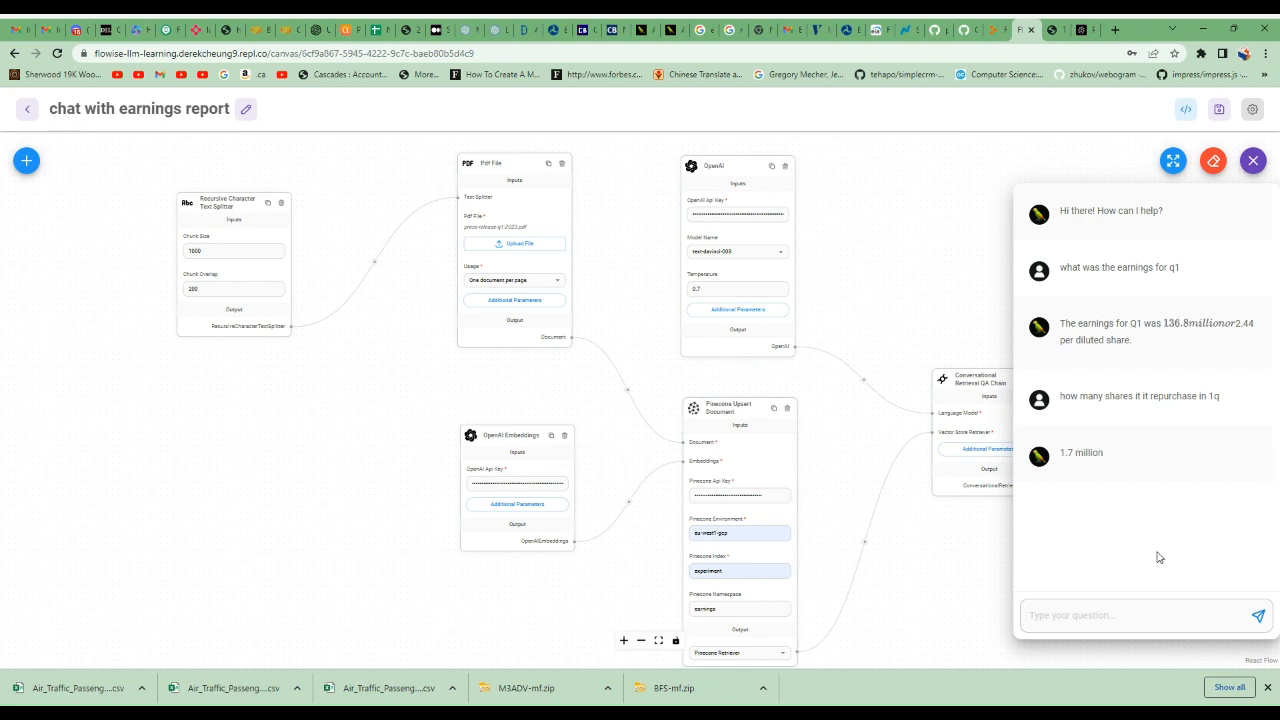
- Ask what the adjusted return on equity was in 1Q
{"action": "type", "text": "what was the adjusted return on equity"}
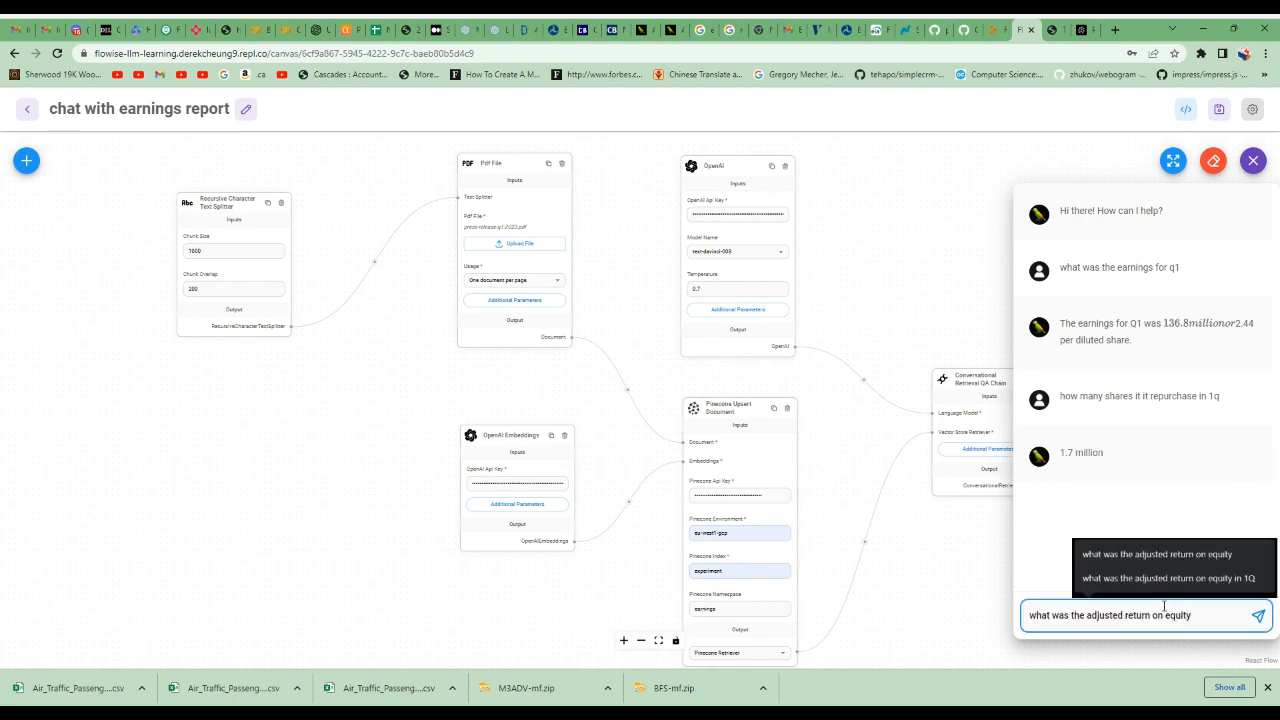
{"action": "left_click", "coordinate": [1163, 578]}
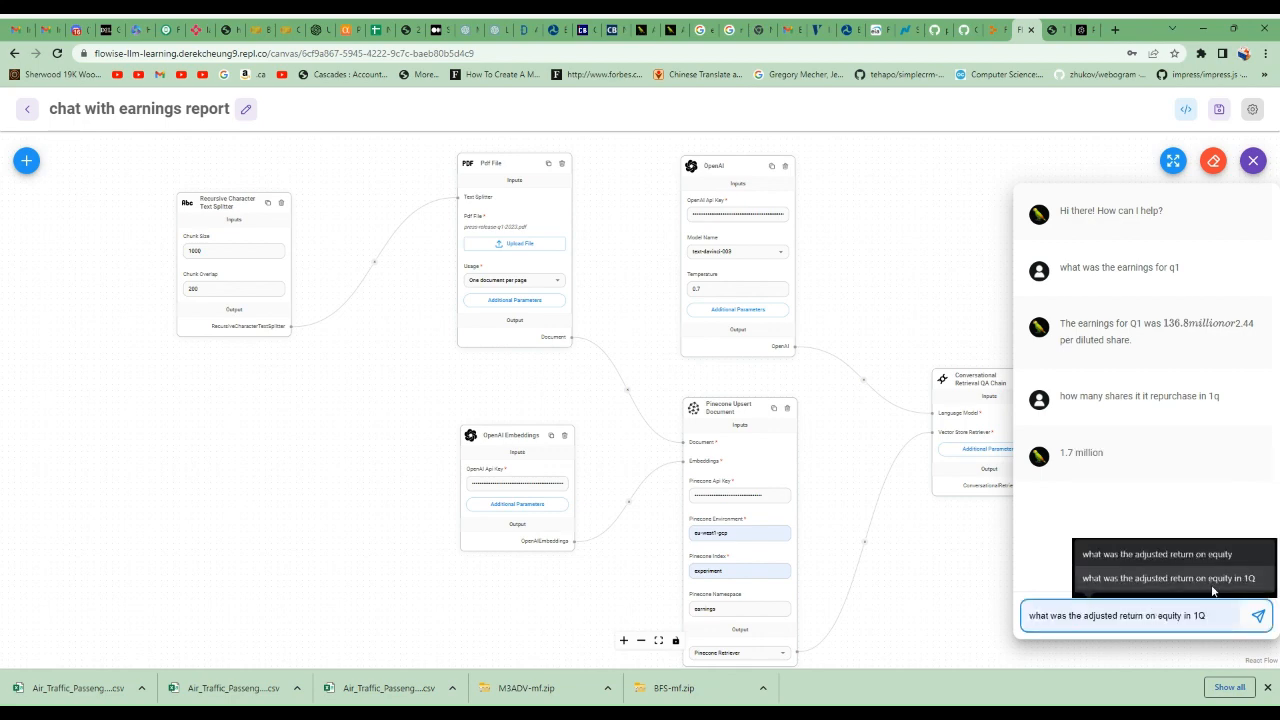
{"action": "left_click", "coordinate": [1258, 615]}
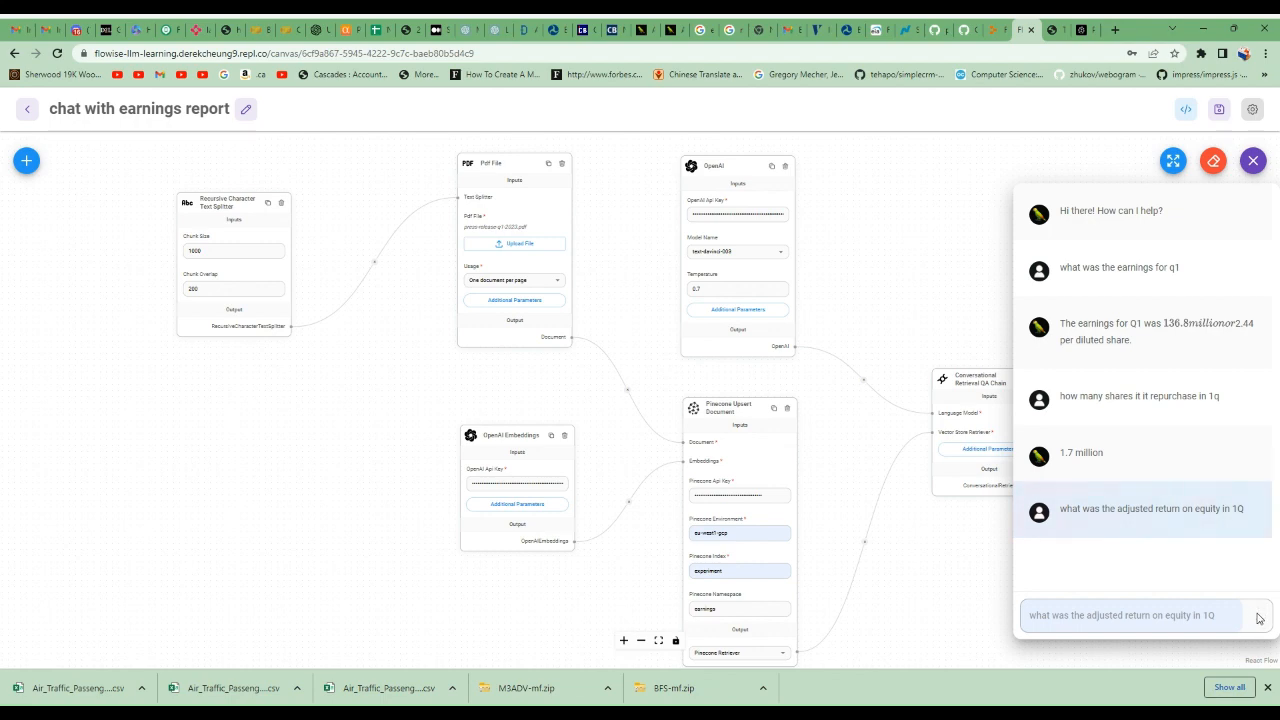
{"action": "left_click", "coordinate": [1257, 615]}
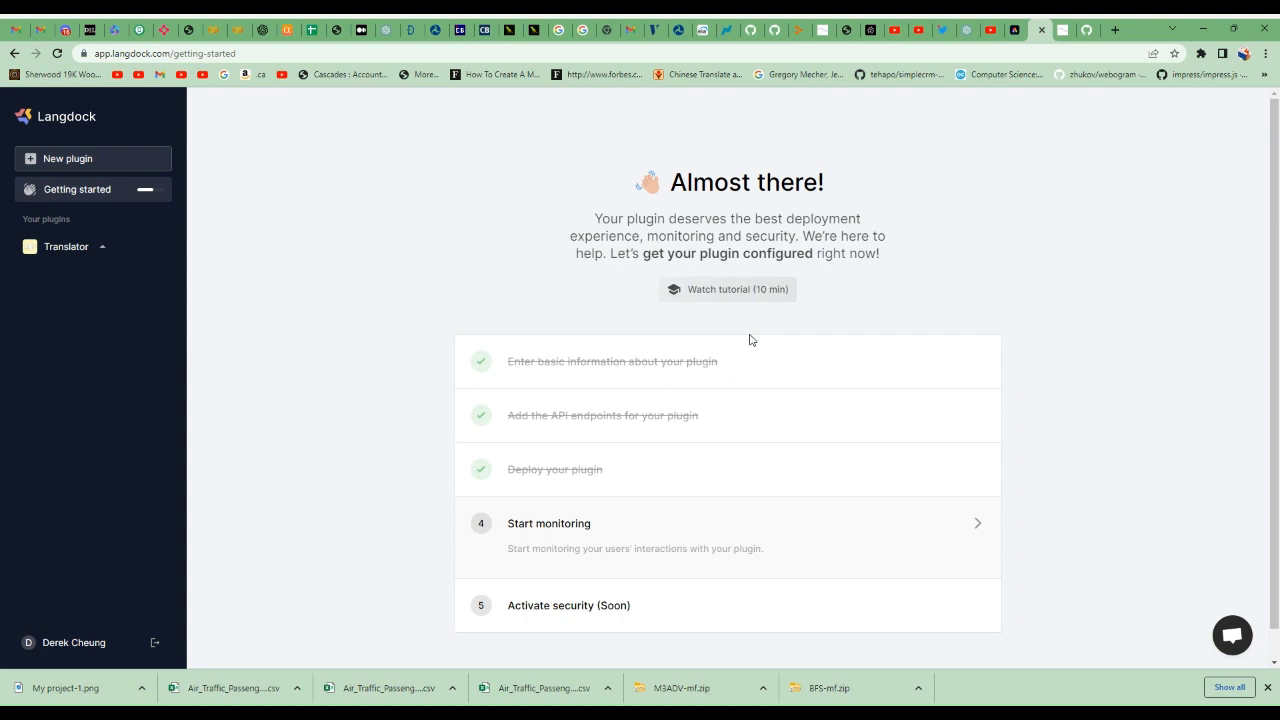
{"action": "mouse_move", "coordinate": [745, 327]}
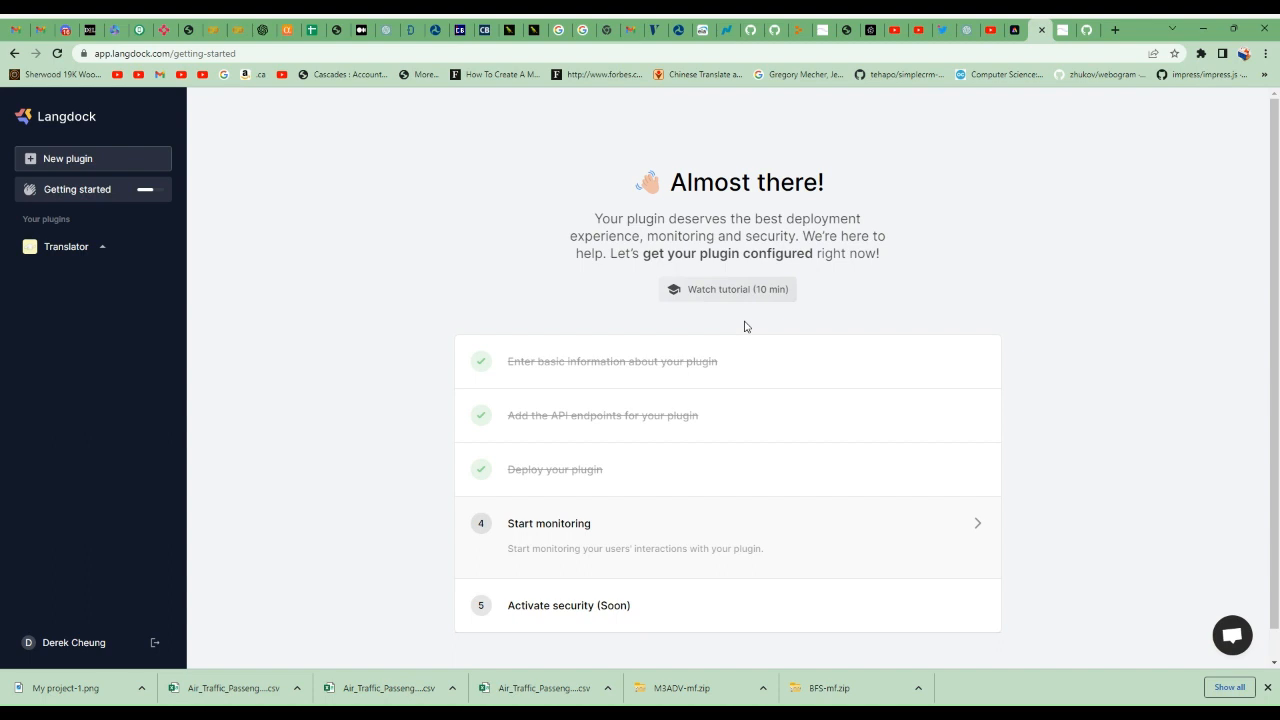
{"action": "mouse_move", "coordinate": [248, 177]}
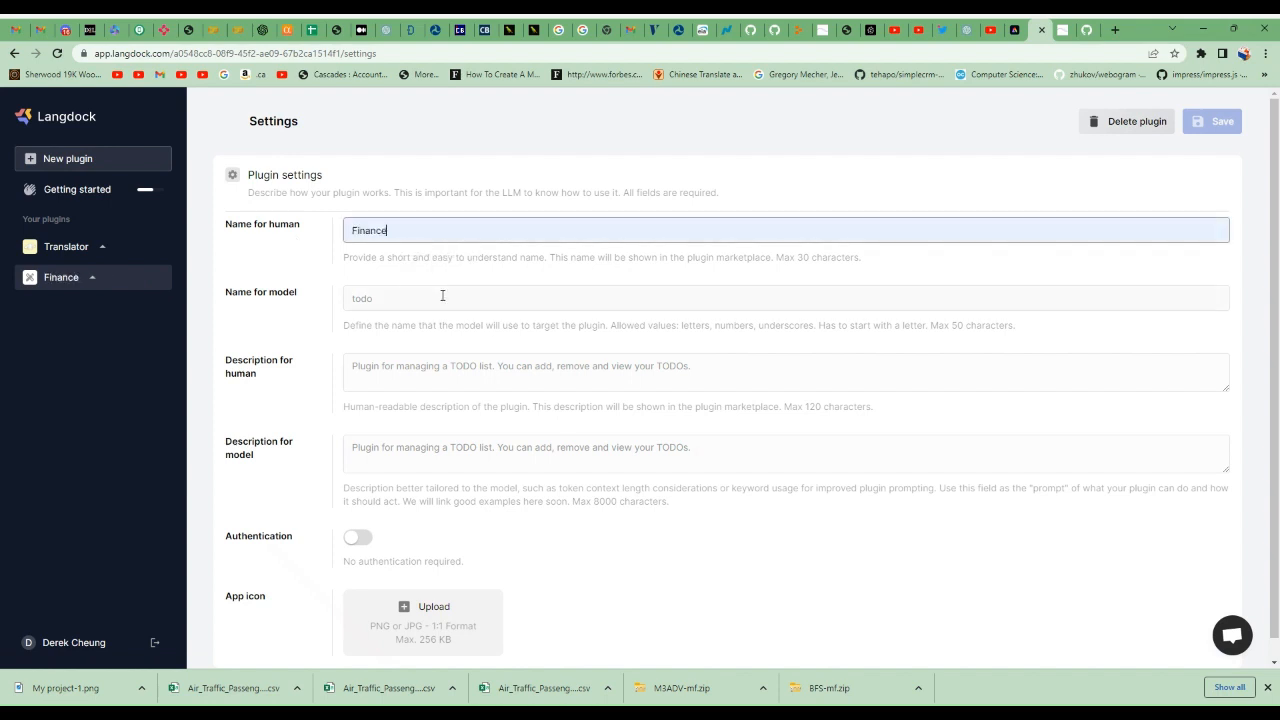
- Set model name Finance and human description 'Plugin for information about Triton earnings report'
{"action": "type", "text": "Finance"}
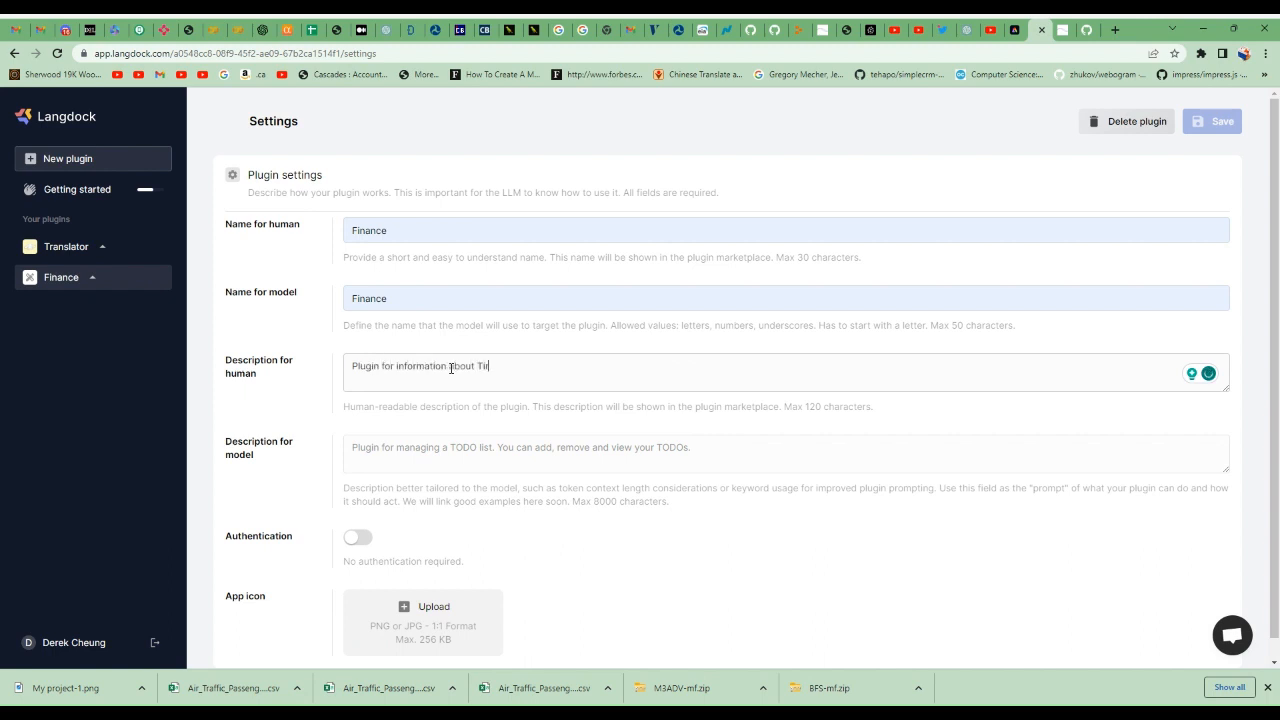
{"action": "type", "text": "Triton"}
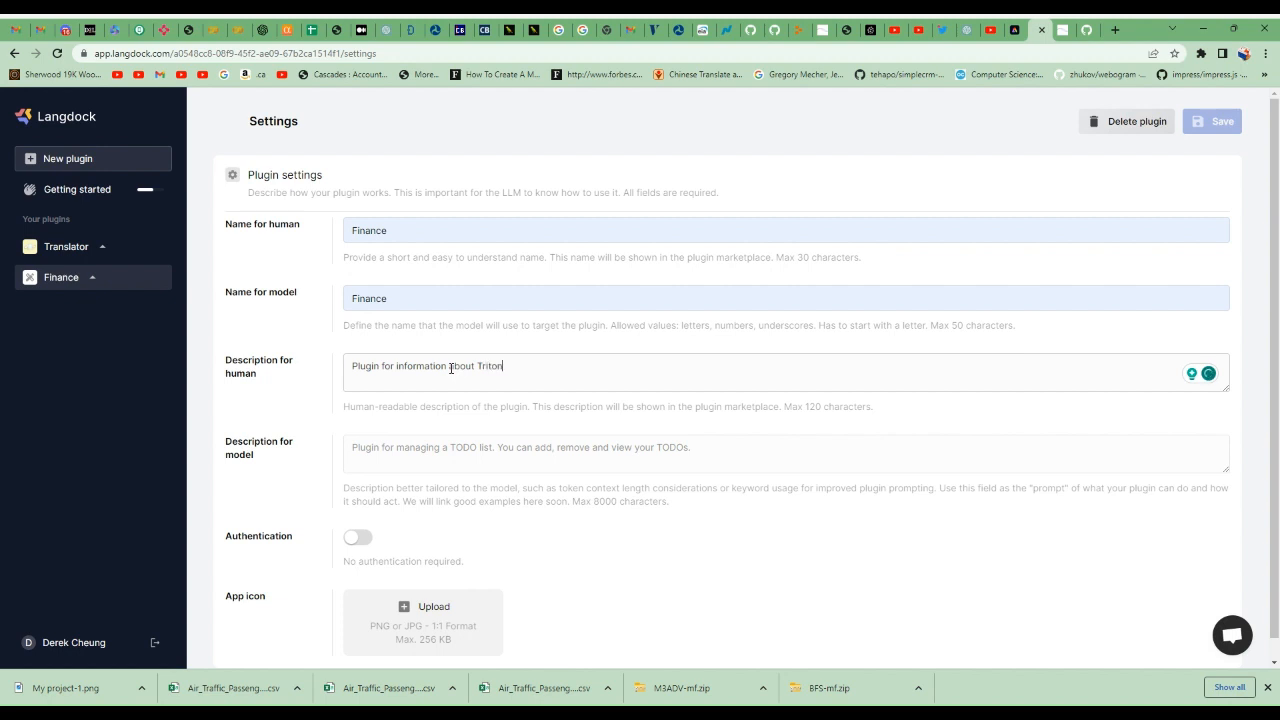
{"action": "type", "text": "earnings report"}
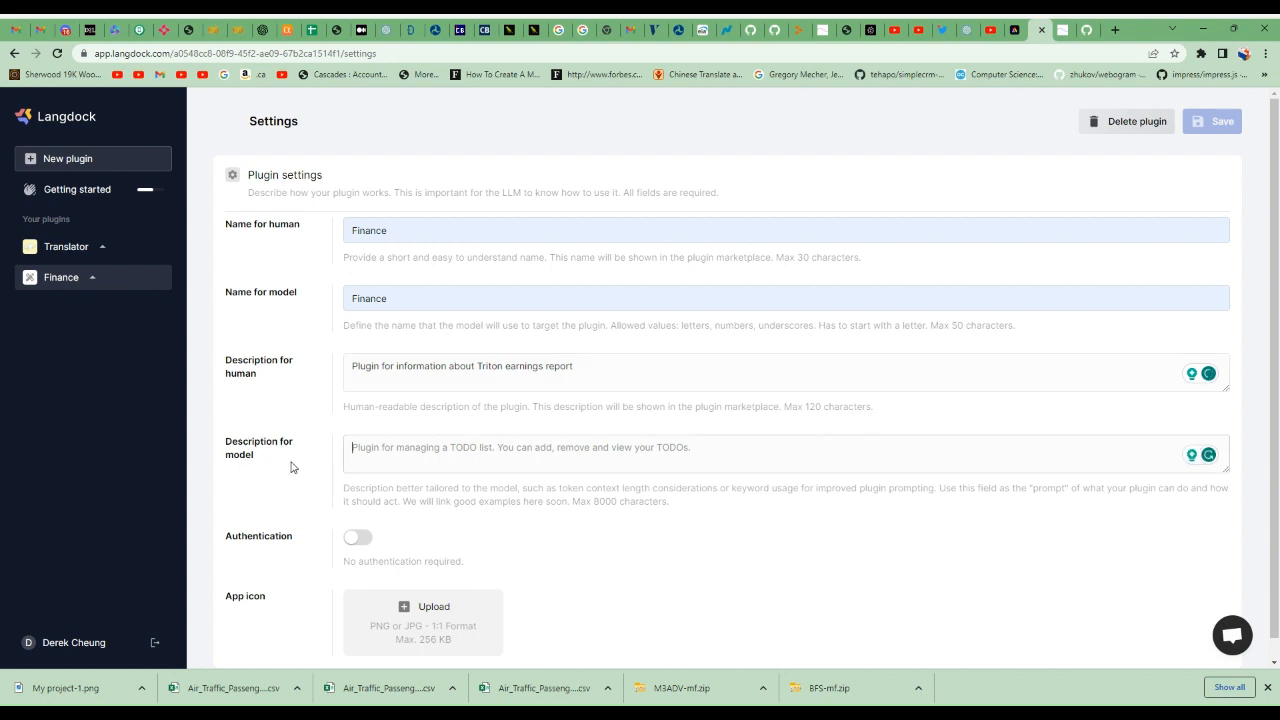
{"action": "mouse_move", "coordinate": [948, 527]}
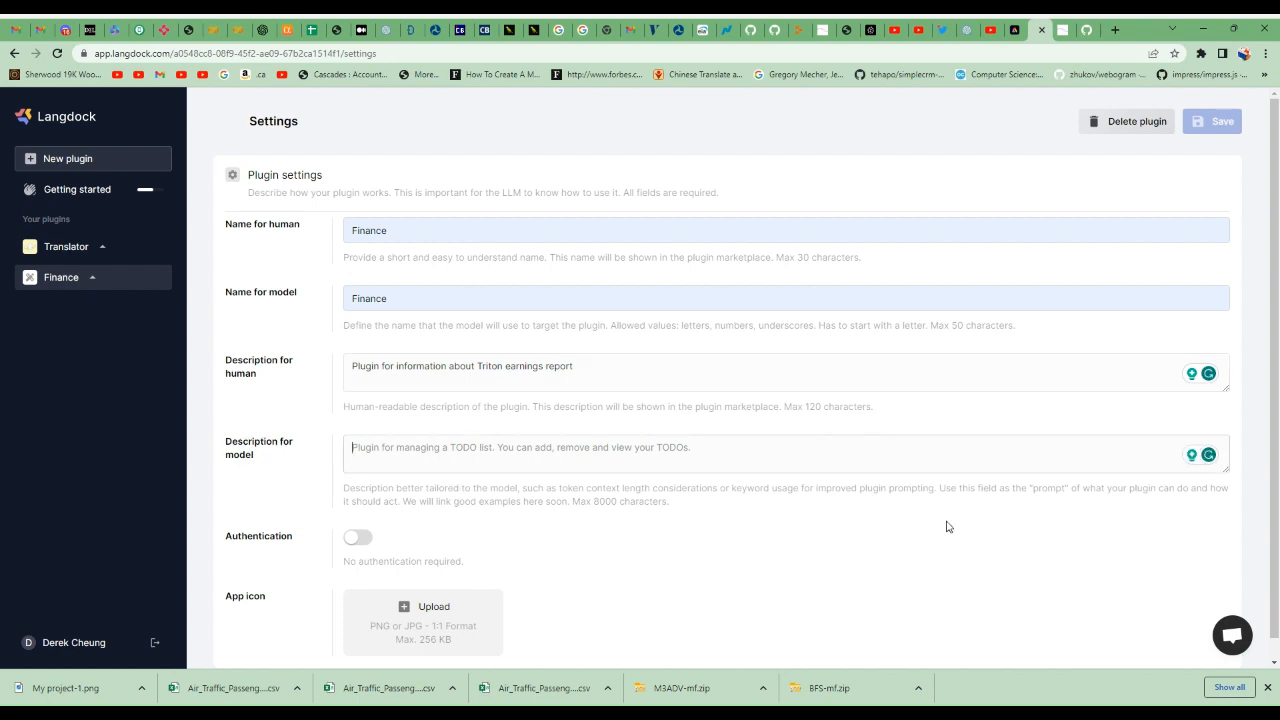
{"action": "mouse_move", "coordinate": [965, 493]}
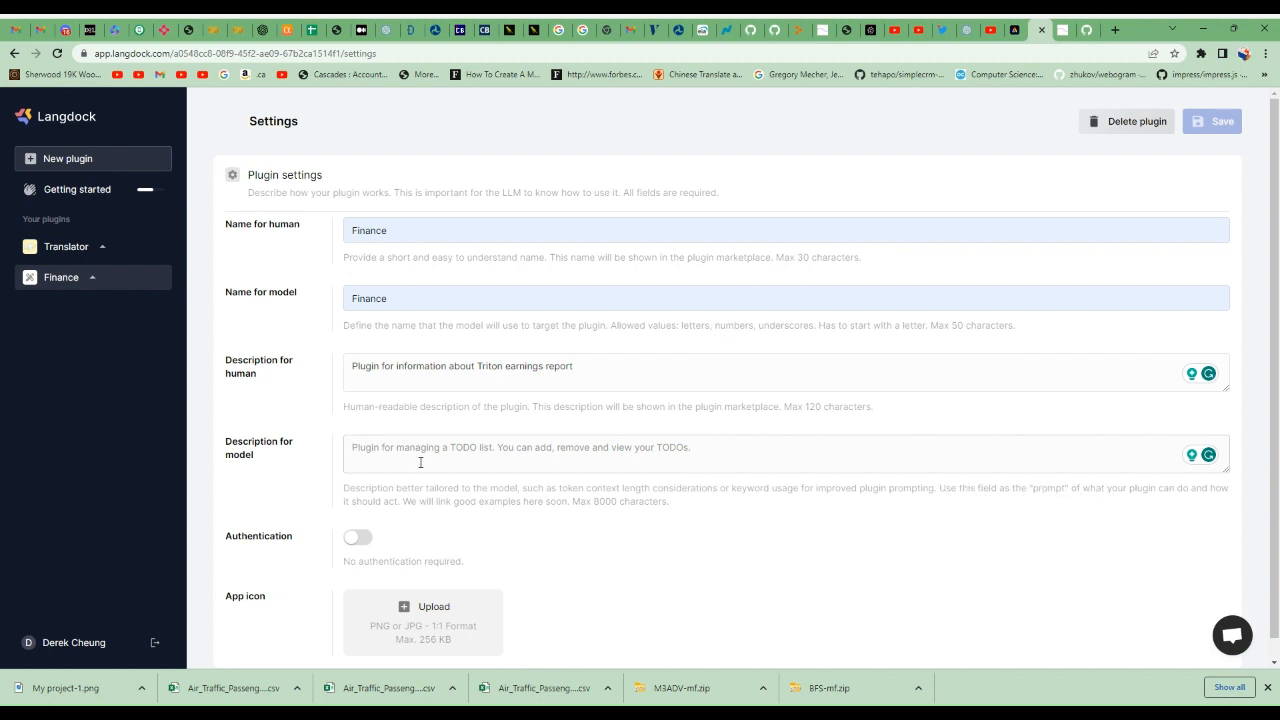
{"action": "mouse_move", "coordinate": [421, 458]}
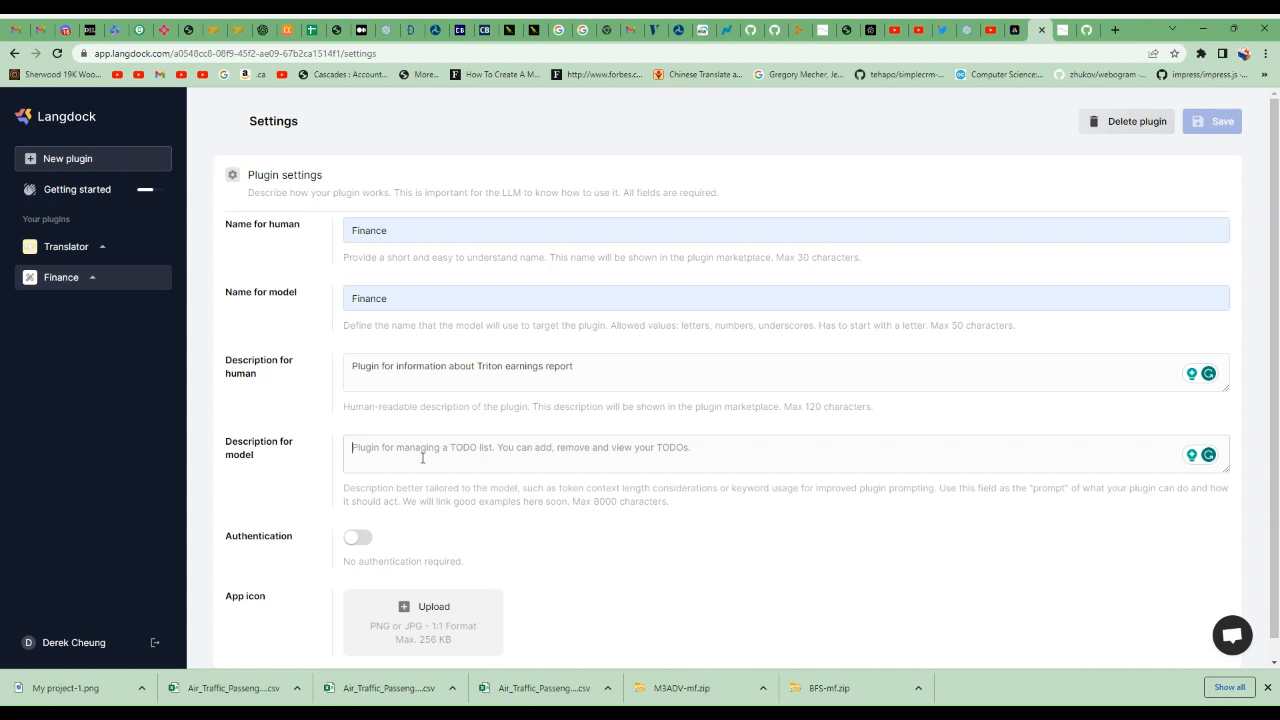
- Write the model description for Triton earnings info with a "<question>":"<user question>" argument
{"action": "type", "text": "Useful for getting earnings in"}
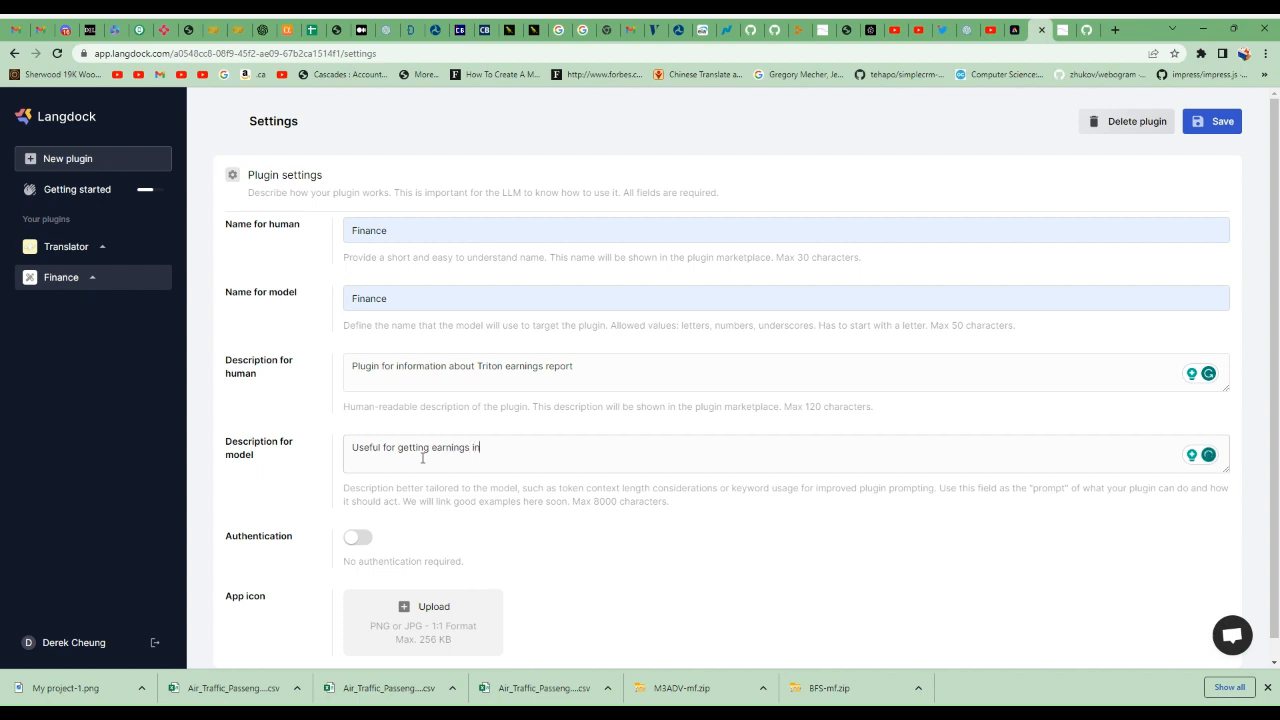
{"action": "type", "text": "formation"}
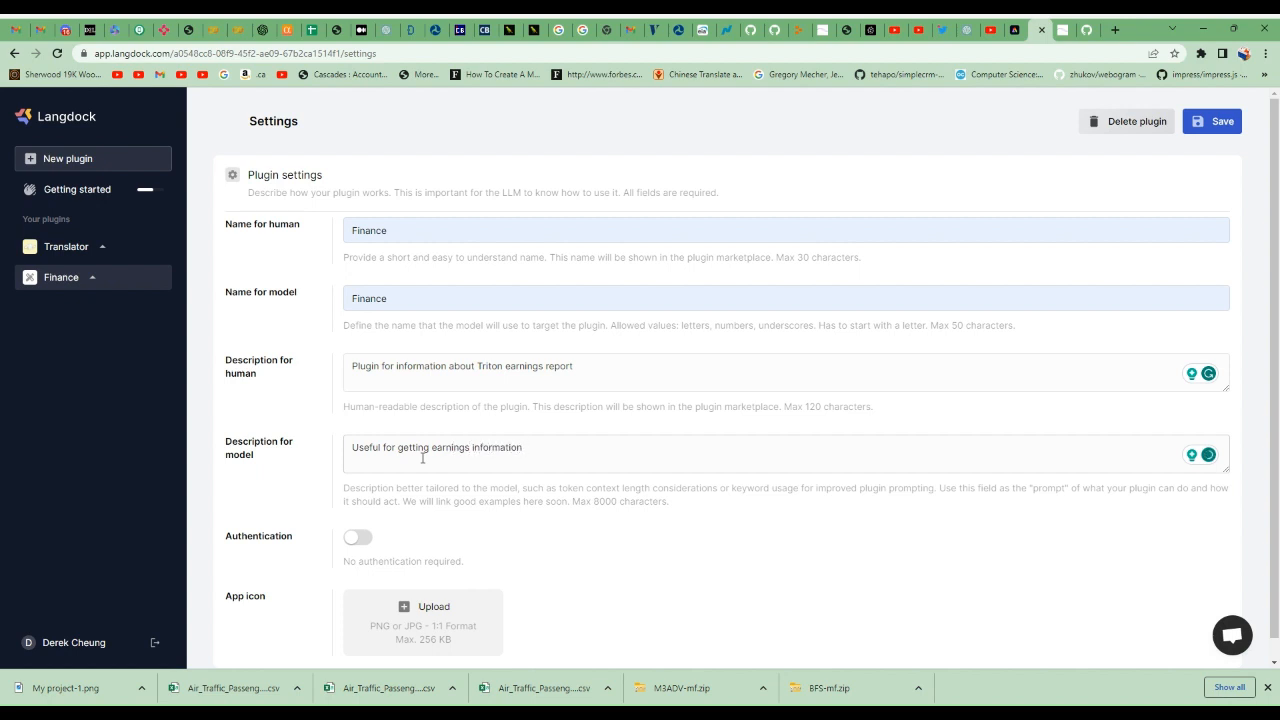
{"action": "type", "text": "for the company Triton"}
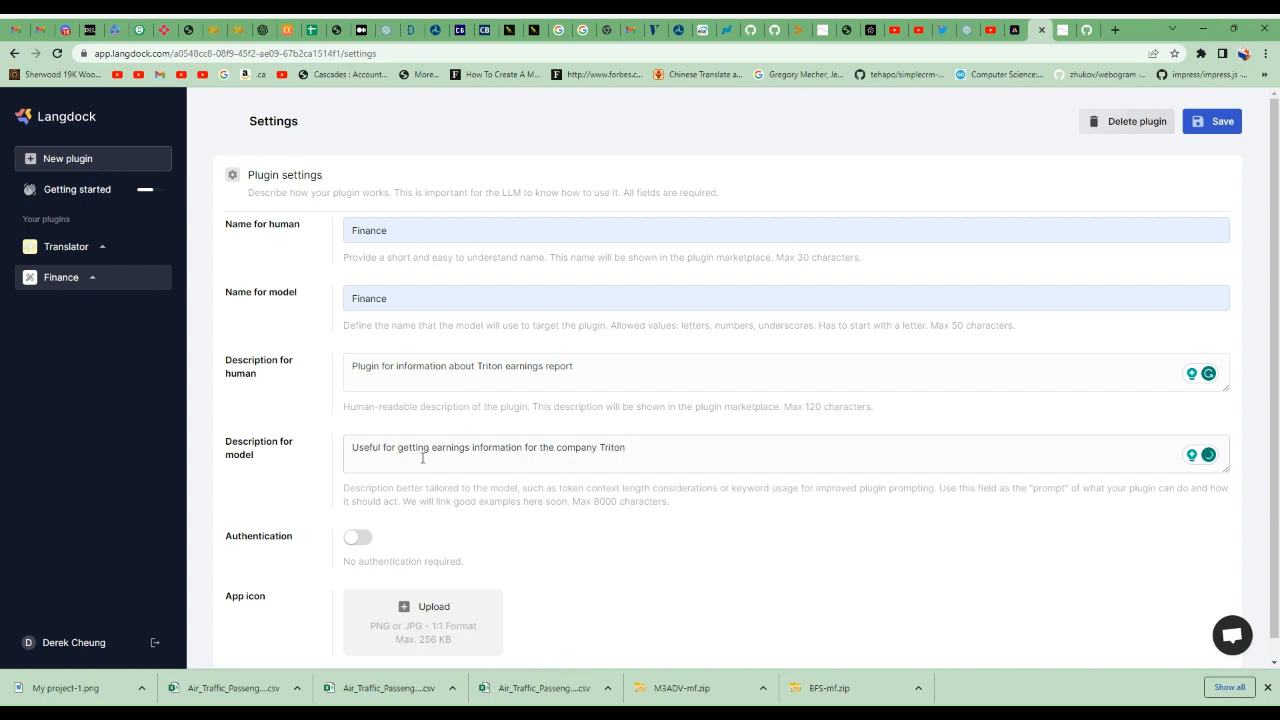
{"action": "type", "text": "ag"}
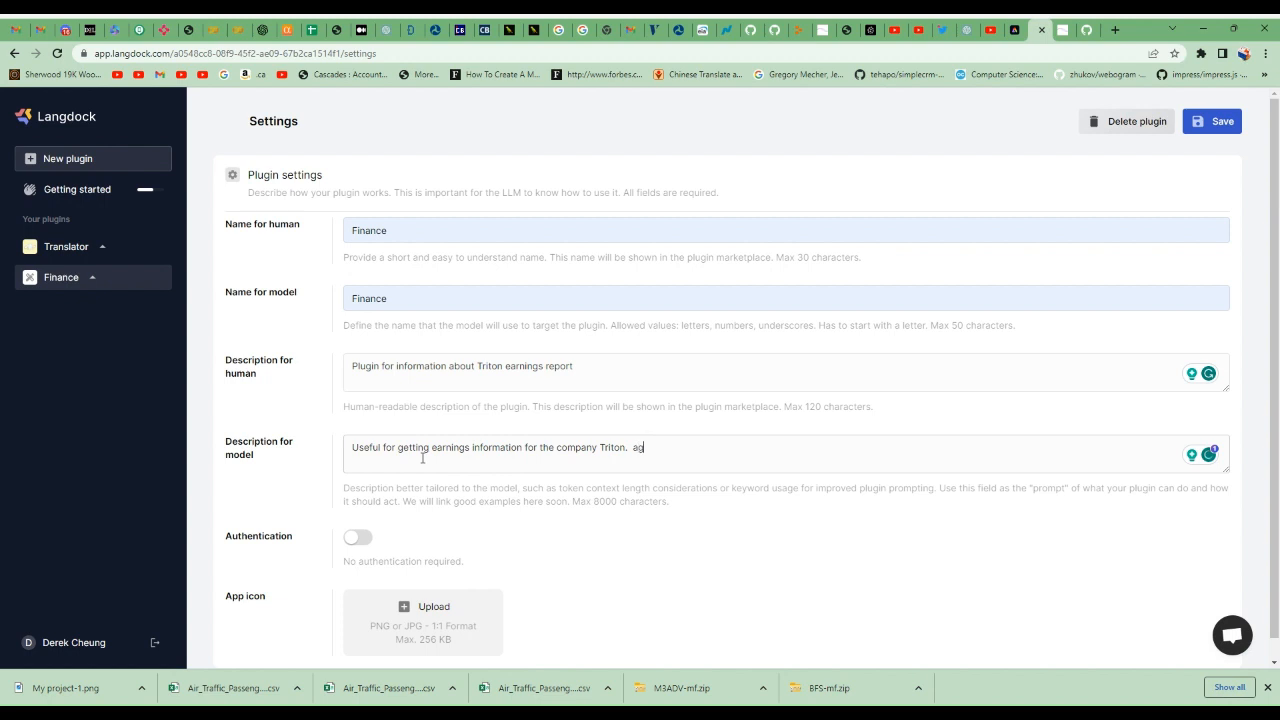
{"action": "type", "text": "rgumen"}
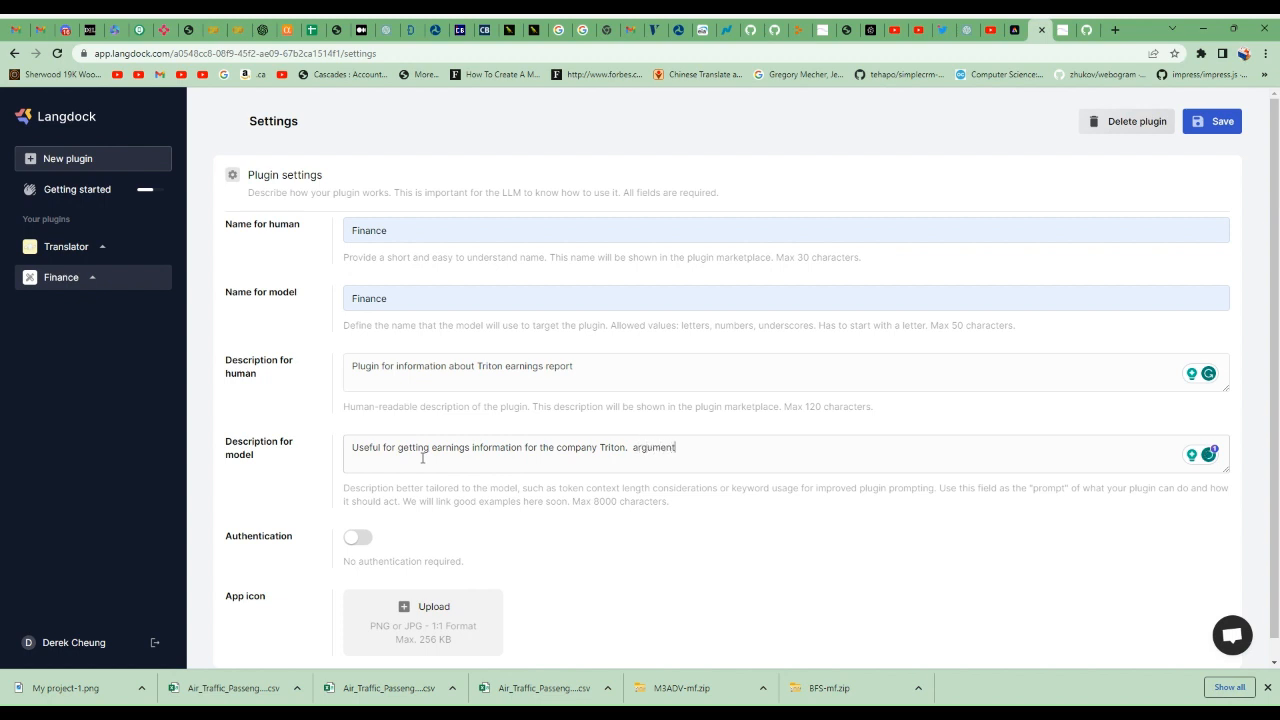
{"action": "type", "text": "to call \""}
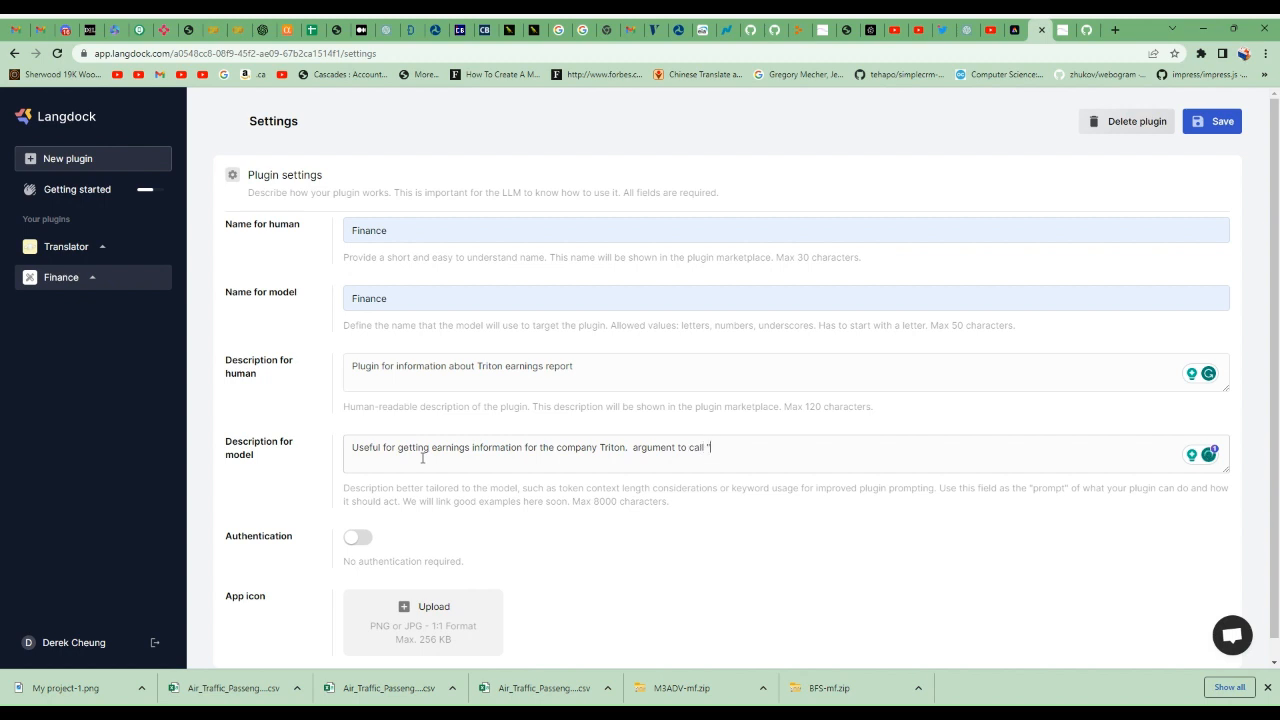
{"action": "type", "text": "<"}
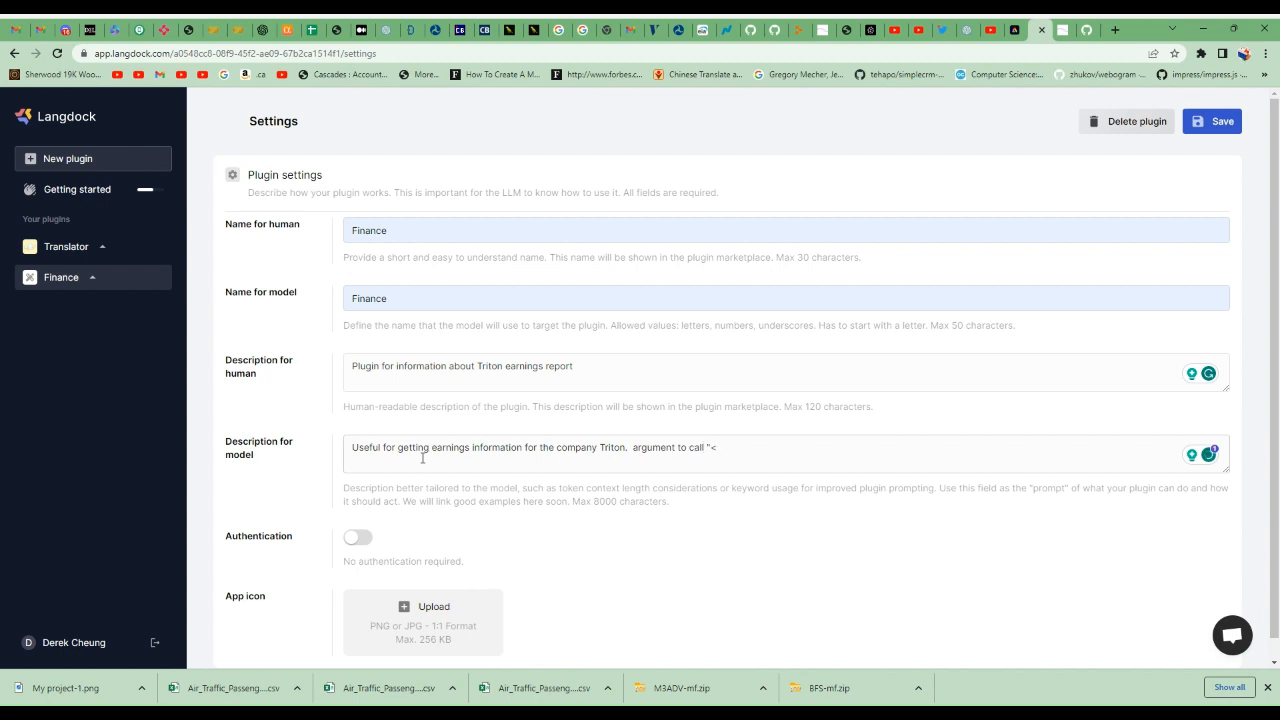
{"action": "type", "text": "question>\":\""}
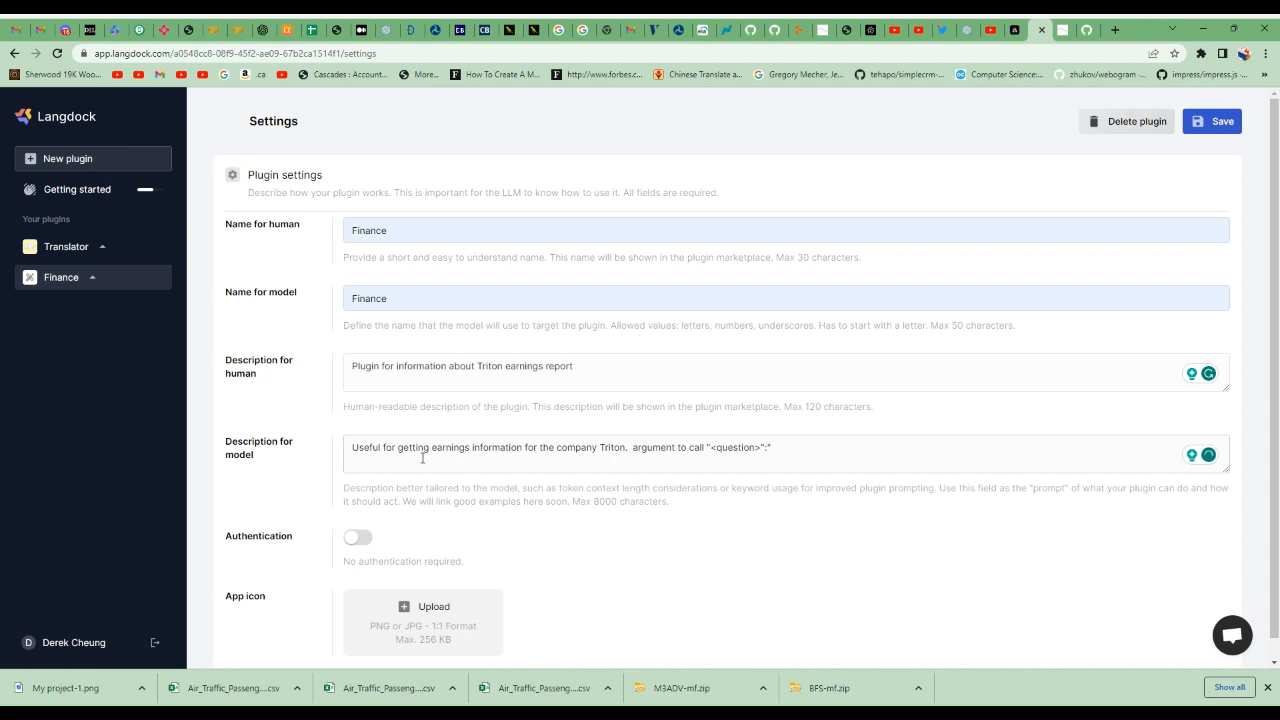
{"action": "type", "text": "<"}
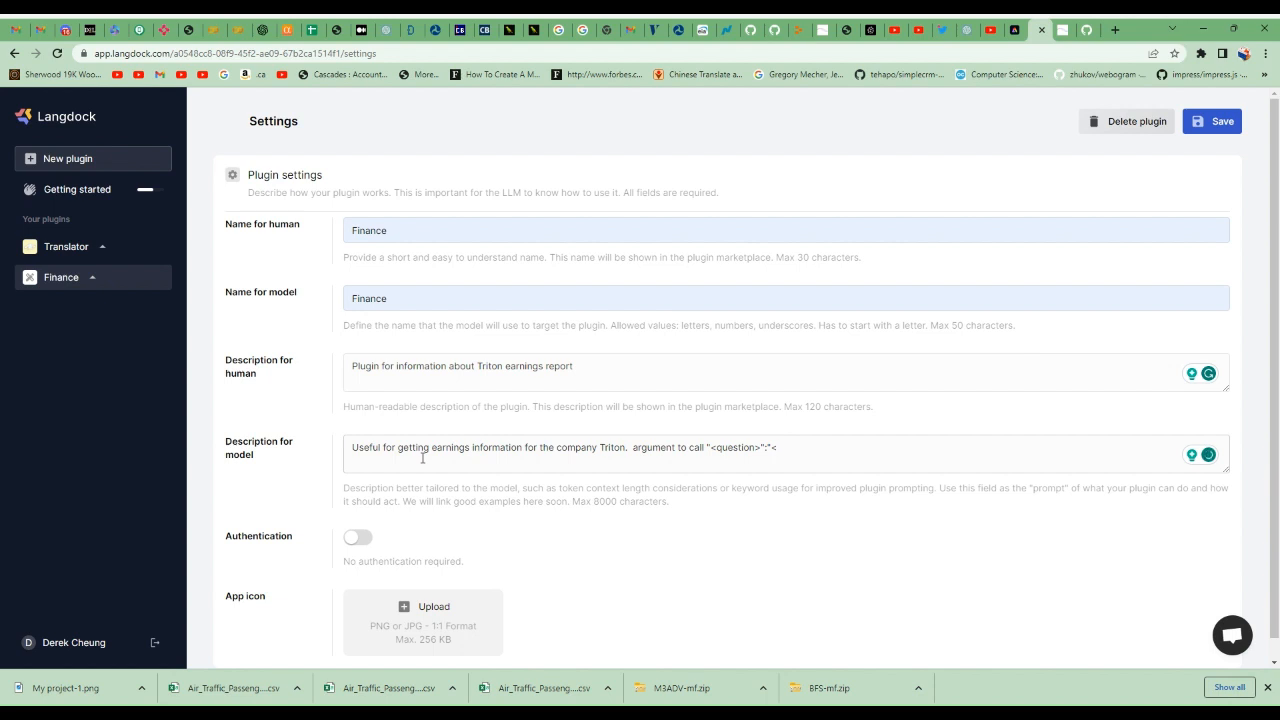
{"action": "type", "text": "user question>"}
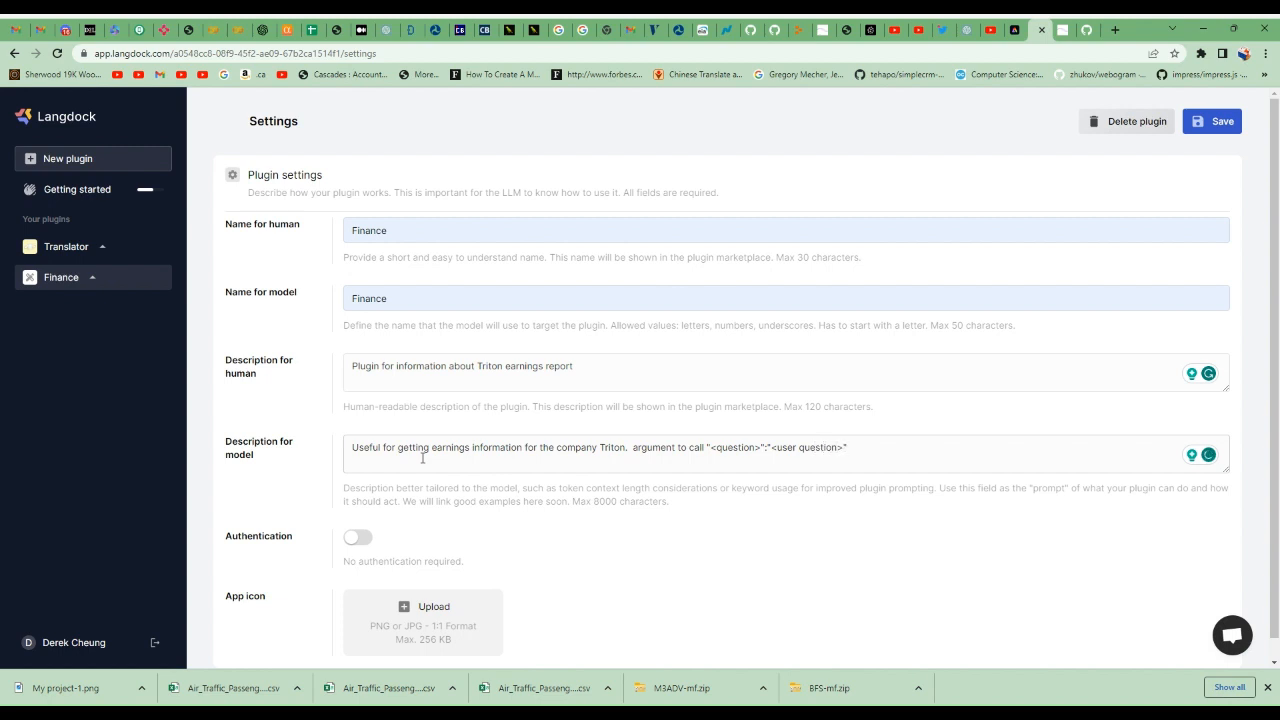
{"action": "scroll", "scroll_direction": "down", "scroll_amount": 3}
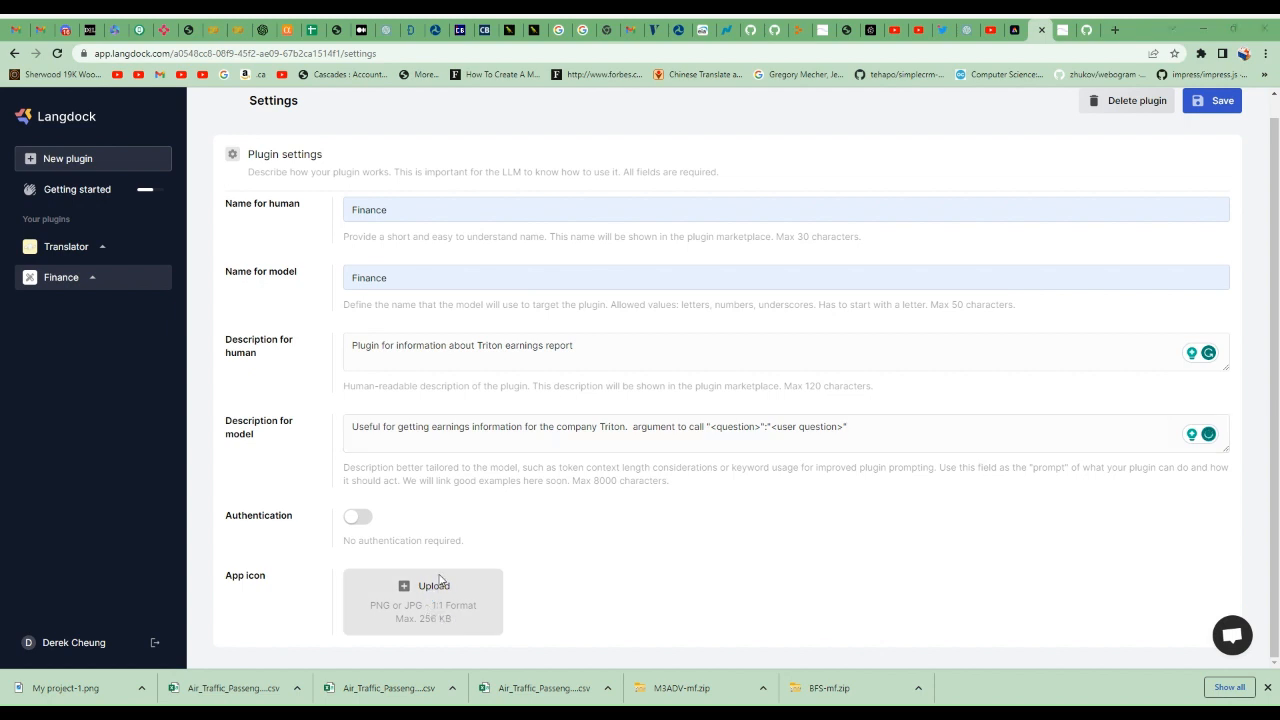
- Upload logo.png as the Finance app icon, save, and show the plugin's API page
{"action": "left_click", "coordinate": [422, 601]}
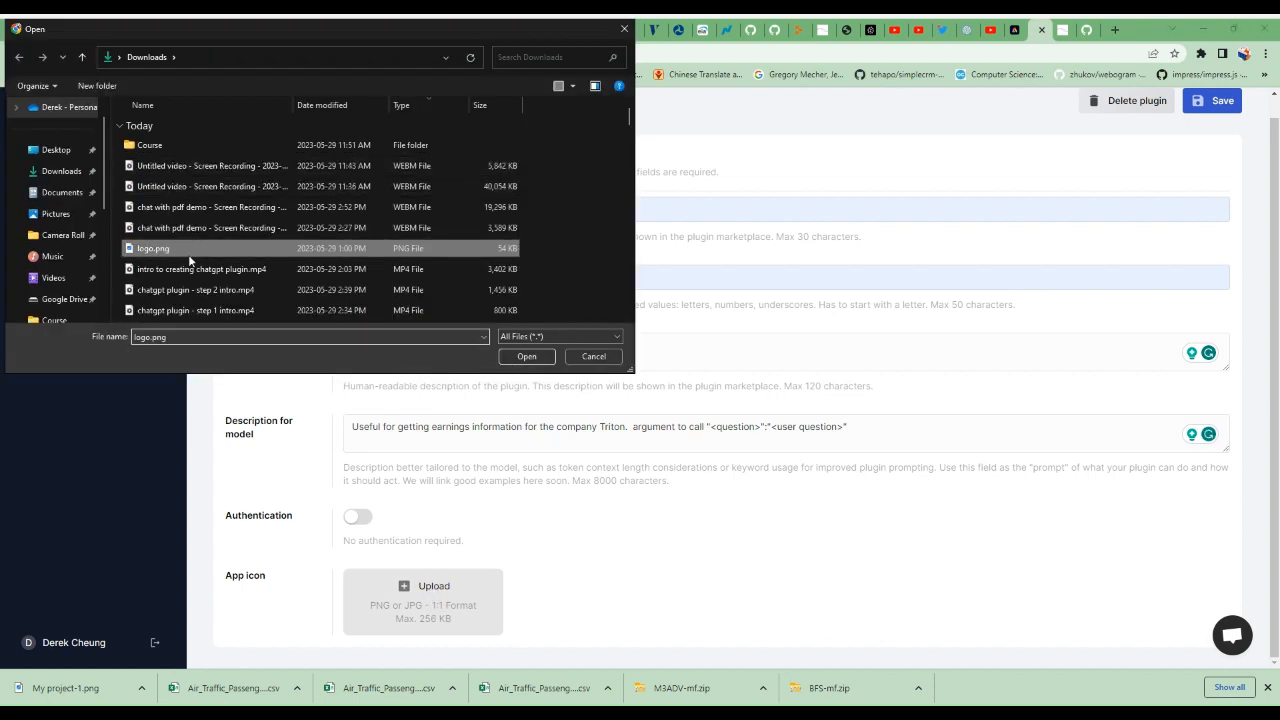
{"action": "left_click", "coordinate": [526, 356]}
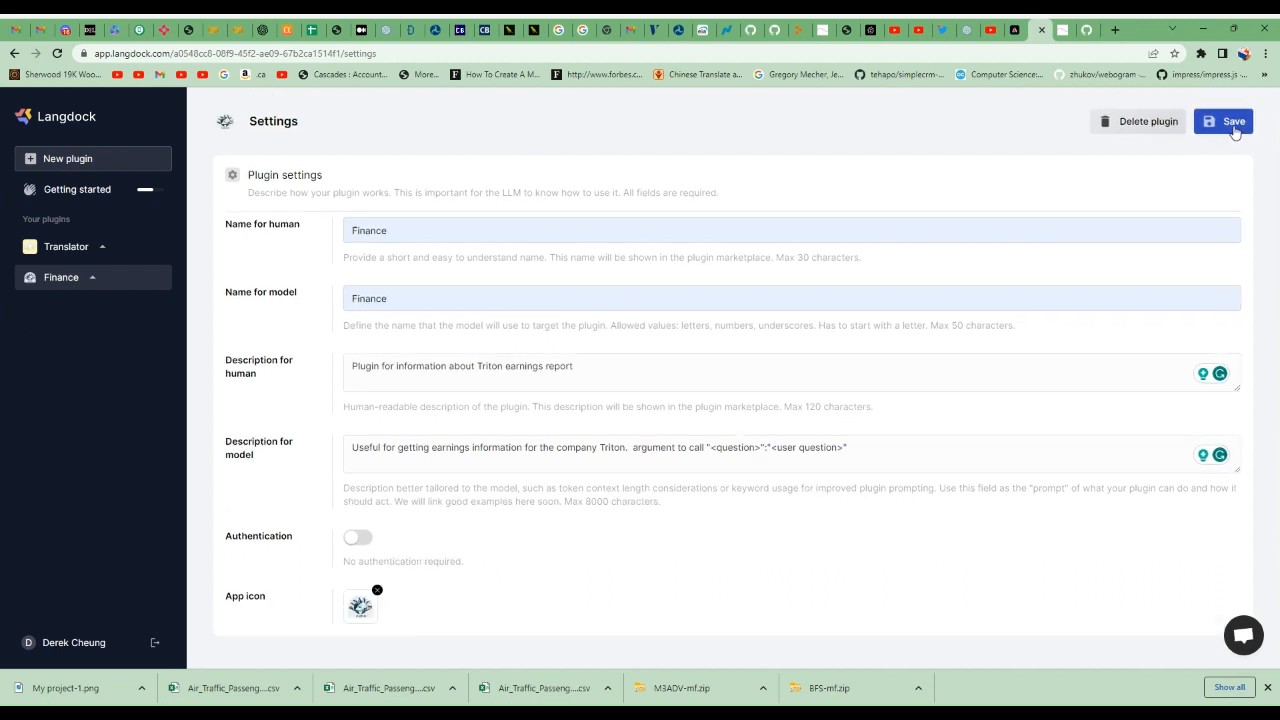
{"action": "left_click", "coordinate": [1223, 121]}
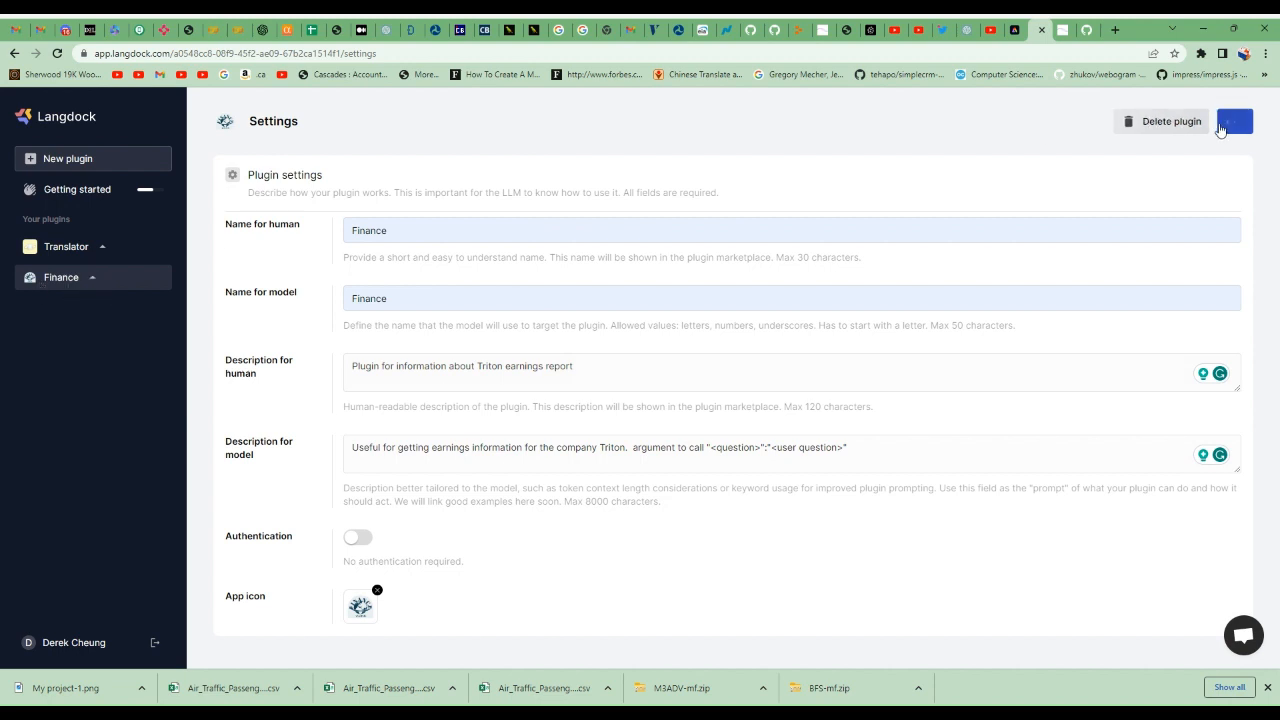
{"action": "left_click", "coordinate": [1235, 121]}
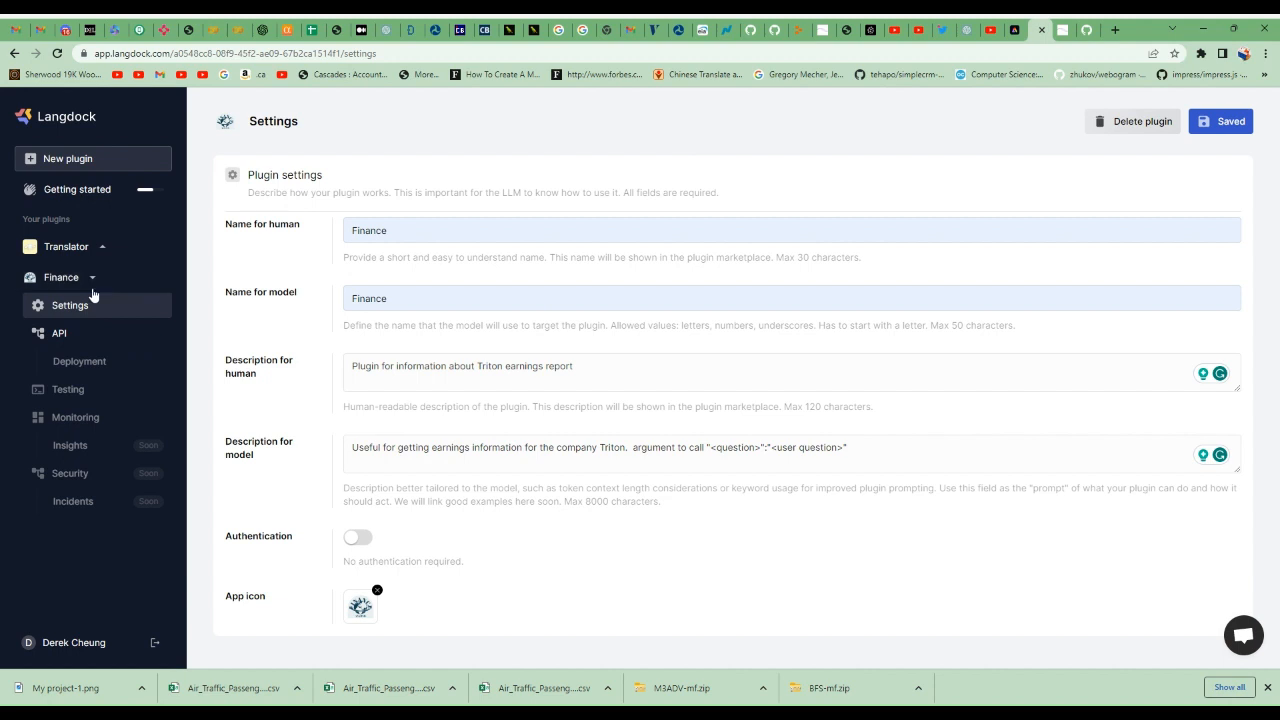
{"action": "left_click", "coordinate": [59, 333]}
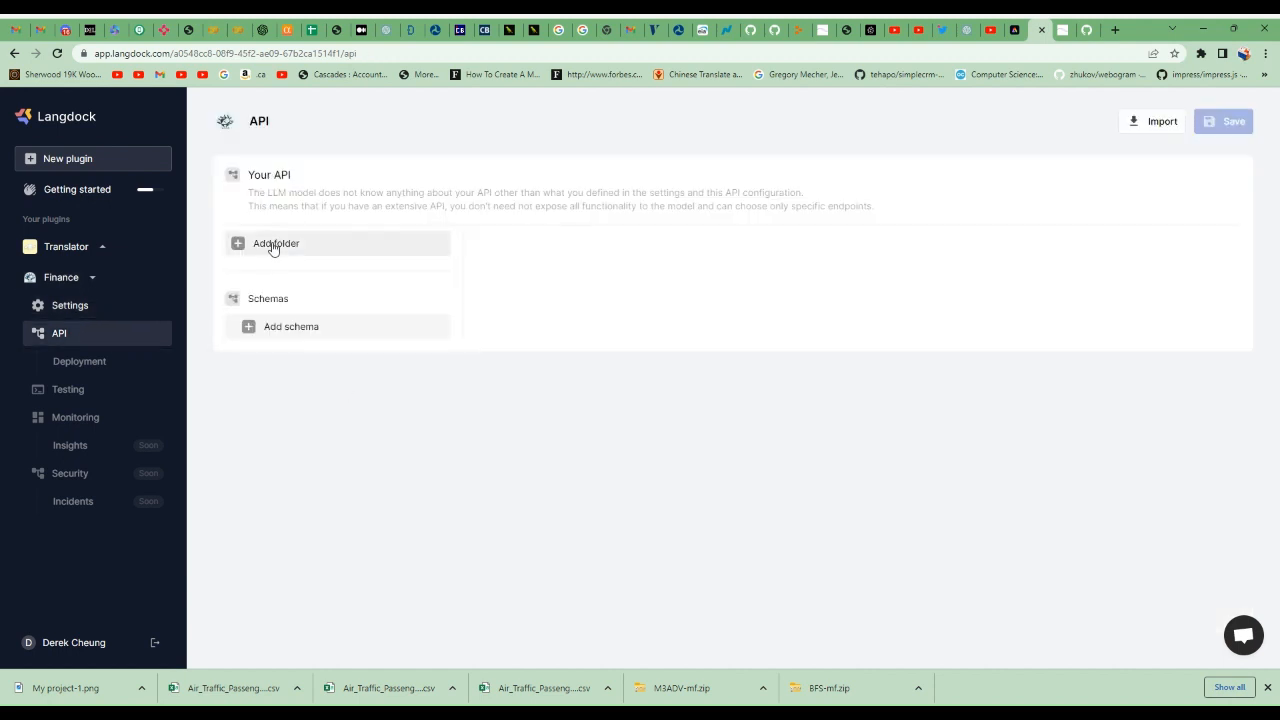
- Create an Earnings folder in the plugin API with a new request
{"action": "left_click", "coordinate": [276, 243]}
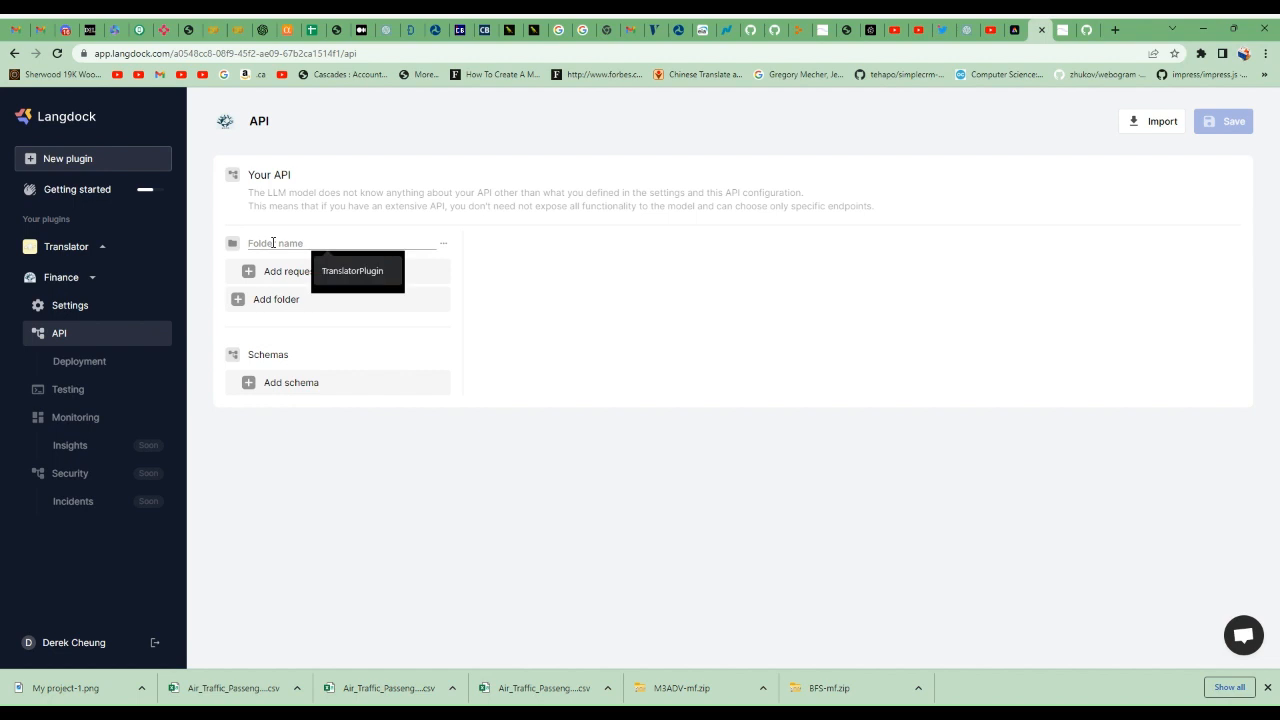
{"action": "type", "text": "Earnings"}
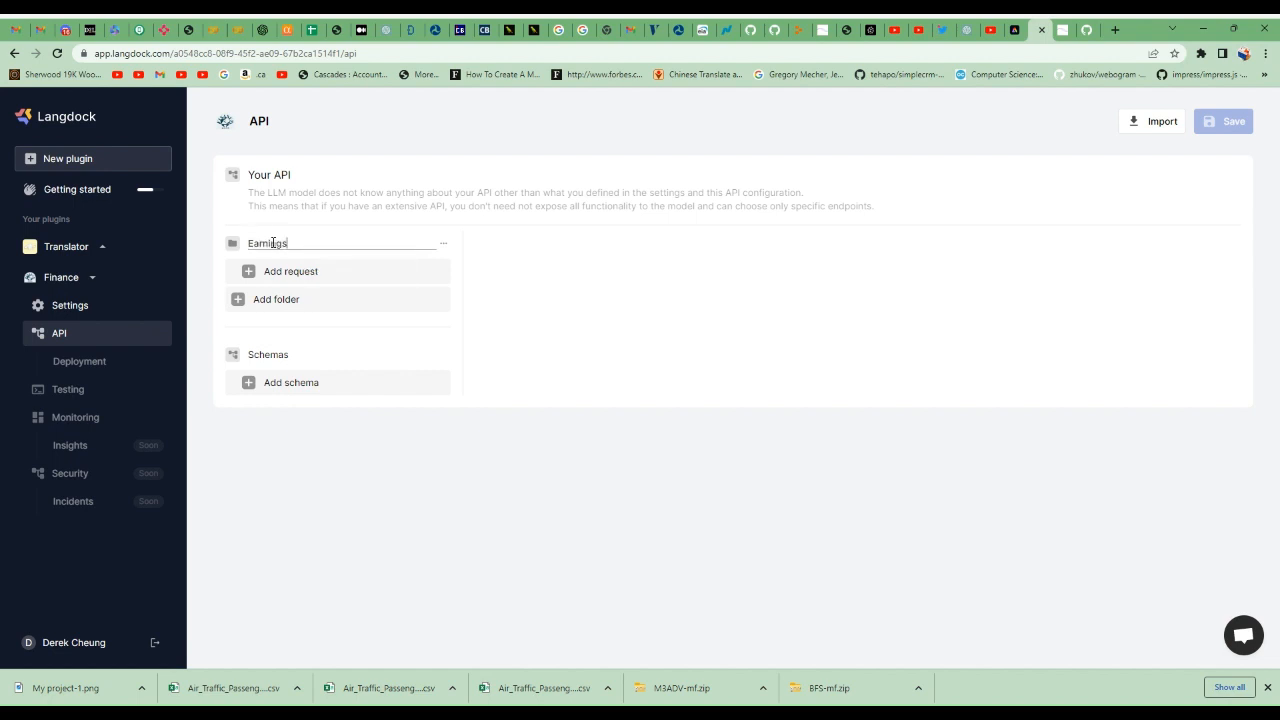
{"action": "left_click", "coordinate": [290, 271]}
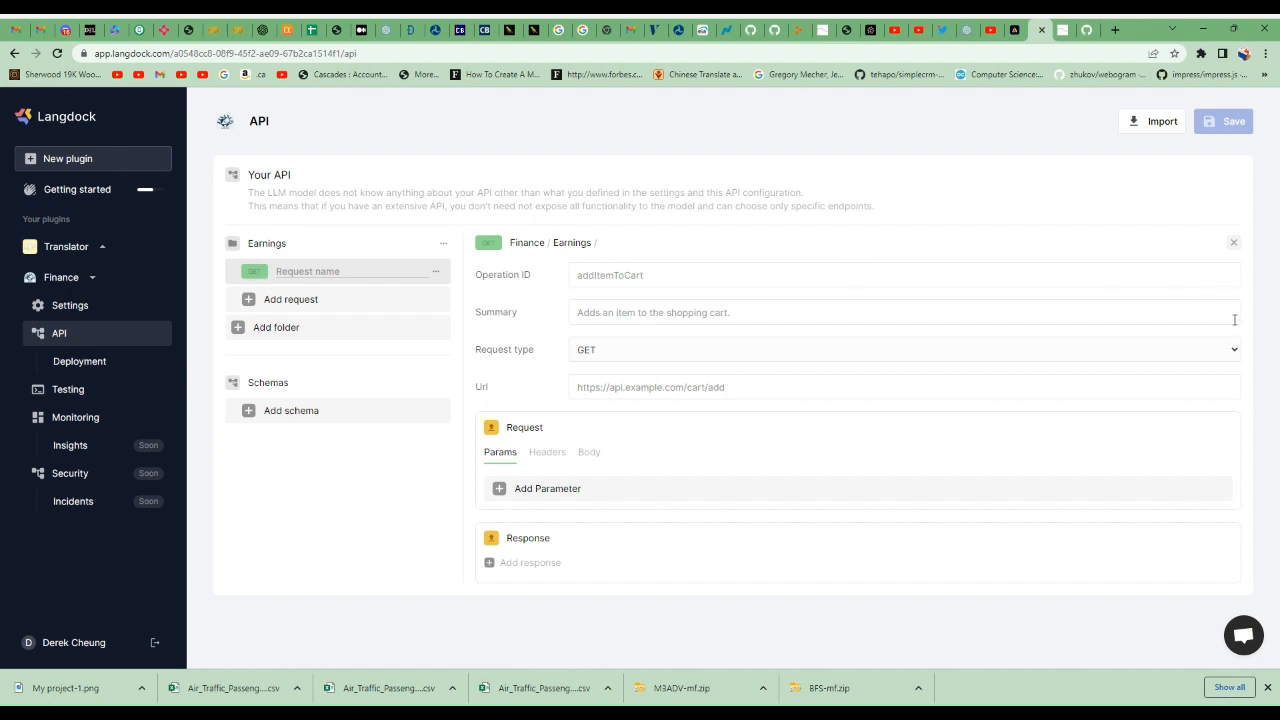
- Set operation ID earningsID, summary 'Gets information on Triton earnings', and name getEarningsInfo
{"action": "left_click", "coordinate": [903, 349]}
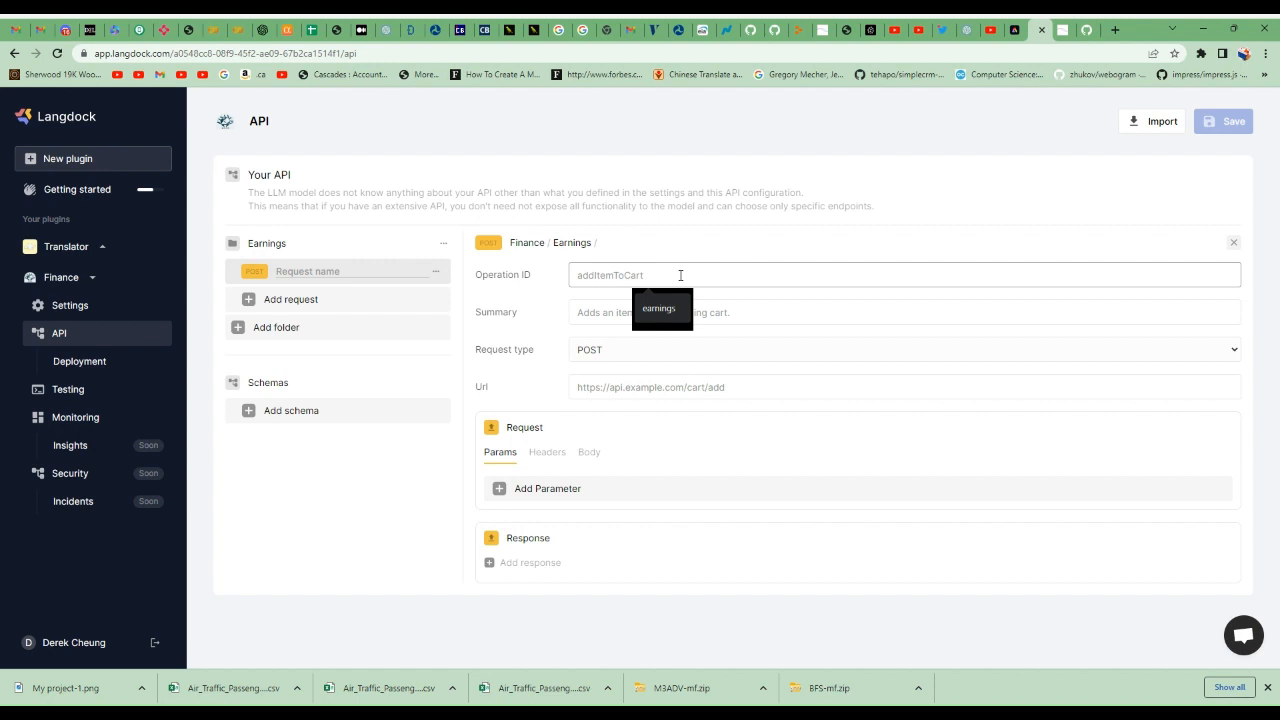
{"action": "type", "text": "earningsID"}
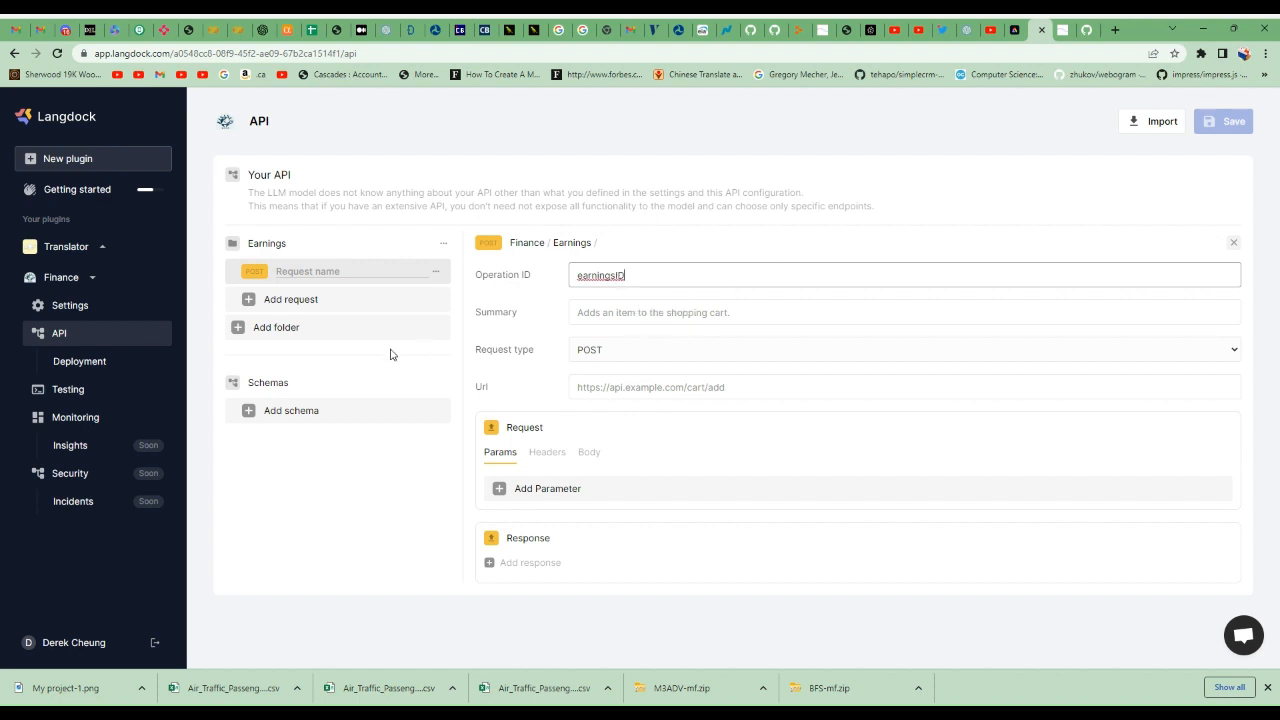
{"action": "left_click", "coordinate": [700, 312]}
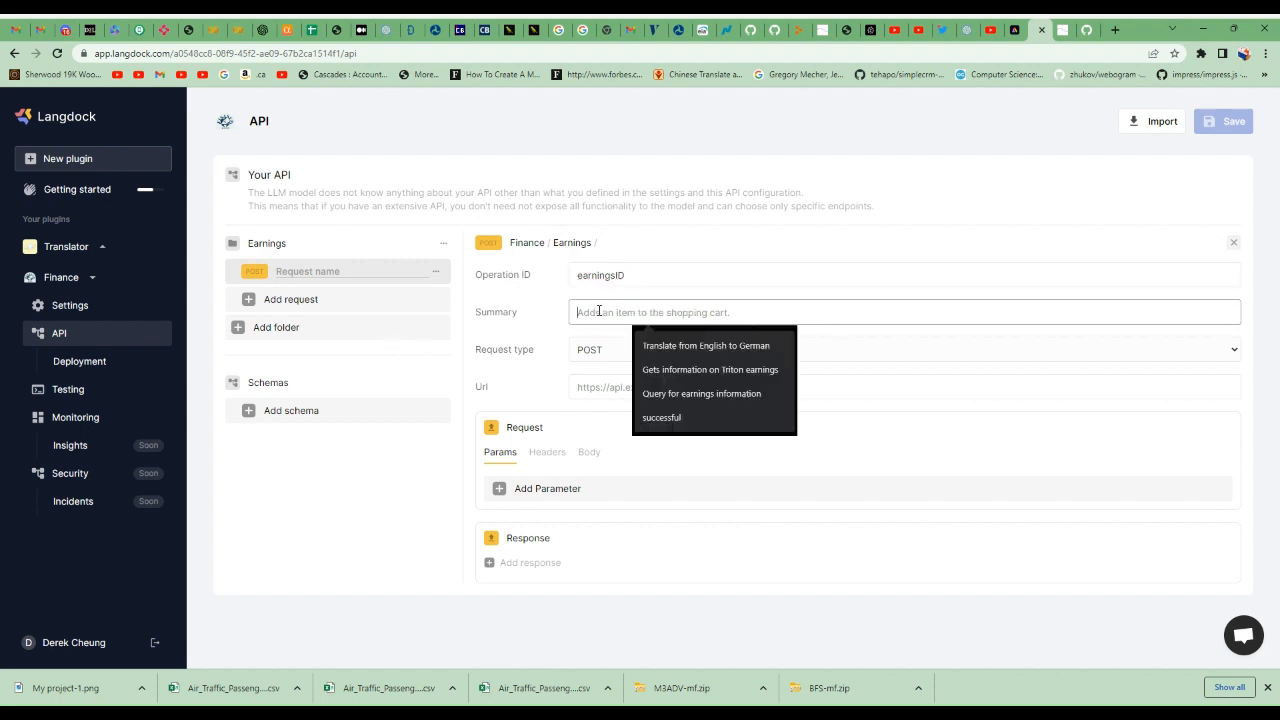
{"action": "left_click", "coordinate": [710, 369]}
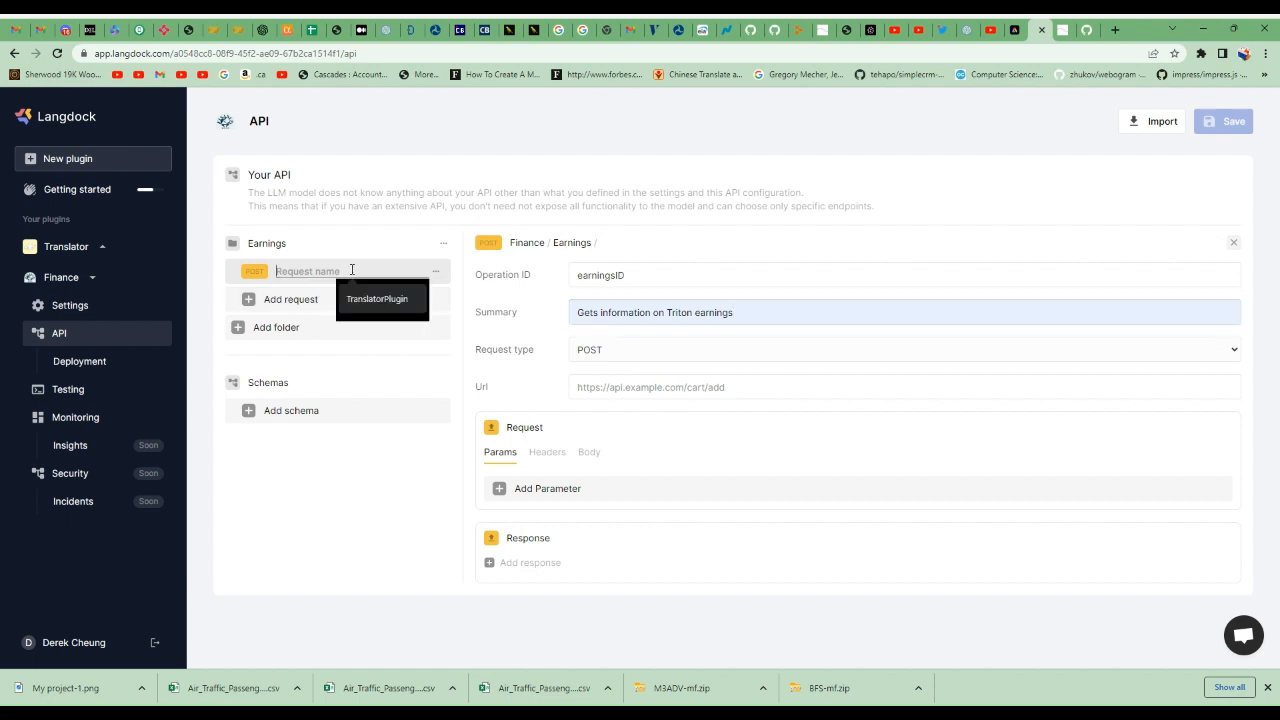
{"action": "type", "text": "getEarningsInfo"}
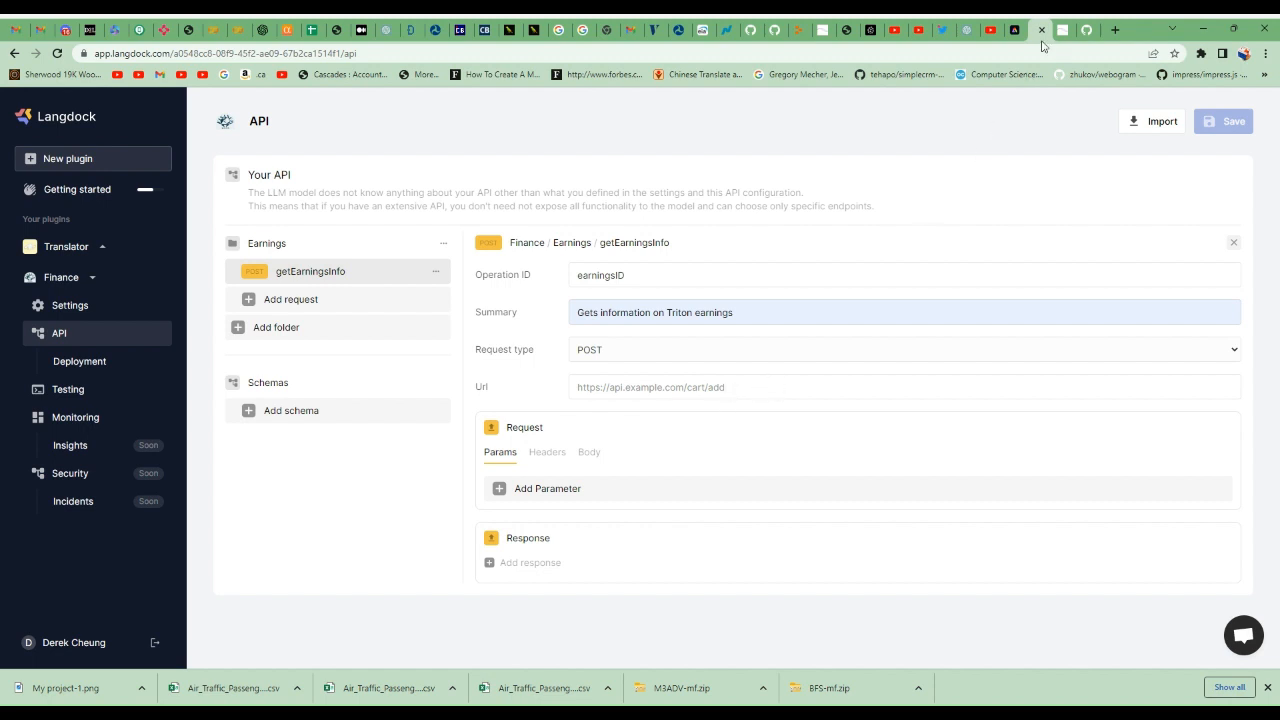
- Copy the earnings chatflow's prediction endpoint URL from Flowise's API details, then return to Langdock
{"action": "left_click", "coordinate": [1041, 29]}
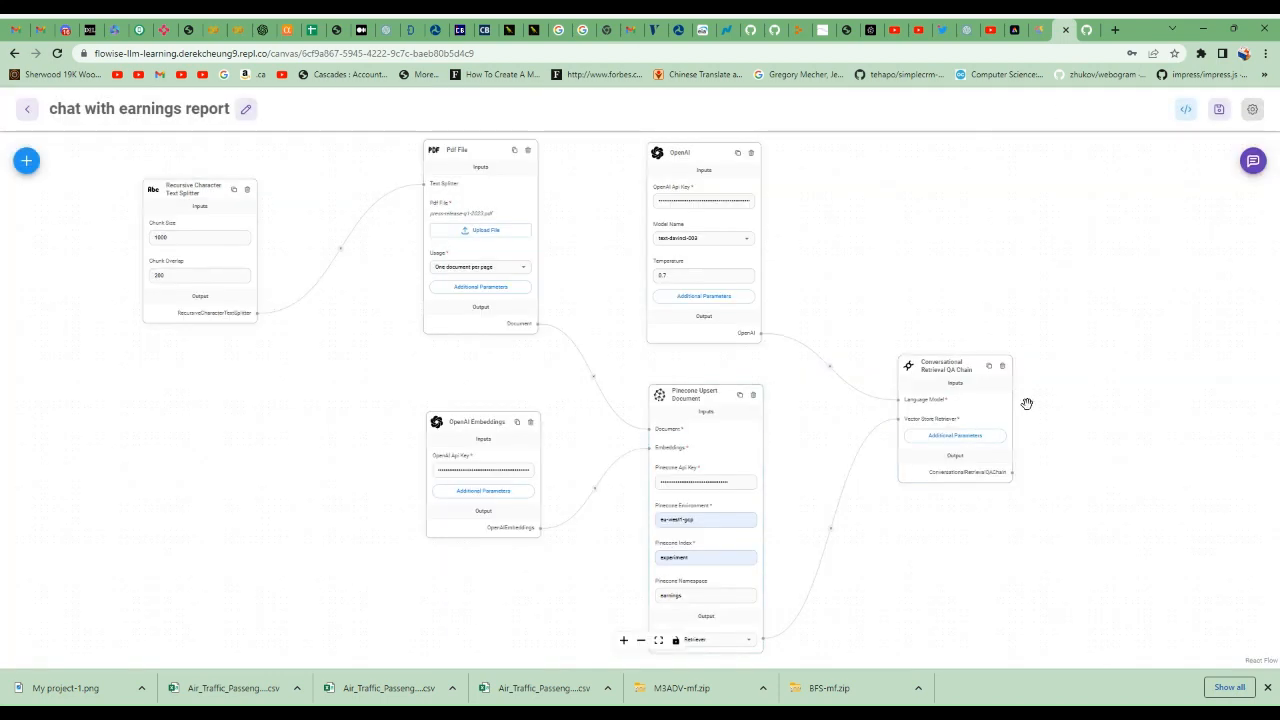
{"action": "mouse_move", "coordinate": [1050, 361]}
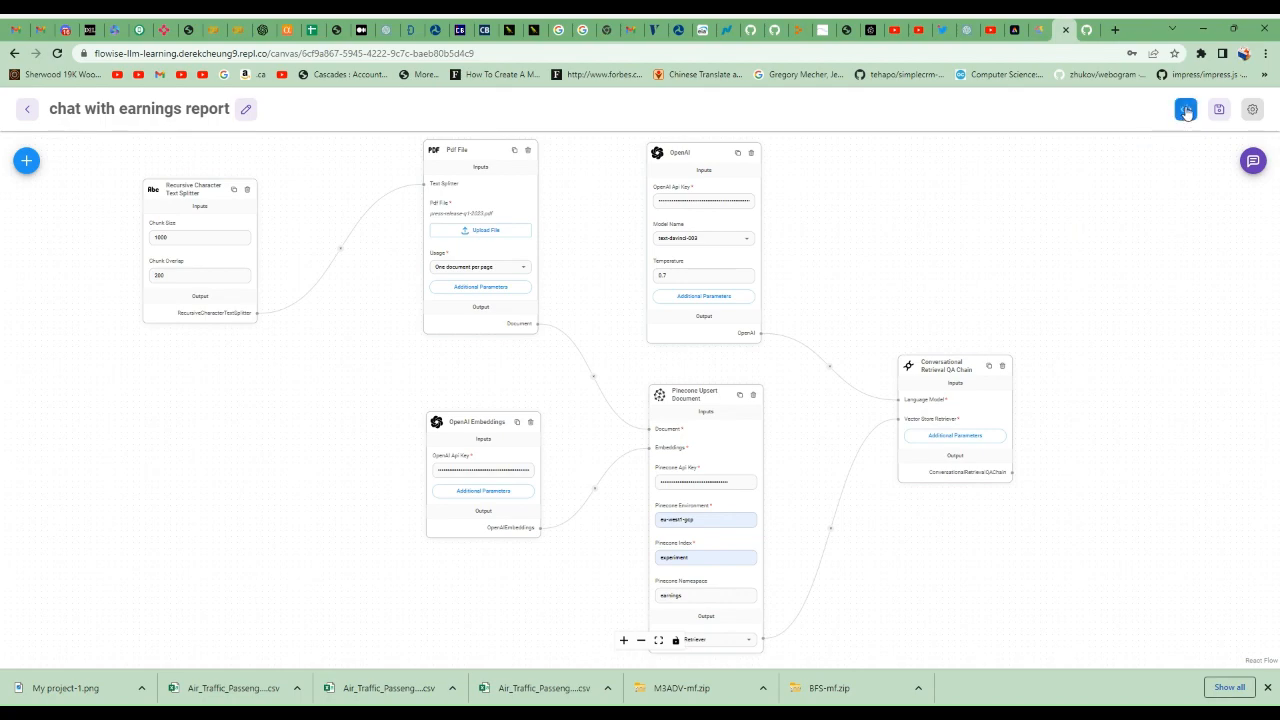
{"action": "left_click", "coordinate": [1185, 109]}
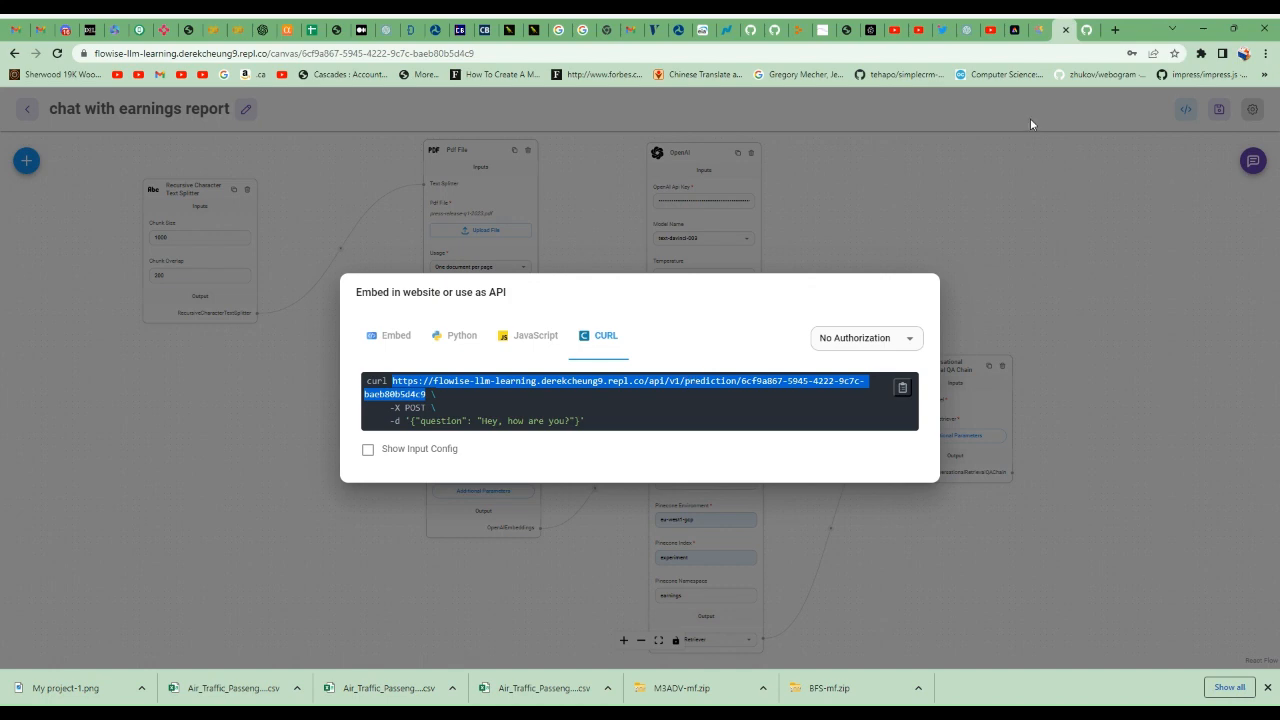
{"action": "left_click", "coordinate": [1040, 30]}
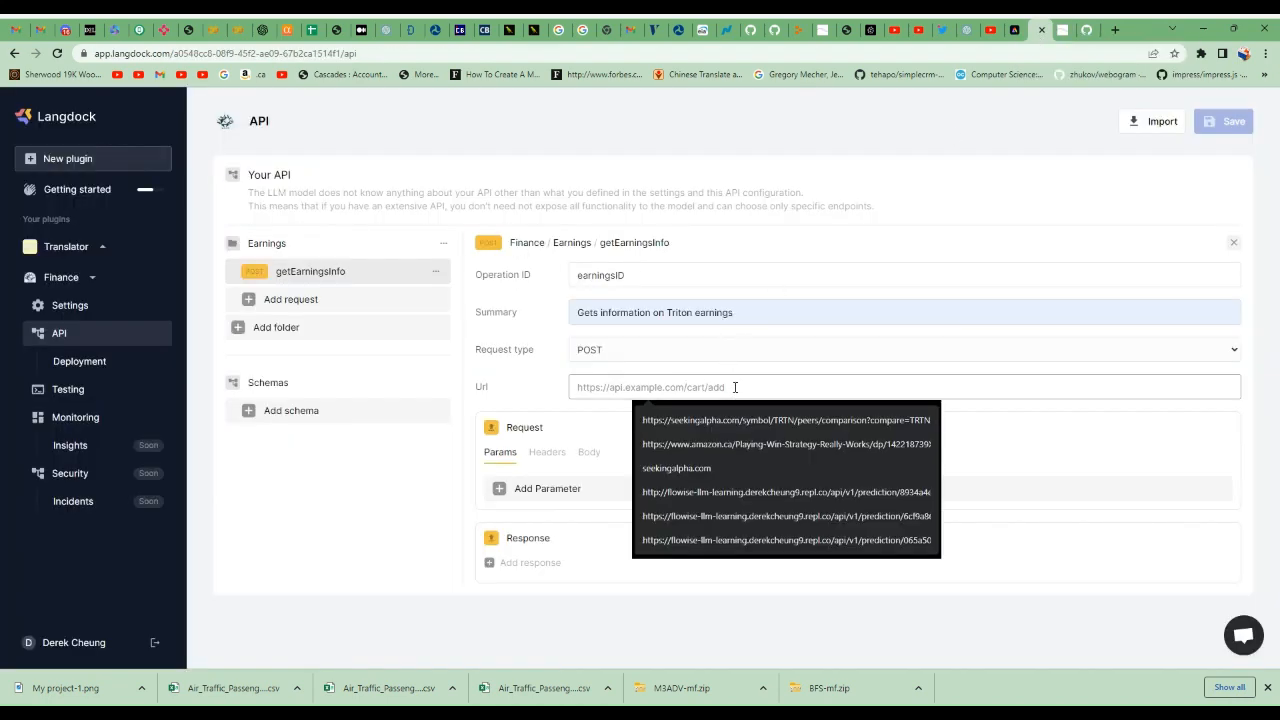
- Point getEarningsInfo at the Flowise prediction URL and add a 200 success response
{"action": "left_click", "coordinate": [787, 516]}
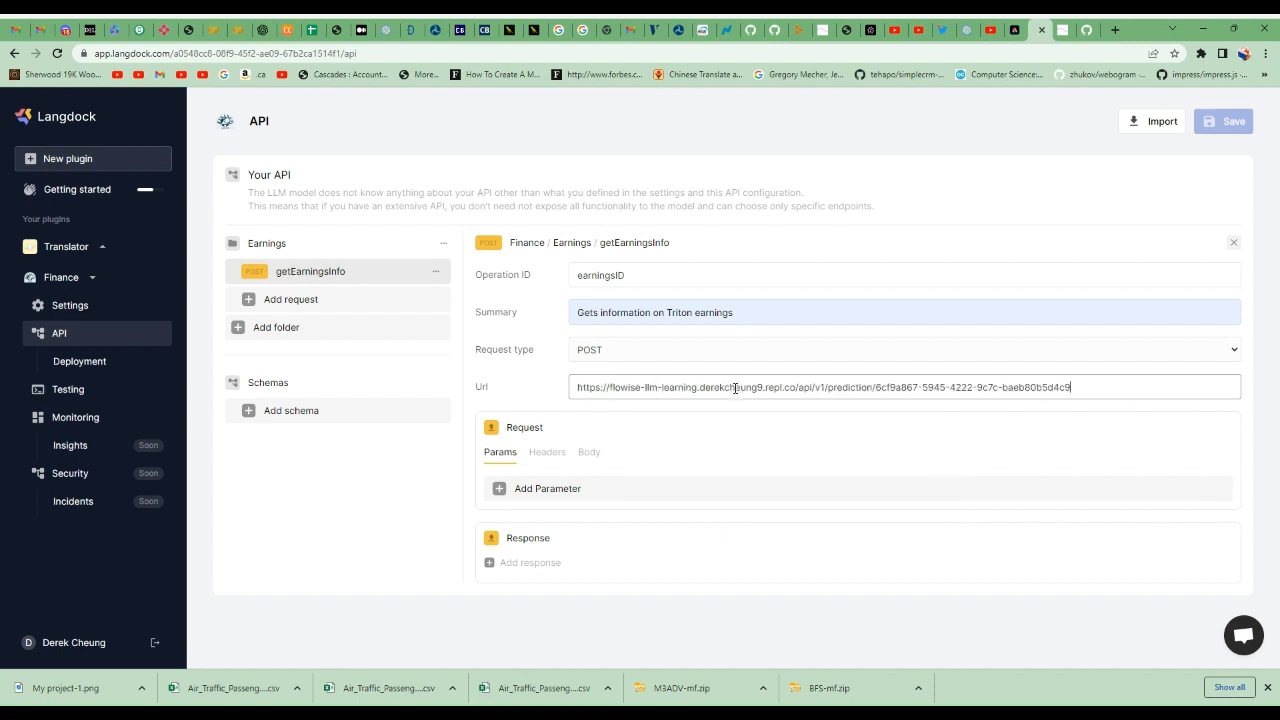
{"action": "mouse_move", "coordinate": [314, 347]}
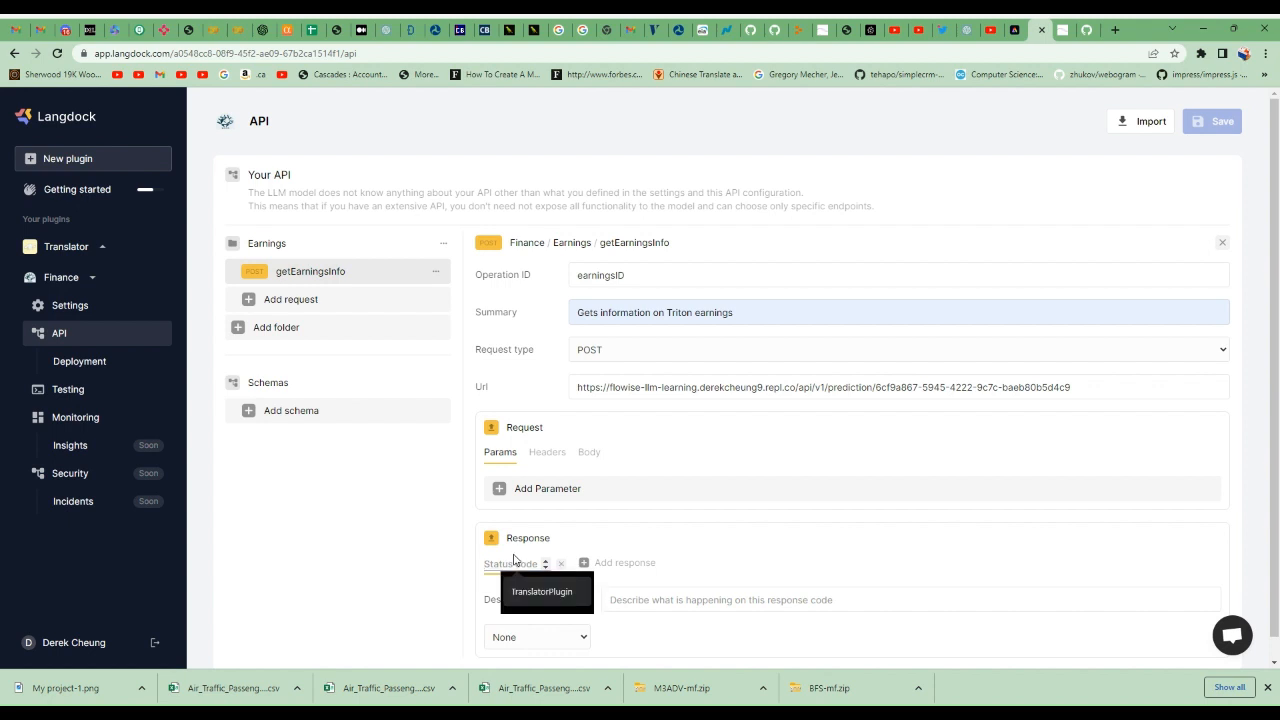
{"action": "left_click", "coordinate": [900, 599]}
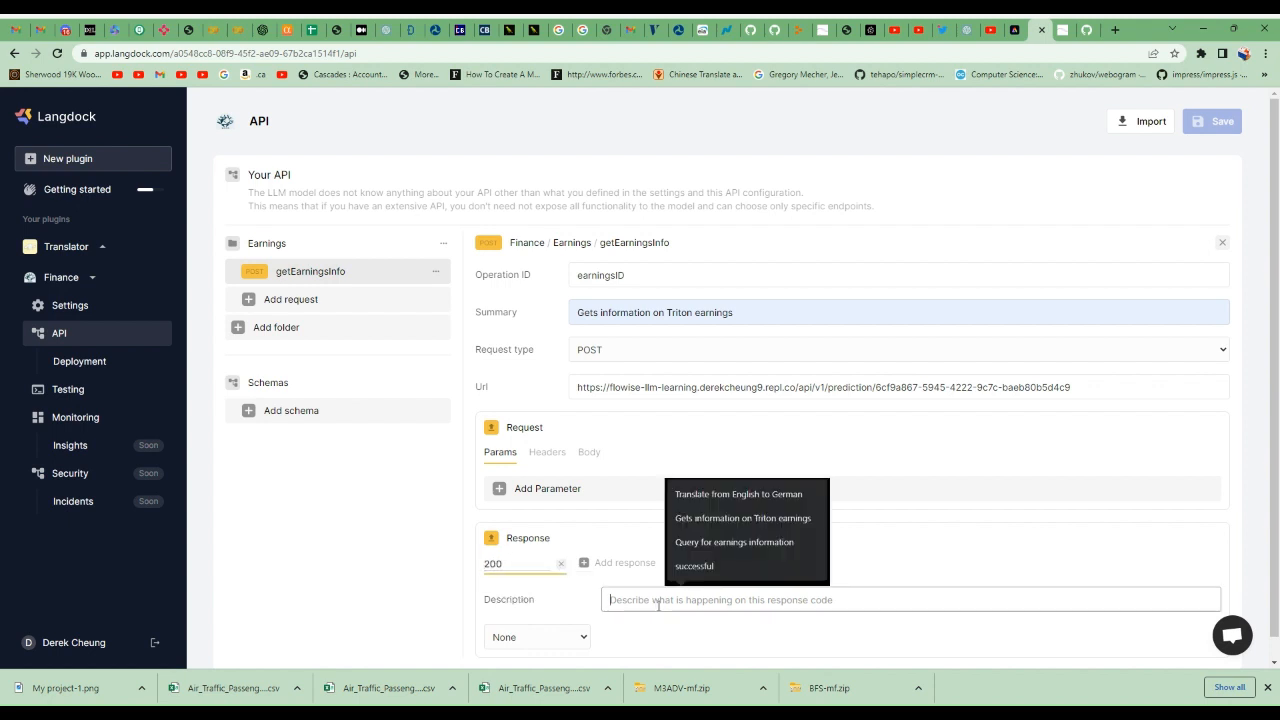
{"action": "type", "text": "Succse"}
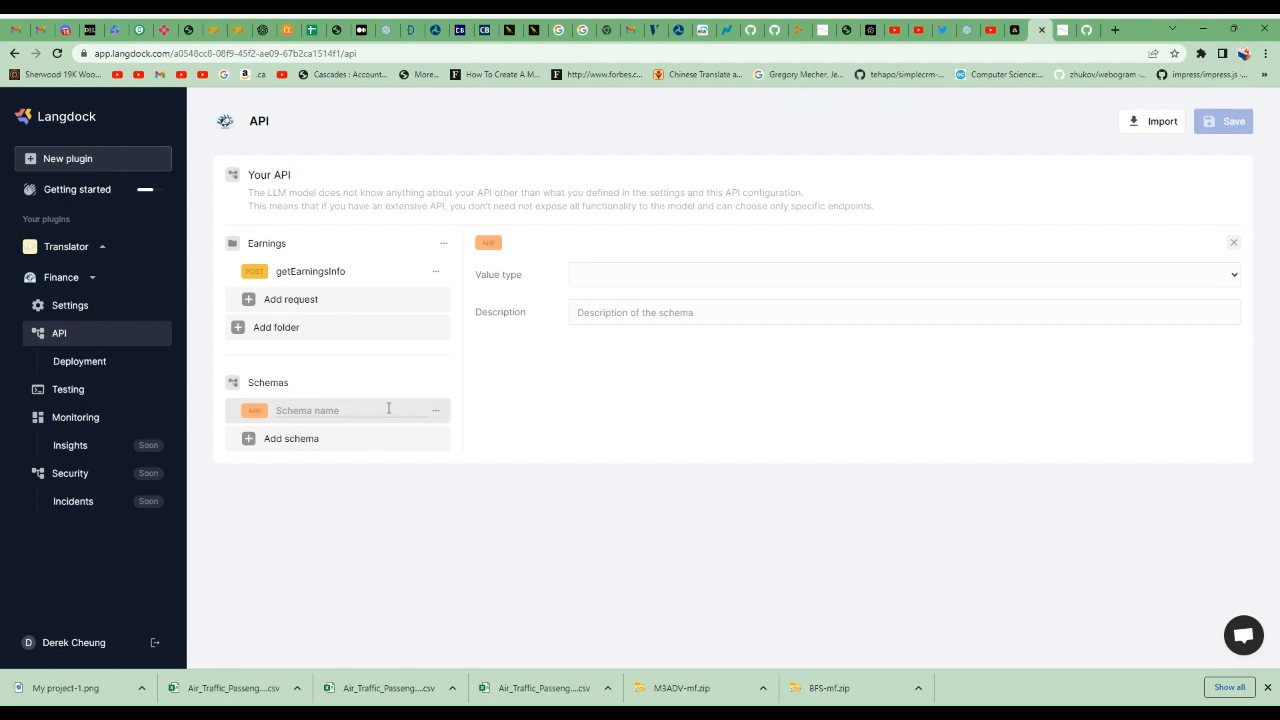
- Build a Question object schema with required string property 'question' described 'This is the user query'
{"action": "left_click", "coordinate": [435, 410]}
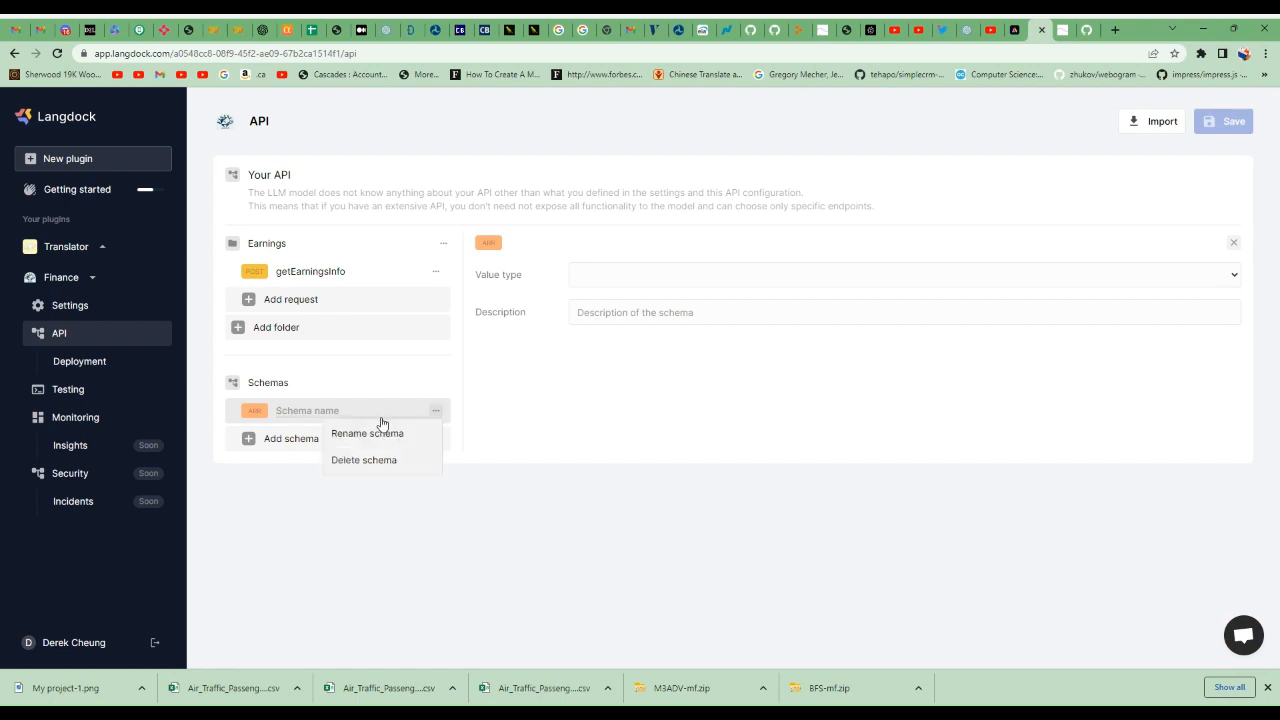
{"action": "left_click", "coordinate": [1169, 278]}
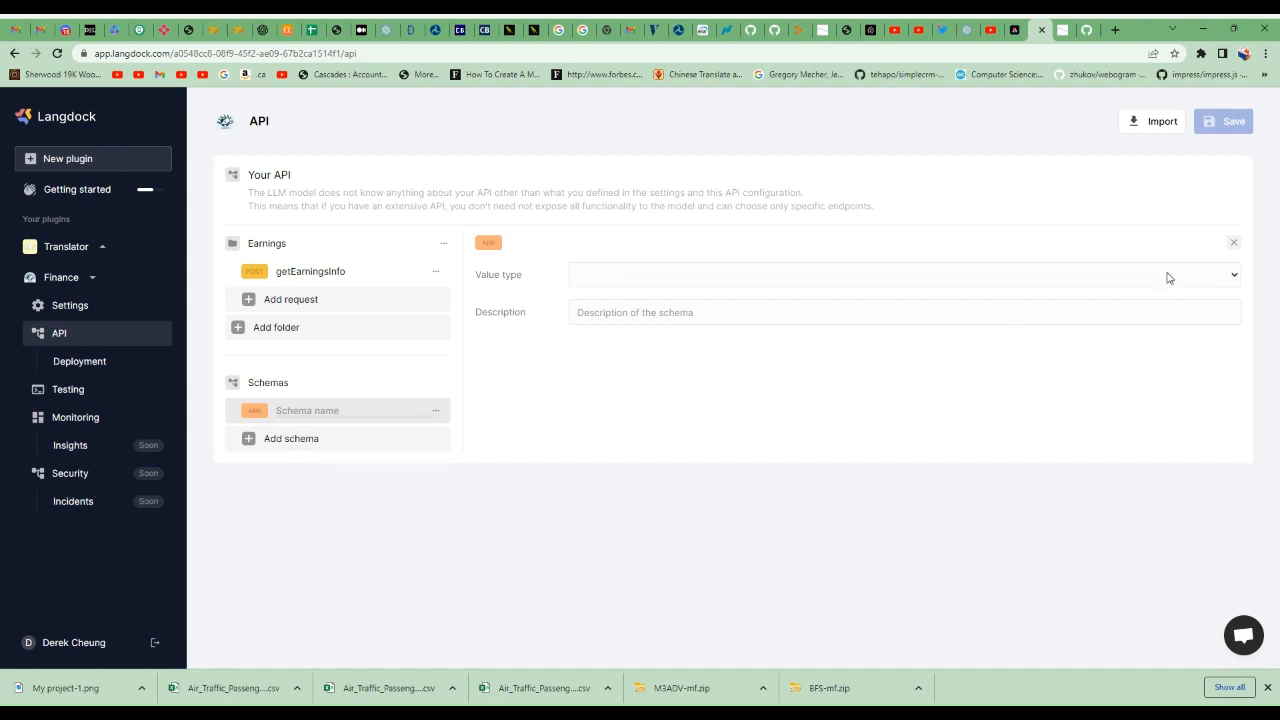
{"action": "left_click", "coordinate": [900, 274]}
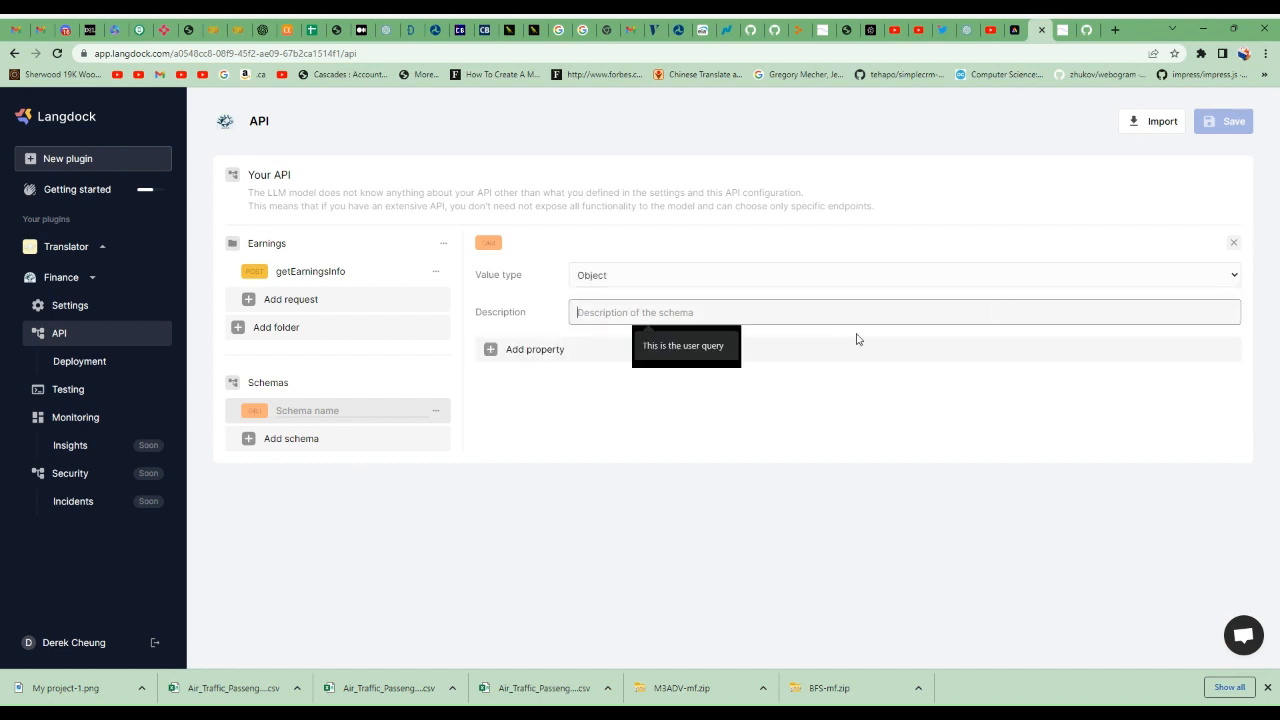
{"action": "type", "text": "Q"}
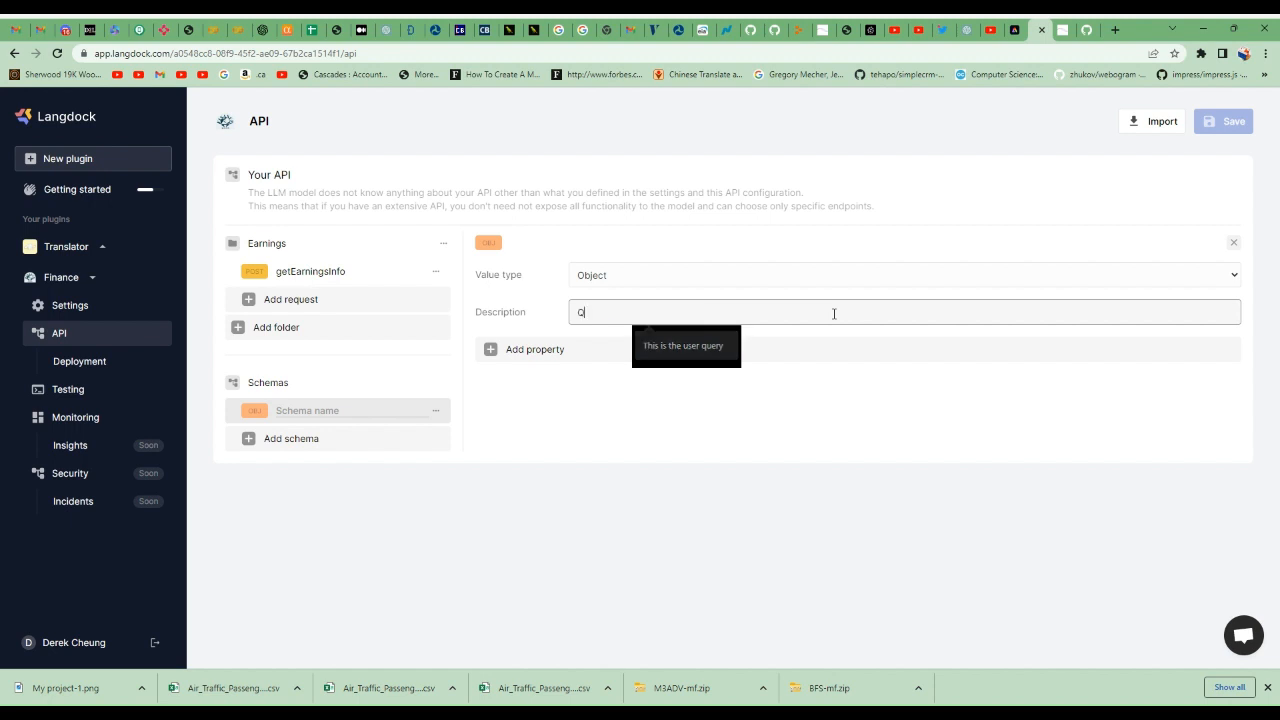
{"action": "type", "text": "Question"}
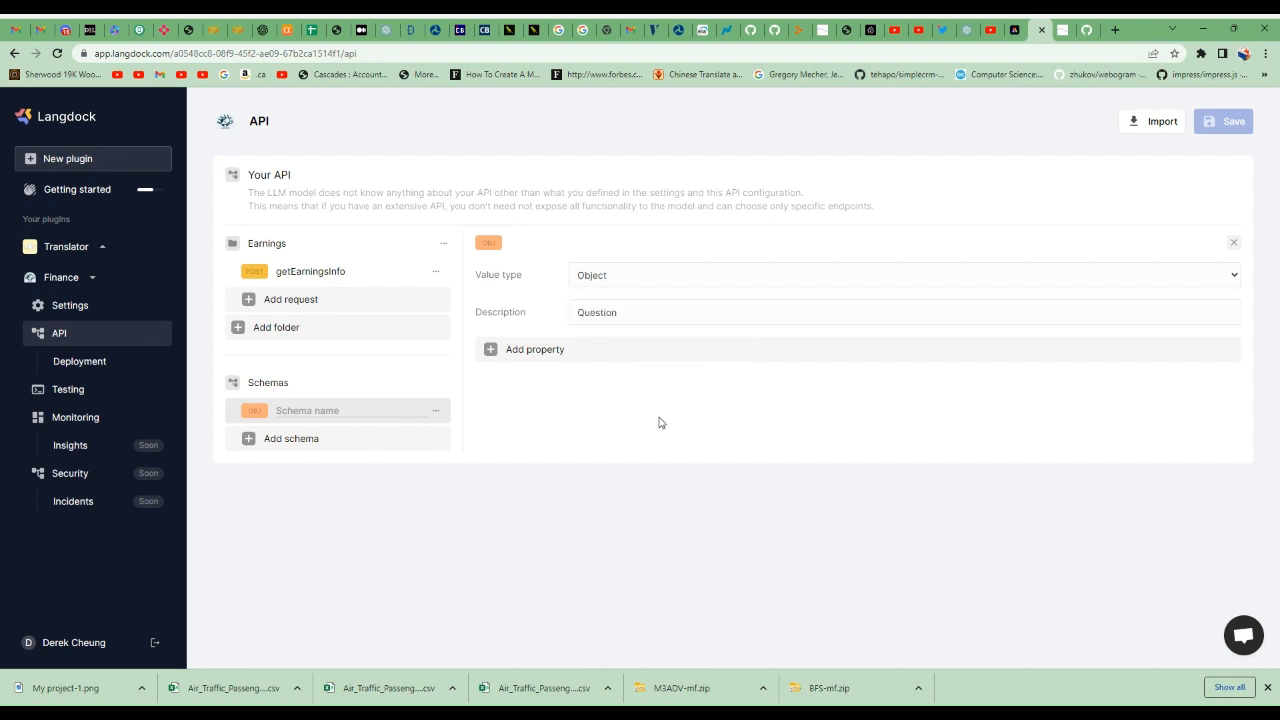
{"action": "left_click", "coordinate": [534, 349]}
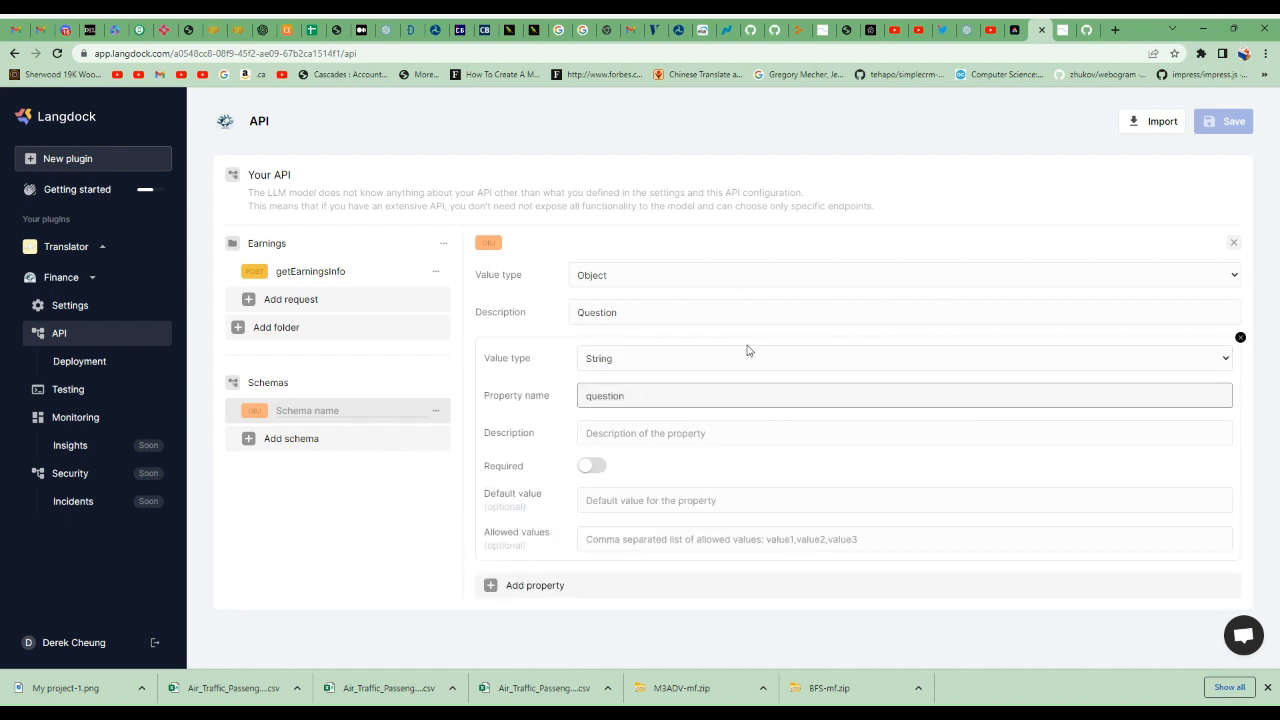
{"action": "left_click", "coordinate": [610, 395]}
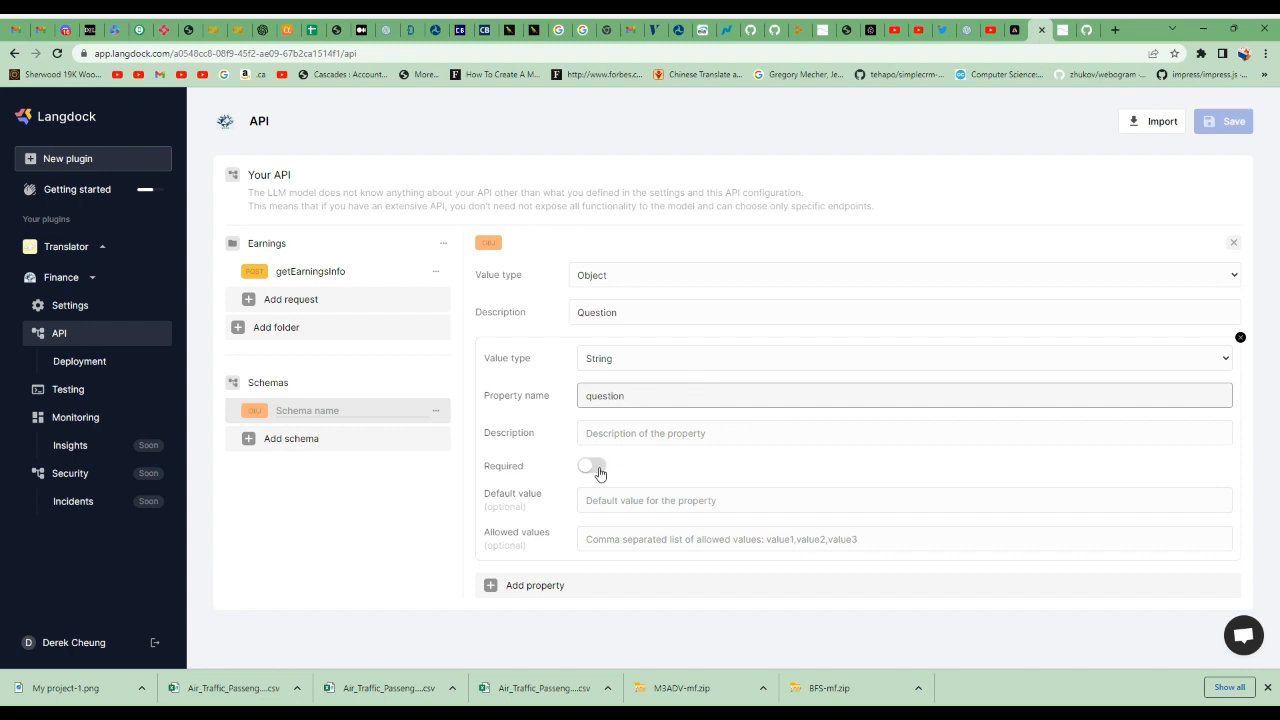
{"action": "left_click", "coordinate": [591, 465]}
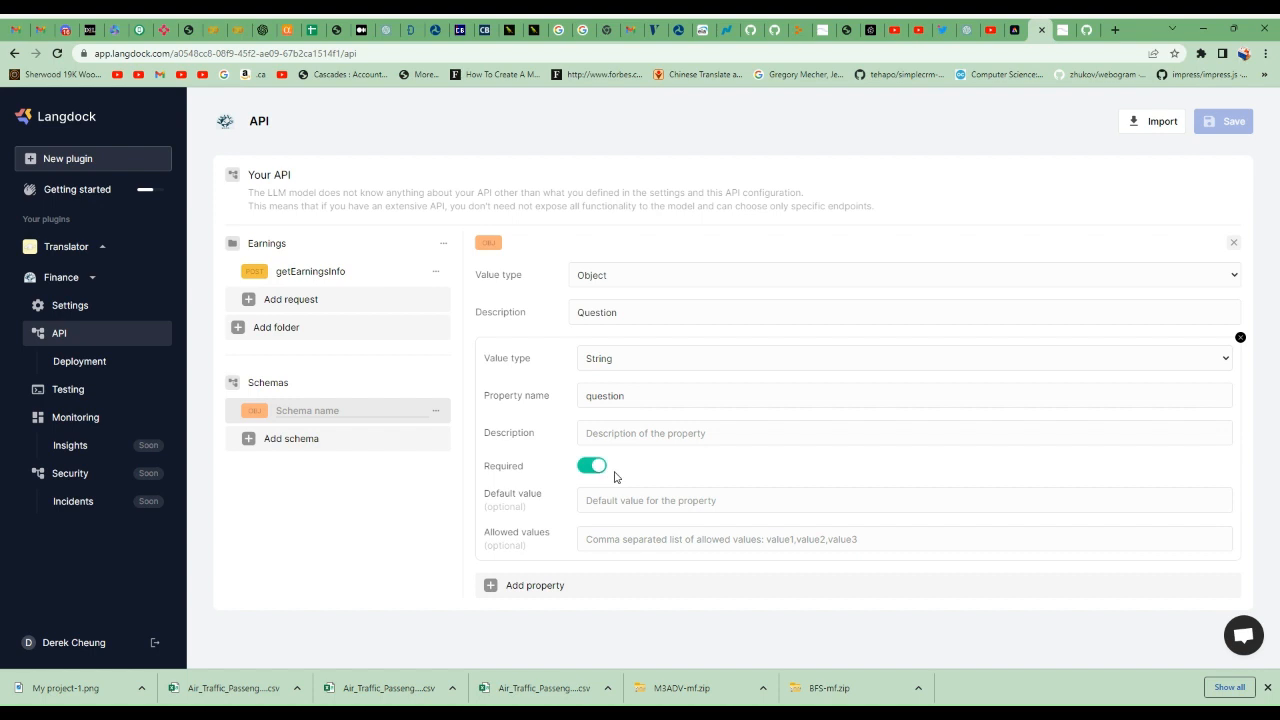
{"action": "mouse_move", "coordinate": [678, 490]}
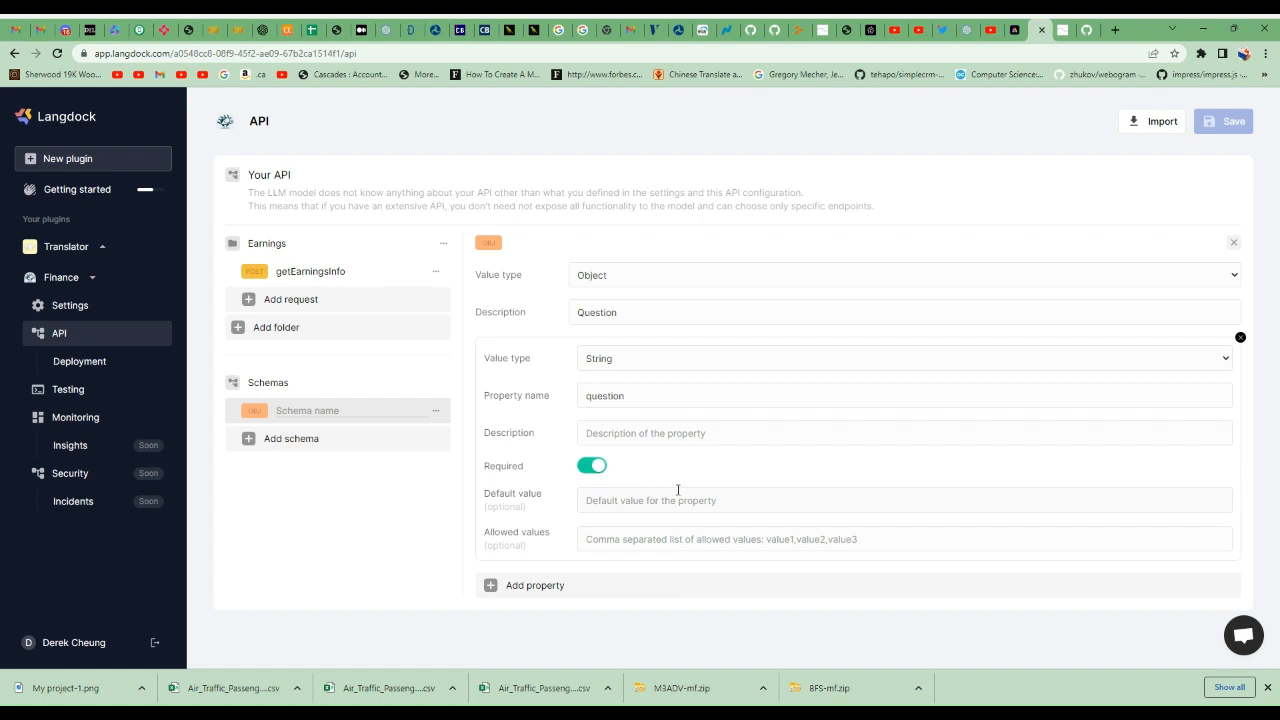
{"action": "type", "text": "This is the user query"}
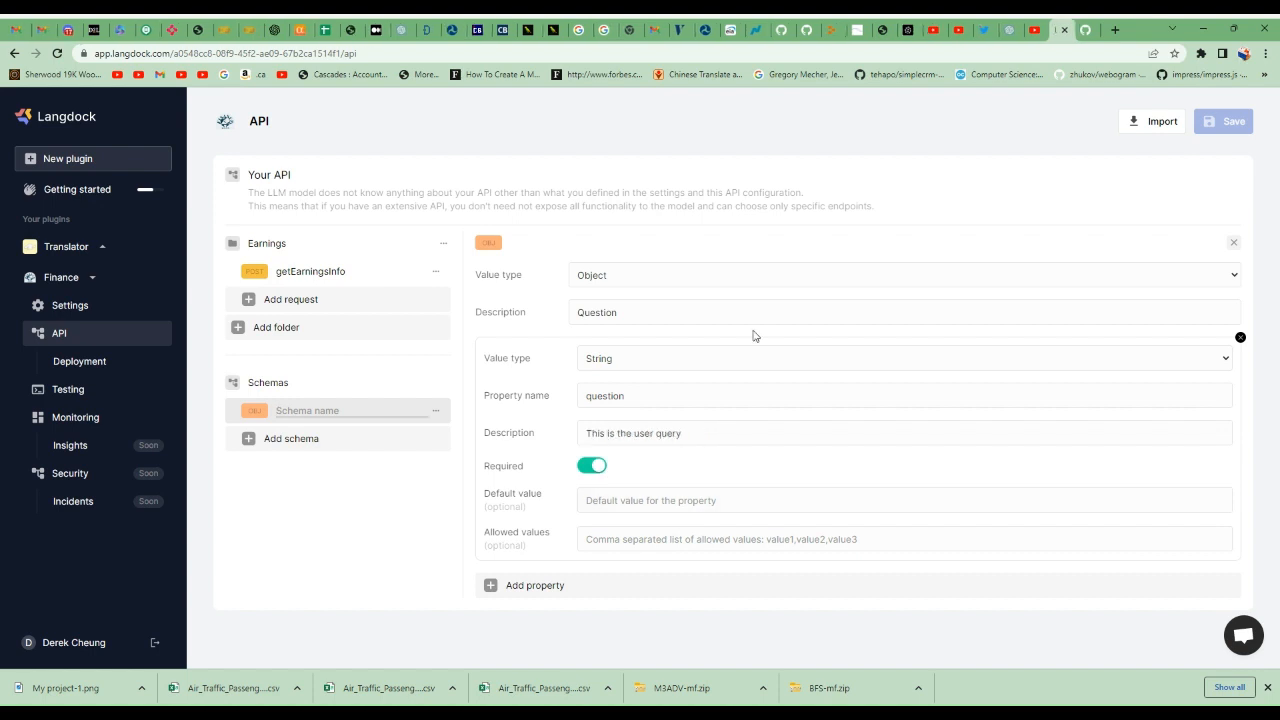
{"action": "type", "text": "Question"}
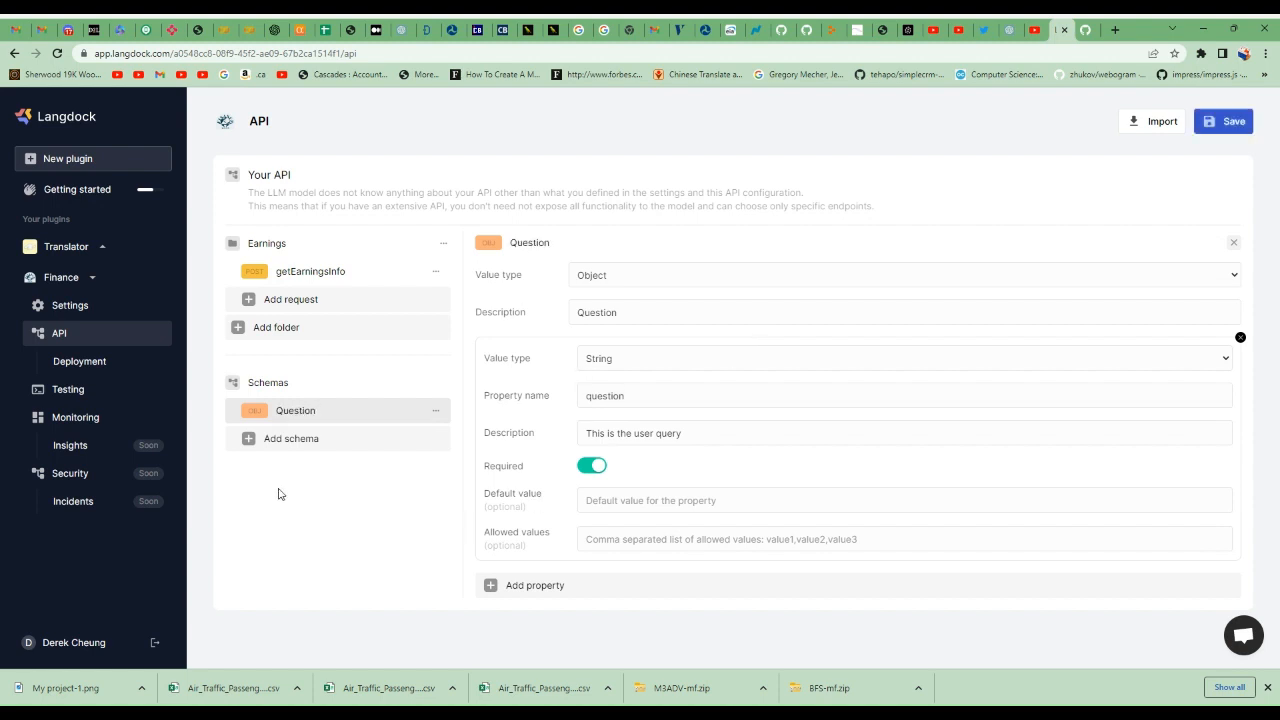
{"action": "mouse_move", "coordinate": [568, 429]}
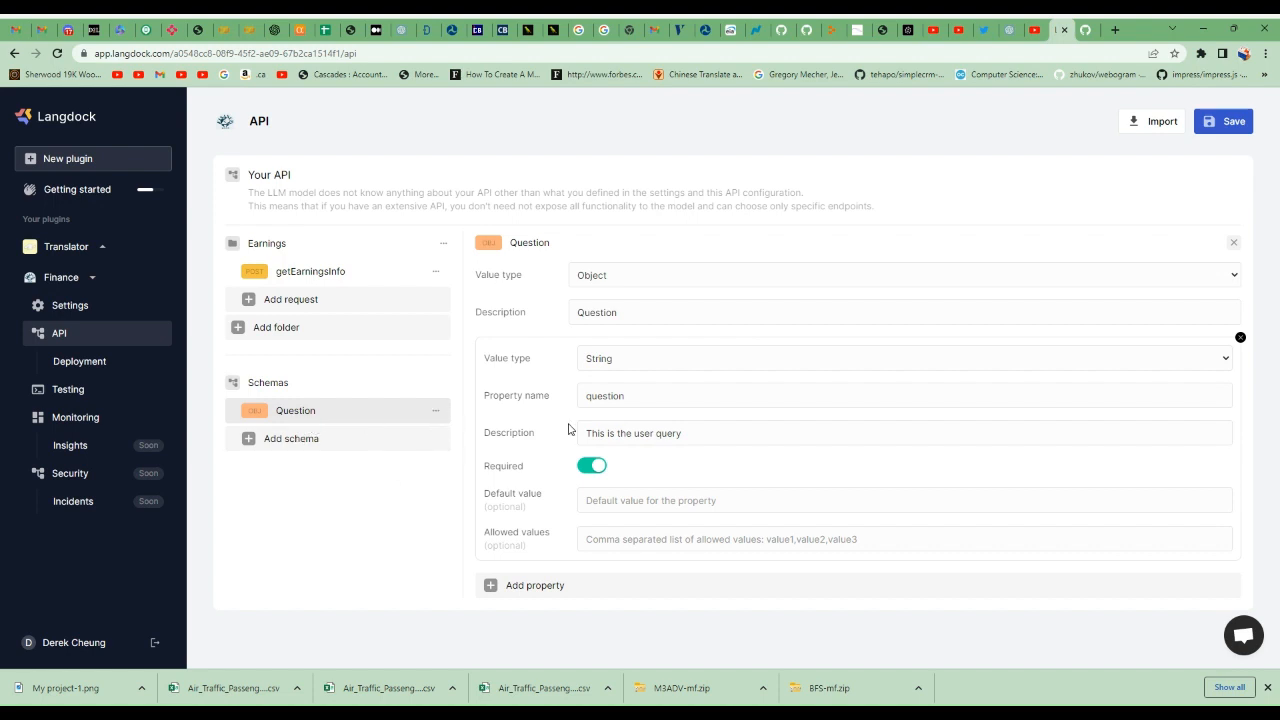
{"action": "mouse_move", "coordinate": [333, 244]}
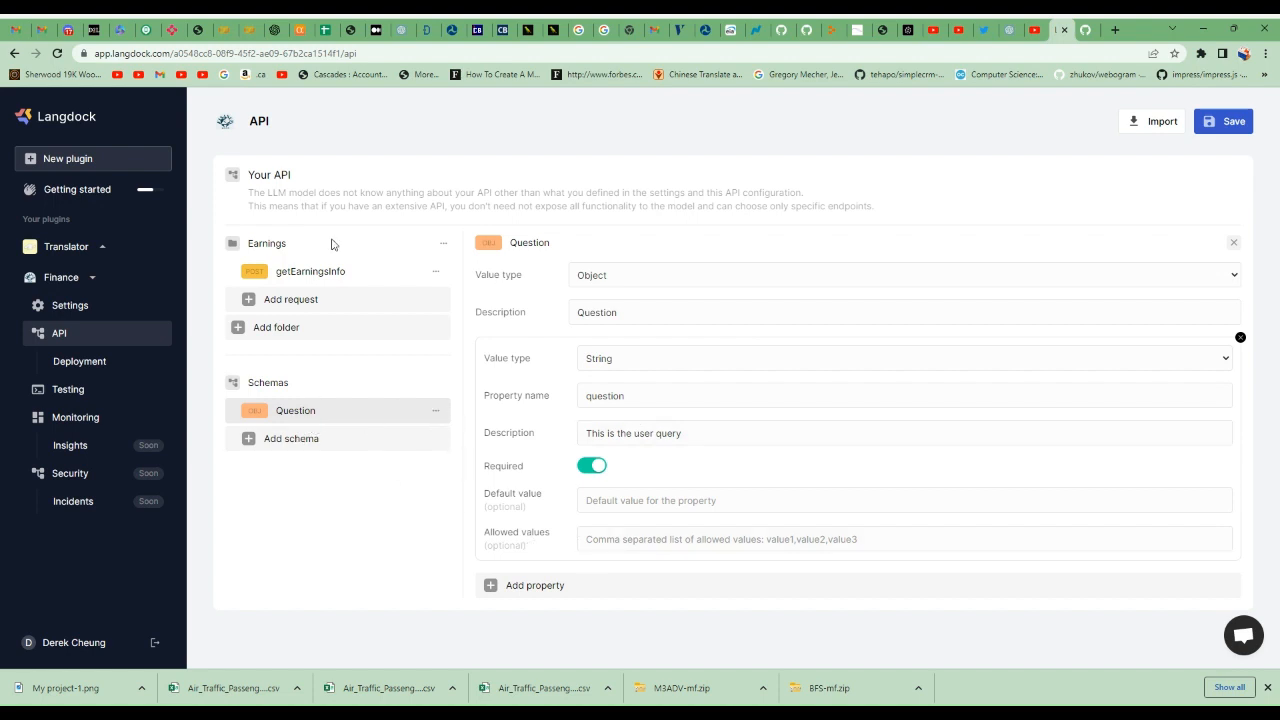
- Give getEarningsInfo a custom body based on the Question schema and save
{"action": "left_click", "coordinate": [310, 271]}
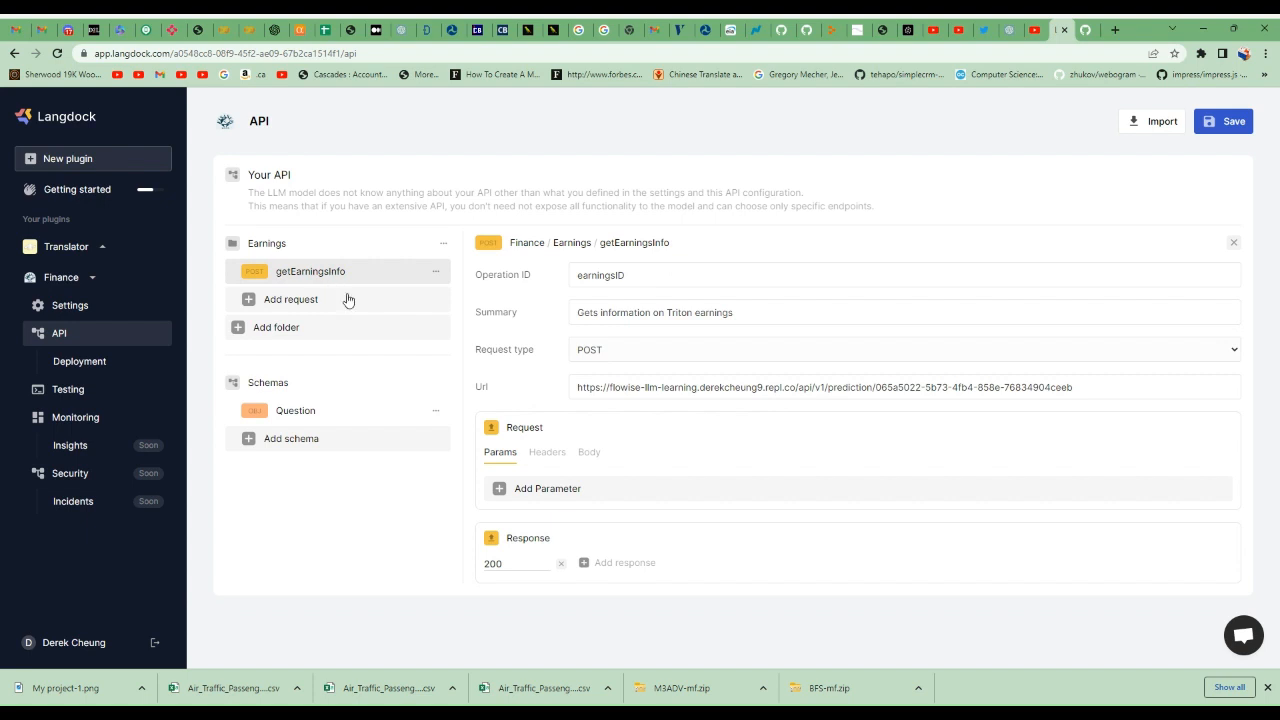
{"action": "left_click", "coordinate": [589, 452]}
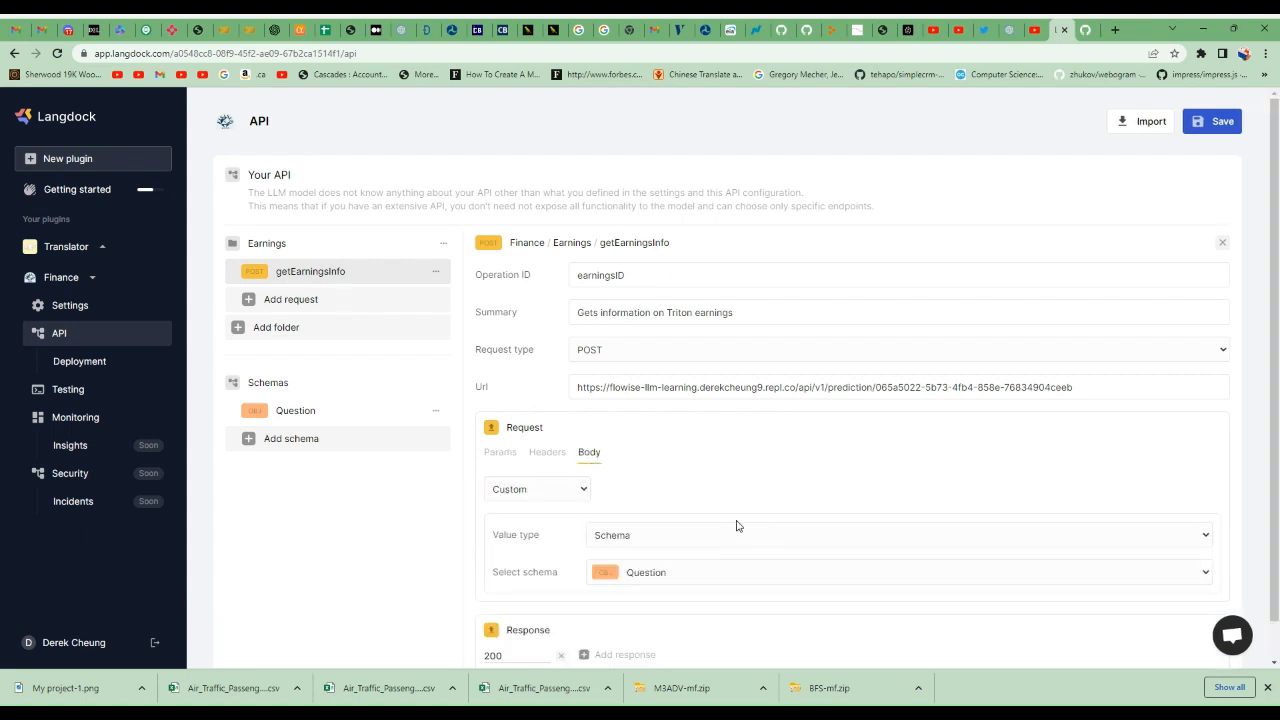
{"action": "scroll", "scroll_direction": "down", "scroll_amount": 3}
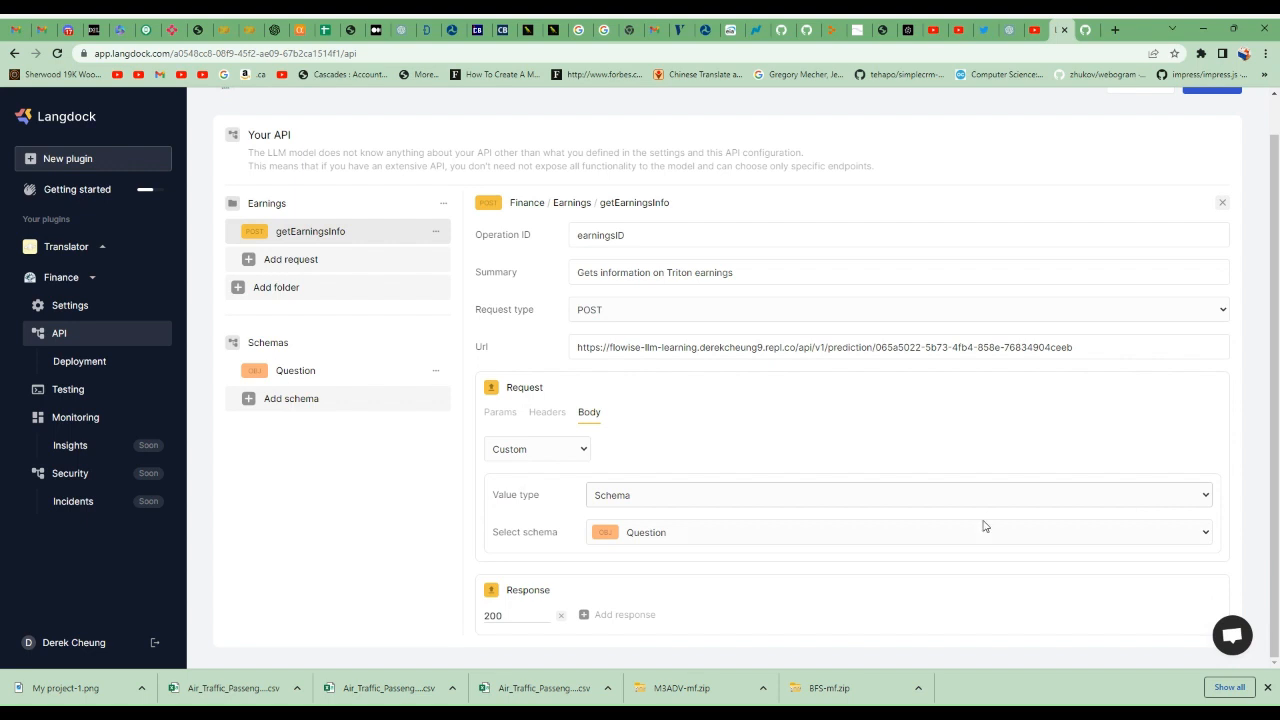
{"action": "mouse_move", "coordinate": [691, 539]}
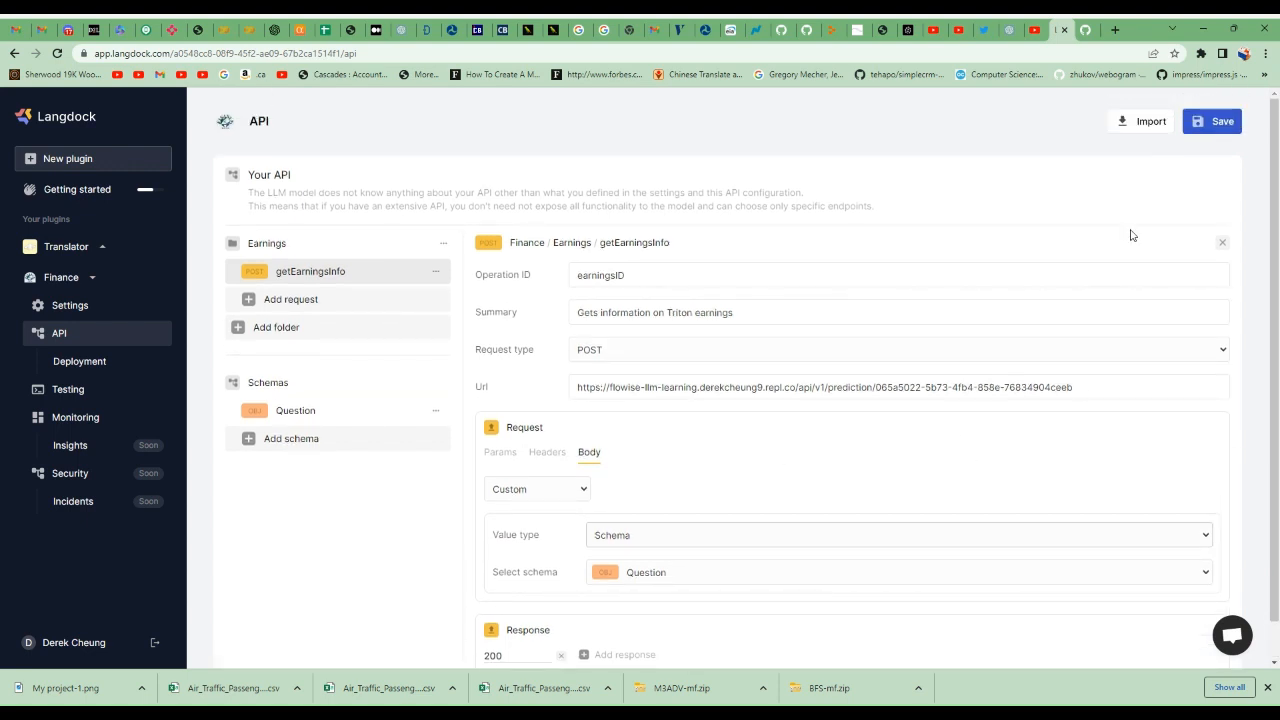
{"action": "left_click", "coordinate": [1211, 121]}
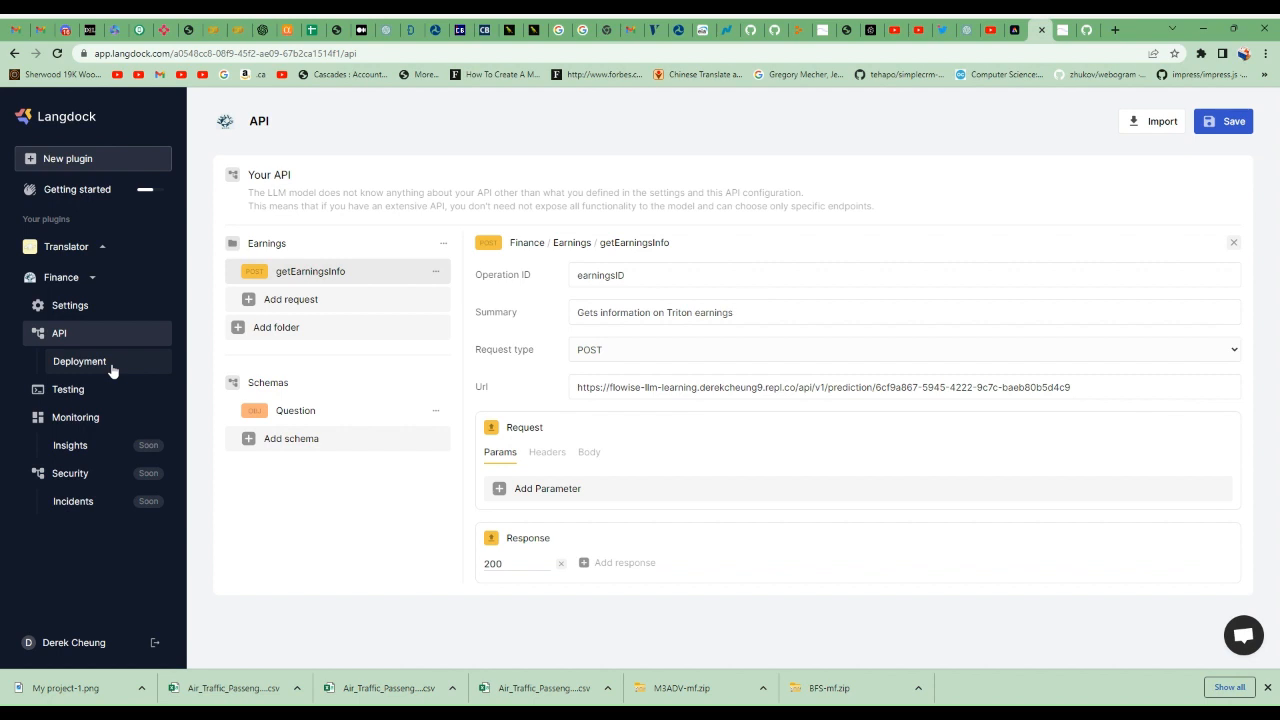
{"action": "left_click", "coordinate": [78, 361]}
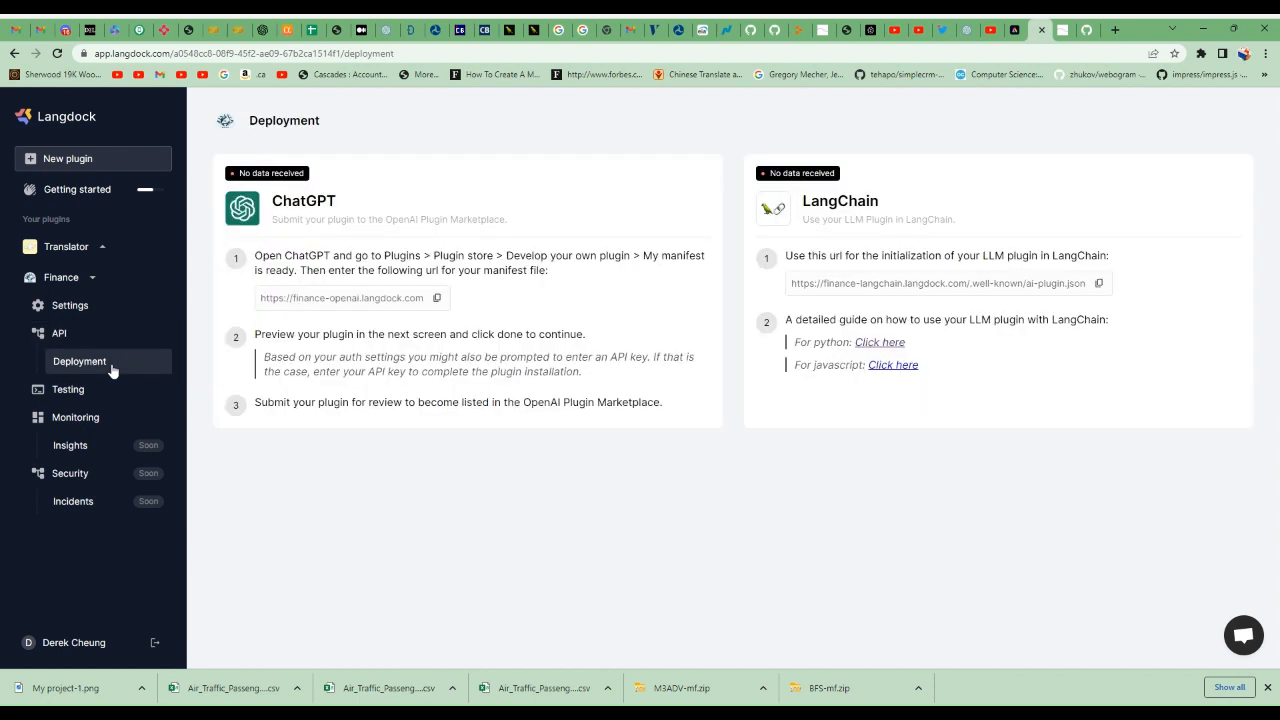
{"action": "mouse_move", "coordinate": [290, 190]}
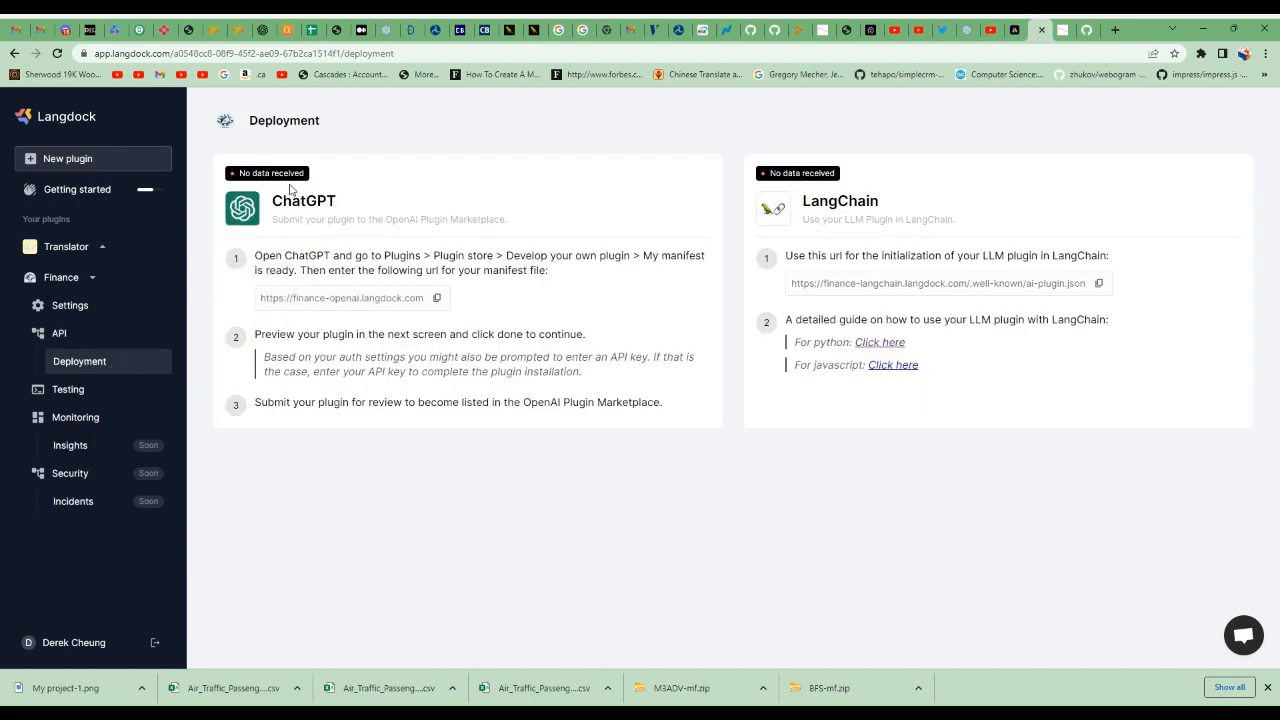
{"action": "mouse_move", "coordinate": [280, 238]}
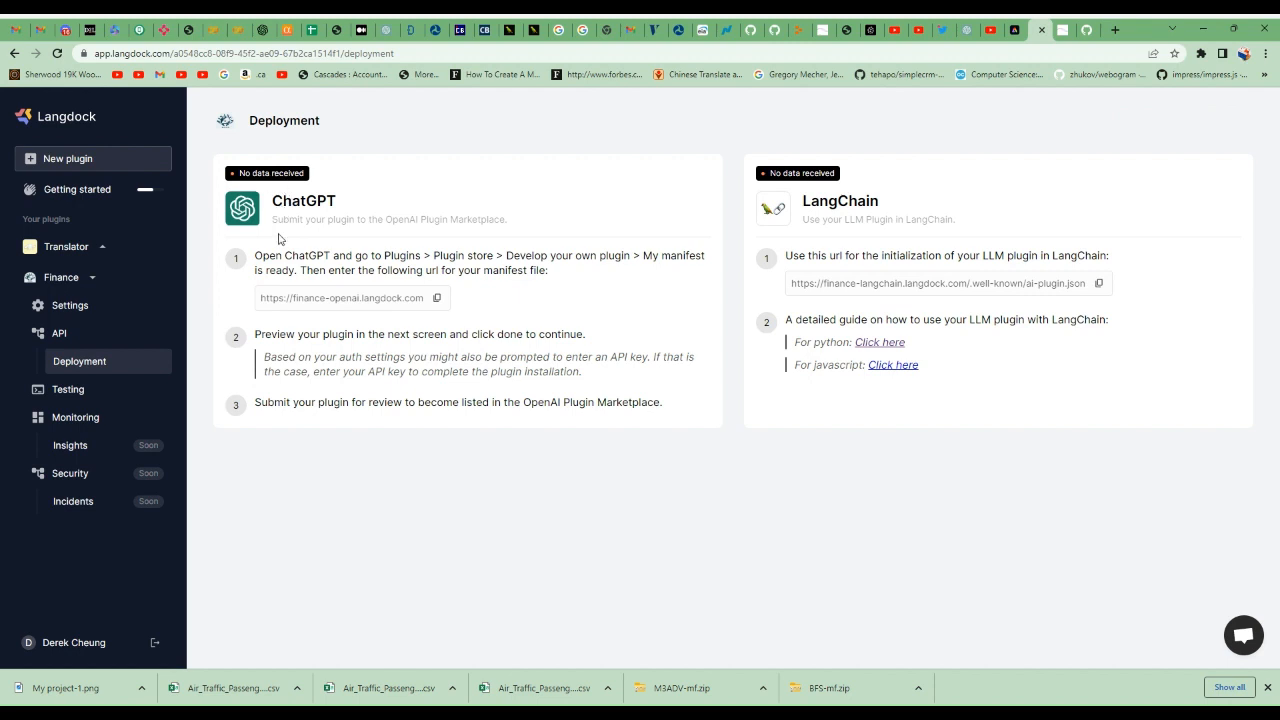
{"action": "mouse_move", "coordinate": [423, 308]}
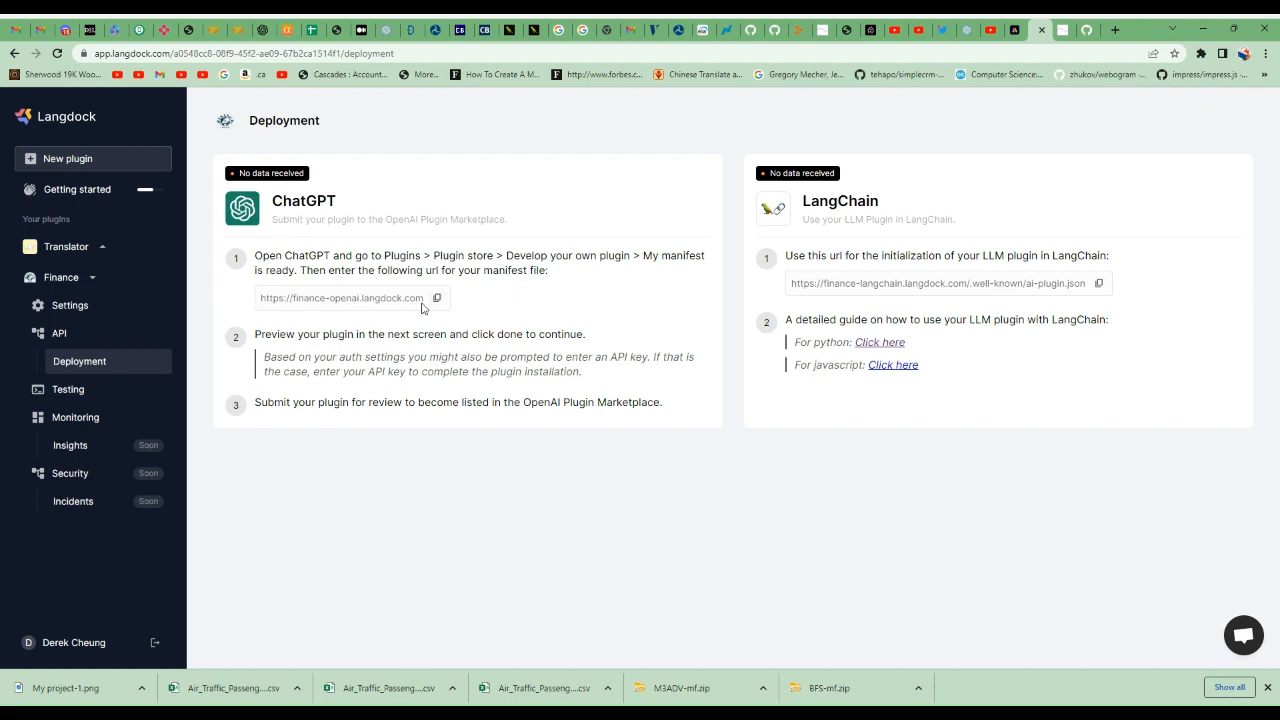
{"action": "mouse_move", "coordinate": [330, 311]}
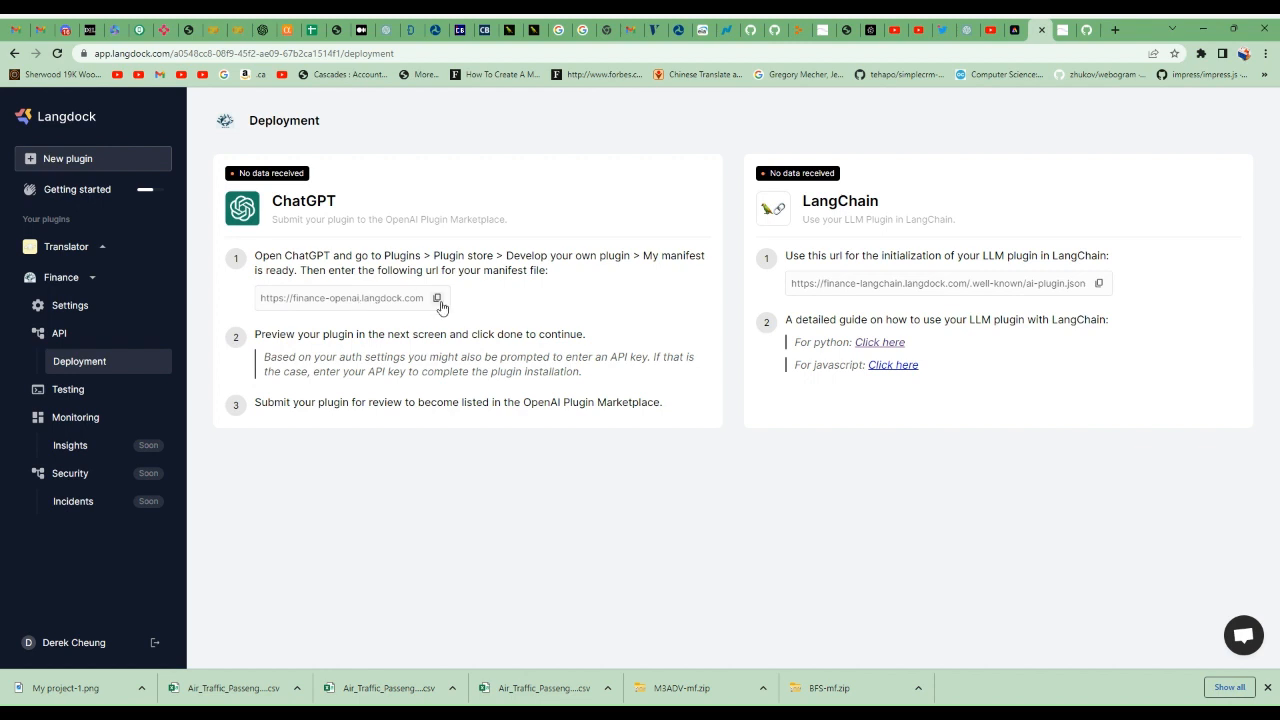
{"action": "left_click", "coordinate": [436, 297]}
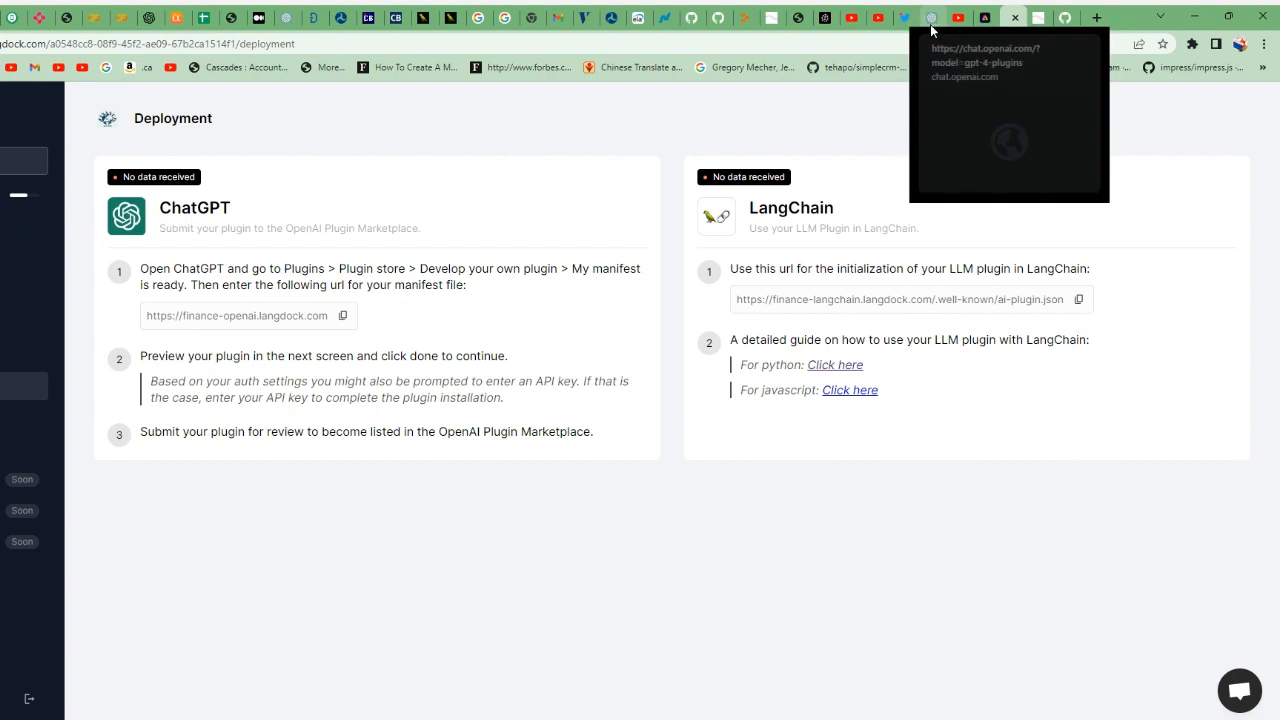
- Start a fresh GPT-4 plugins chat in ChatGPT and open the Plugin store
{"action": "left_click", "coordinate": [932, 18]}
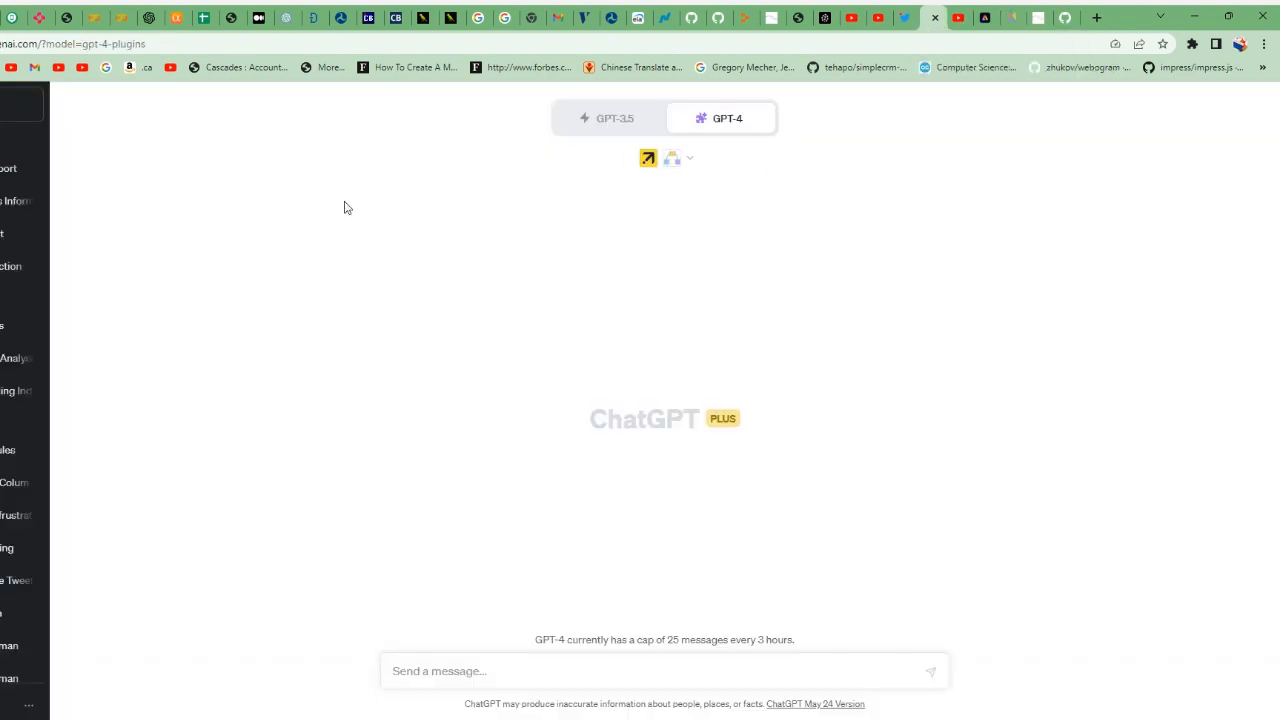
{"action": "mouse_move", "coordinate": [685, 198]}
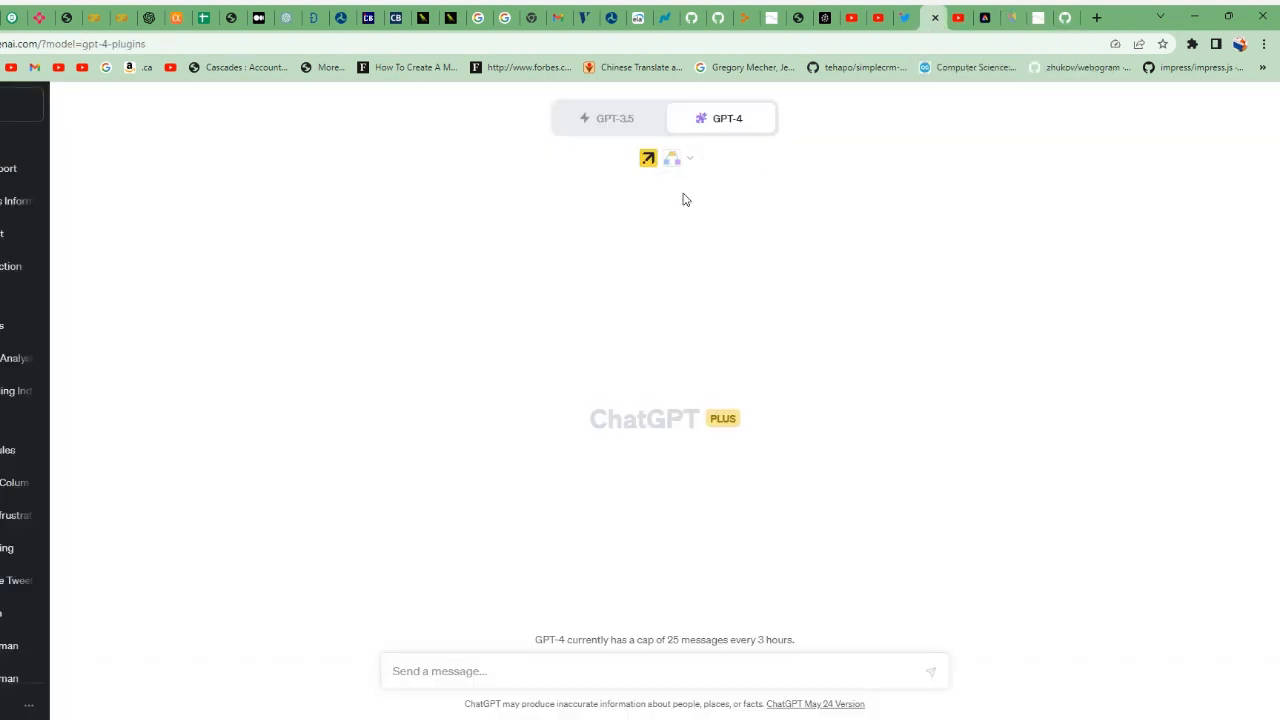
{"action": "left_click", "coordinate": [671, 158]}
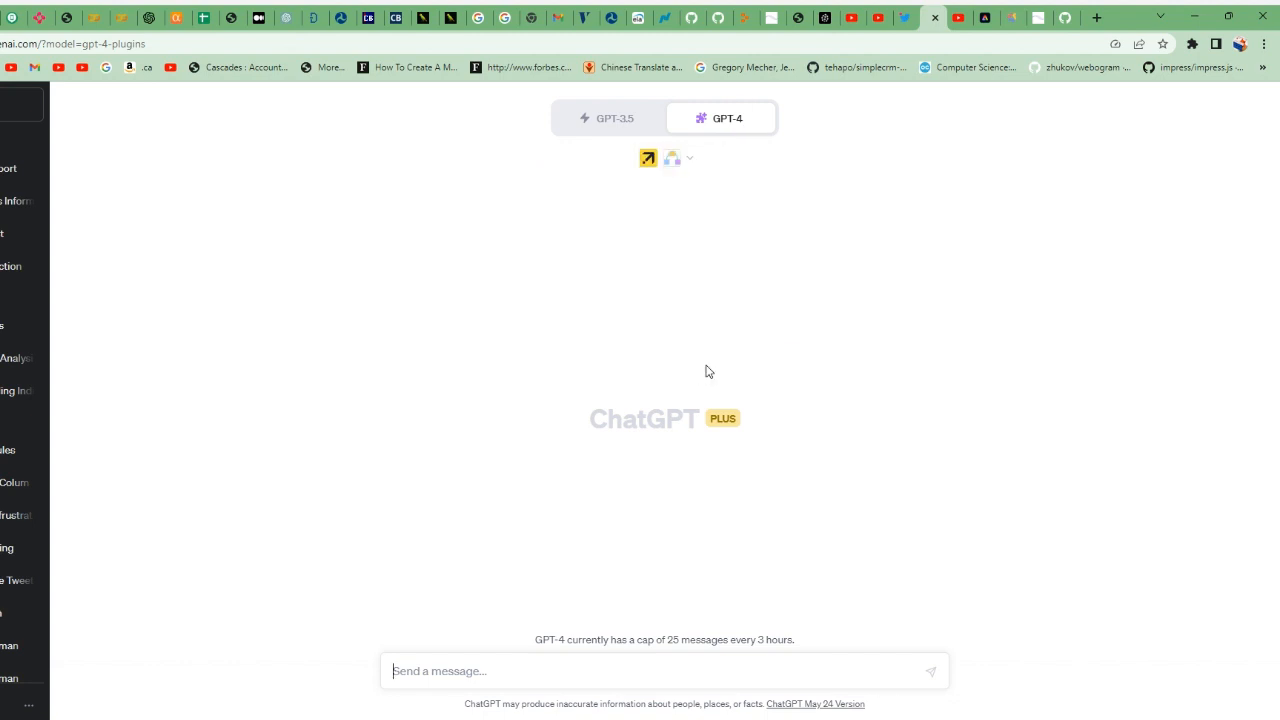
{"action": "left_click", "coordinate": [672, 157]}
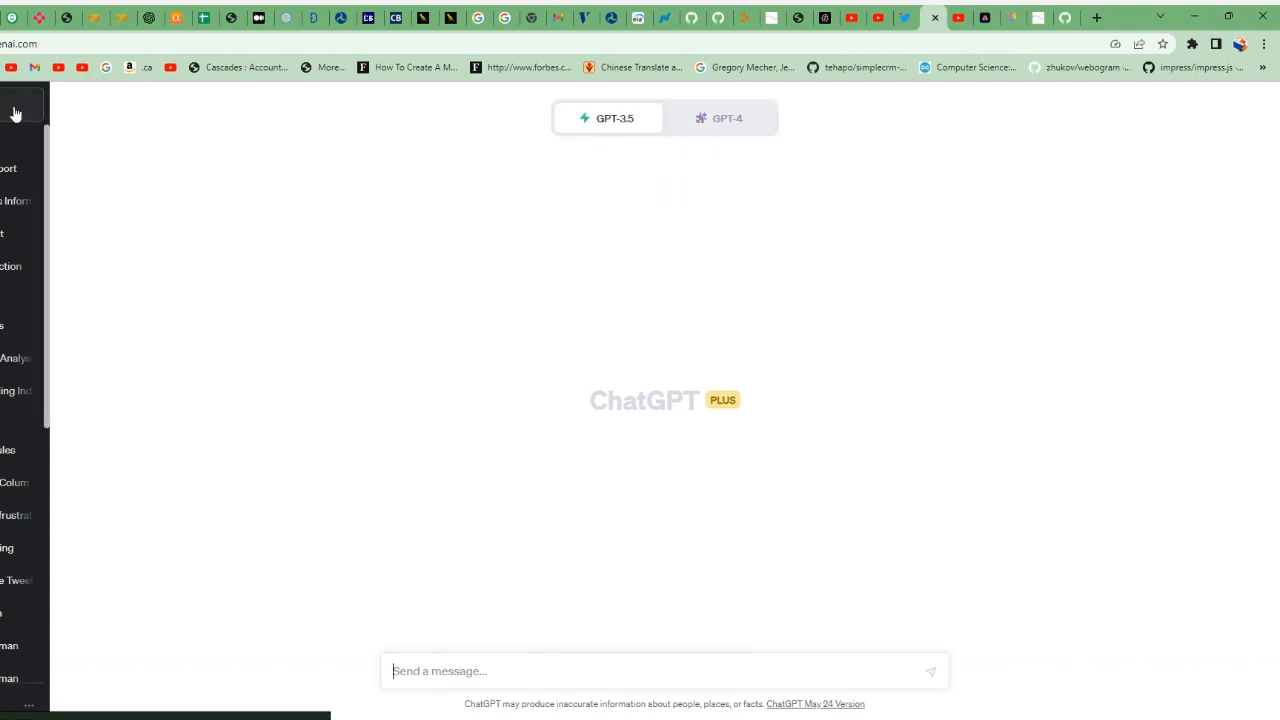
{"action": "left_click", "coordinate": [720, 118]}
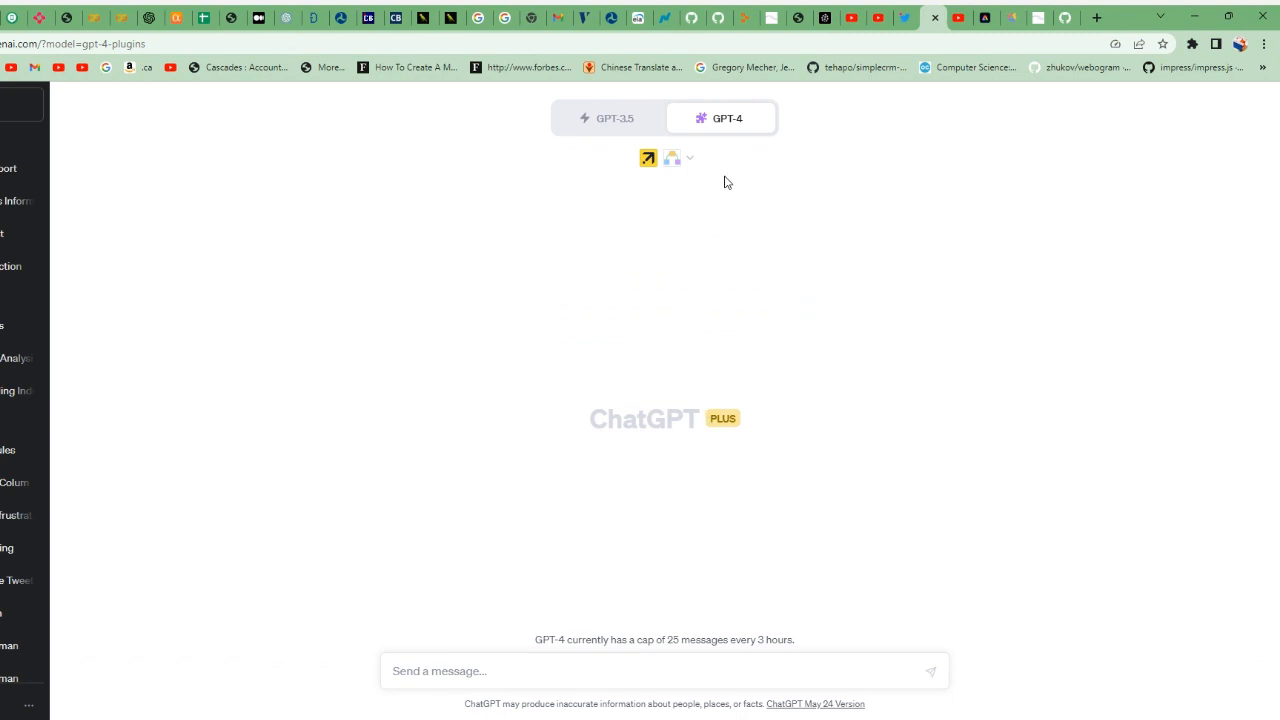
{"action": "mouse_move", "coordinate": [730, 363]}
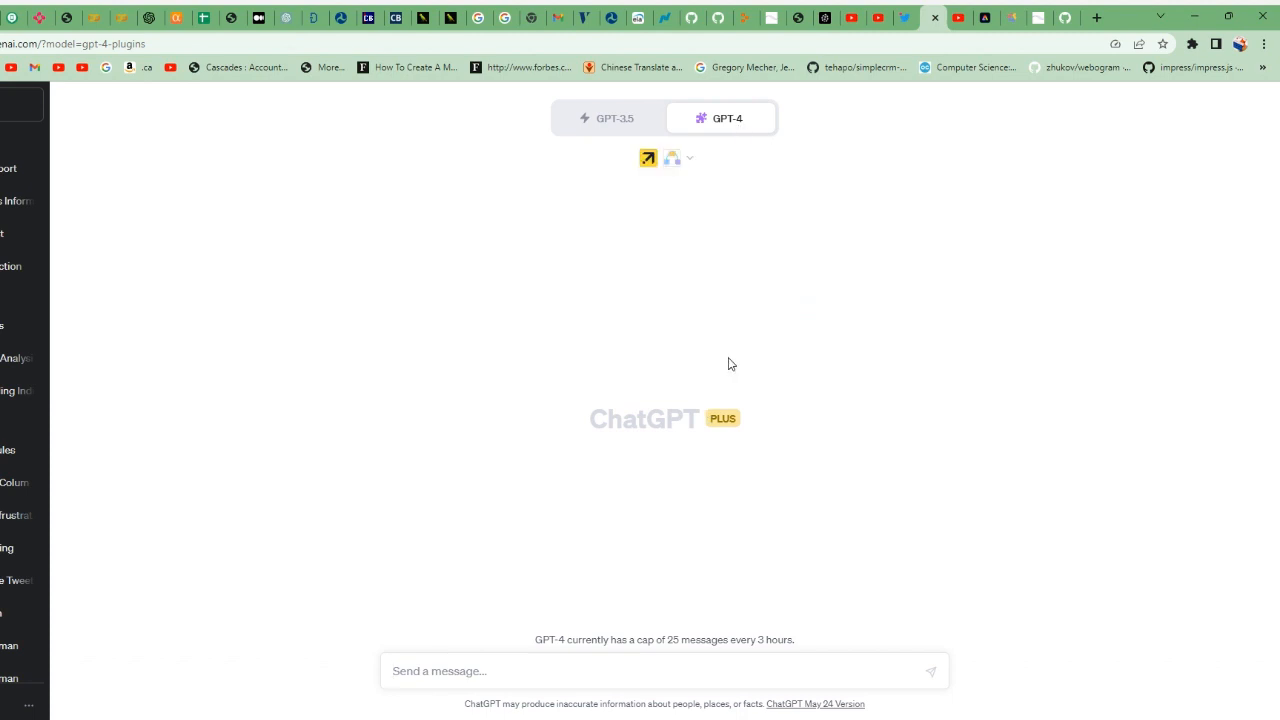
{"action": "left_click", "coordinate": [672, 157]}
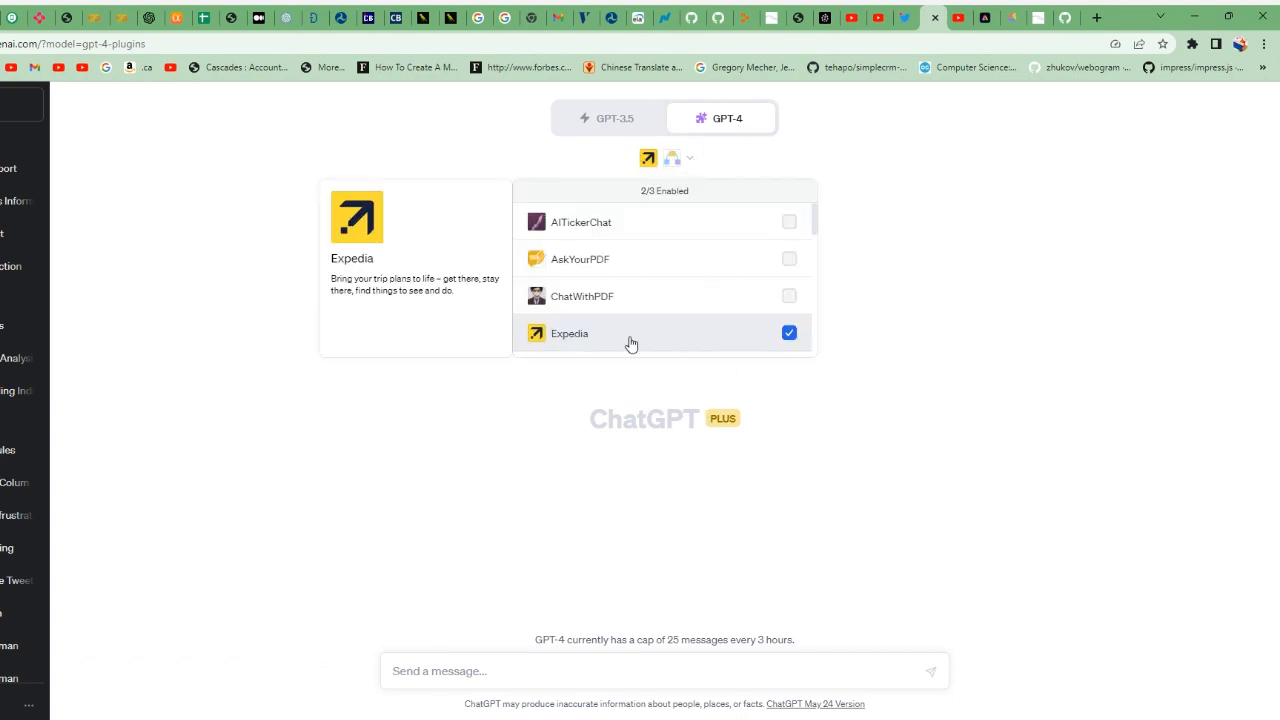
{"action": "scroll", "scroll_direction": "down", "scroll_amount": 3}
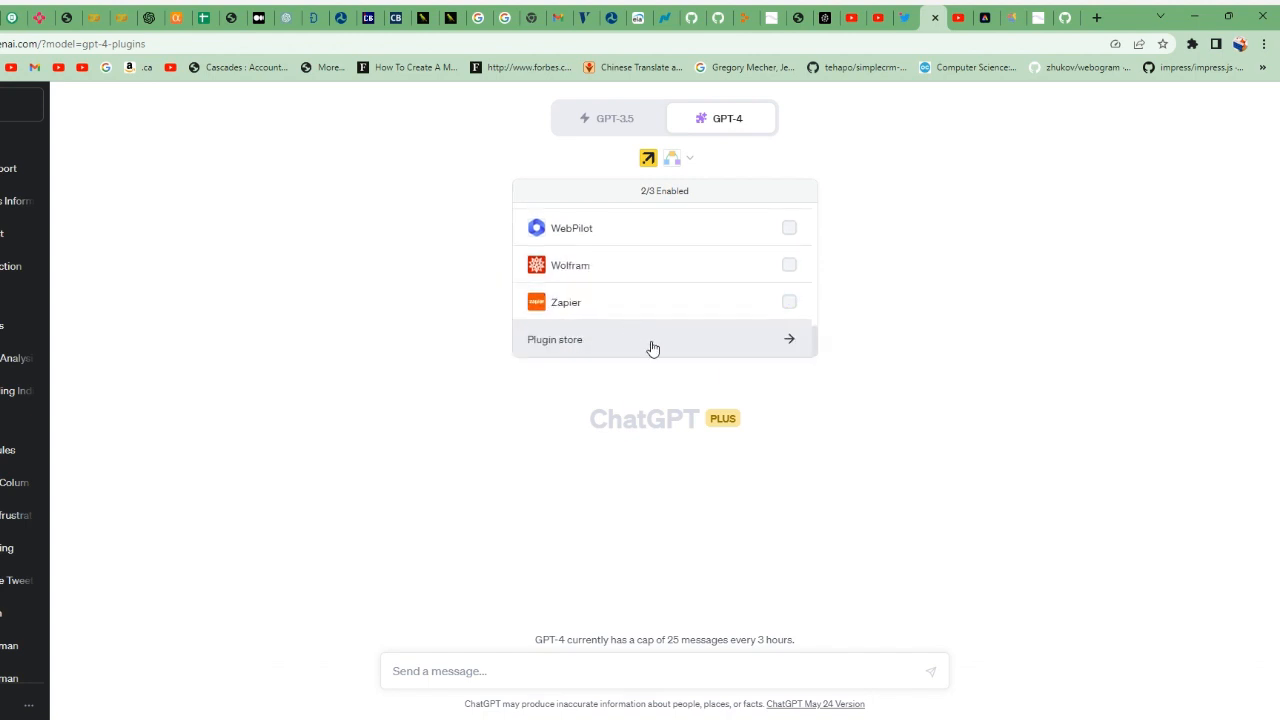
{"action": "left_click", "coordinate": [554, 339]}
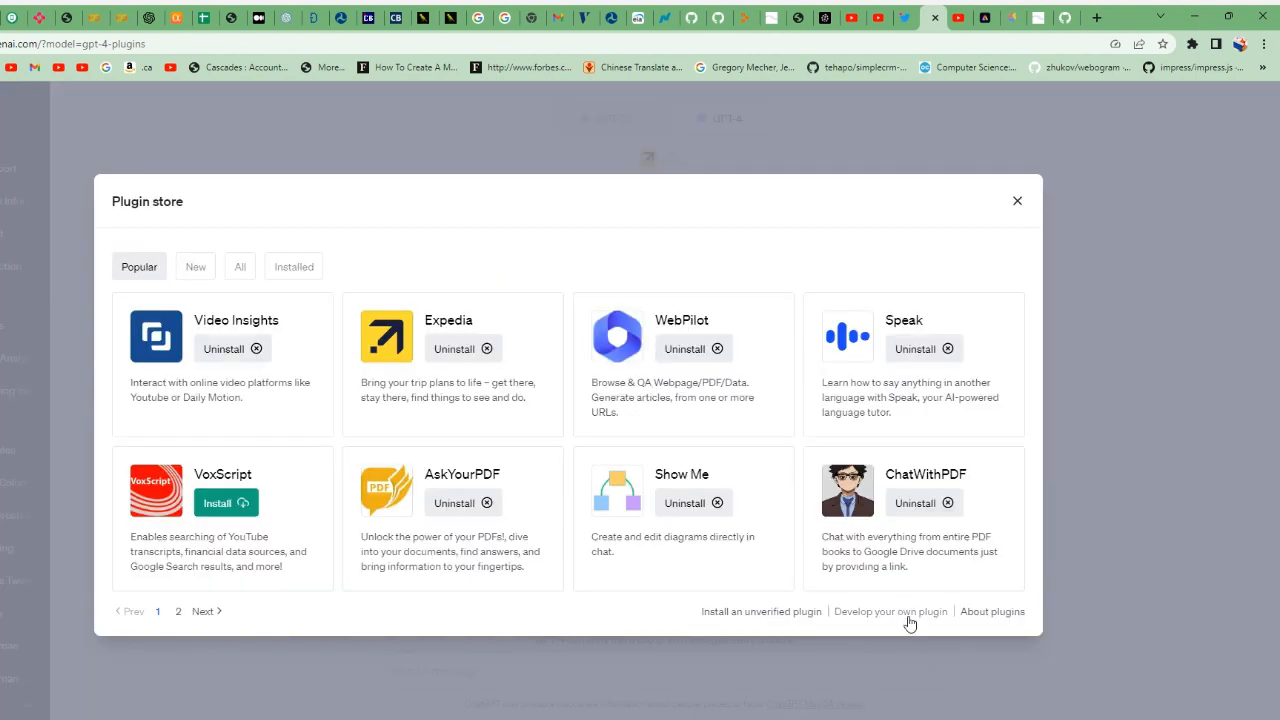
{"action": "mouse_move", "coordinate": [888, 621]}
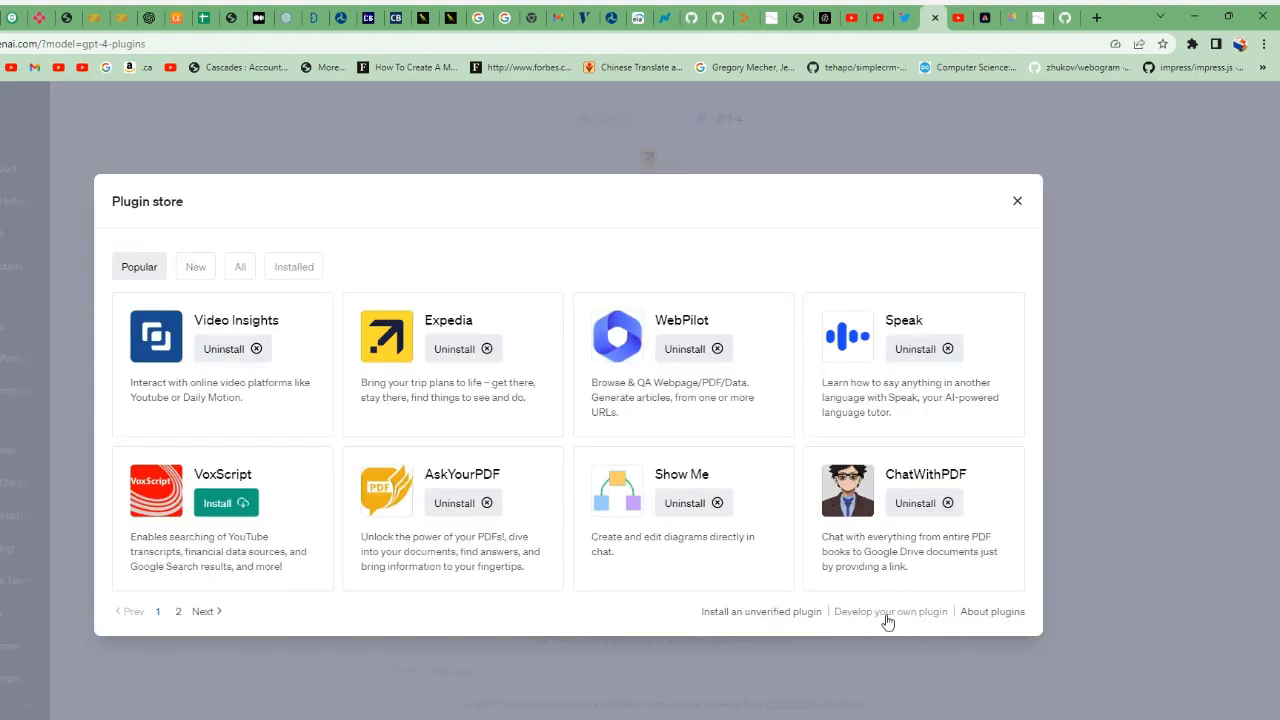
{"action": "left_click", "coordinate": [890, 611]}
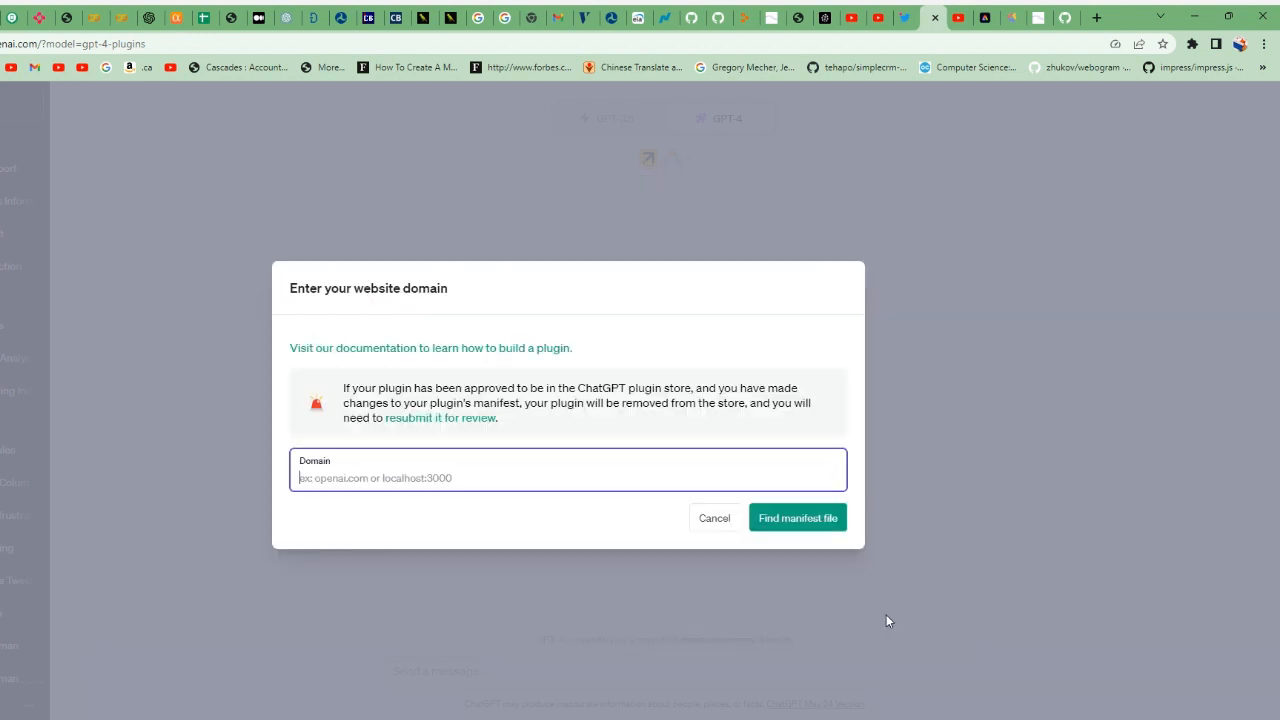
{"action": "type", "text": "https://finance-openai.langdock.com"}
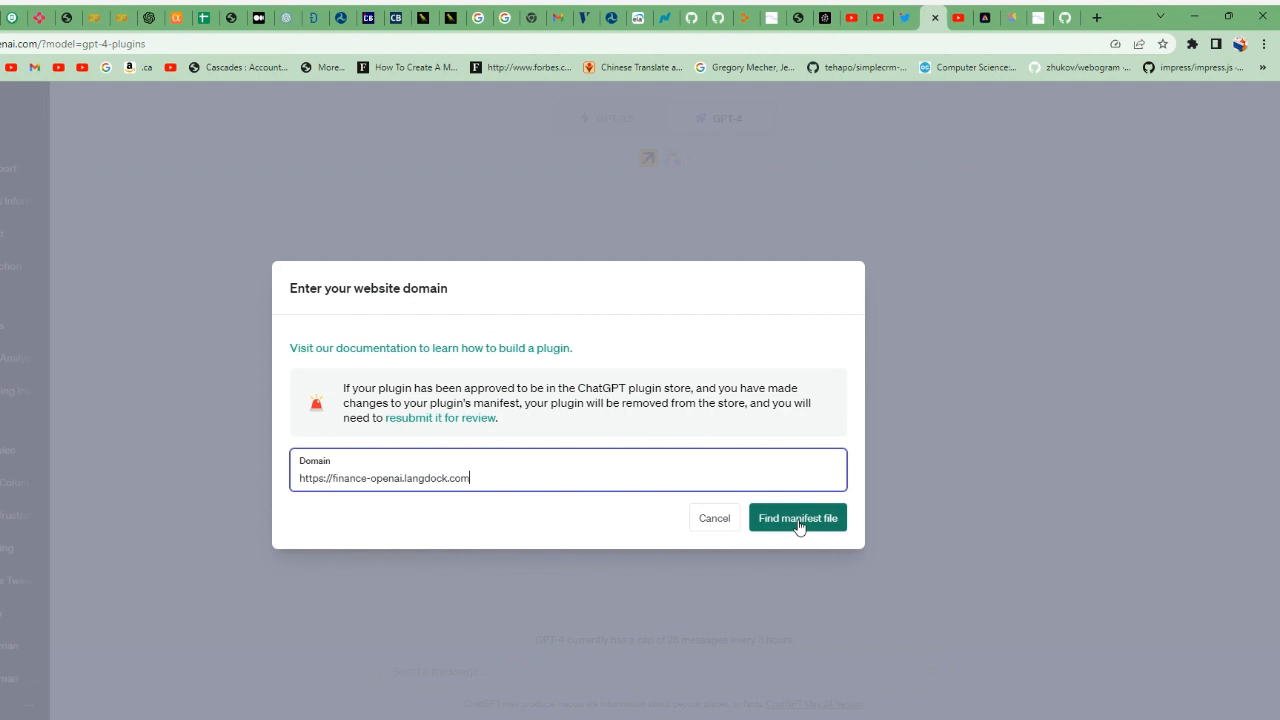
{"action": "left_click", "coordinate": [797, 517]}
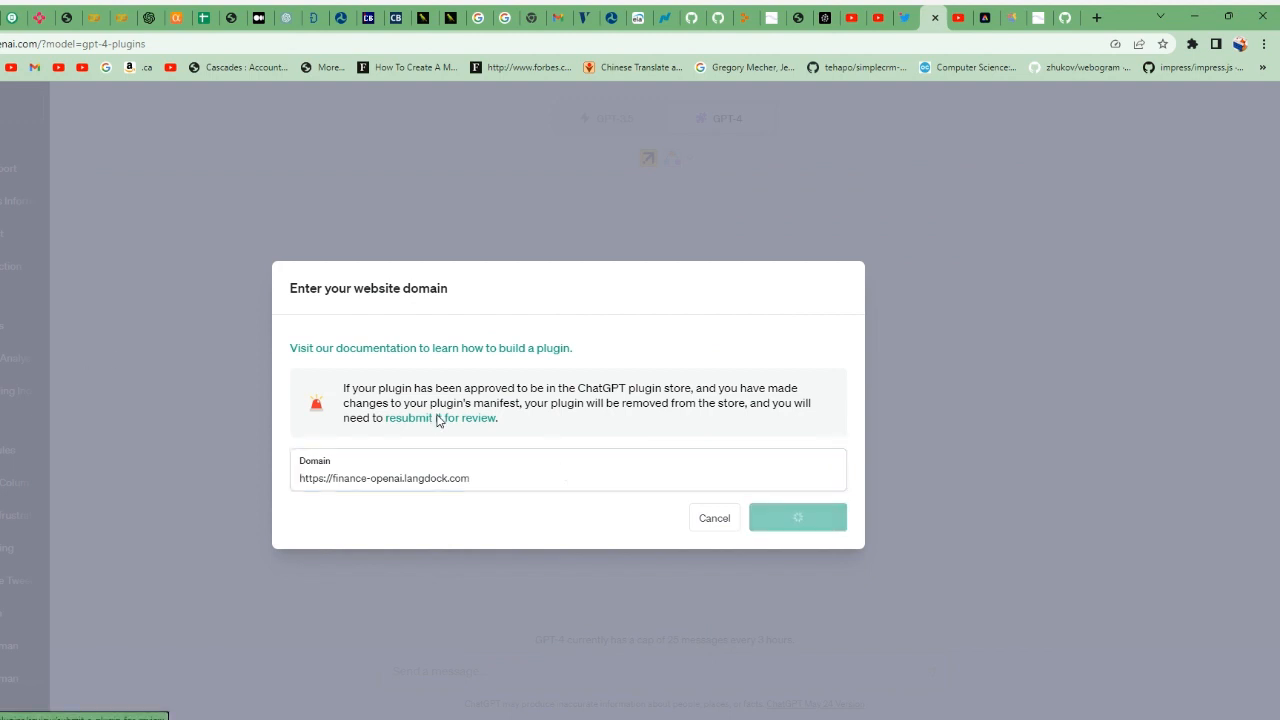
{"action": "left_click", "coordinate": [797, 517]}
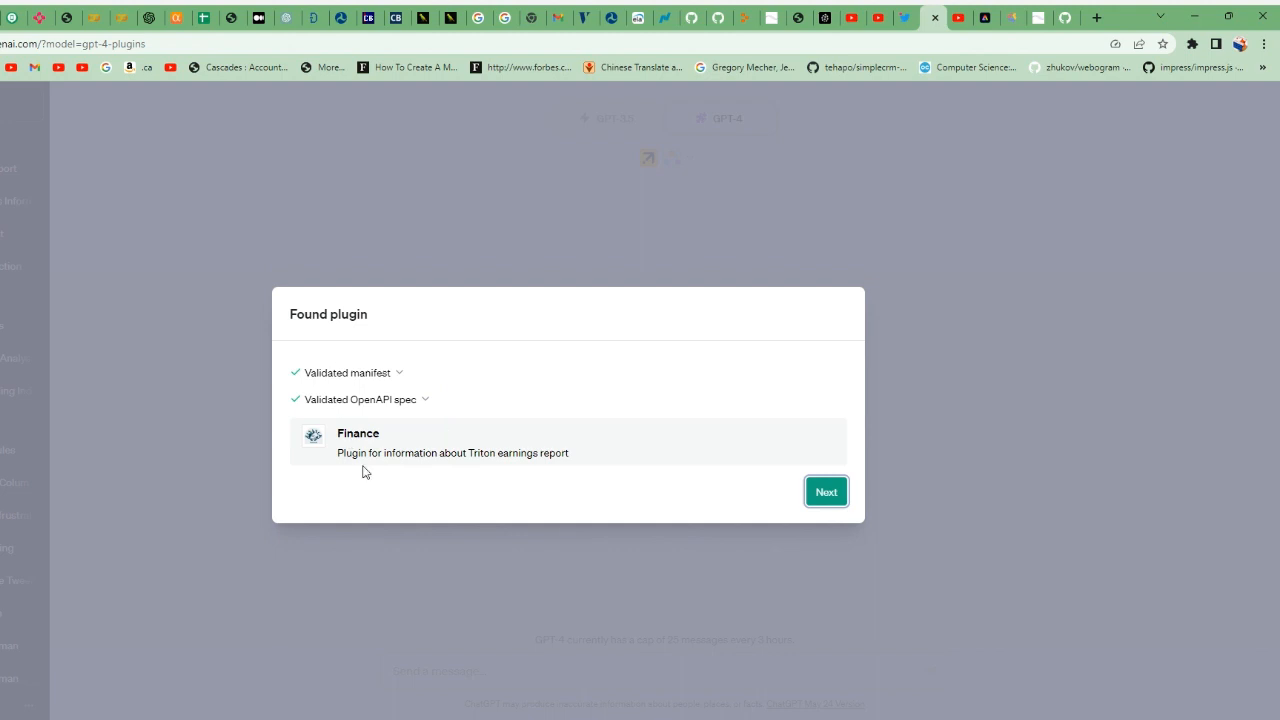
{"action": "mouse_move", "coordinate": [360, 458]}
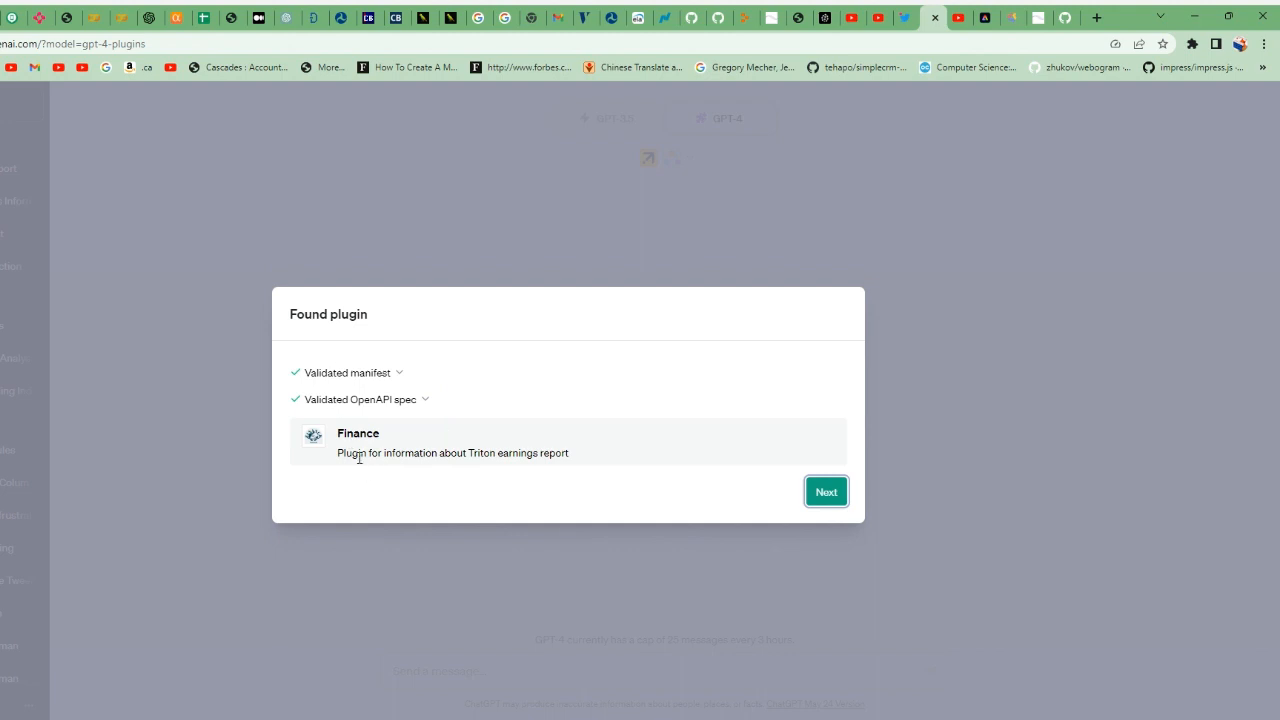
{"action": "left_click", "coordinate": [826, 491]}
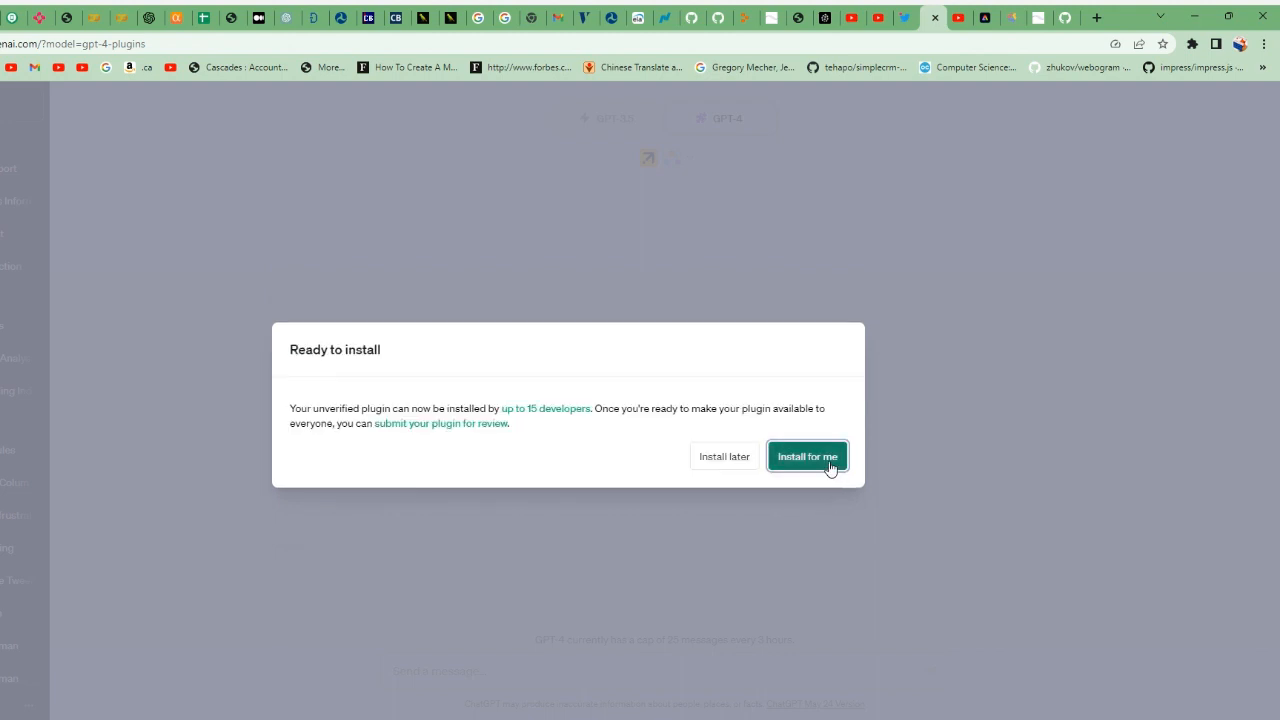
{"action": "left_click", "coordinate": [807, 456]}
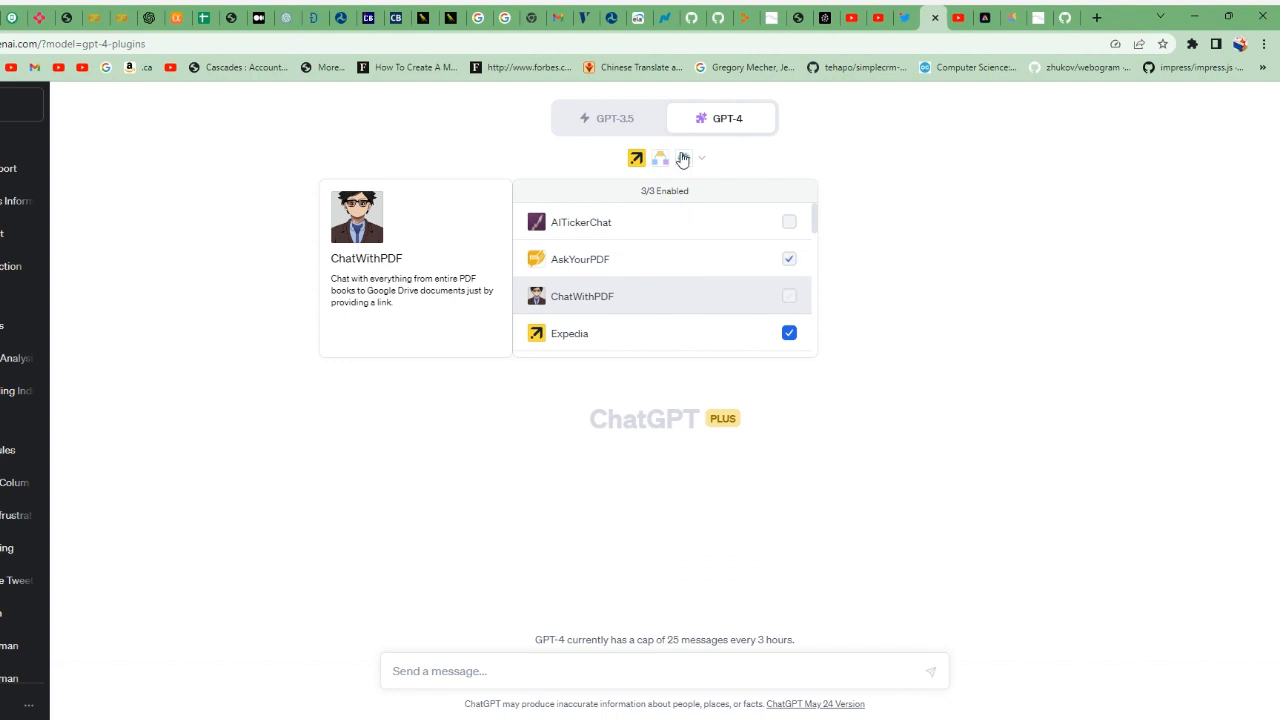
- Ask 'what was the earnings for q1 for Triton' and expand the Finance request
{"action": "left_click", "coordinate": [789, 258]}
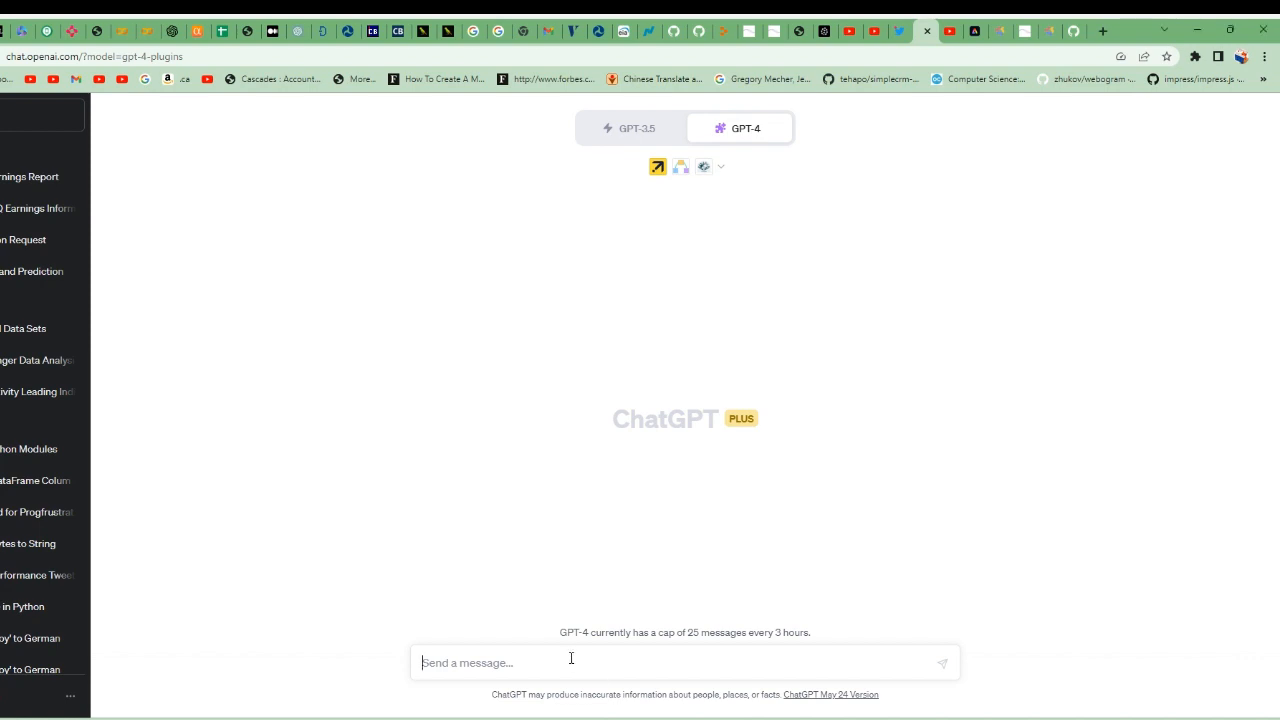
{"action": "type", "text": "what was the earnings for q1 for Triton"}
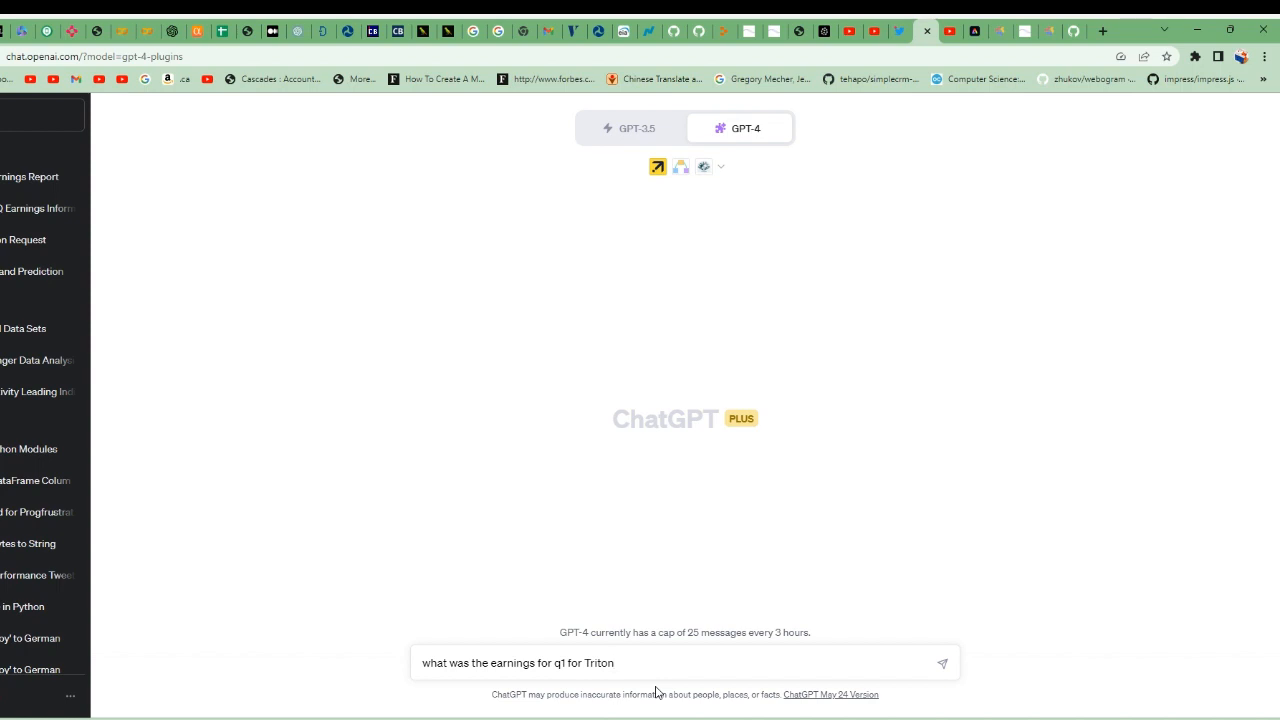
{"action": "left_click", "coordinate": [941, 662]}
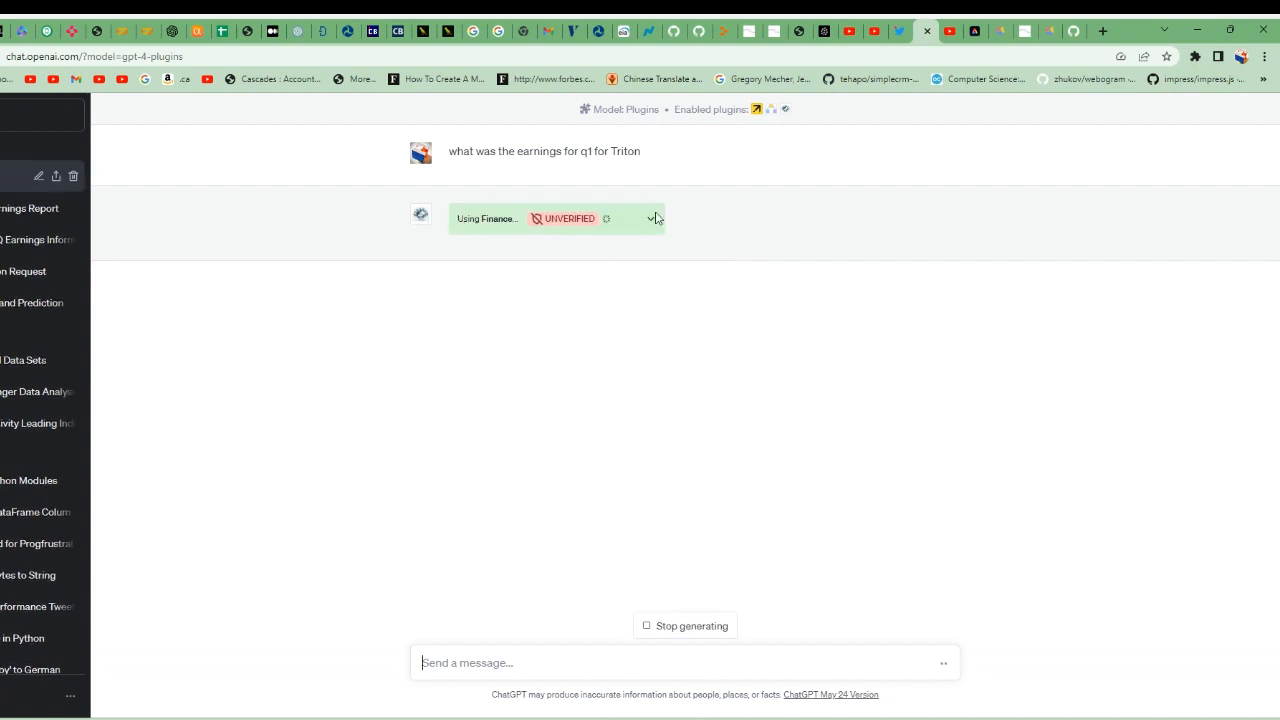
{"action": "left_click", "coordinate": [650, 218]}
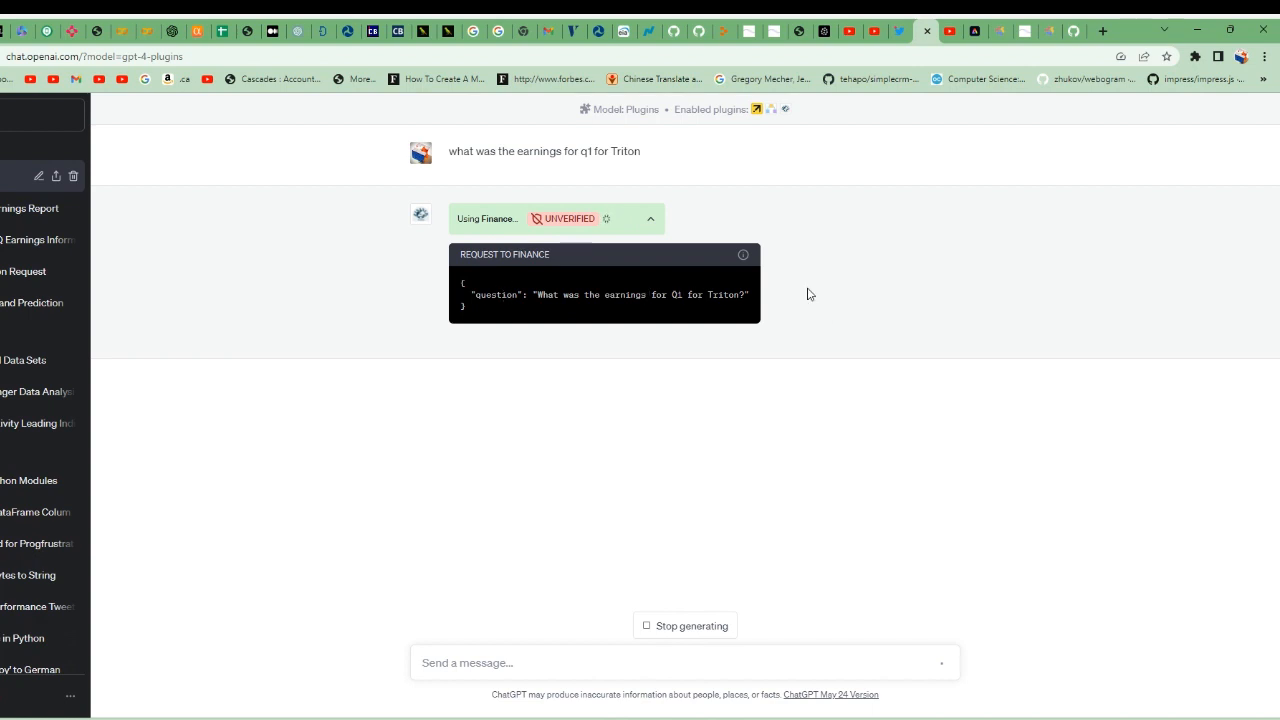
{"action": "mouse_move", "coordinate": [861, 381]}
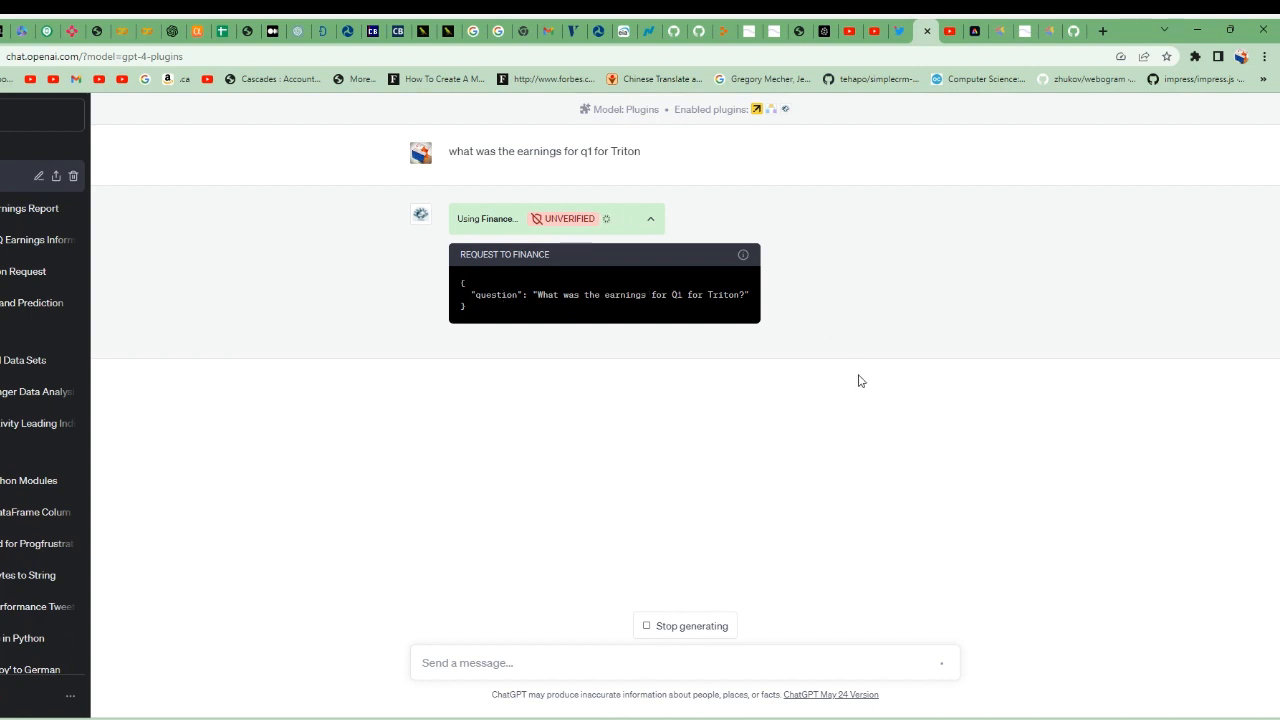